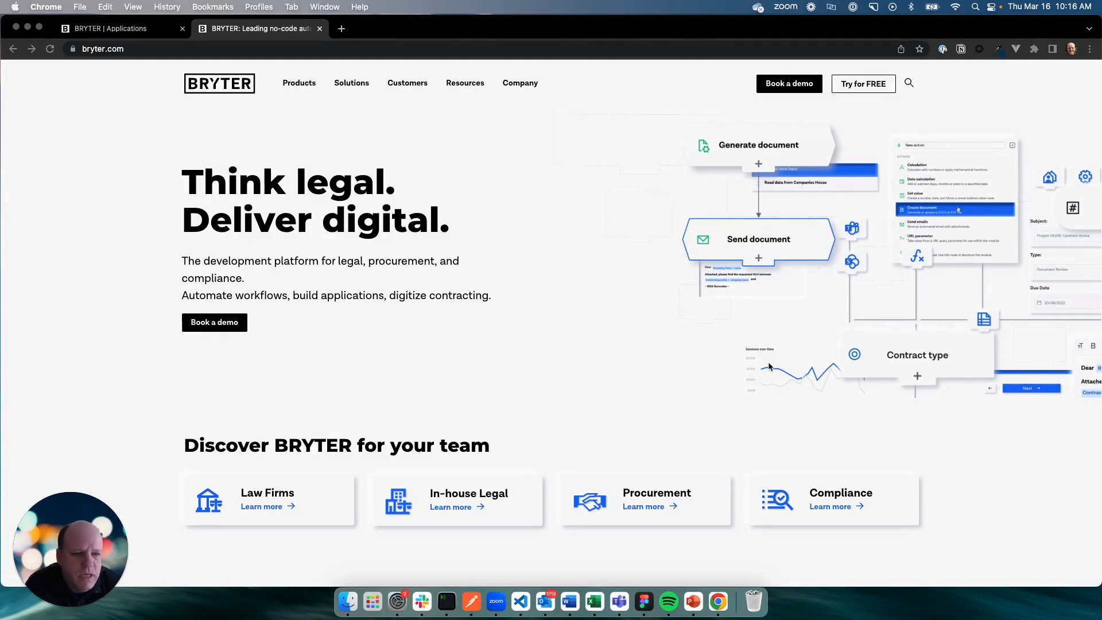
# Switch to the BRYTER Applications tab showing the Prototype app's Modules page.
pyautogui.click(119, 28)
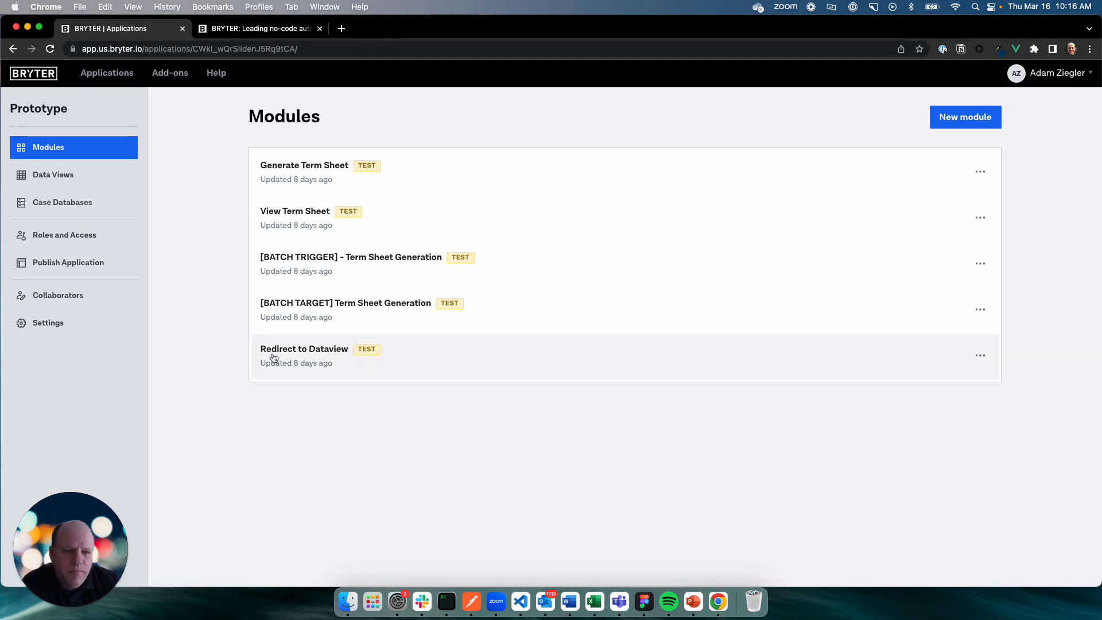
pyautogui.moveTo(173, 323)
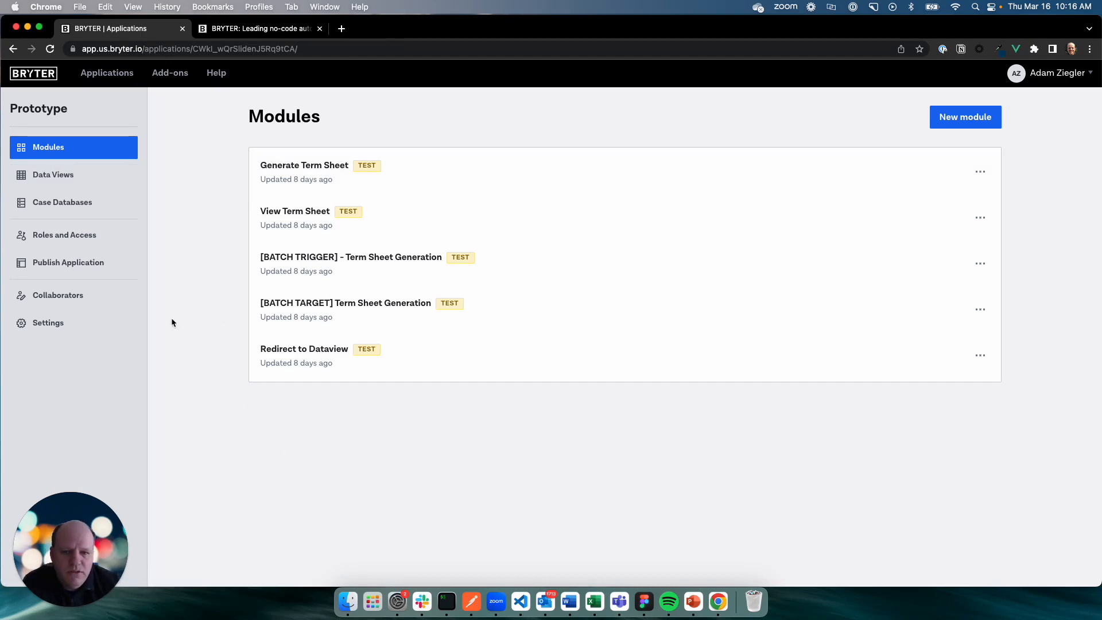
pyautogui.moveTo(139, 244)
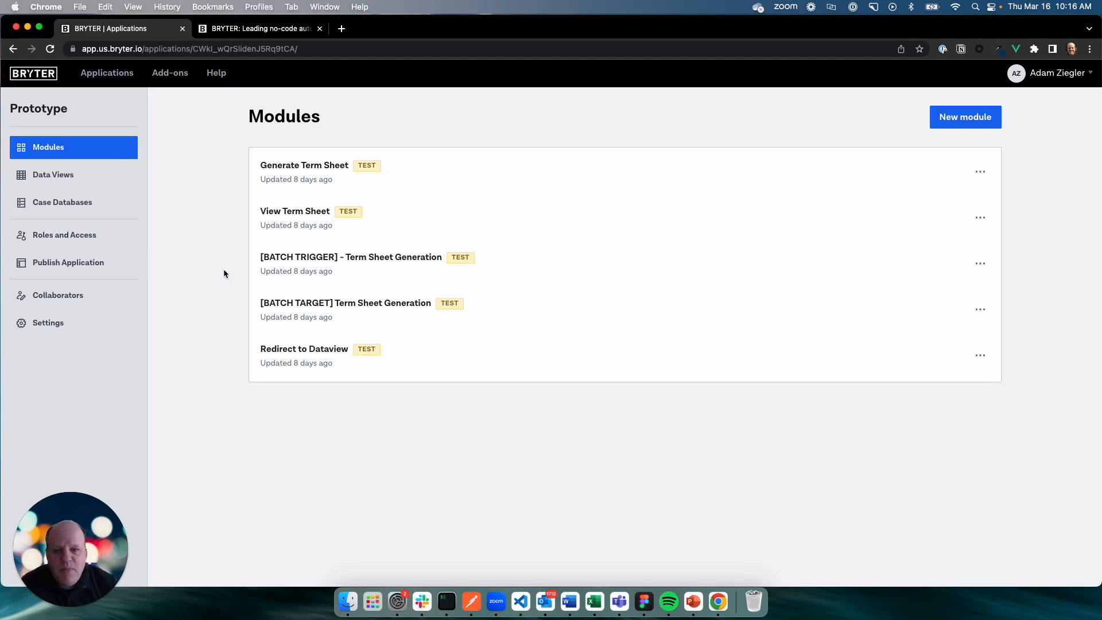
pyautogui.moveTo(68, 265)
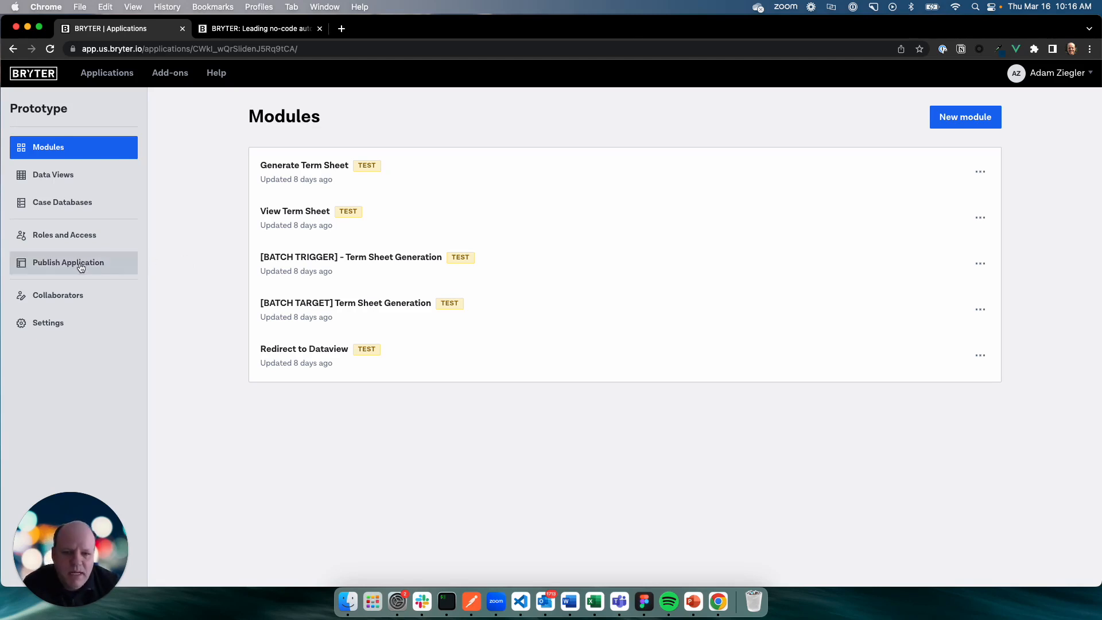
# Launch the Test portal from Publish Application to show the Investments table.
pyautogui.click(68, 262)
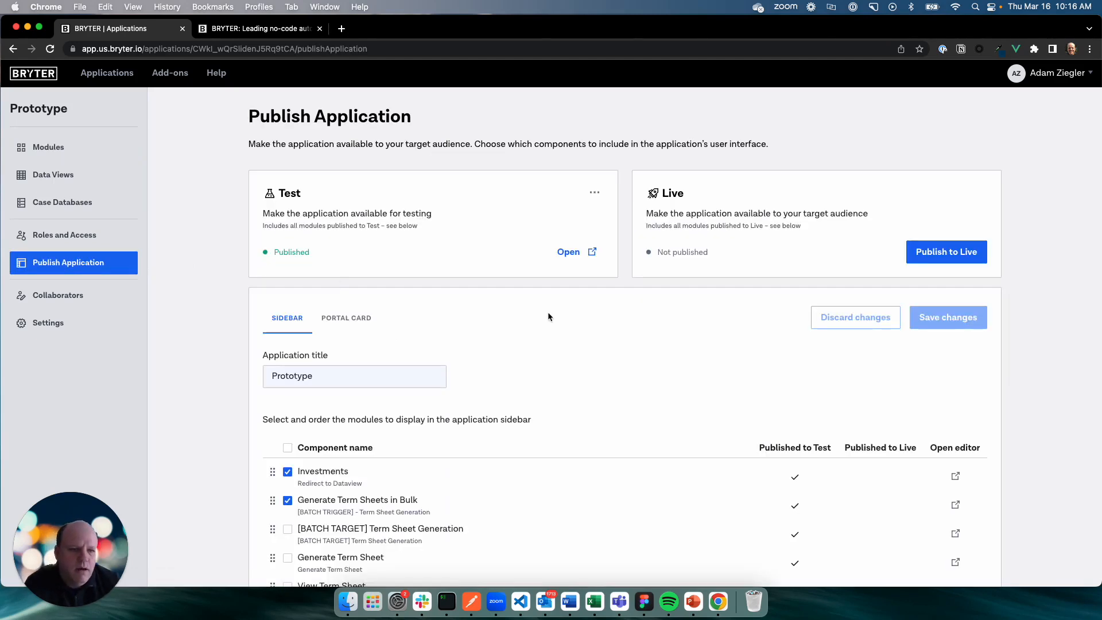
pyautogui.click(573, 251)
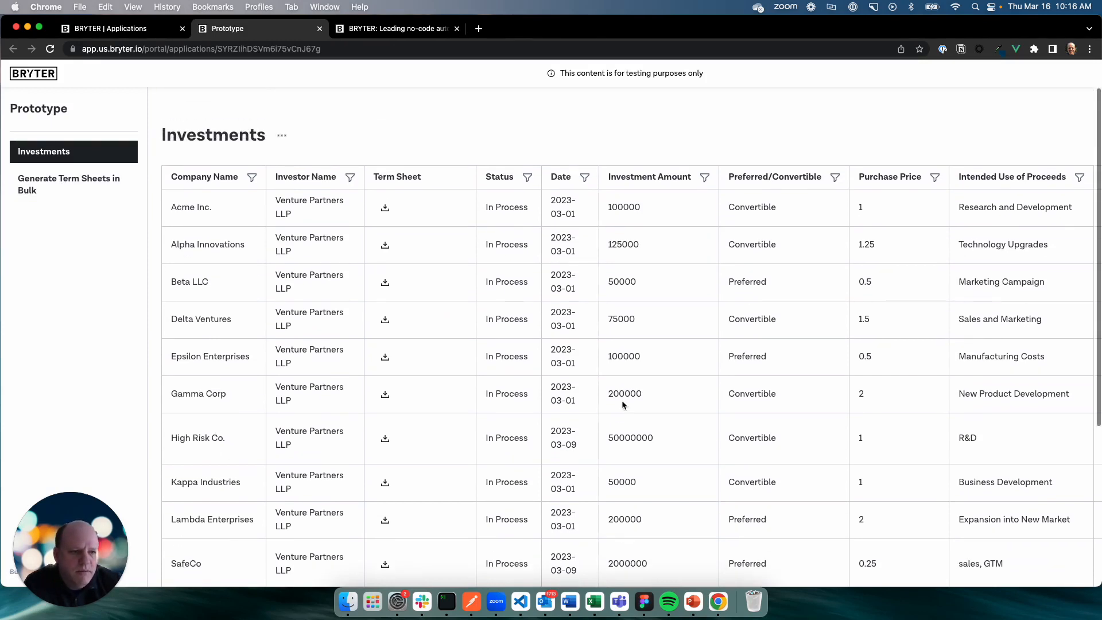
pyautogui.moveTo(284, 271)
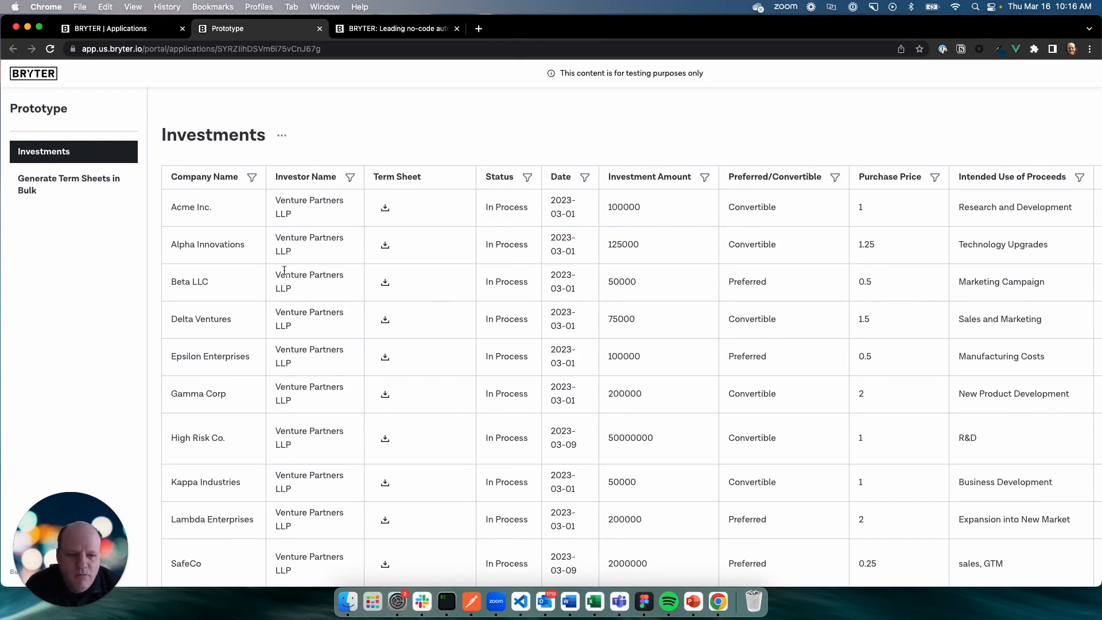
pyautogui.moveTo(528, 144)
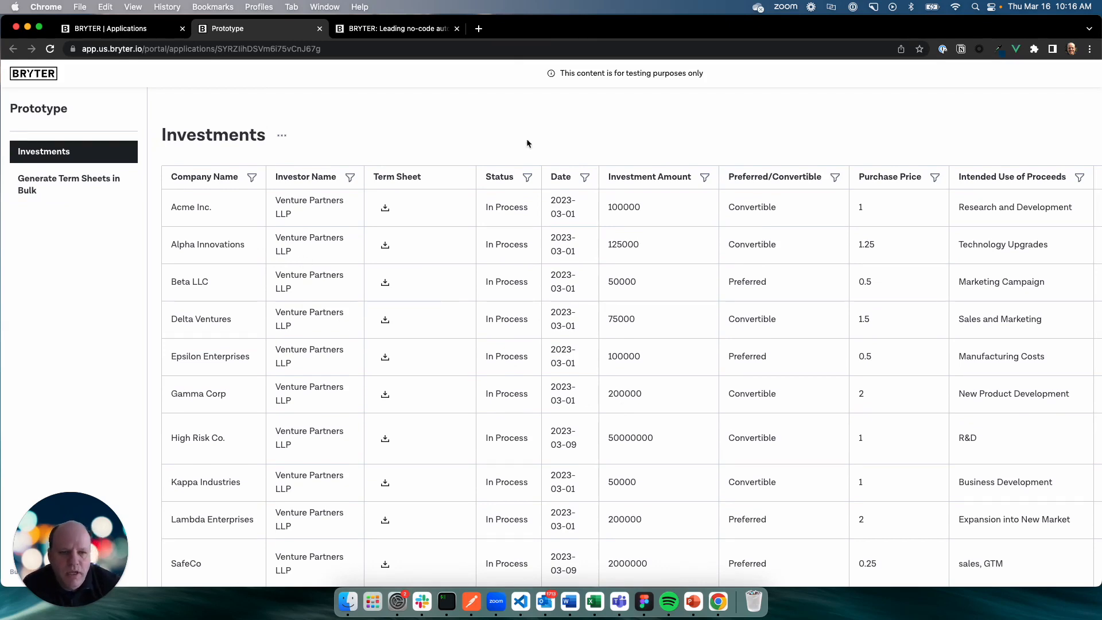
pyautogui.moveTo(561, 103)
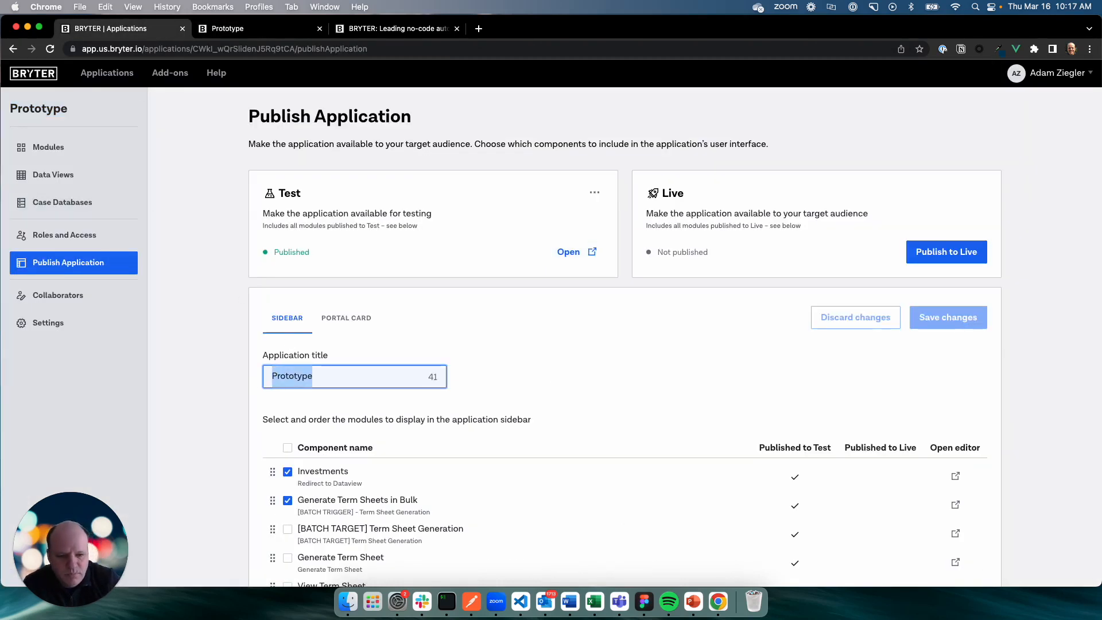
# Retitle the application 'Term Sheet Generator' and view its Investments table in the test portal.
pyautogui.write('Term Sheet Gerna')
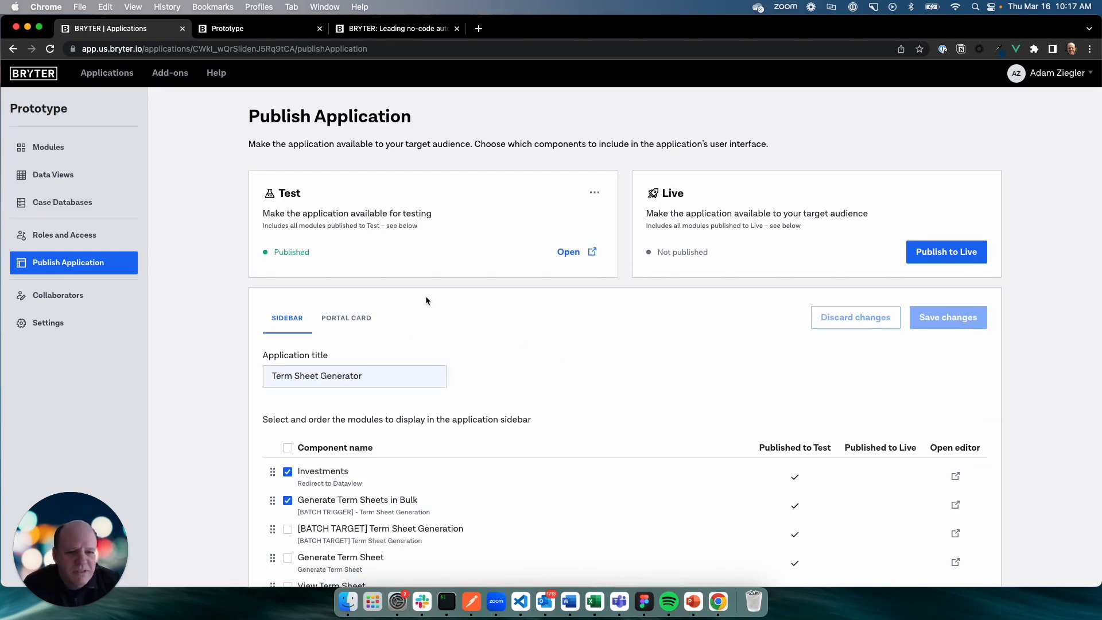
pyautogui.click(226, 28)
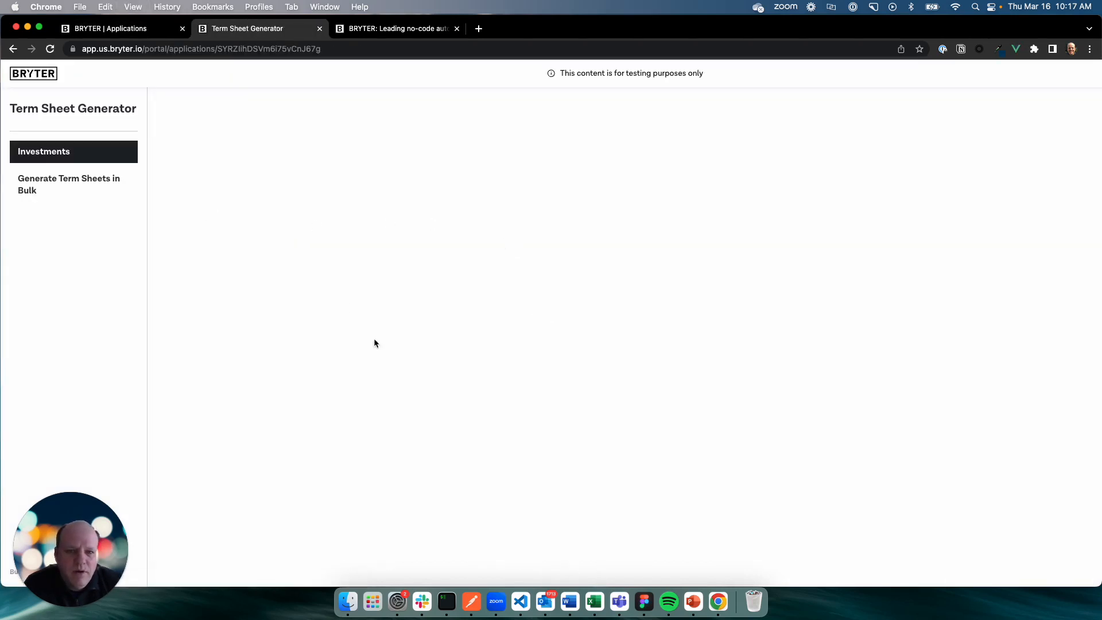
pyautogui.click(43, 151)
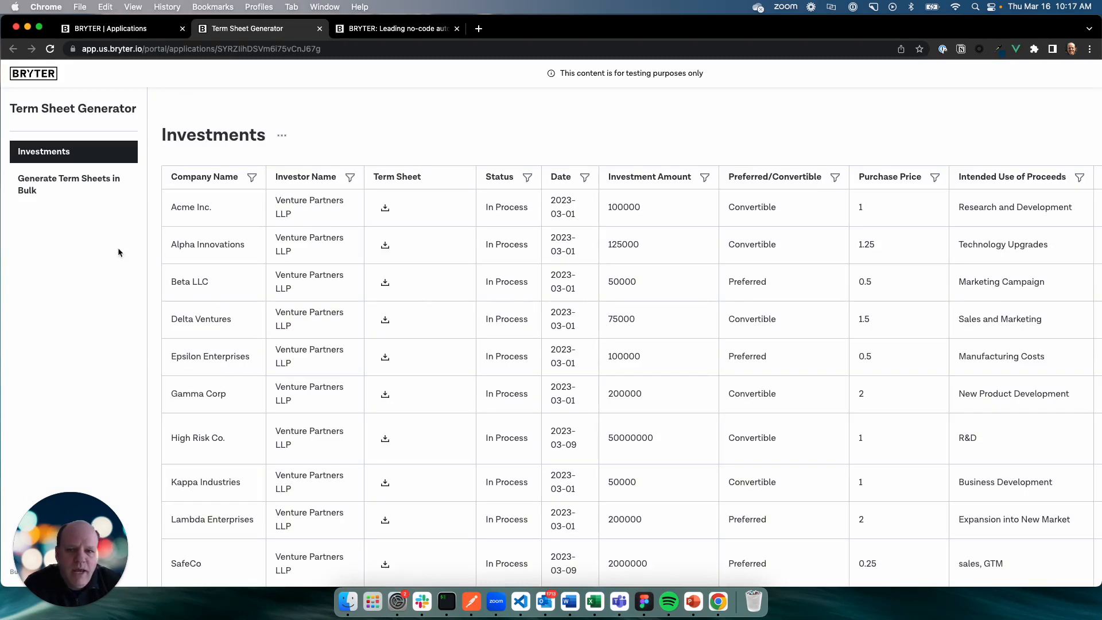
pyautogui.moveTo(36, 191)
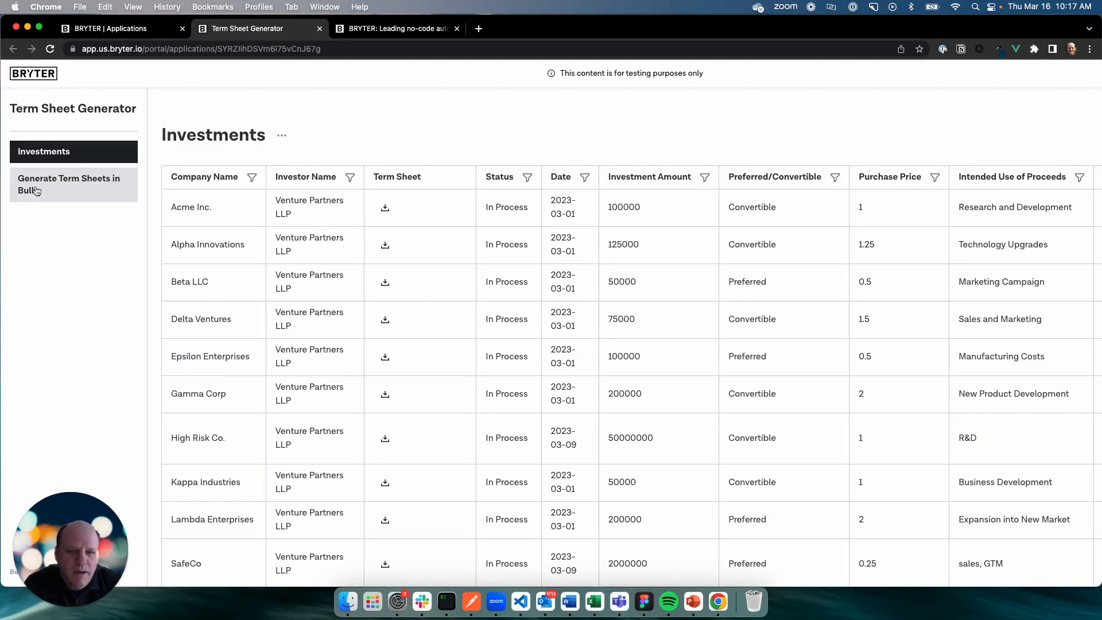
pyautogui.moveTo(225, 316)
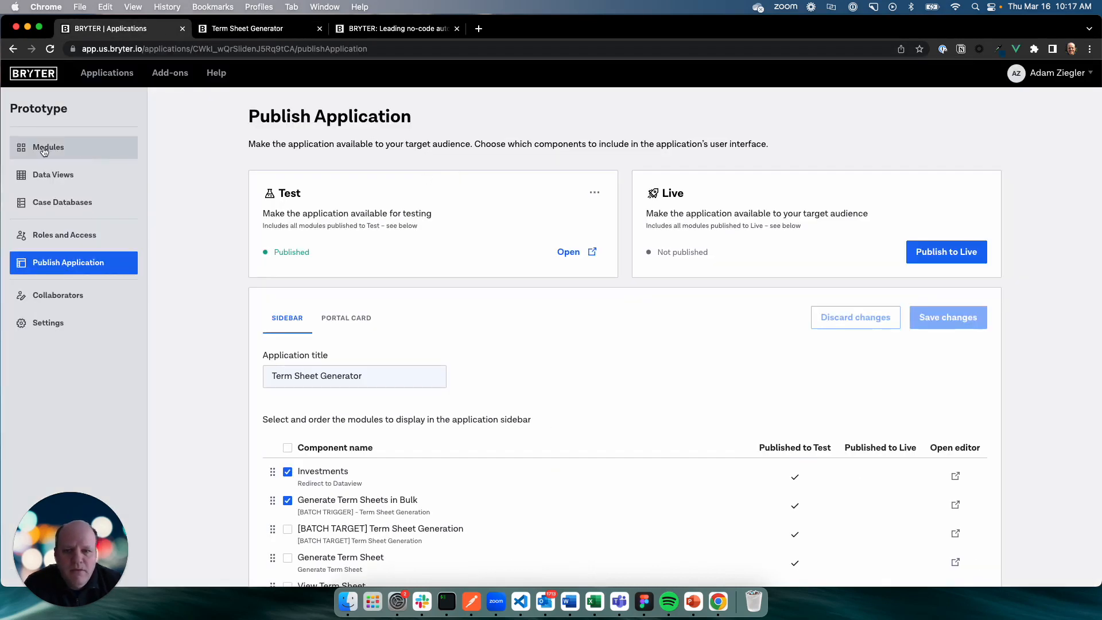
# Create a new module named 'New Investment' from the Modules page.
pyautogui.click(49, 147)
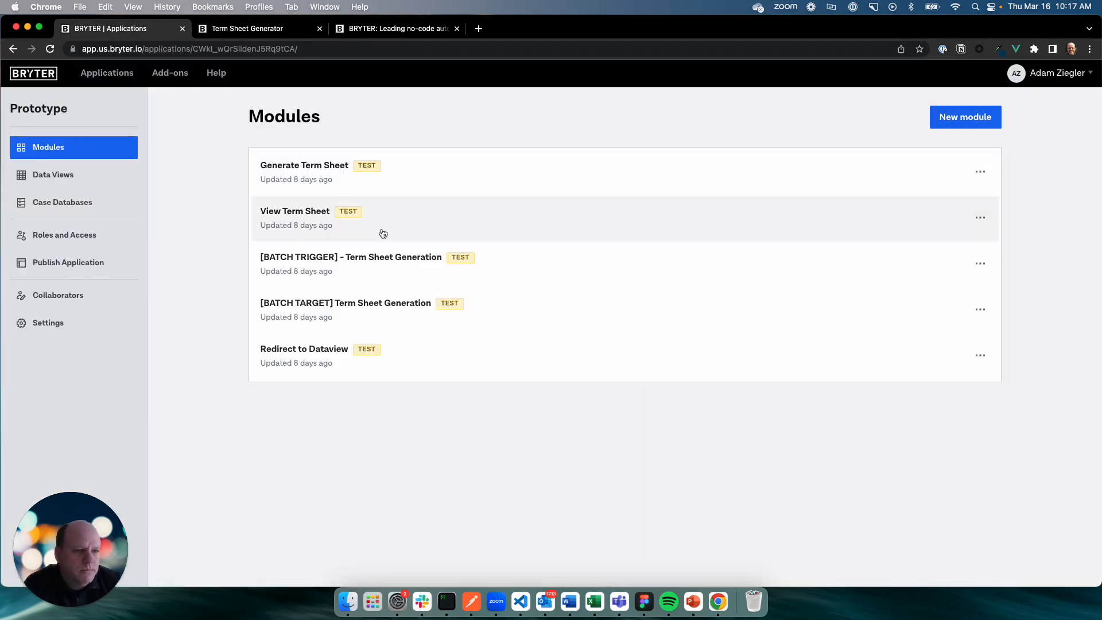
pyautogui.click(963, 117)
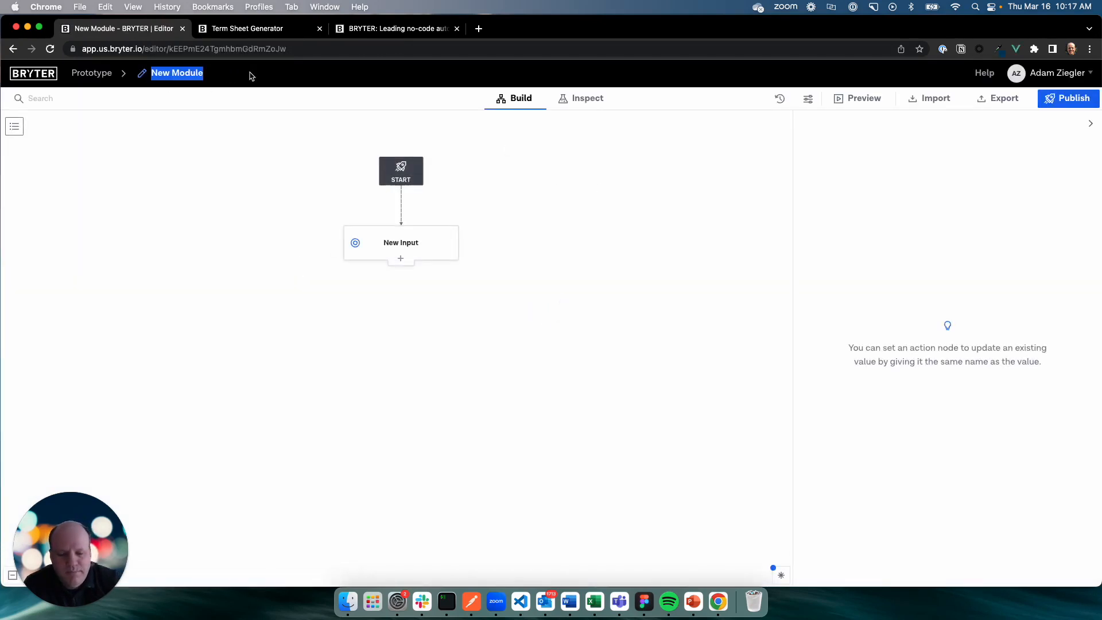
pyautogui.write('New Investment')
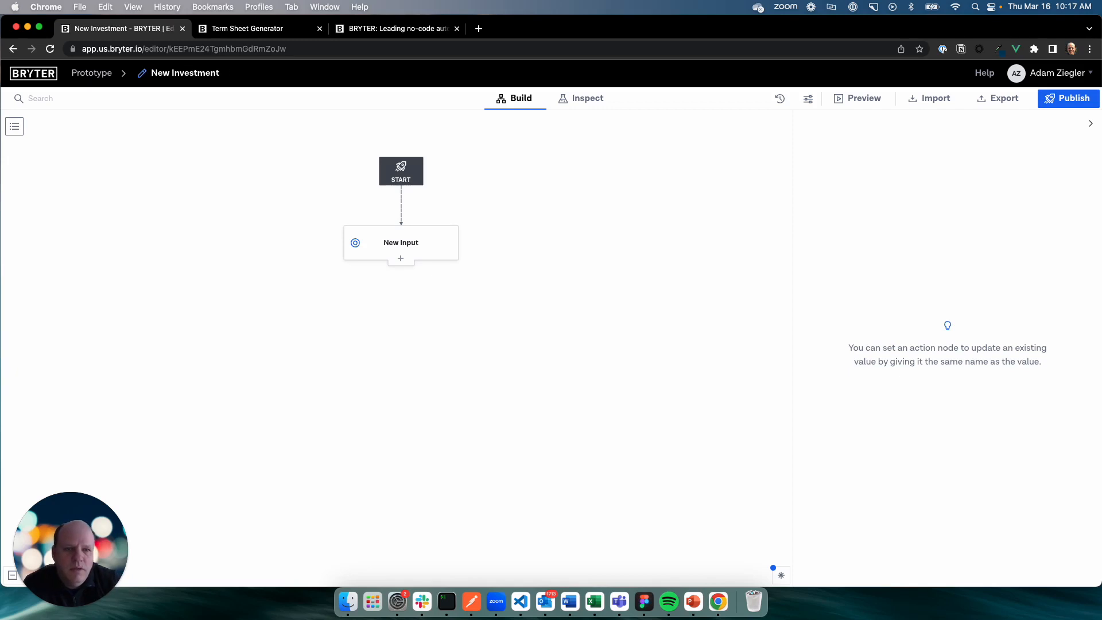
pyautogui.click(400, 242)
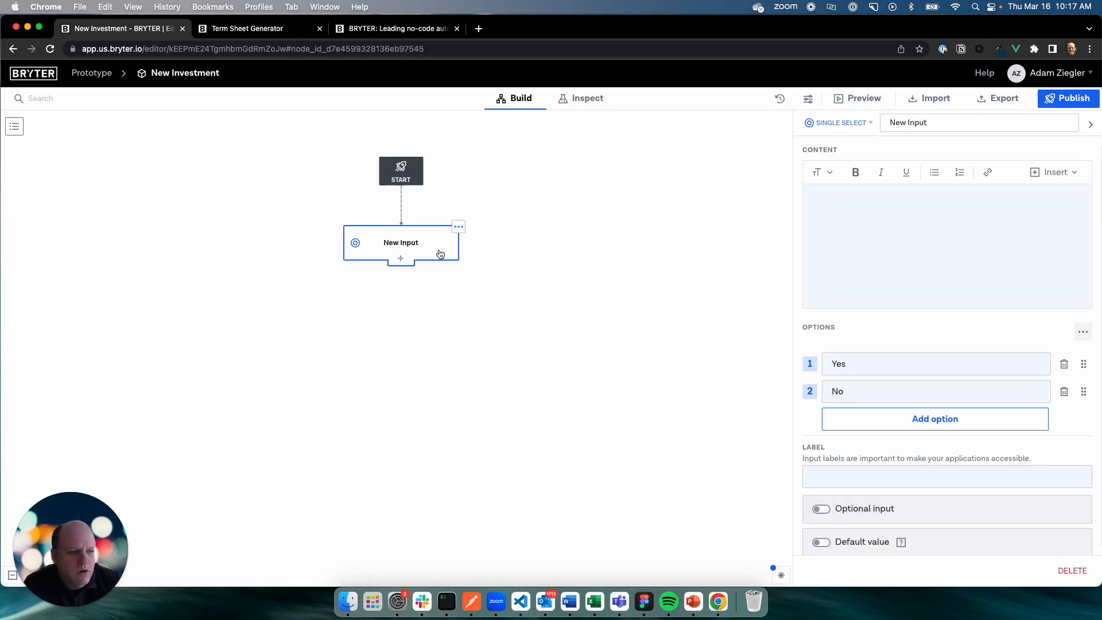
# Add a 'Write to a case database' action on Investments named 'create a new record in investments'.
pyautogui.click(401, 258)
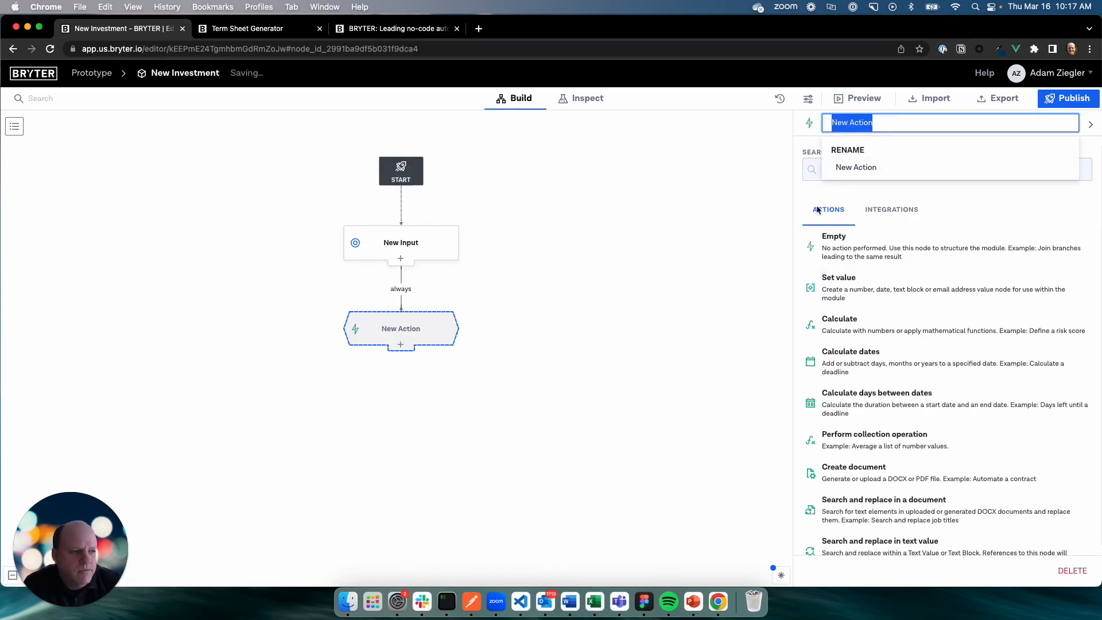
pyautogui.write('r')
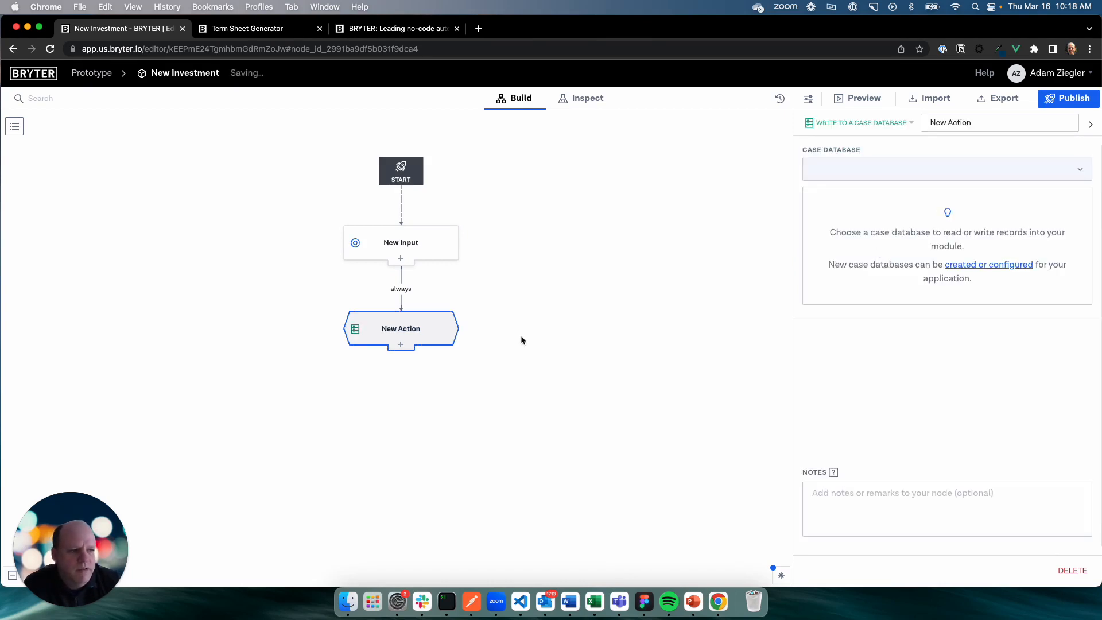
pyautogui.click(945, 169)
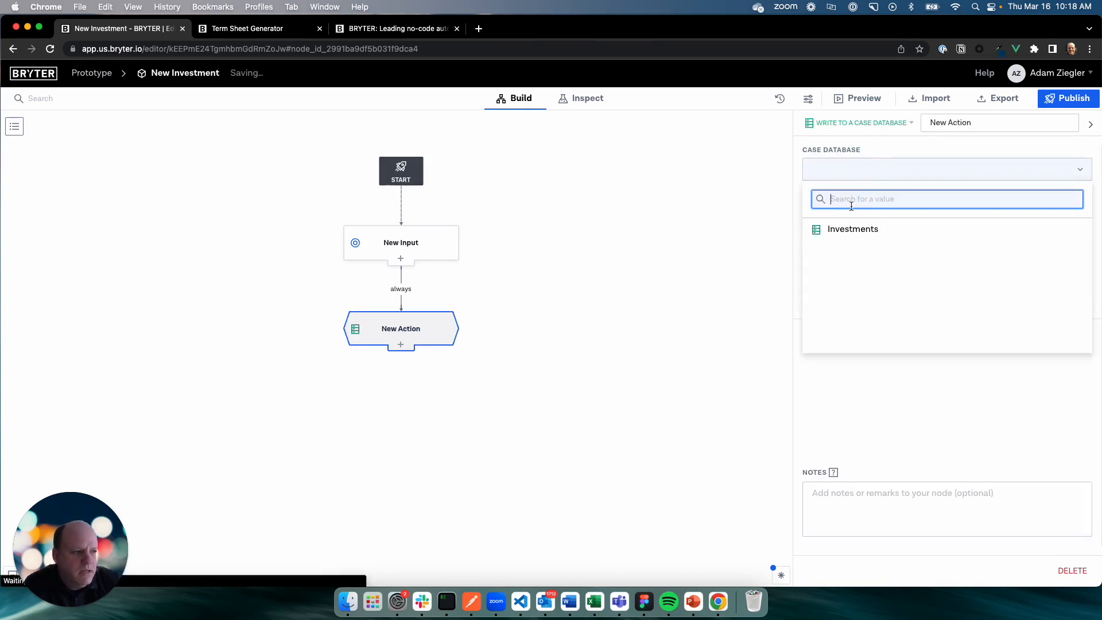
pyautogui.click(853, 229)
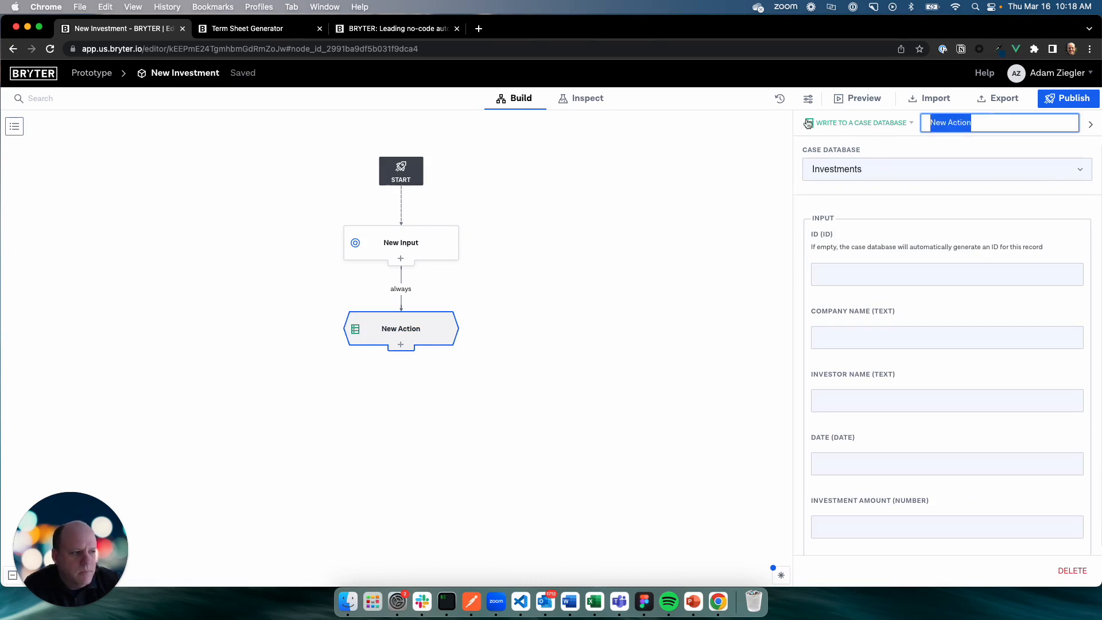
pyautogui.write('create a new record in DB')
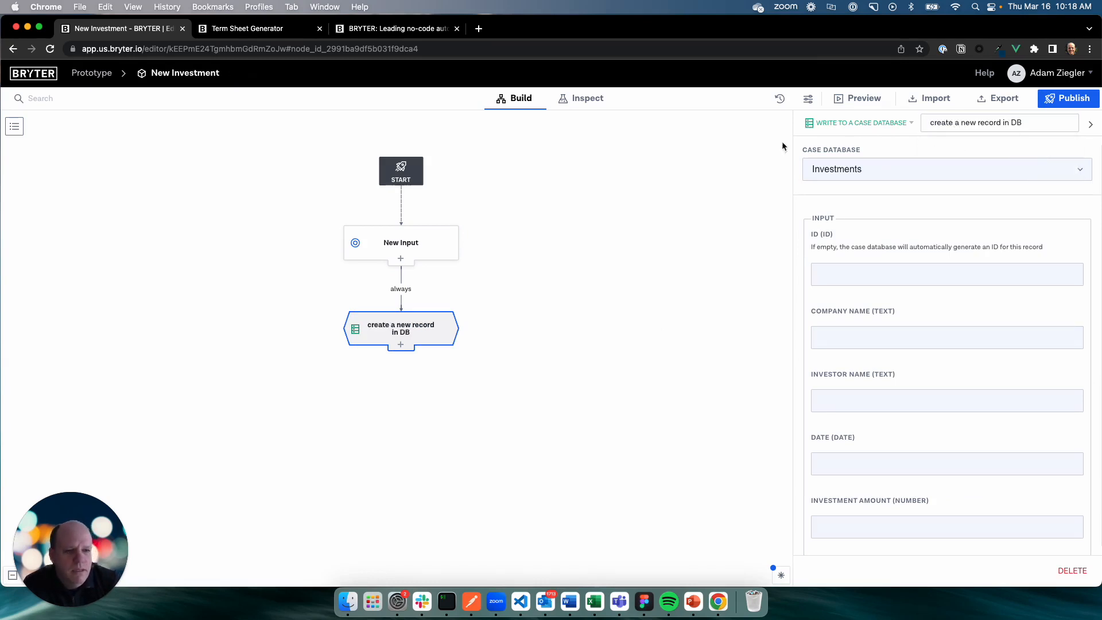
pyautogui.write('ine')
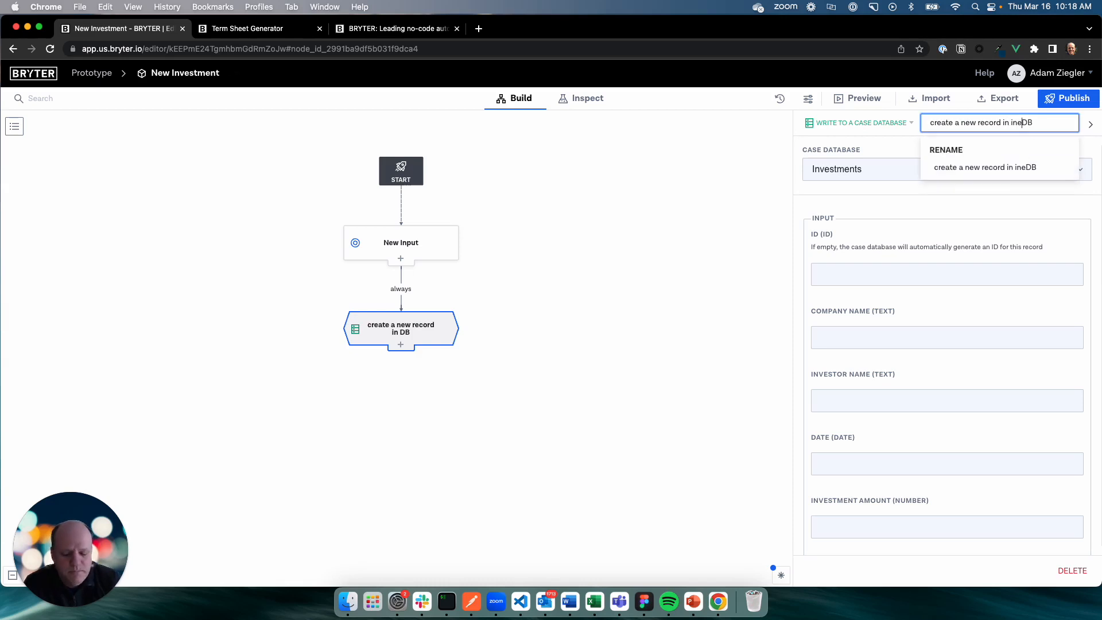
pyautogui.write('investments')
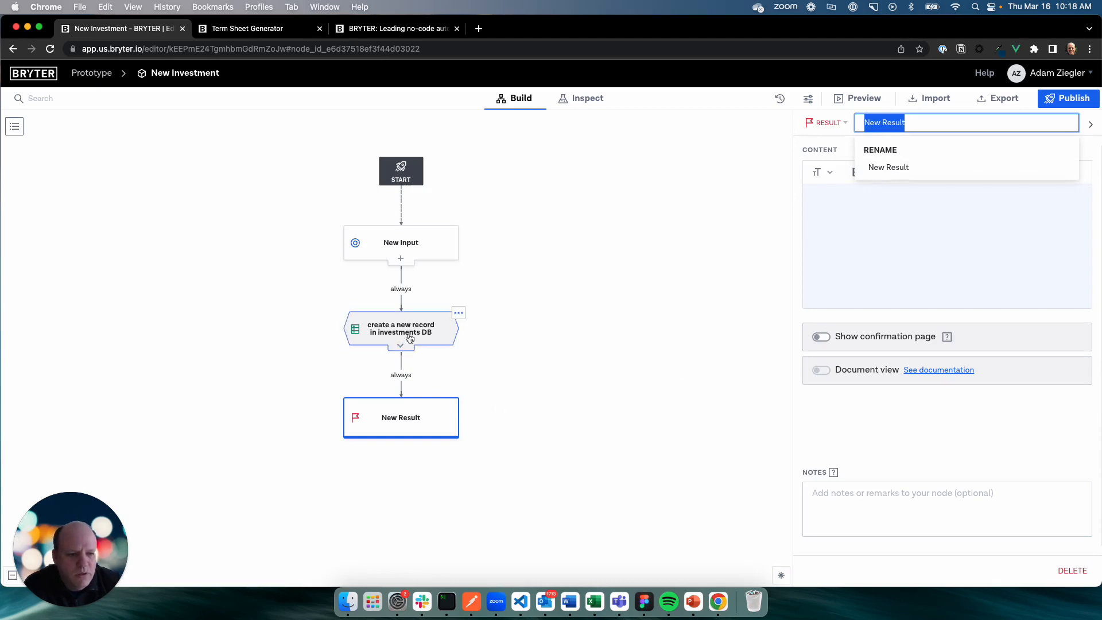
# Make the end step a redirect to Generate Term Sheet named 'redirect to generate term sheet'.
pyautogui.click(401, 418)
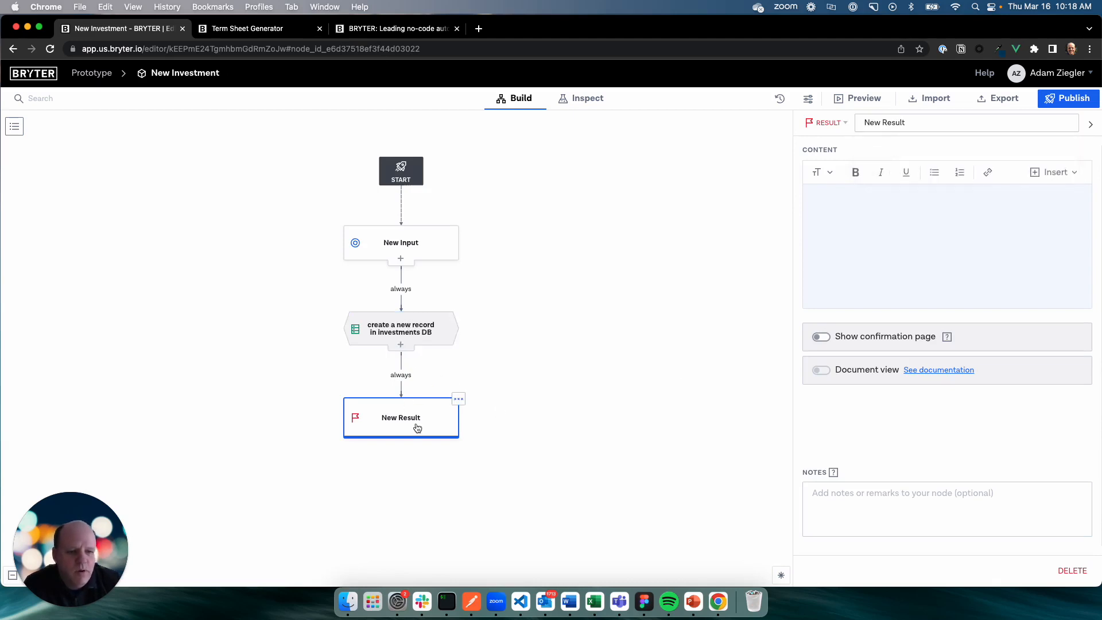
pyautogui.click(828, 123)
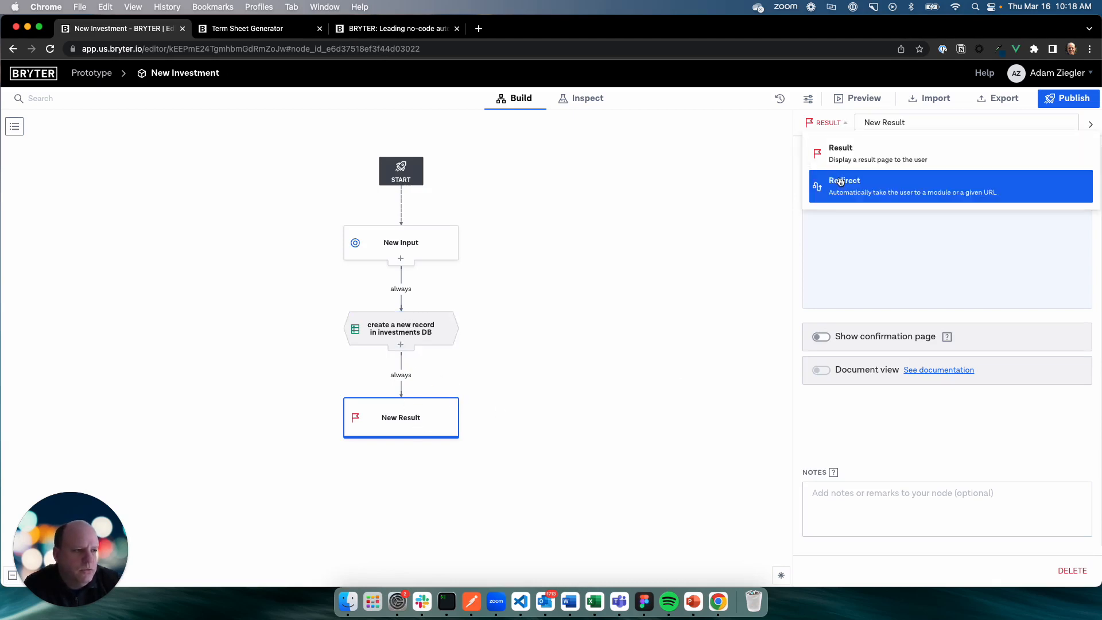
pyautogui.click(844, 186)
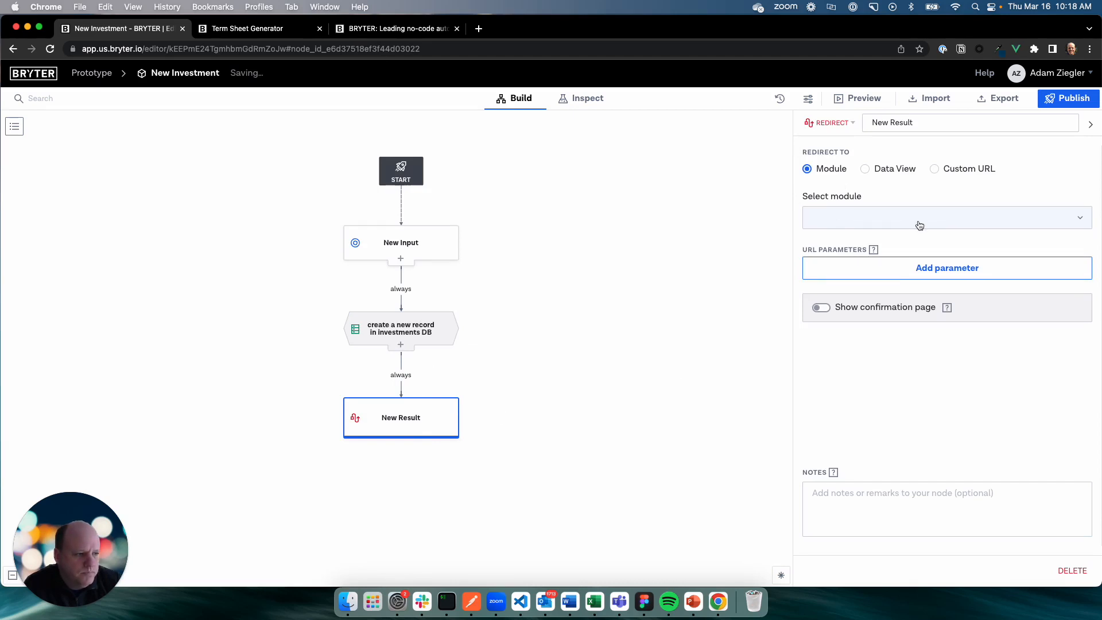
pyautogui.click(945, 217)
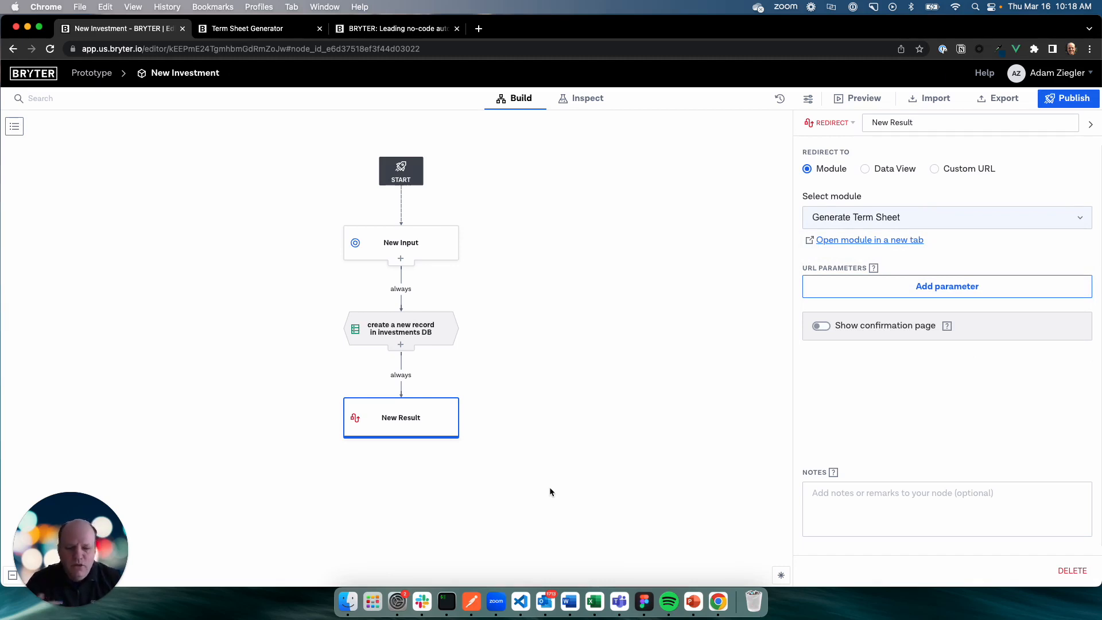
pyautogui.moveTo(583, 465)
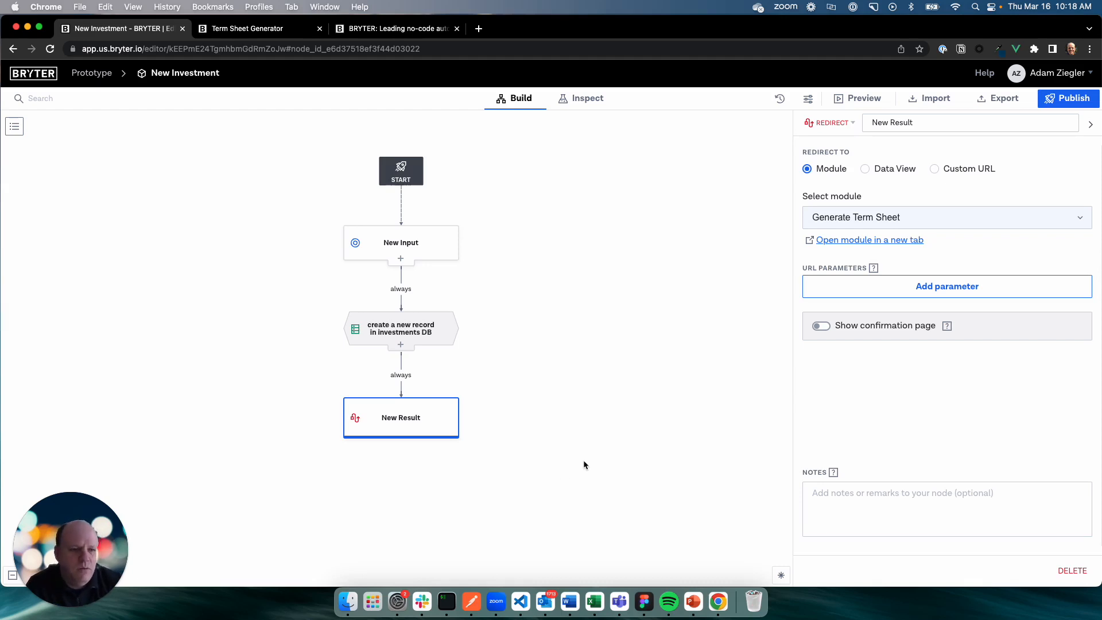
pyautogui.moveTo(611, 404)
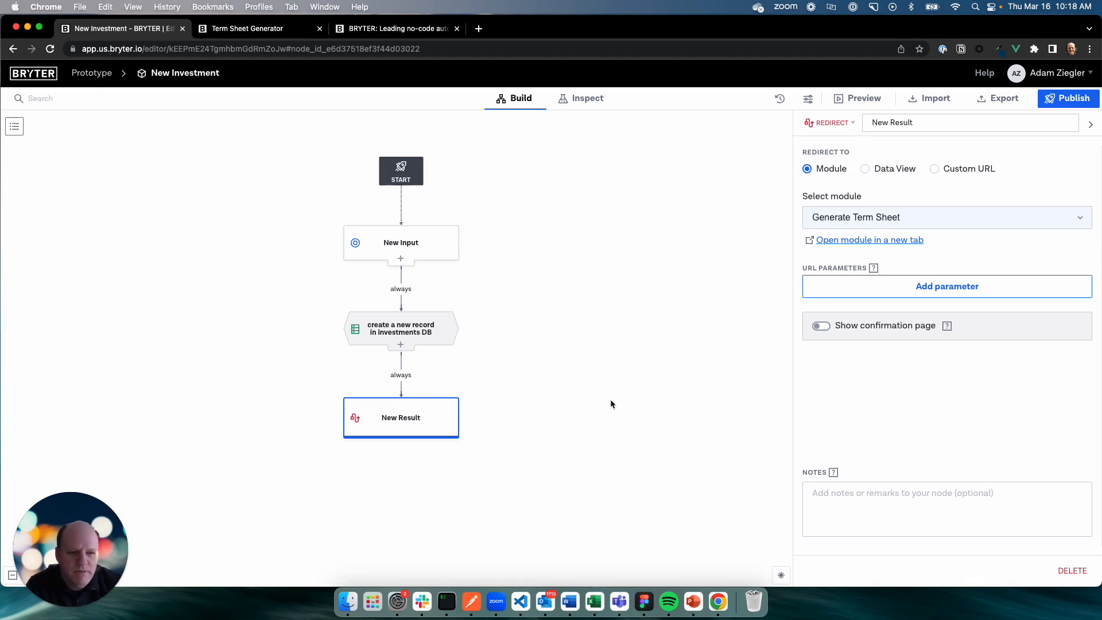
pyautogui.moveTo(607, 444)
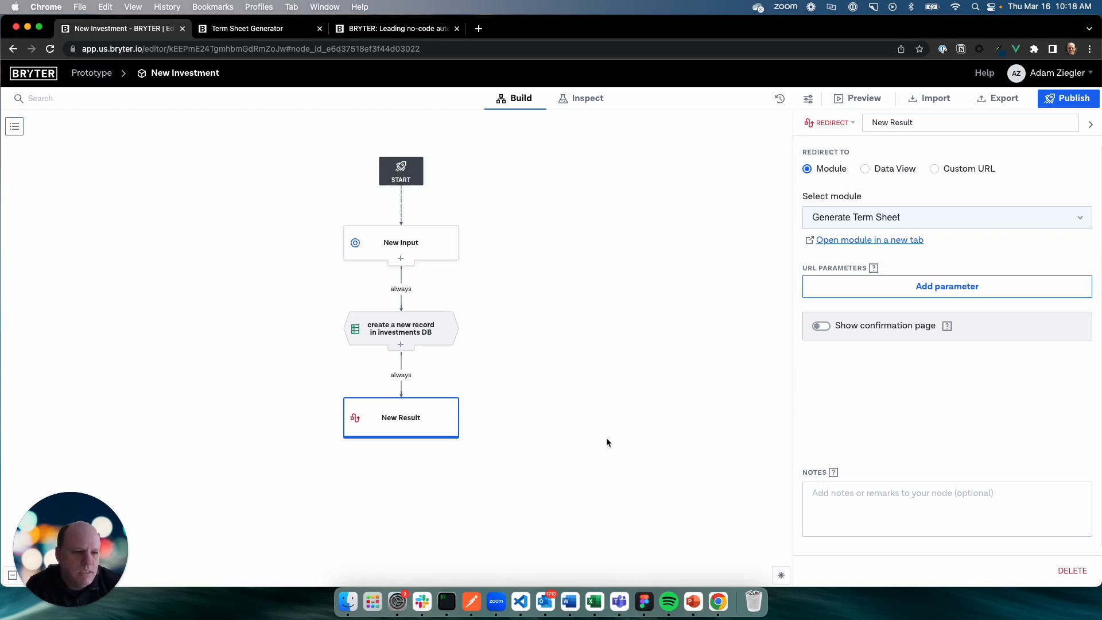
pyautogui.moveTo(801, 194)
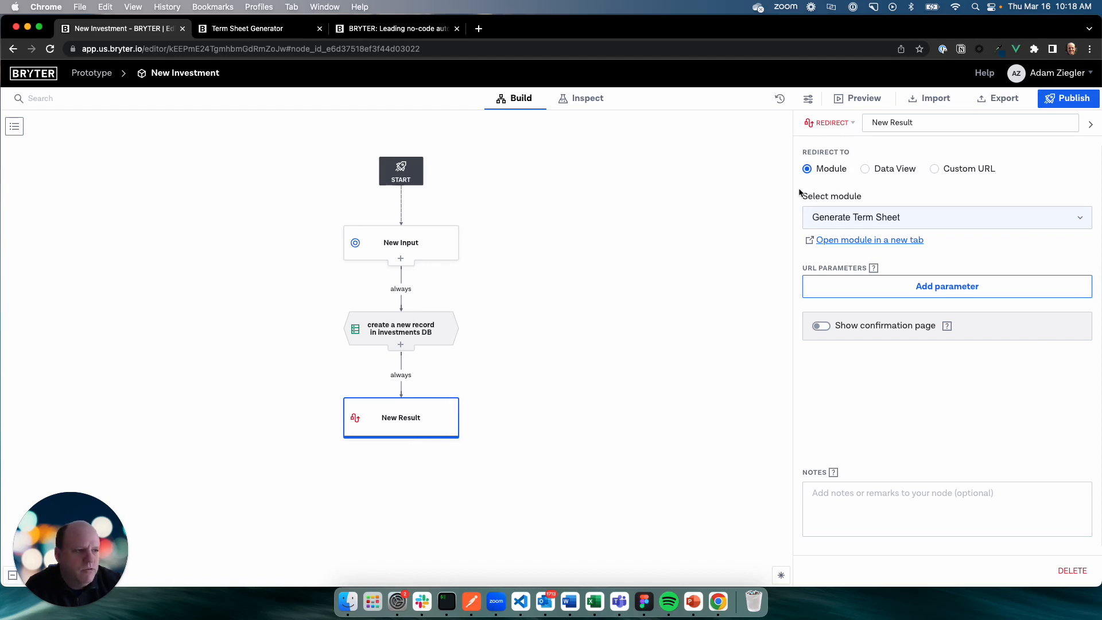
pyautogui.moveTo(844, 223)
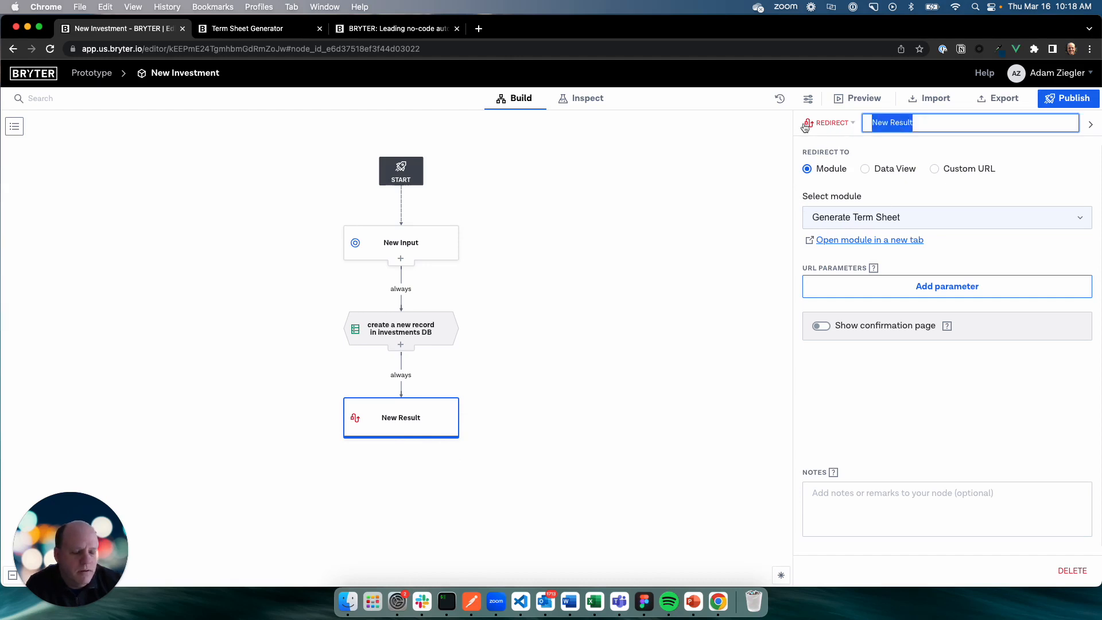
pyautogui.write('redirect')
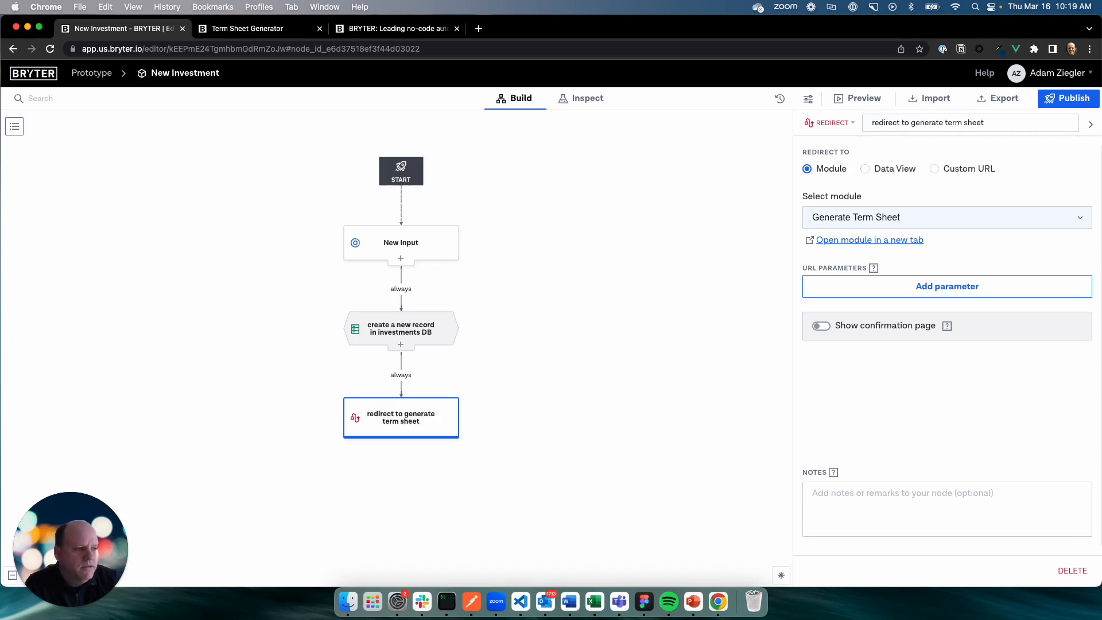
# Add an investment_id URL parameter to the redirect and pick its value.
pyautogui.click(946, 285)
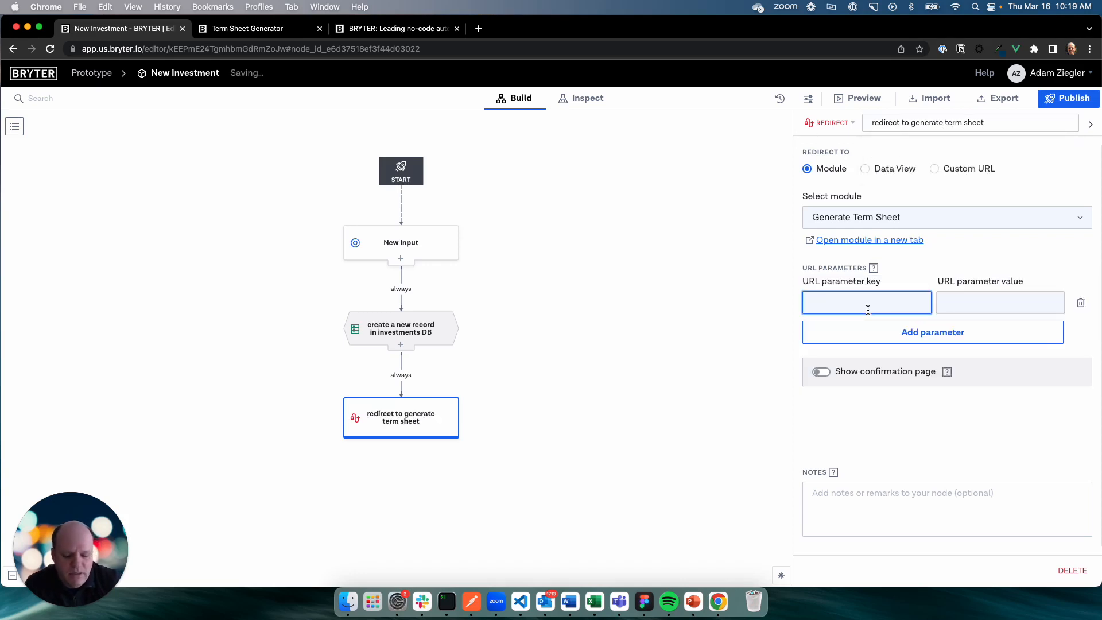
pyautogui.write('investment_id')
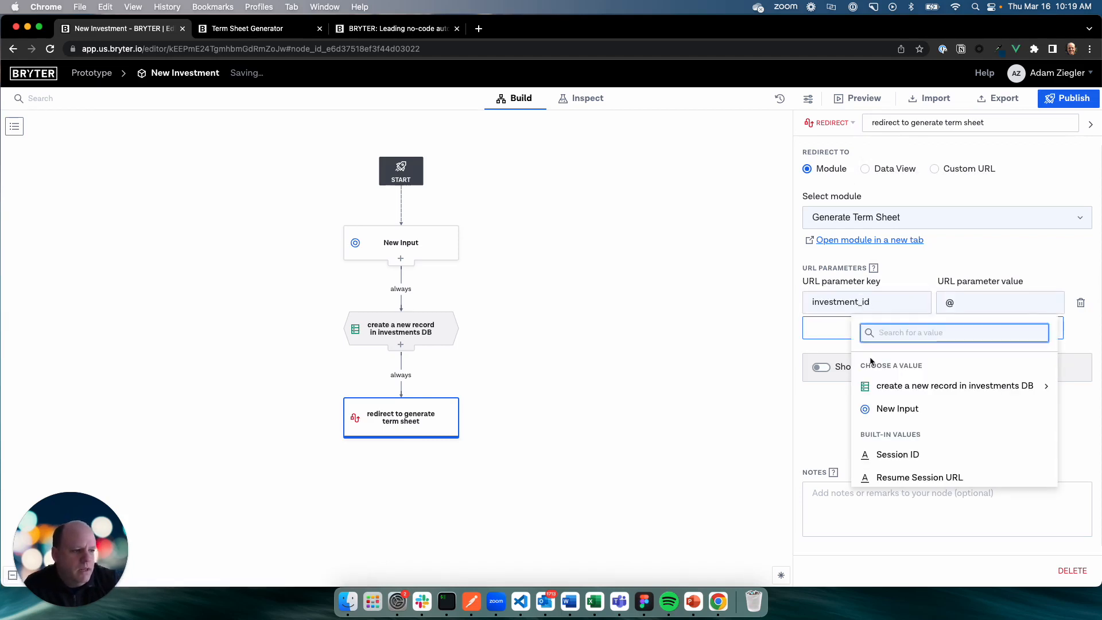
pyautogui.click(955, 386)
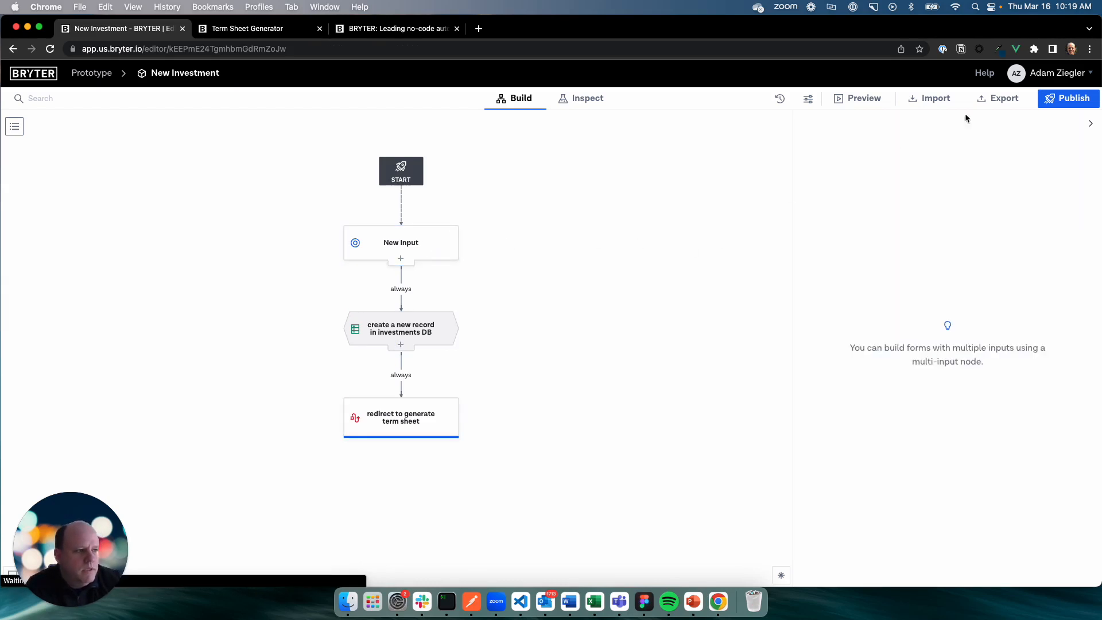
# Publish the New Investment module to Test and confirm.
pyautogui.click(1068, 97)
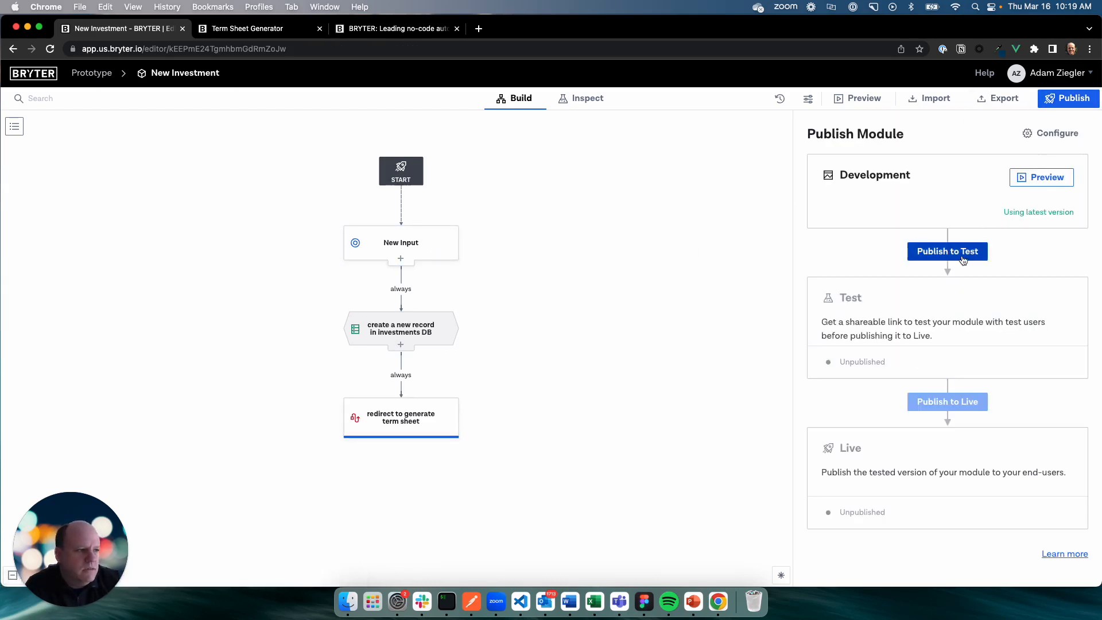
pyautogui.click(948, 252)
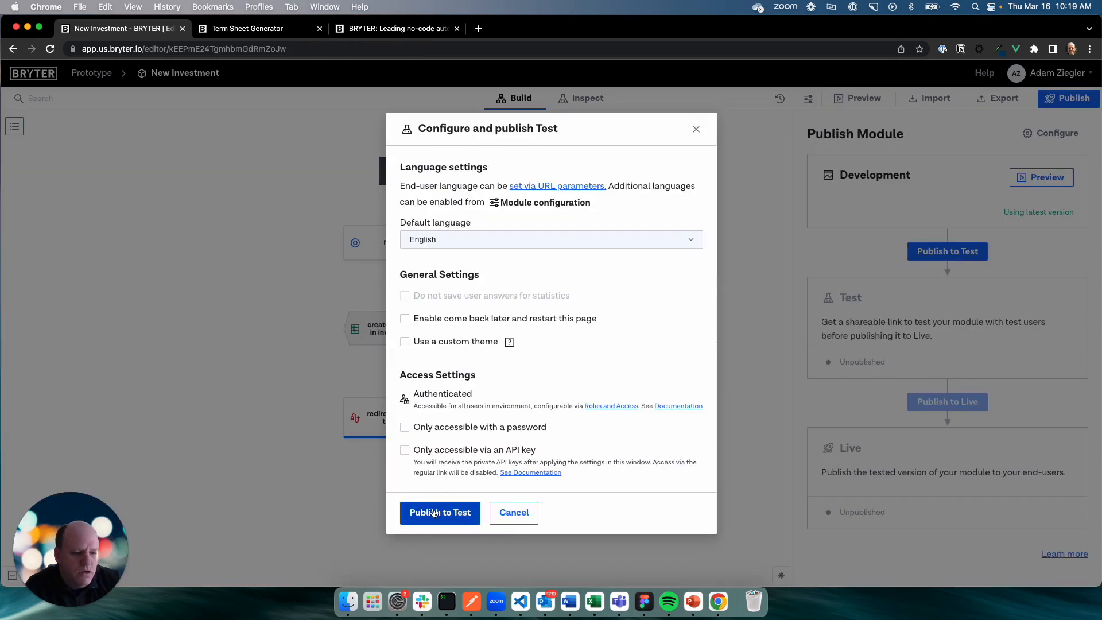
pyautogui.click(439, 512)
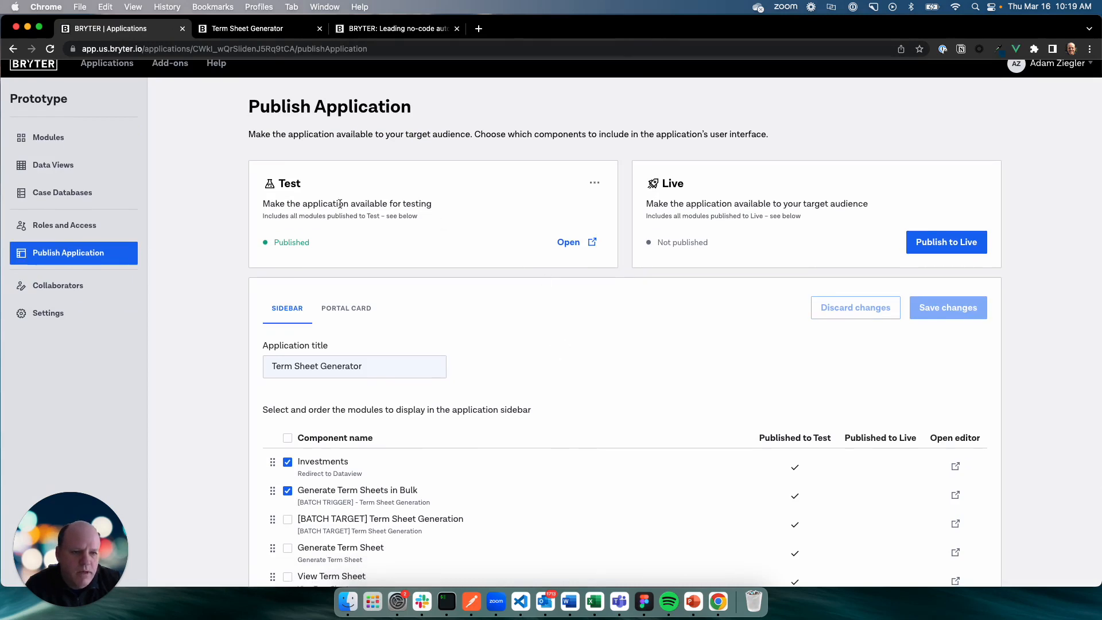
pyautogui.scroll(-3)
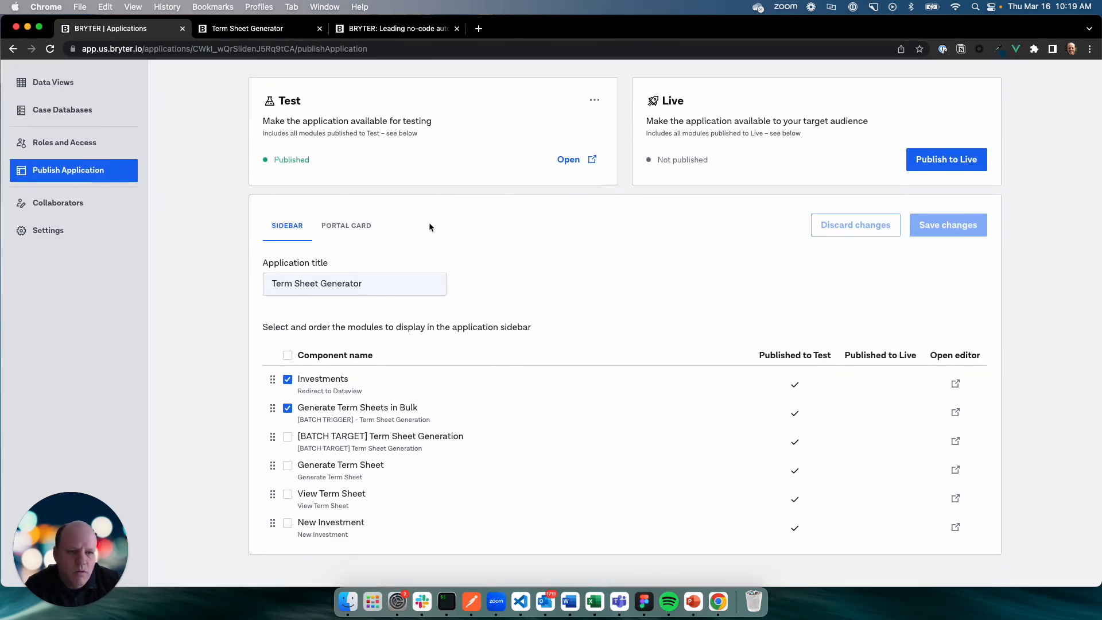
pyautogui.scroll(-3)
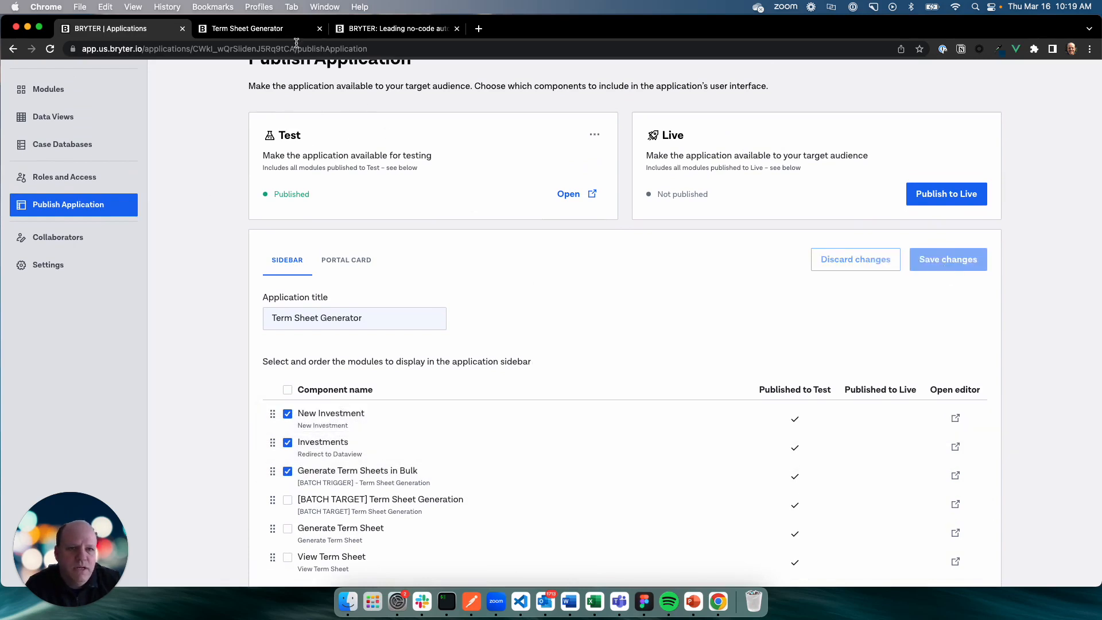
# Run New Investment from the Term Sheet Generator portal, reaching its Yes/No question.
pyautogui.click(252, 27)
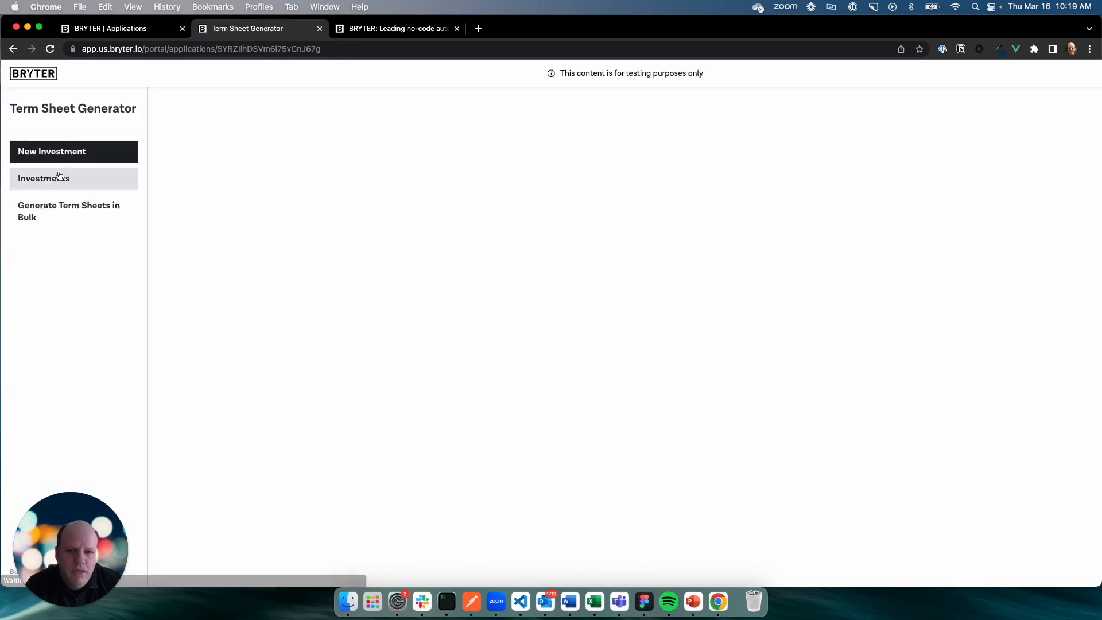
pyautogui.click(52, 151)
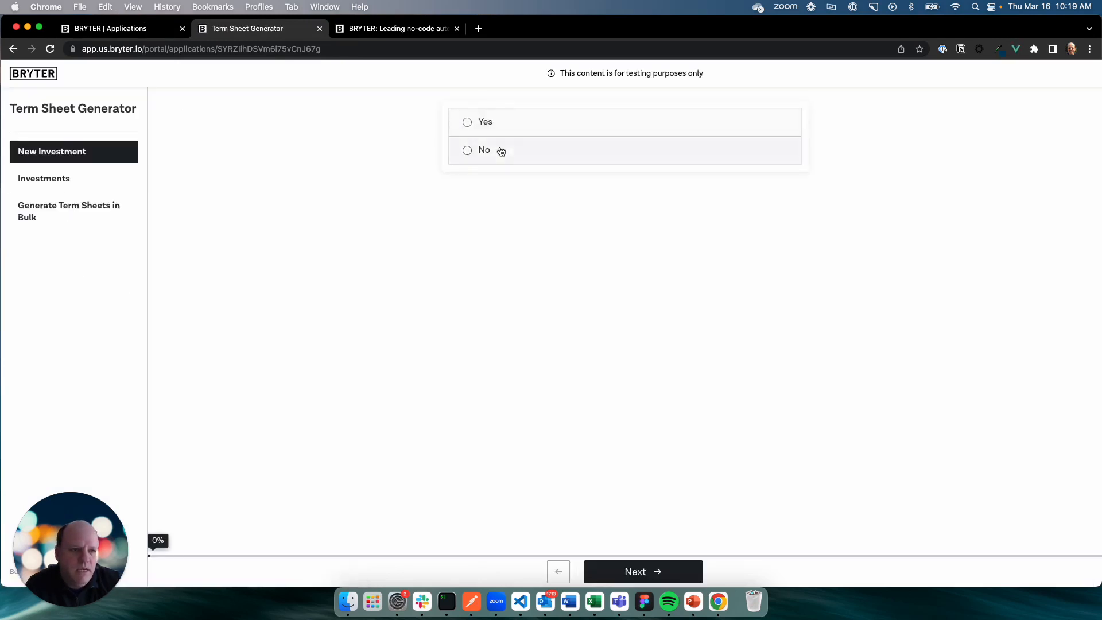
pyautogui.click(112, 27)
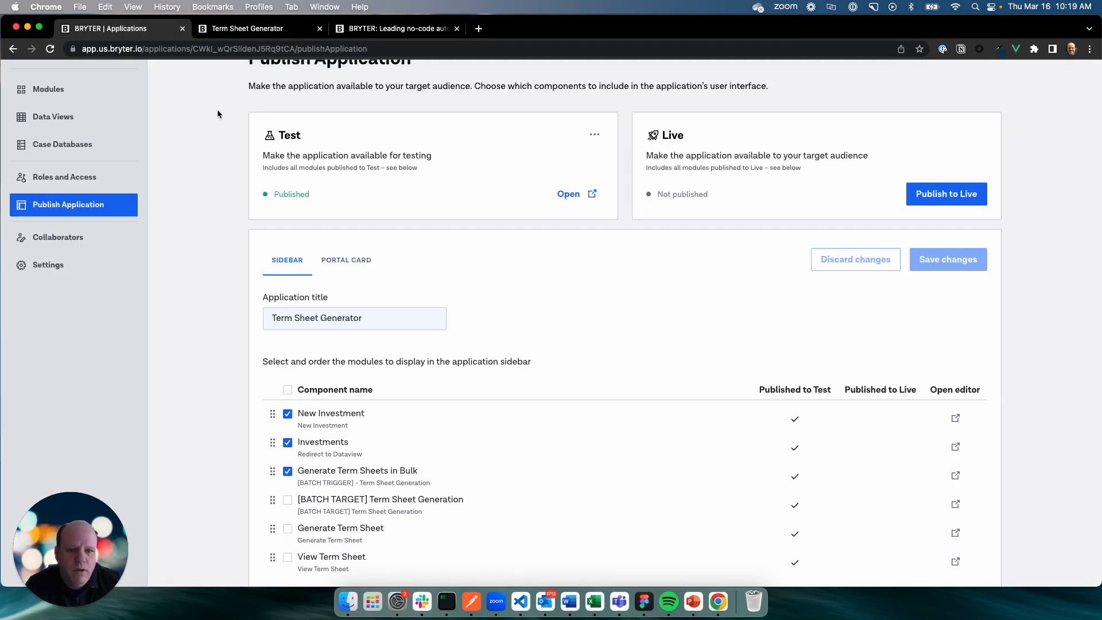
pyautogui.click(248, 28)
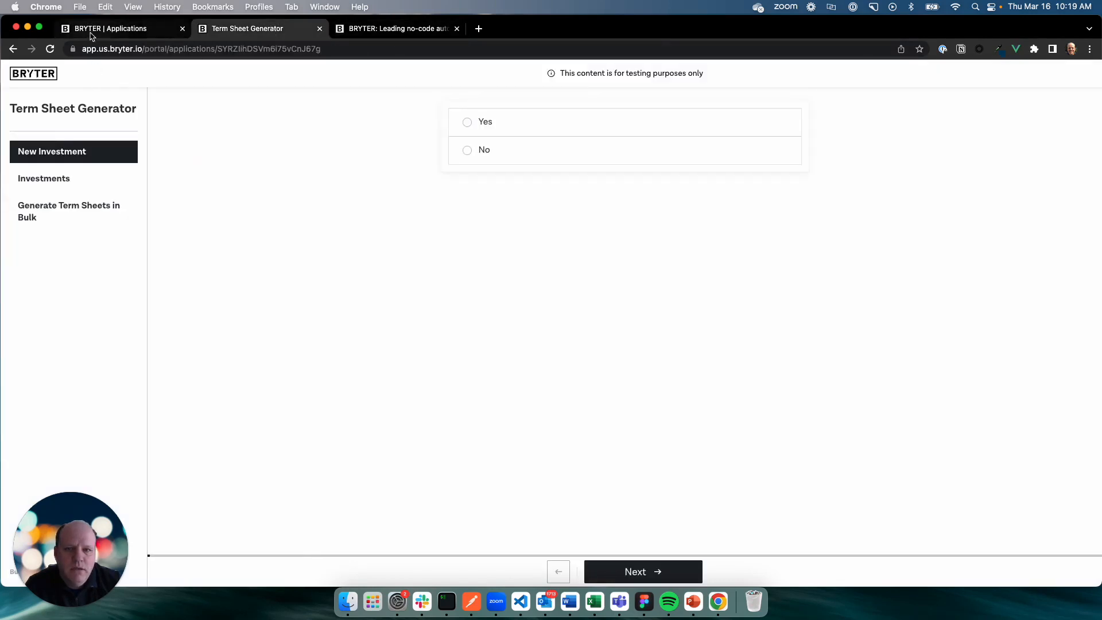
# Change New Input to a Multi-Input named 'new investment info' with heading 'New Investment Info'.
pyautogui.click(109, 27)
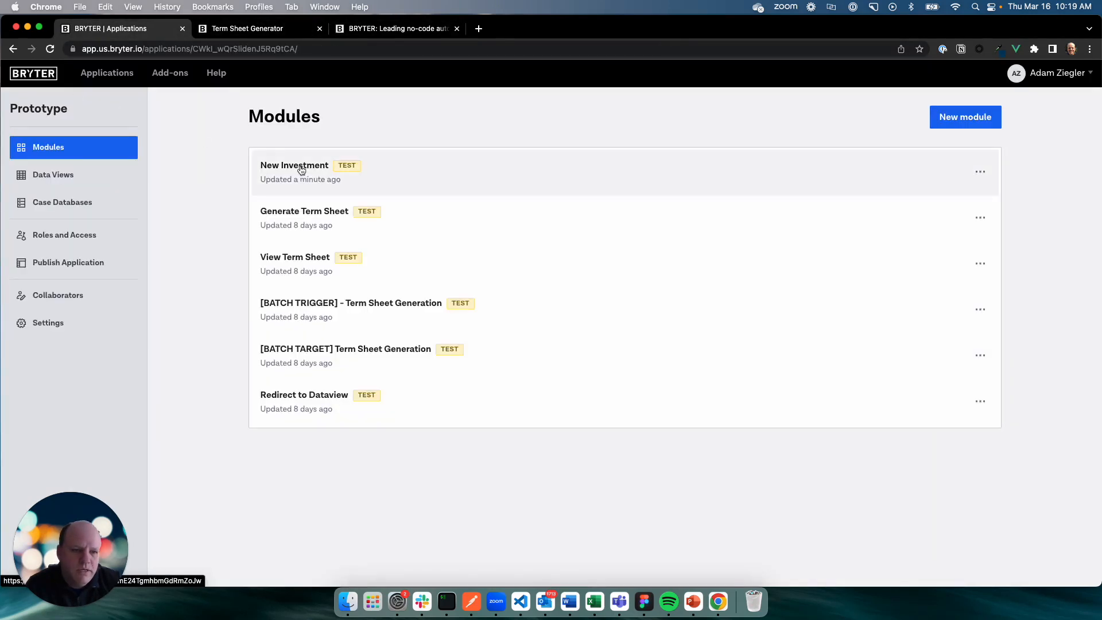
pyautogui.click(295, 165)
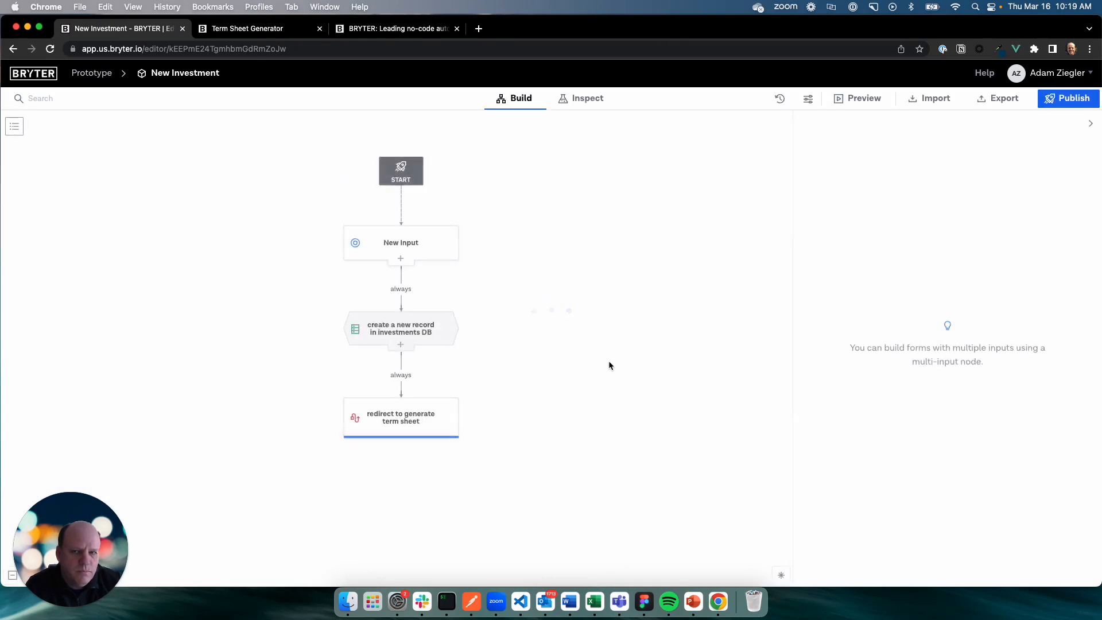
pyautogui.click(401, 242)
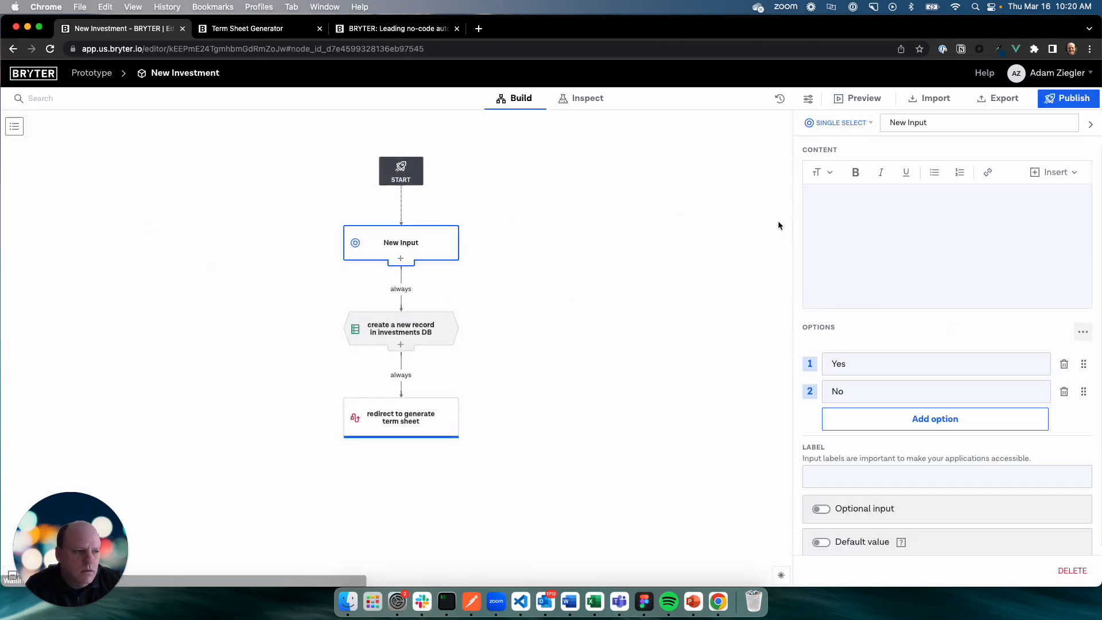
pyautogui.click(837, 123)
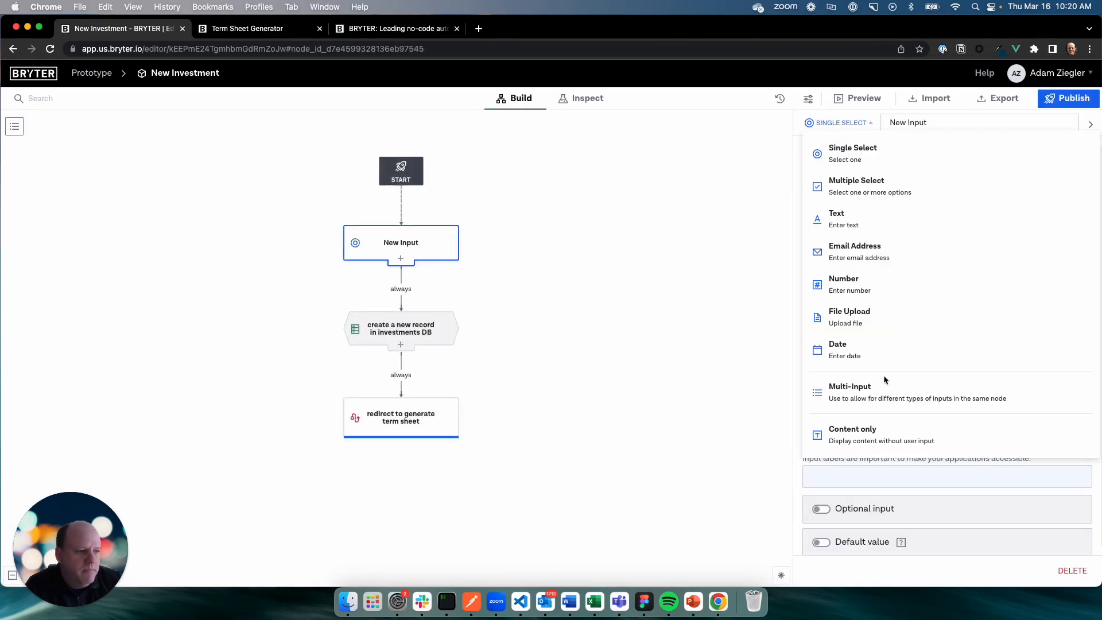
pyautogui.click(849, 386)
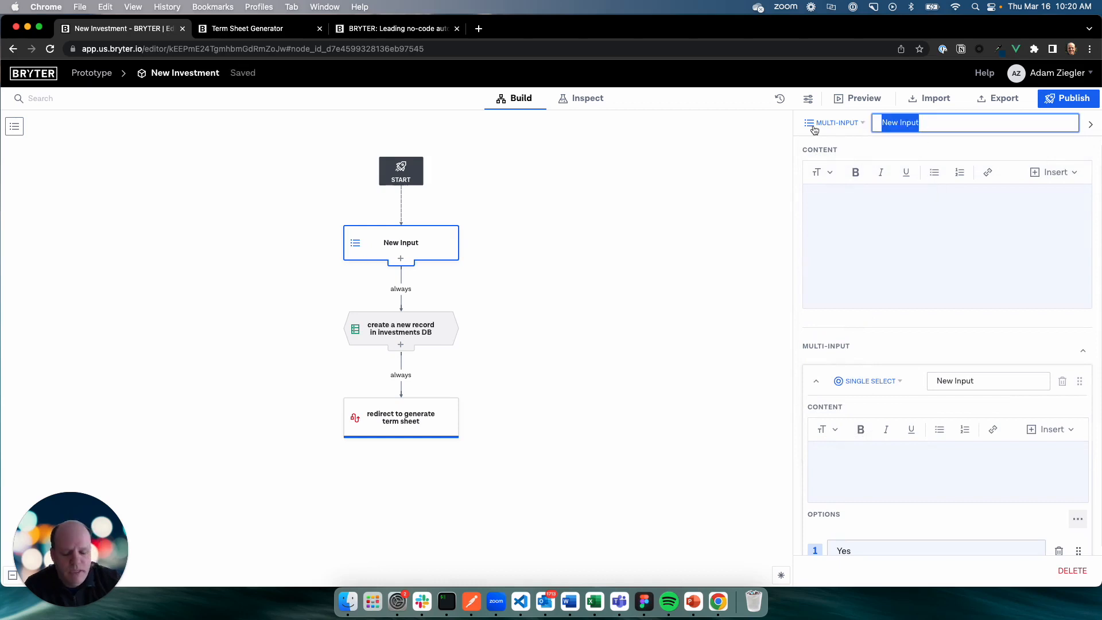
pyautogui.write('new investment info')
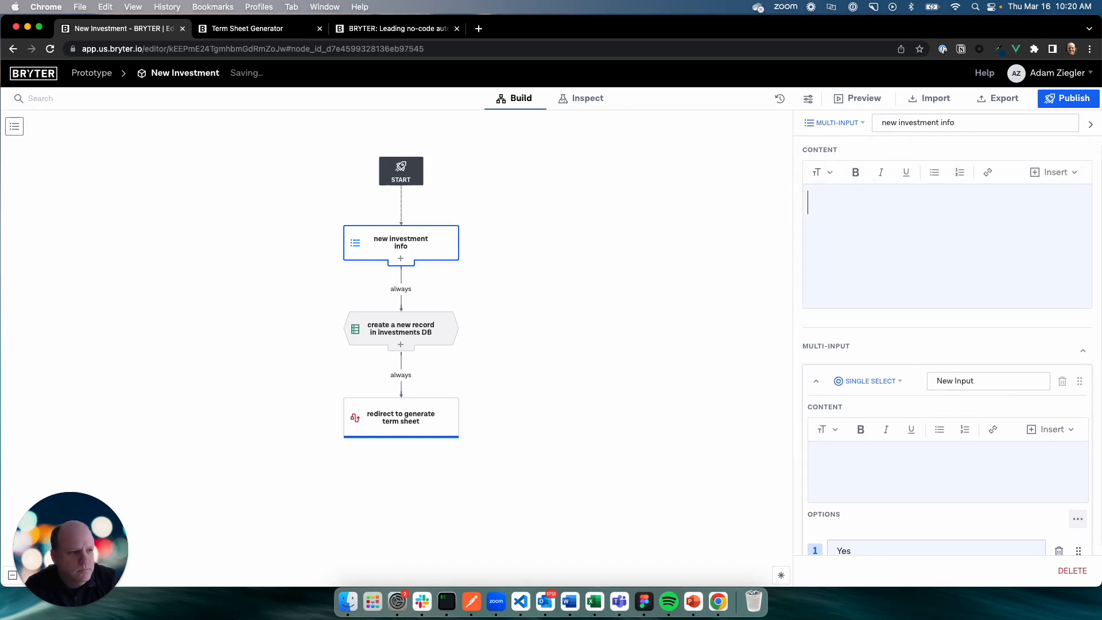
pyautogui.write('New Investment I')
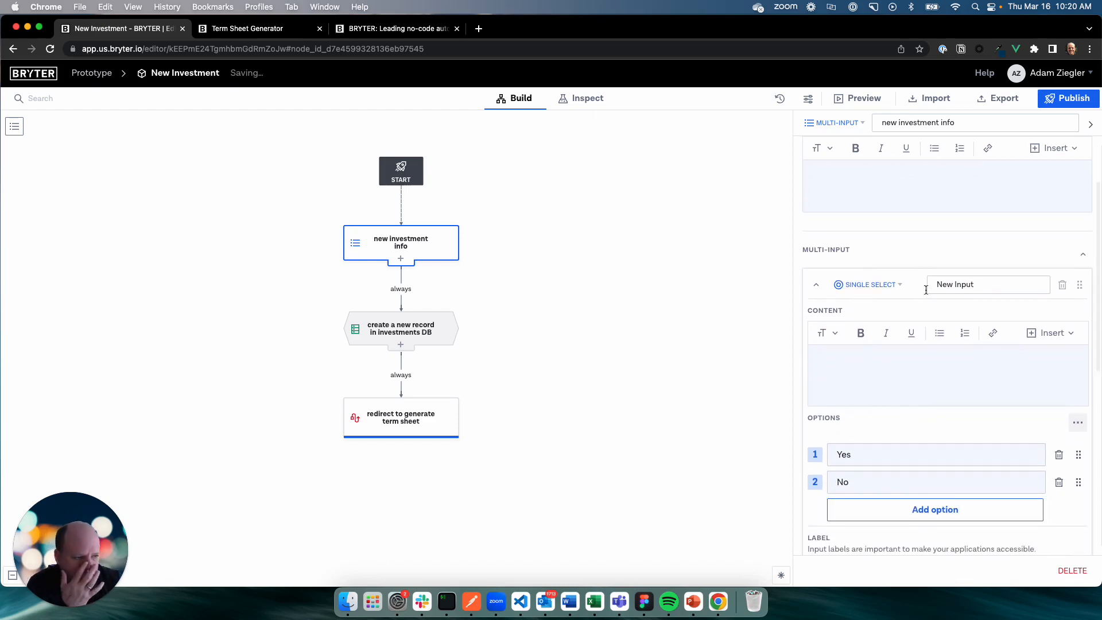
# Add several single-select sub-inputs to the multi-input, collapsing each as added.
pyautogui.click(816, 284)
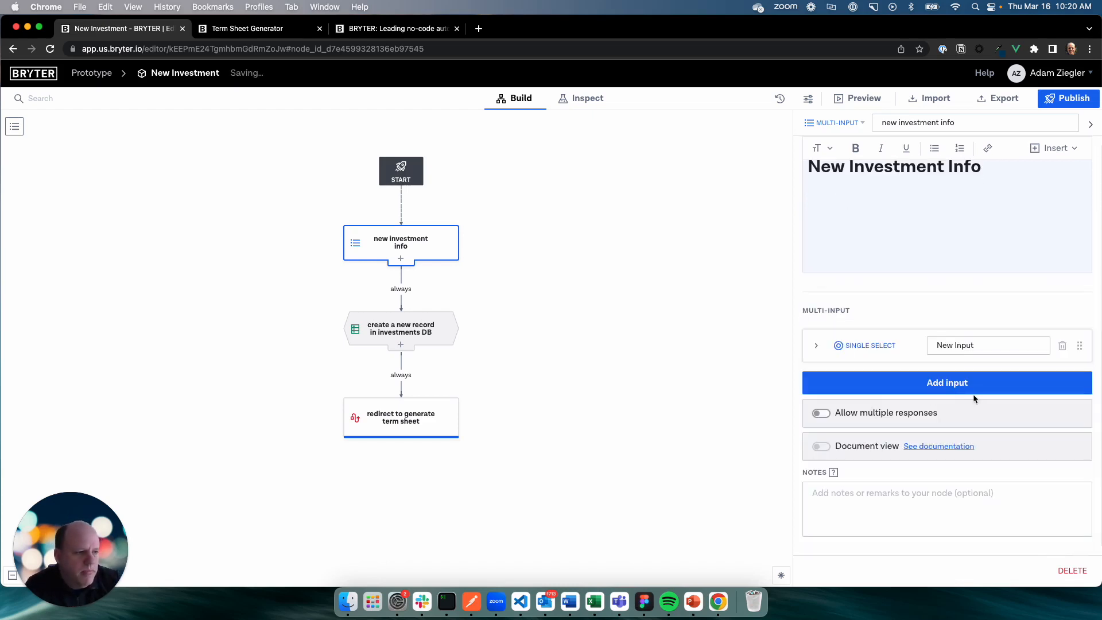
pyautogui.click(948, 383)
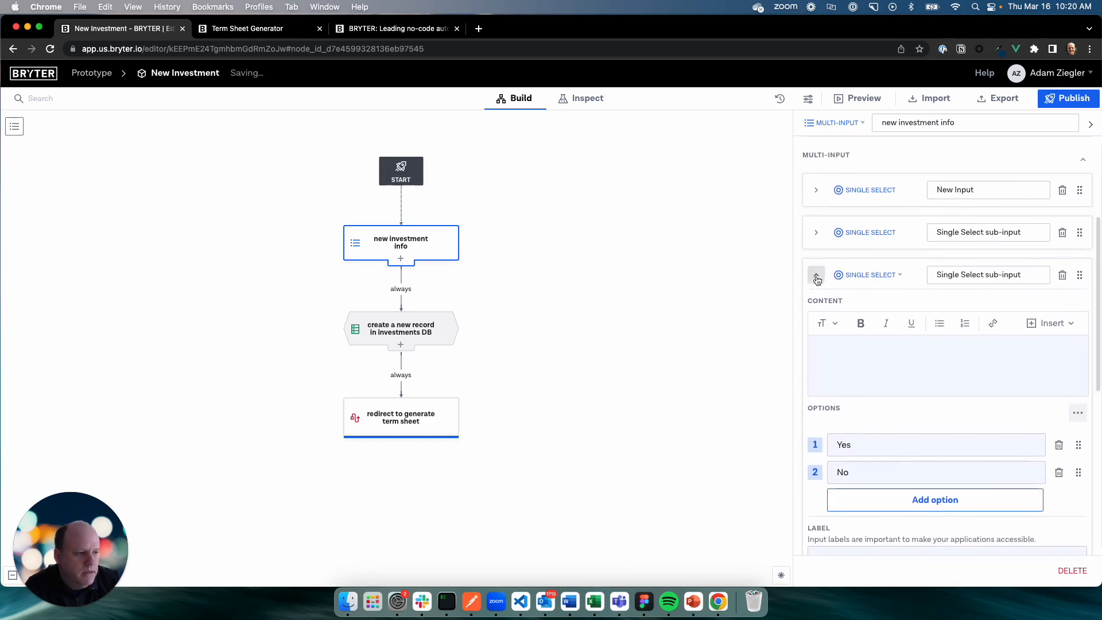
pyautogui.click(816, 274)
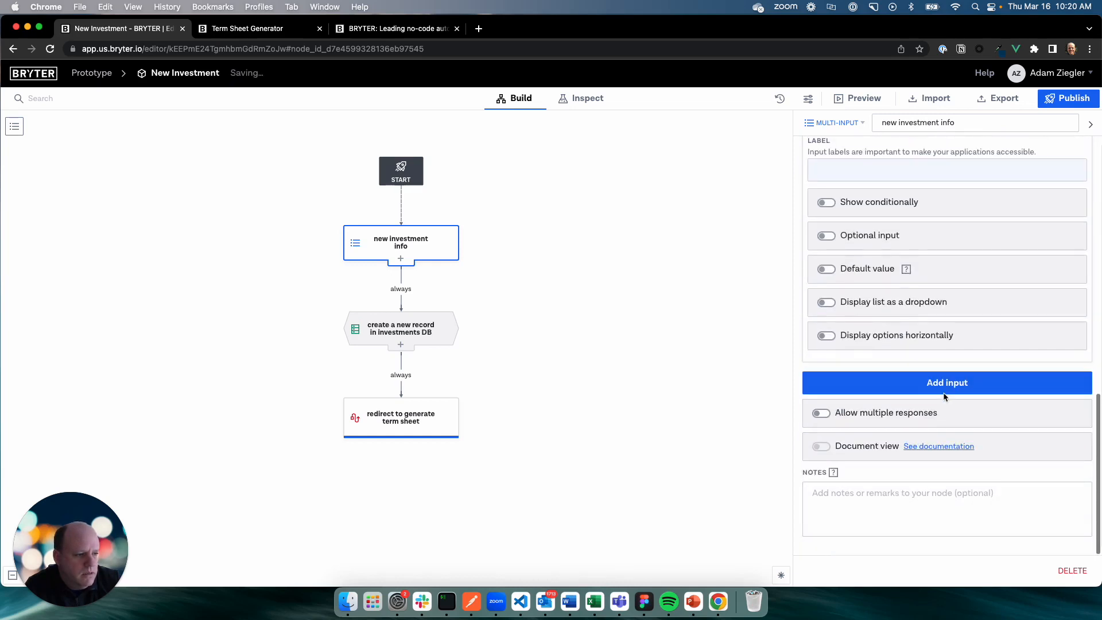
pyautogui.click(947, 382)
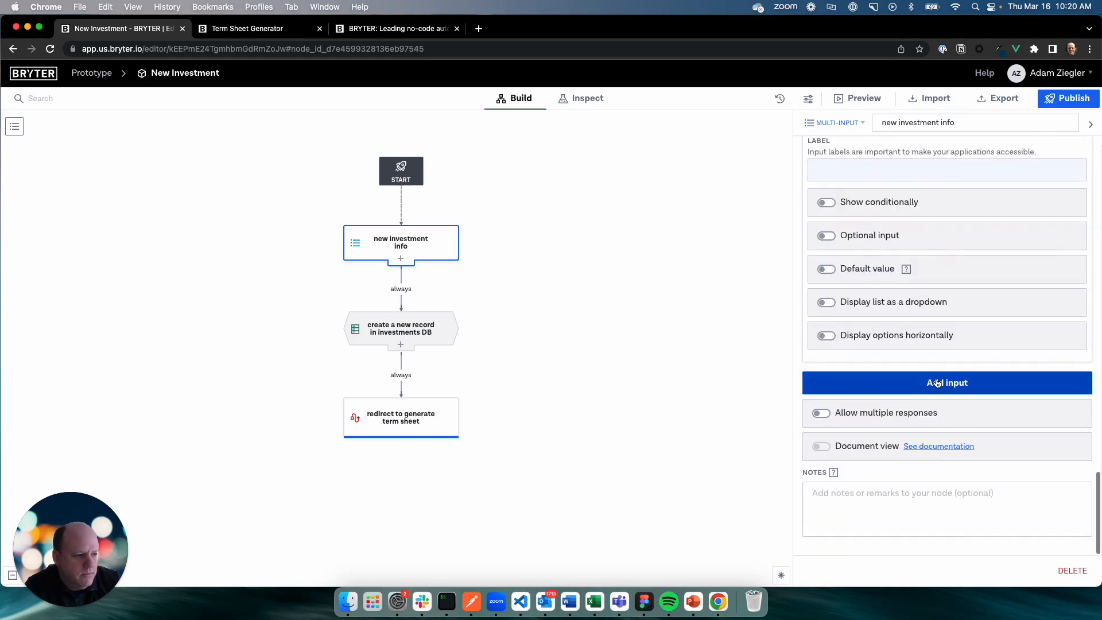
pyautogui.click(947, 383)
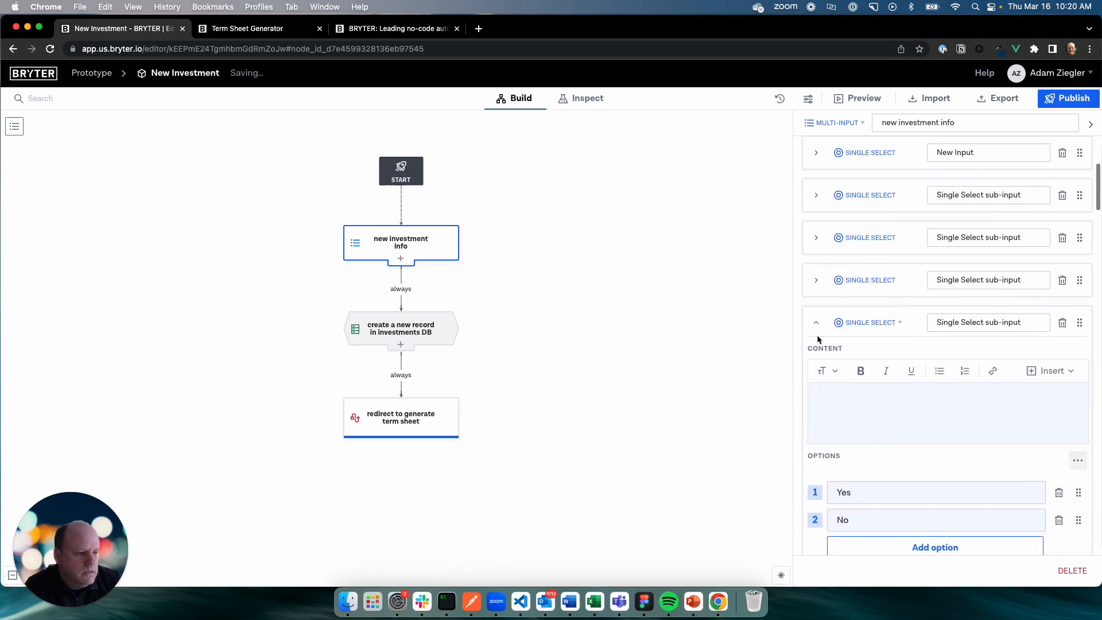
pyautogui.click(817, 322)
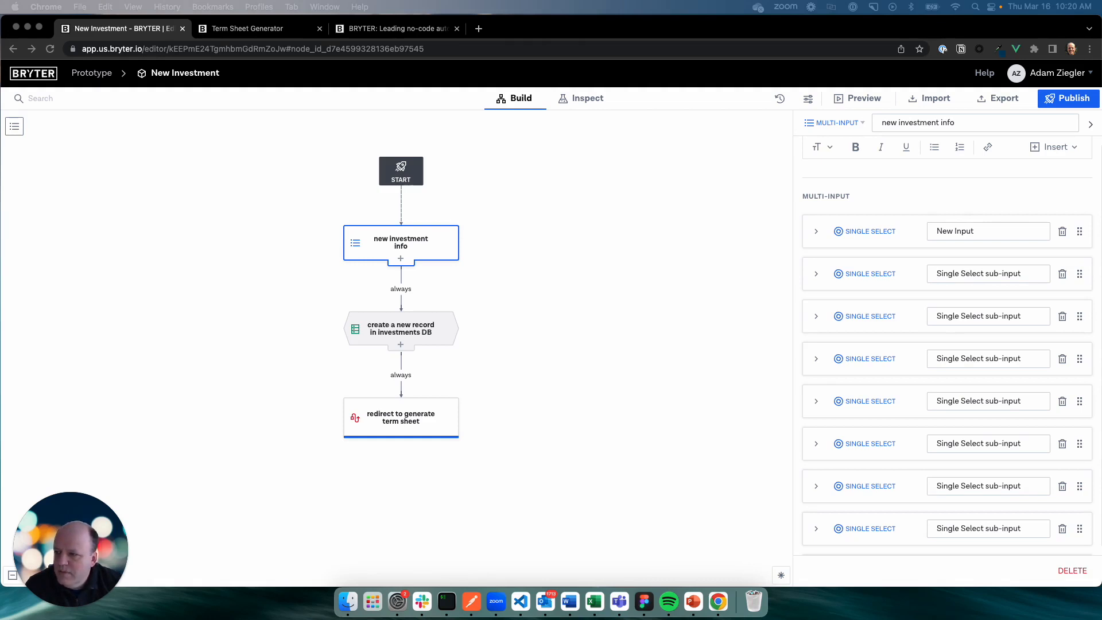
pyautogui.moveTo(734, 380)
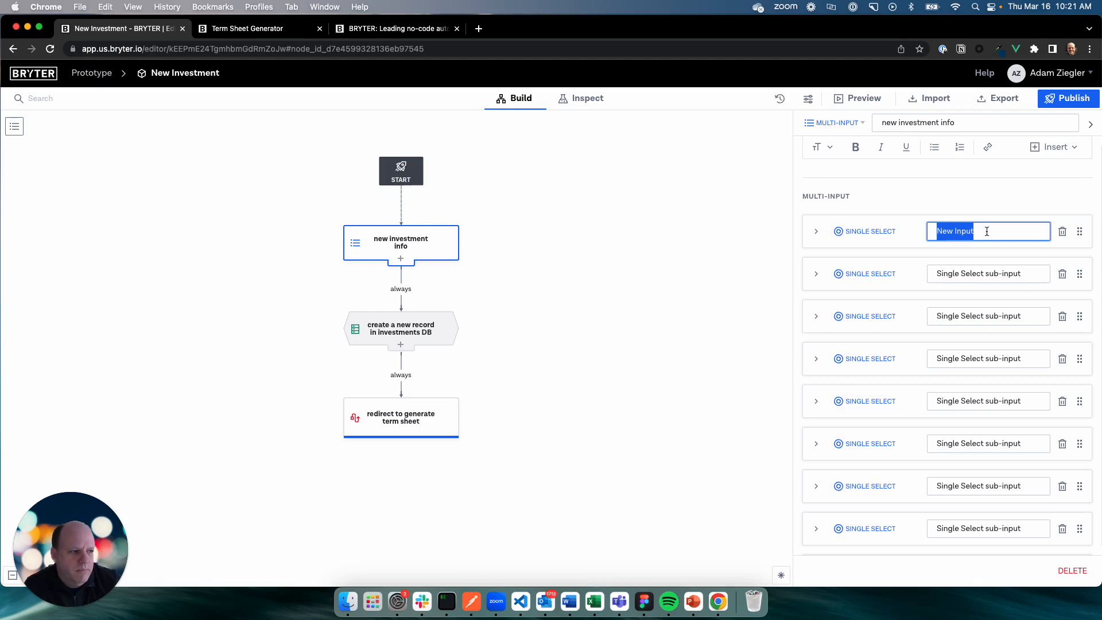
# Name sub-inputs company name, investment amount, type and purchase price.
pyautogui.write('company name')
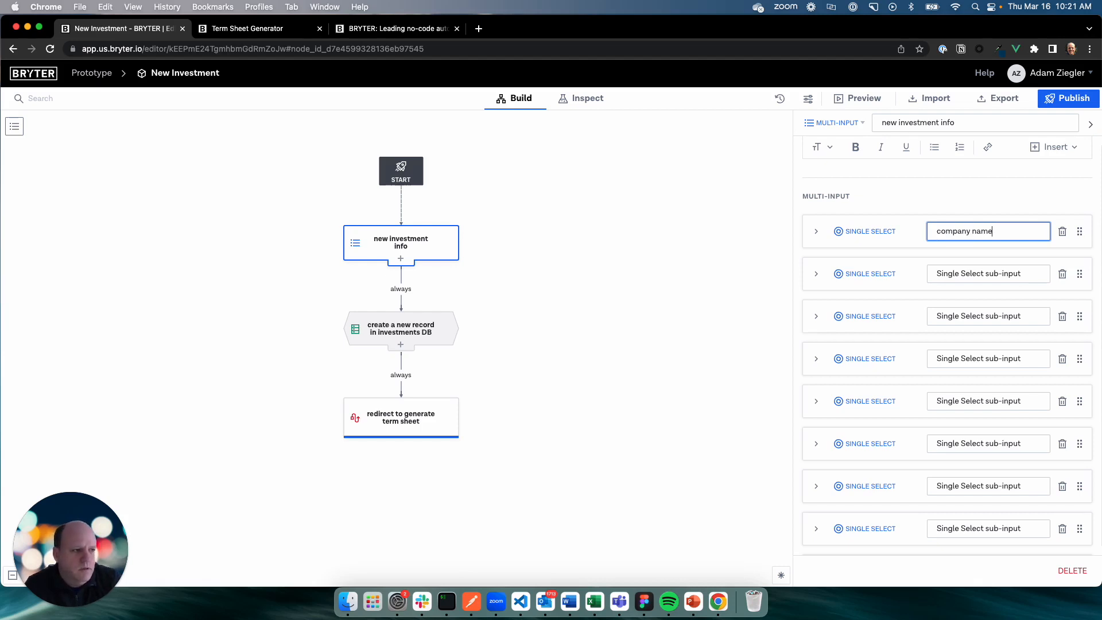
pyautogui.click(987, 274)
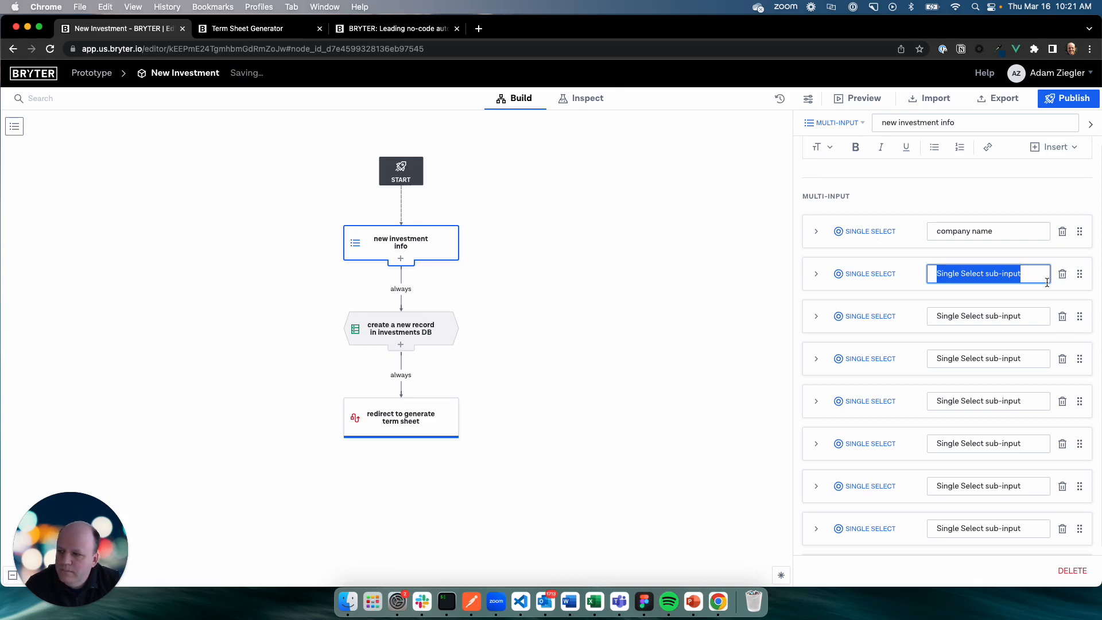
pyautogui.write('investment amou')
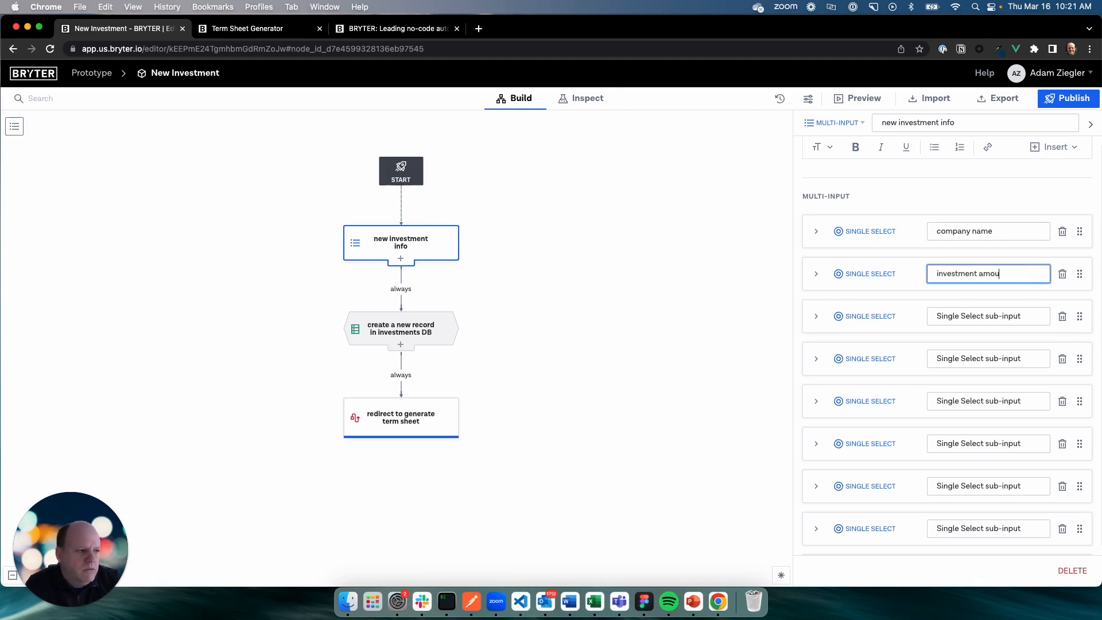
pyautogui.click(988, 316)
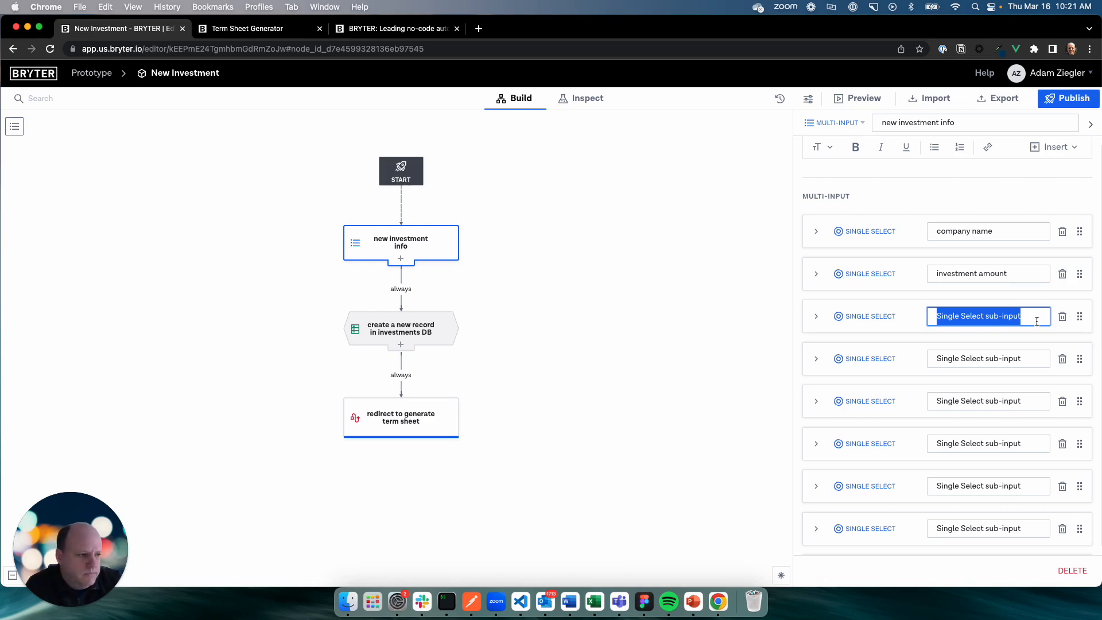
pyautogui.write('type')
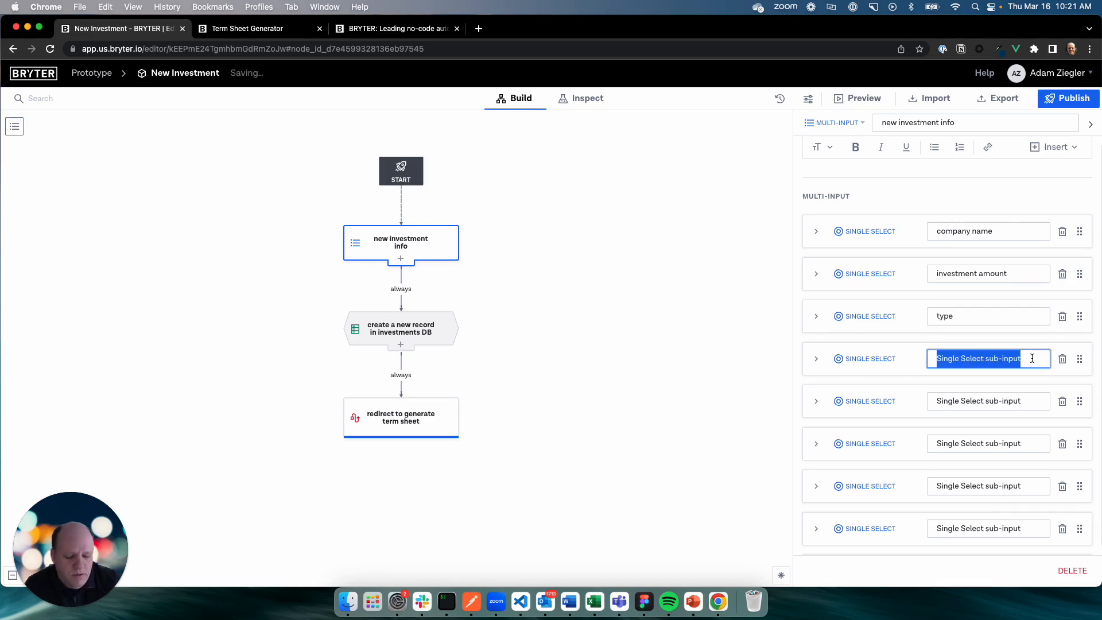
pyautogui.write('pr')
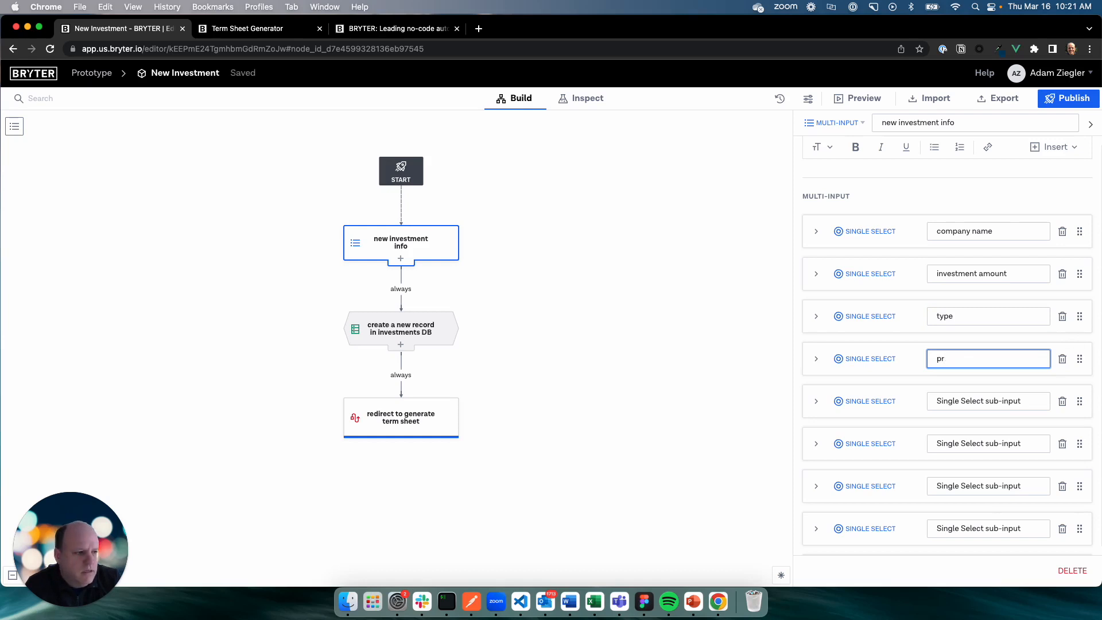
pyautogui.write('purchase price')
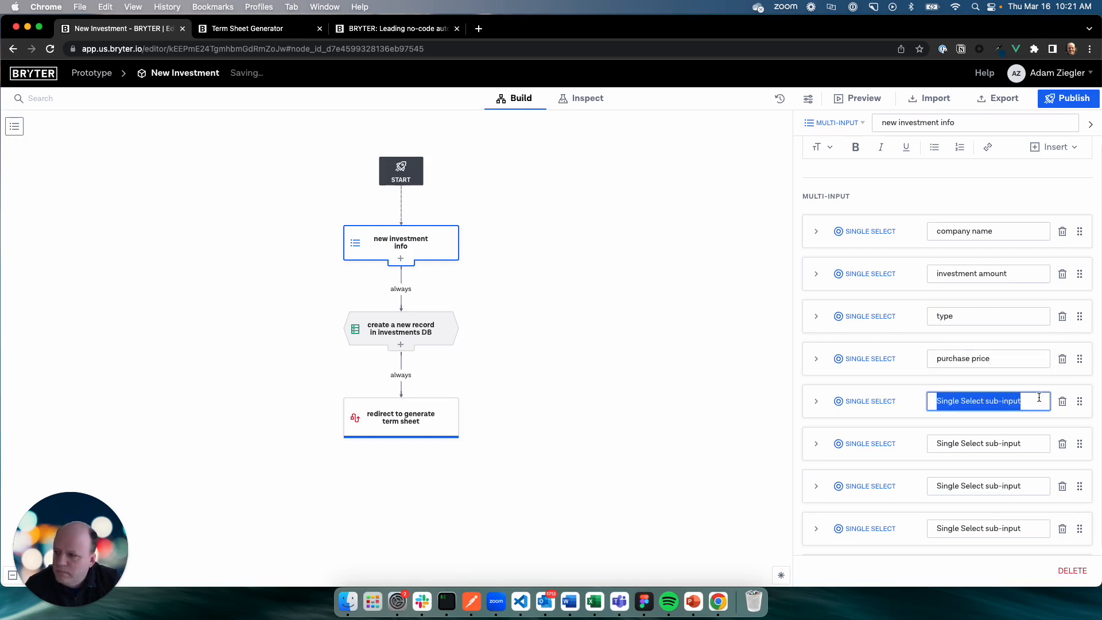
# Name further sub-inputs intended use of proceeds, conversion terms, conversion price and valuation cap.
pyautogui.write('intended use of proceeds')
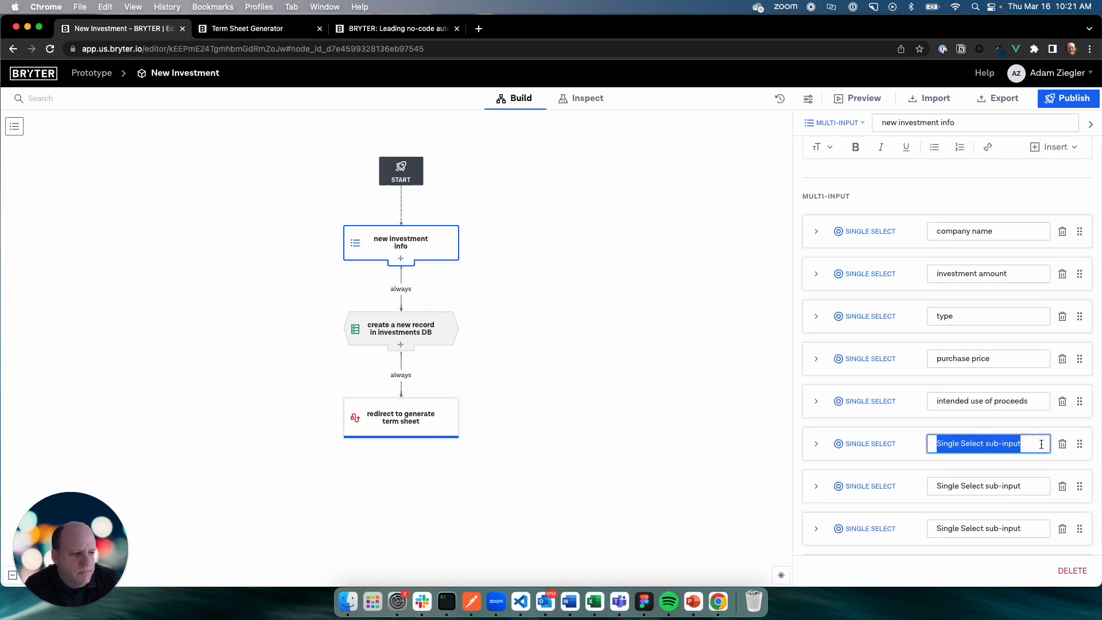
pyautogui.write('conversion t')
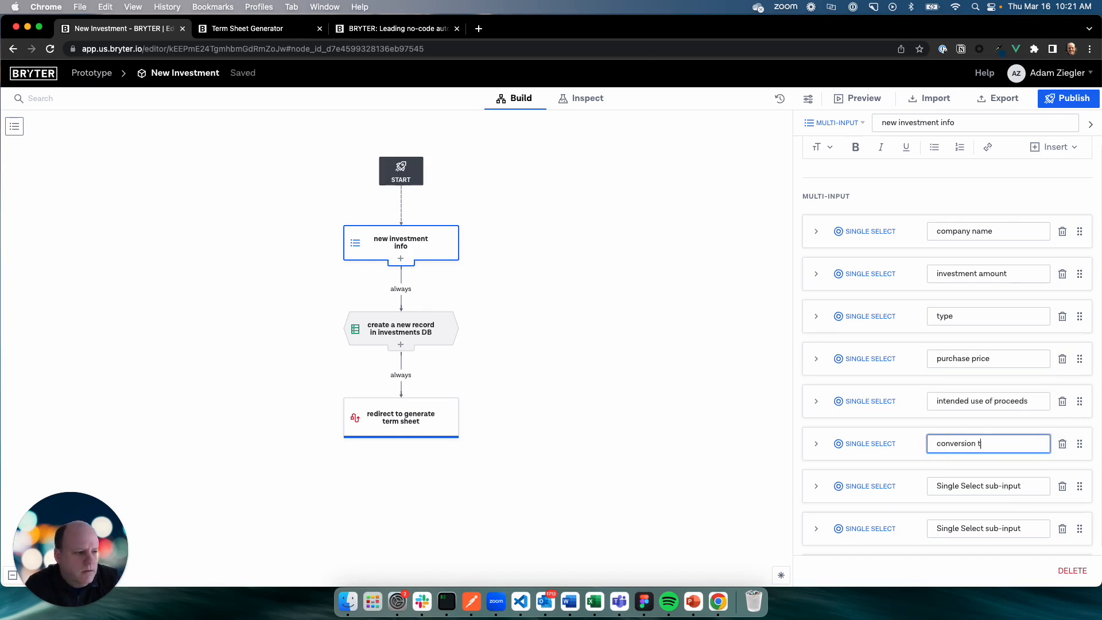
pyautogui.click(988, 486)
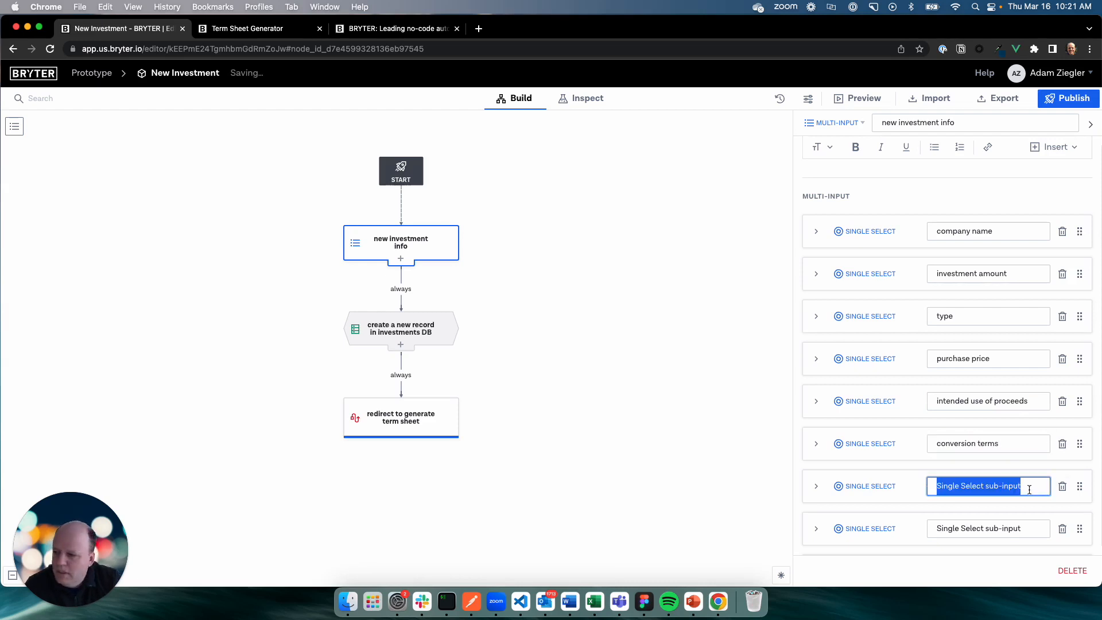
pyautogui.write('conversion price')
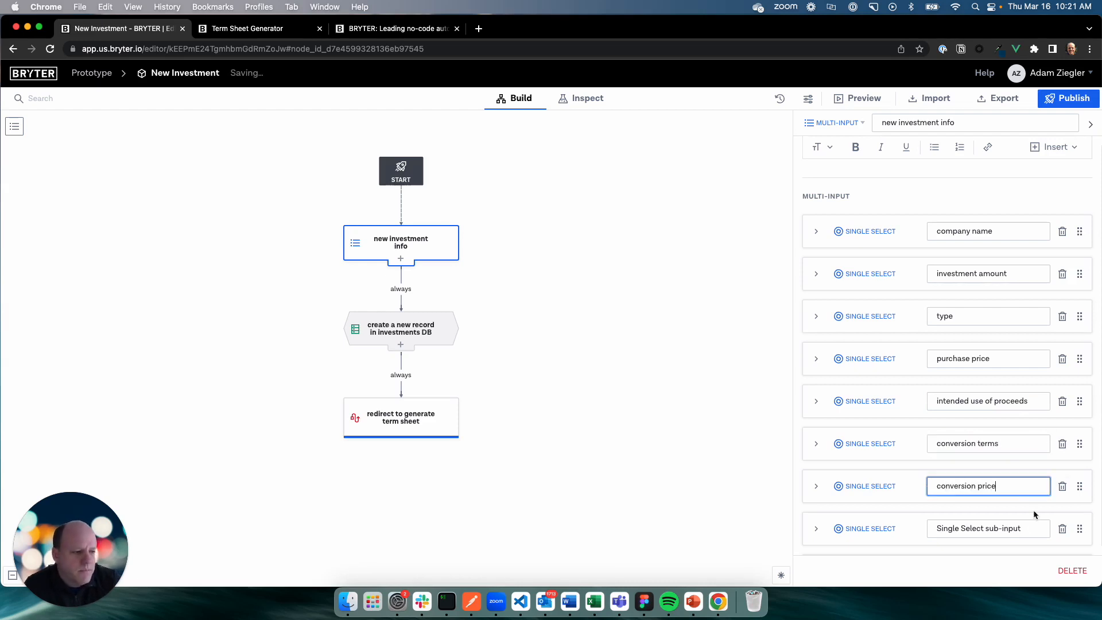
pyautogui.write('valuation cap')
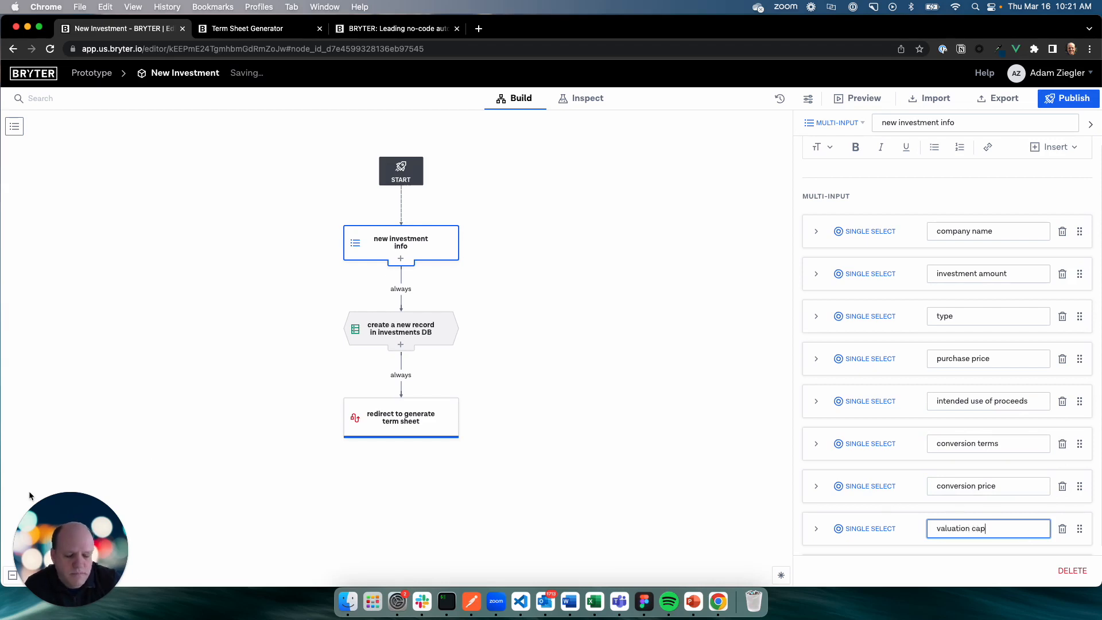
pyautogui.moveTo(818, 431)
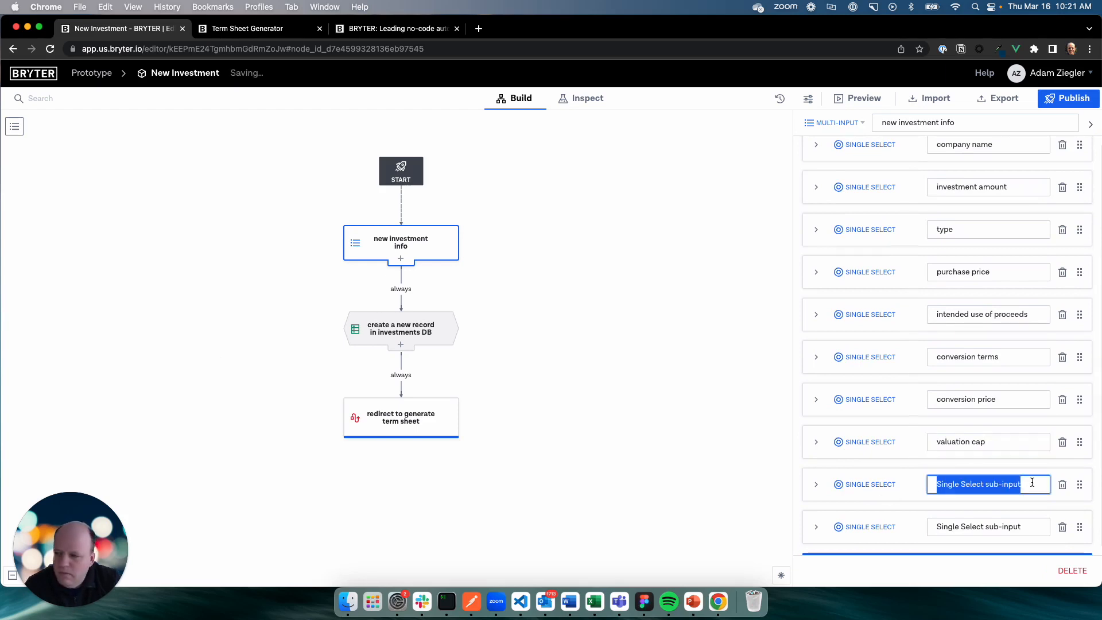
# Name two sub-inputs qualified financing threshold and governing law state.
pyautogui.write('qualified financing threshold')
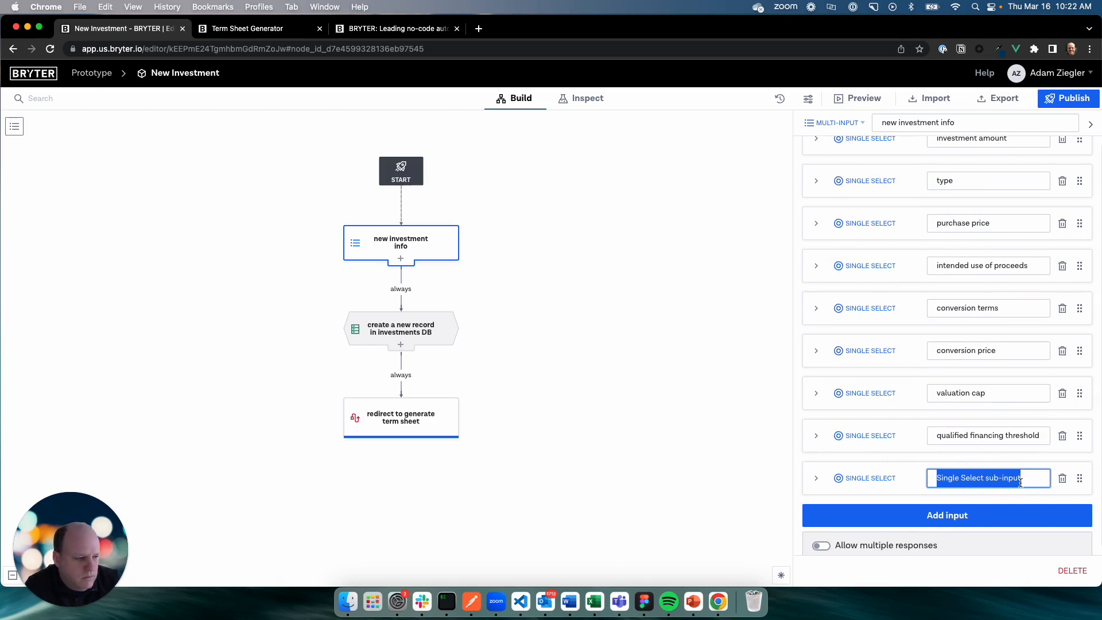
pyautogui.write('govern')
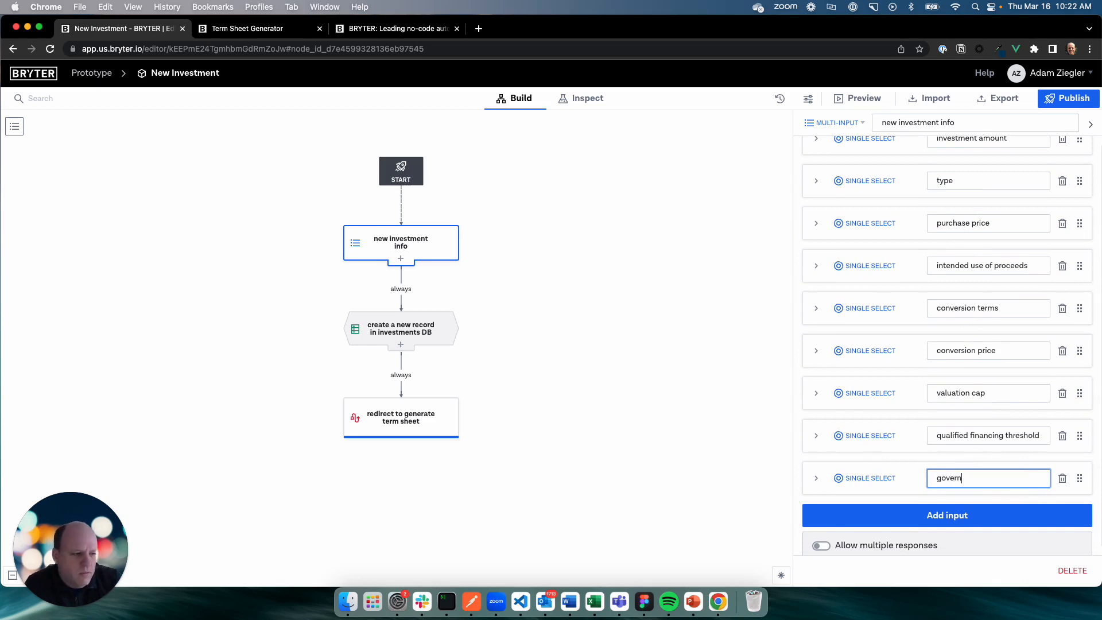
pyautogui.write('men')
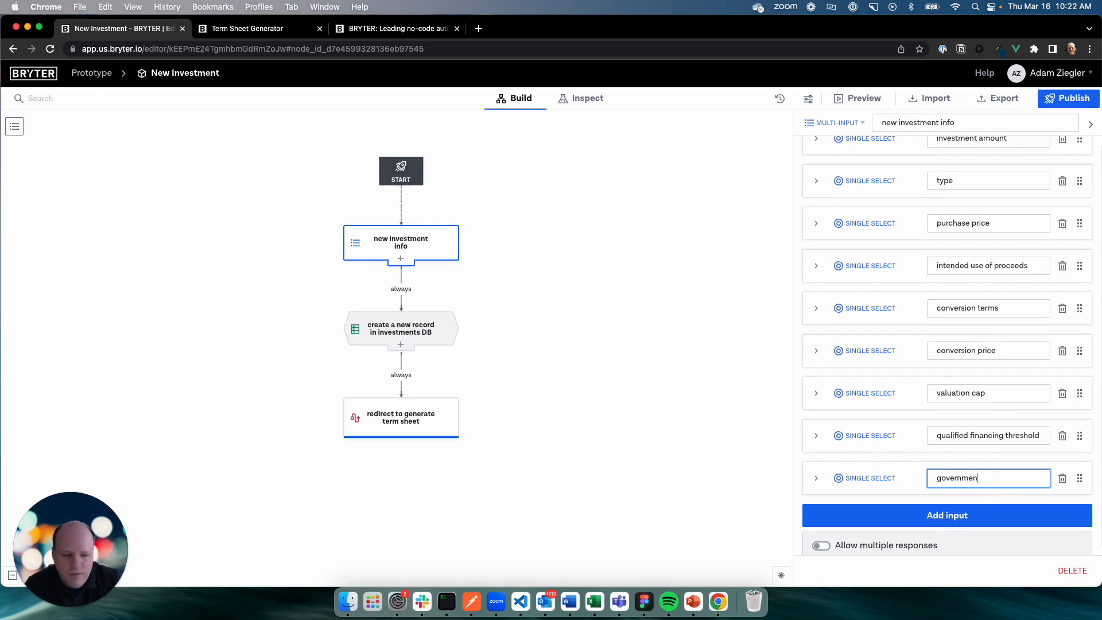
pyautogui.press('Backspace')
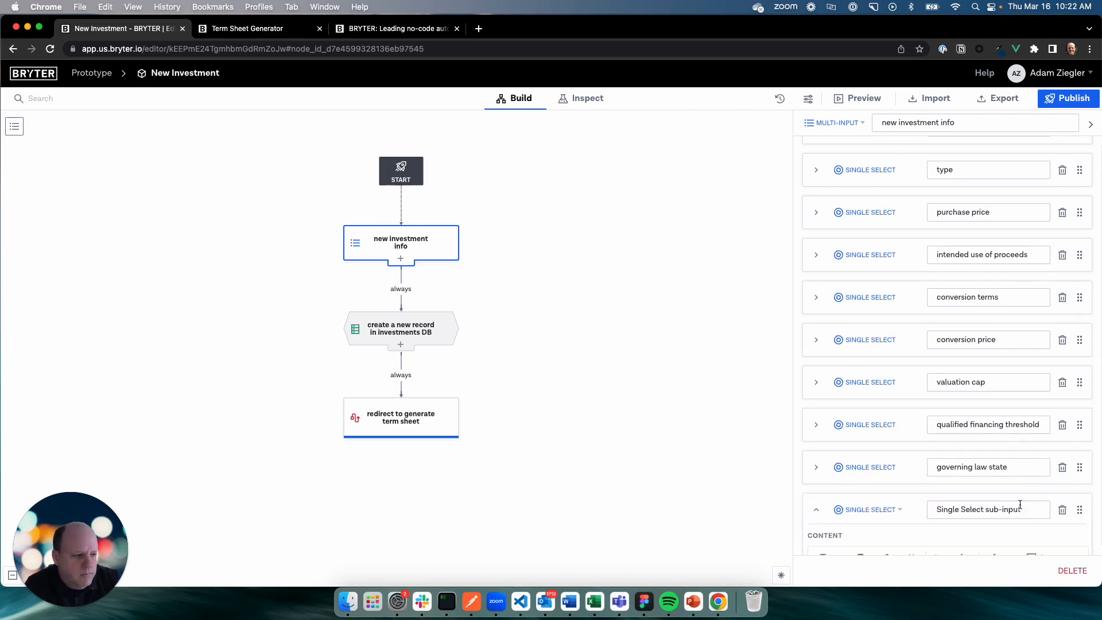
# Name the last sub-input company address.
pyautogui.click(987, 509)
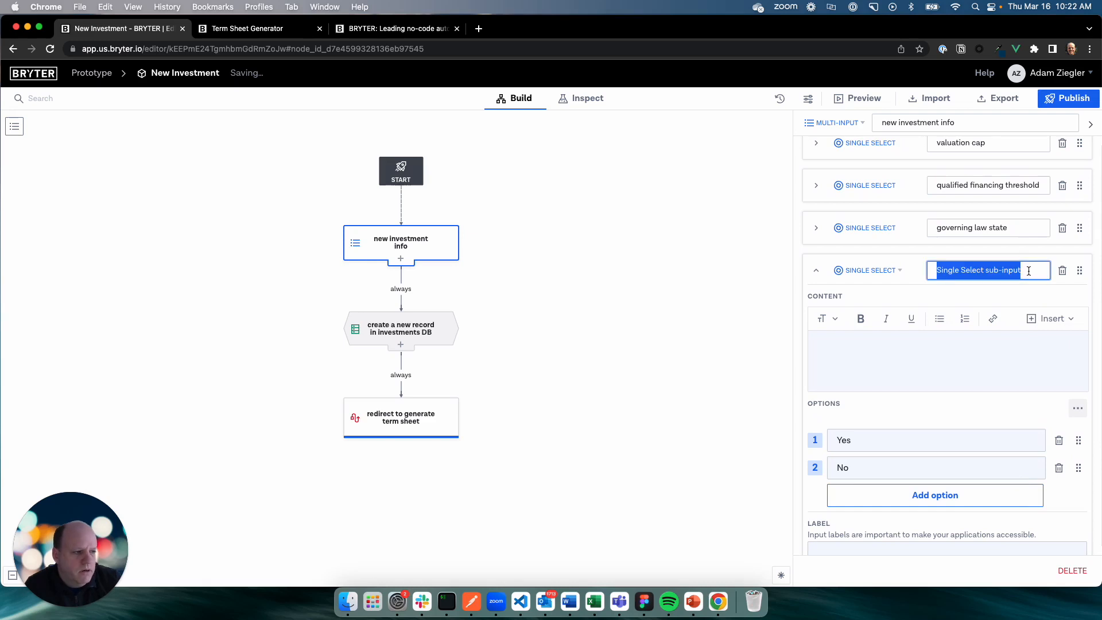
pyautogui.write('company addre')
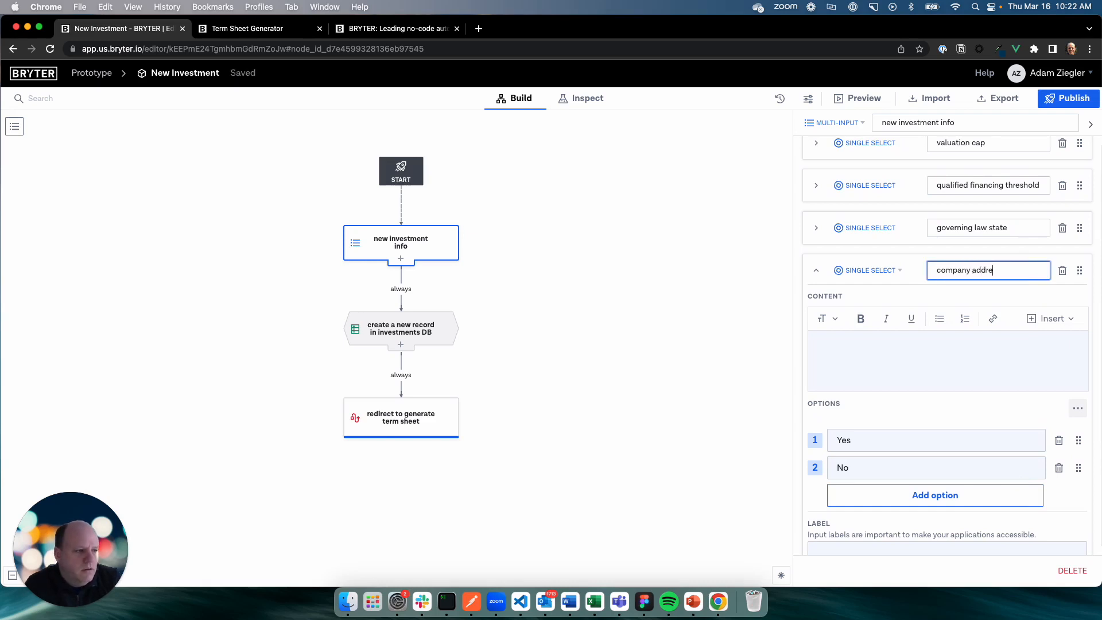
pyautogui.write('ss')
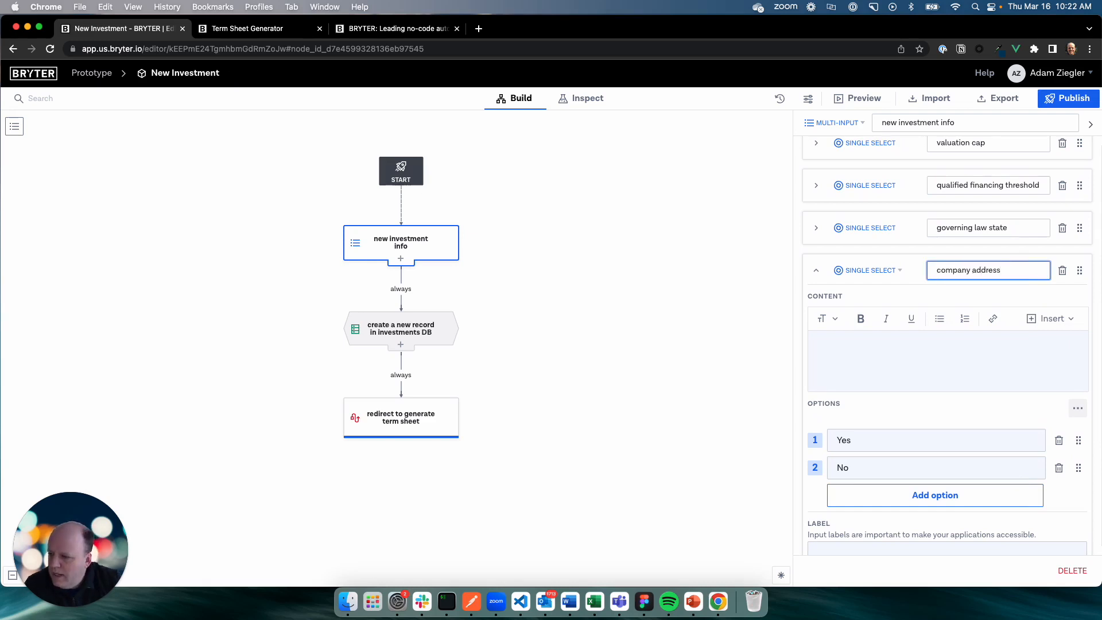
pyautogui.moveTo(628, 240)
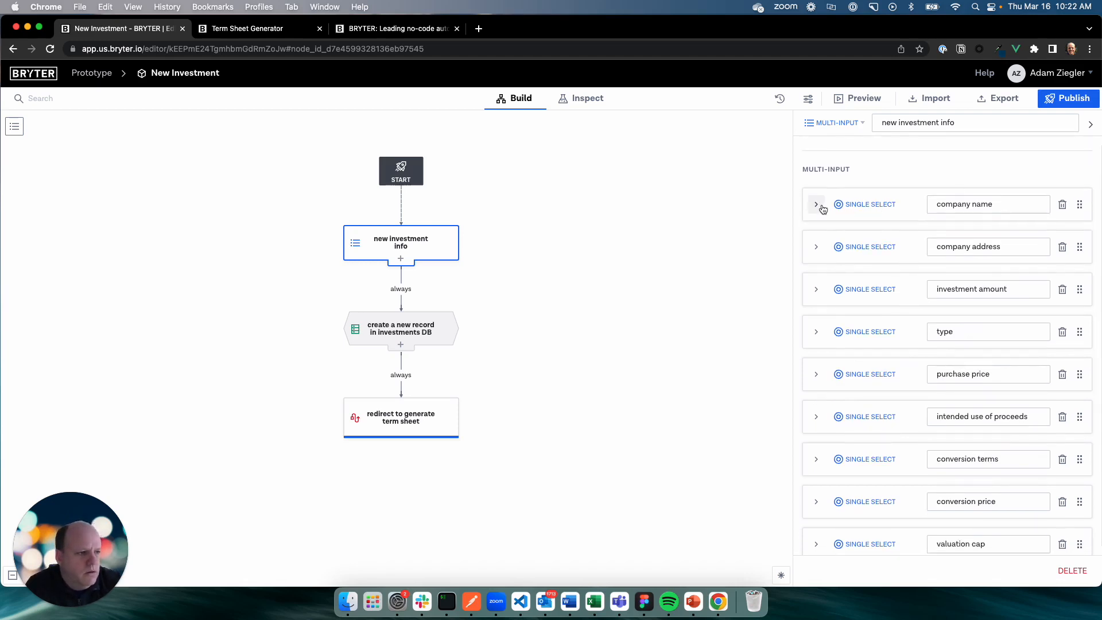
# Make the company name sub-input a text input labelled 'Company Name'.
pyautogui.click(817, 205)
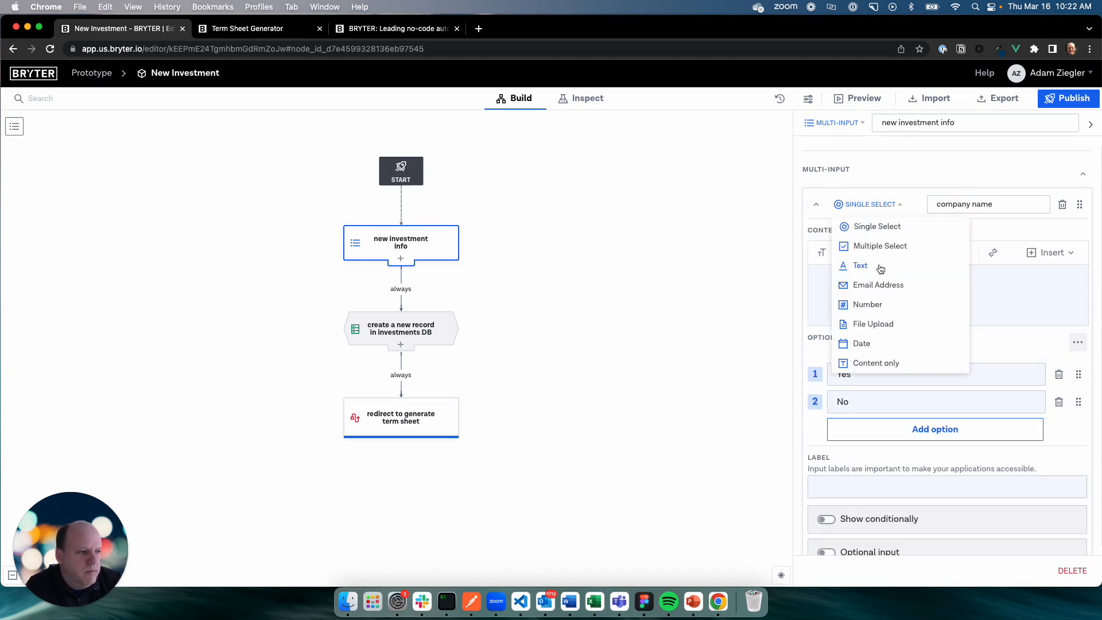
pyautogui.click(860, 265)
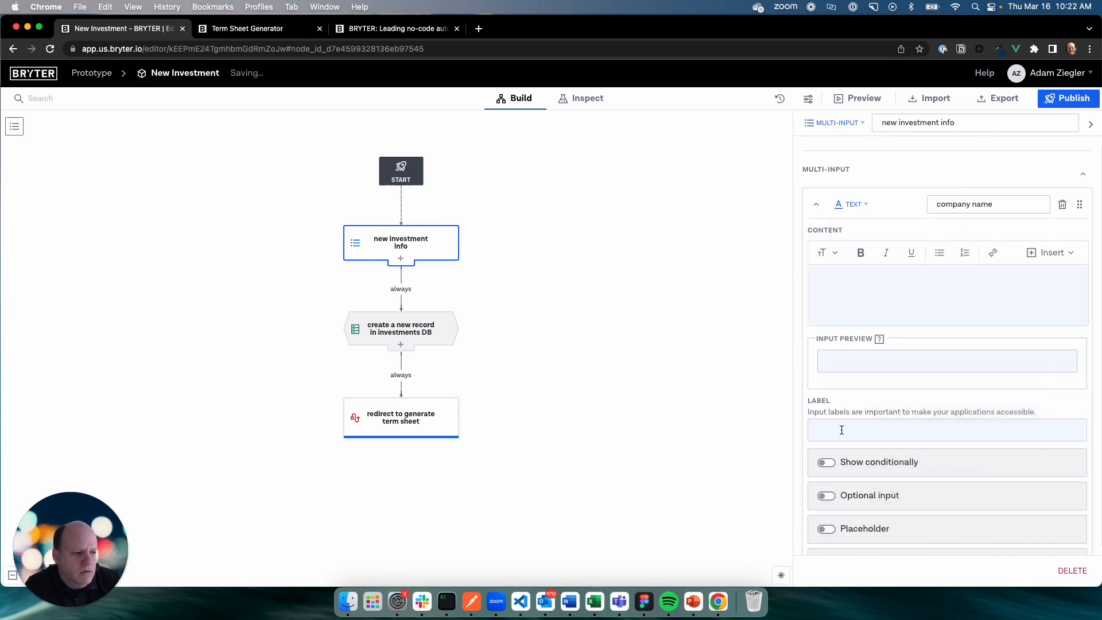
pyautogui.write('Company N')
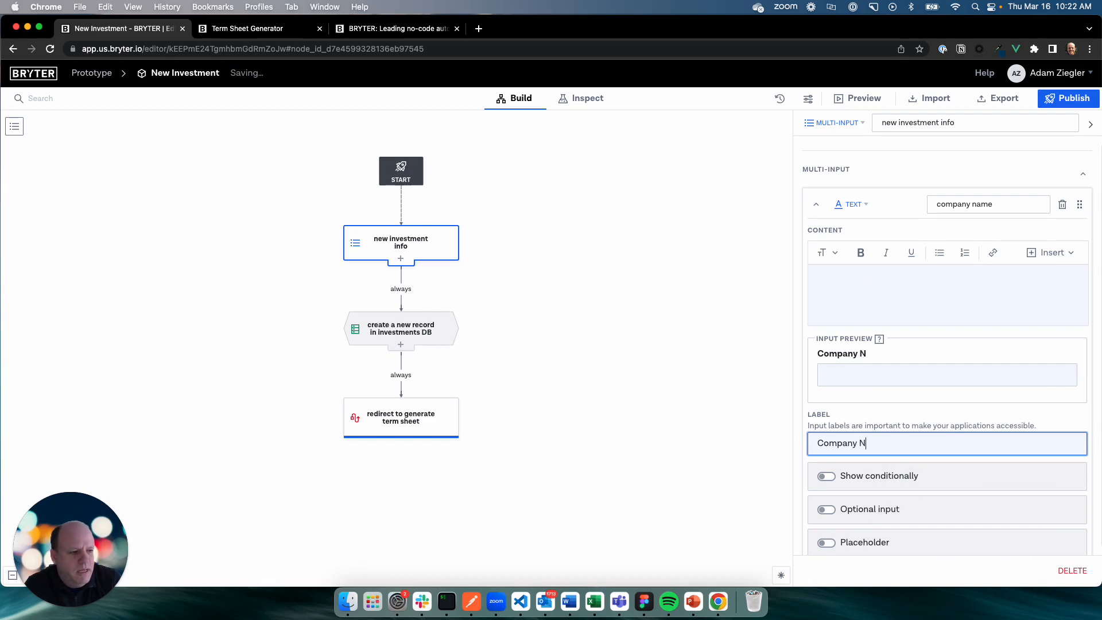
pyautogui.write('ame')
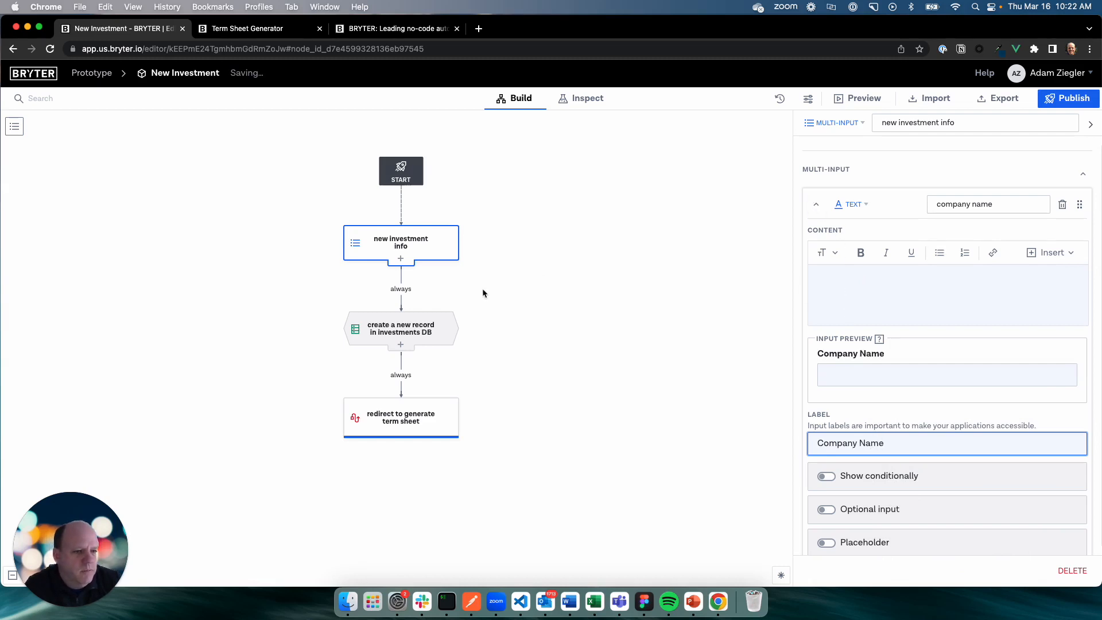
# Preview the new investment info node and scroll through its Company Name field and Yes/No questions.
pyautogui.click(458, 226)
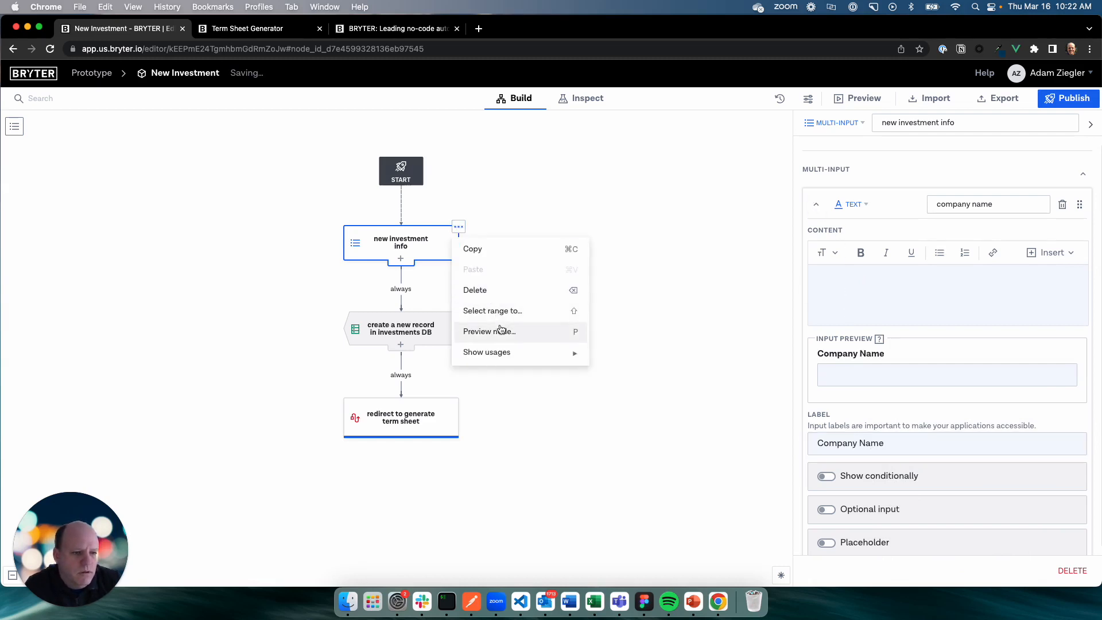
pyautogui.click(490, 330)
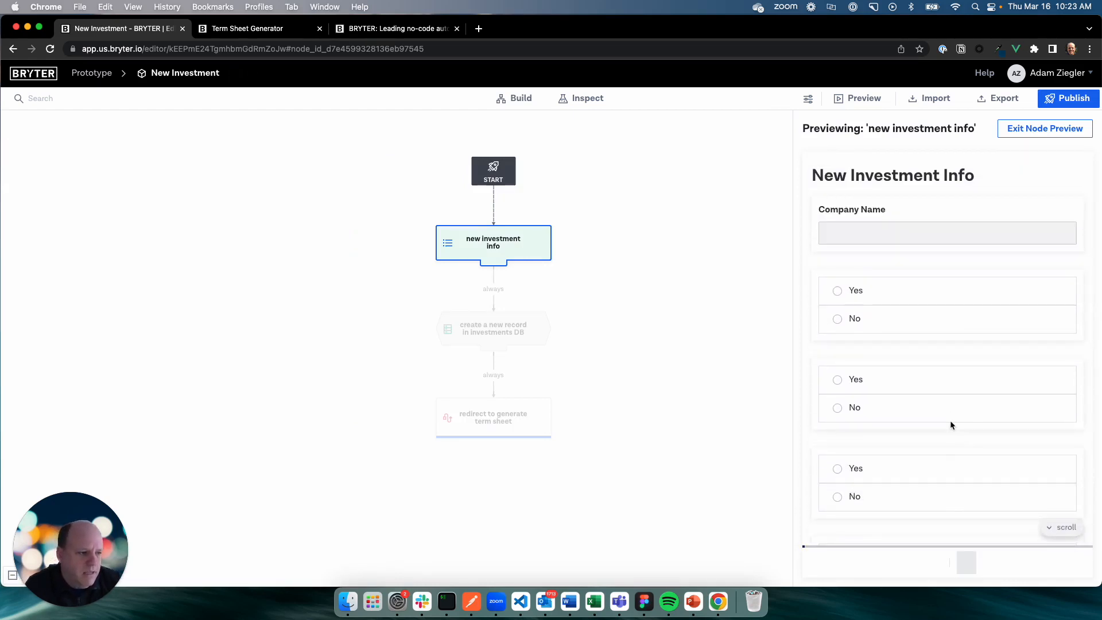
pyautogui.scroll(-3)
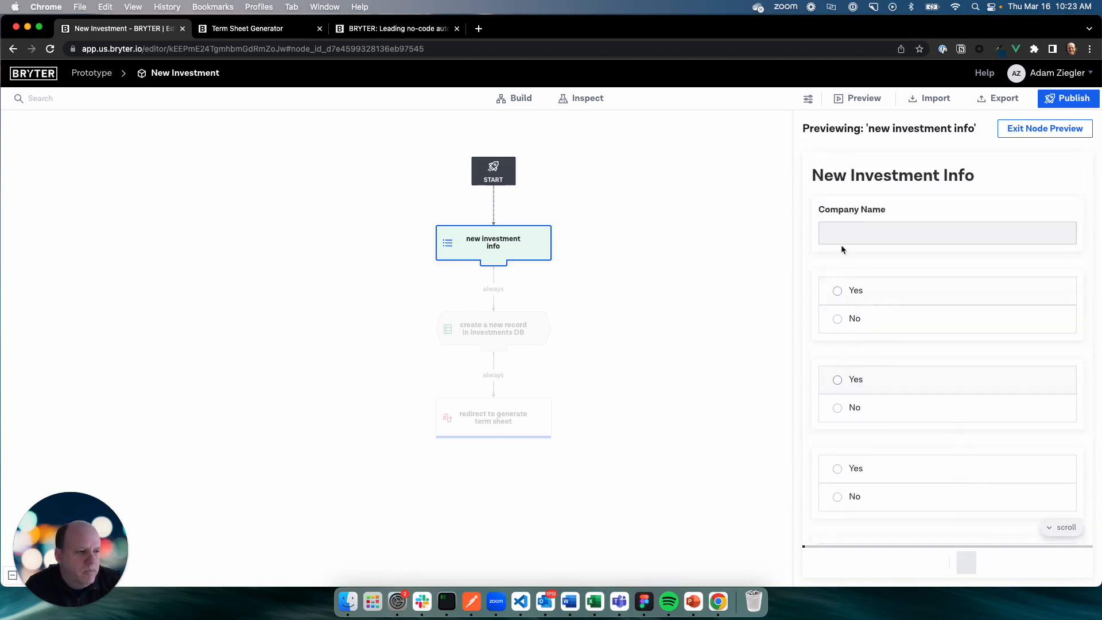
pyautogui.moveTo(635, 253)
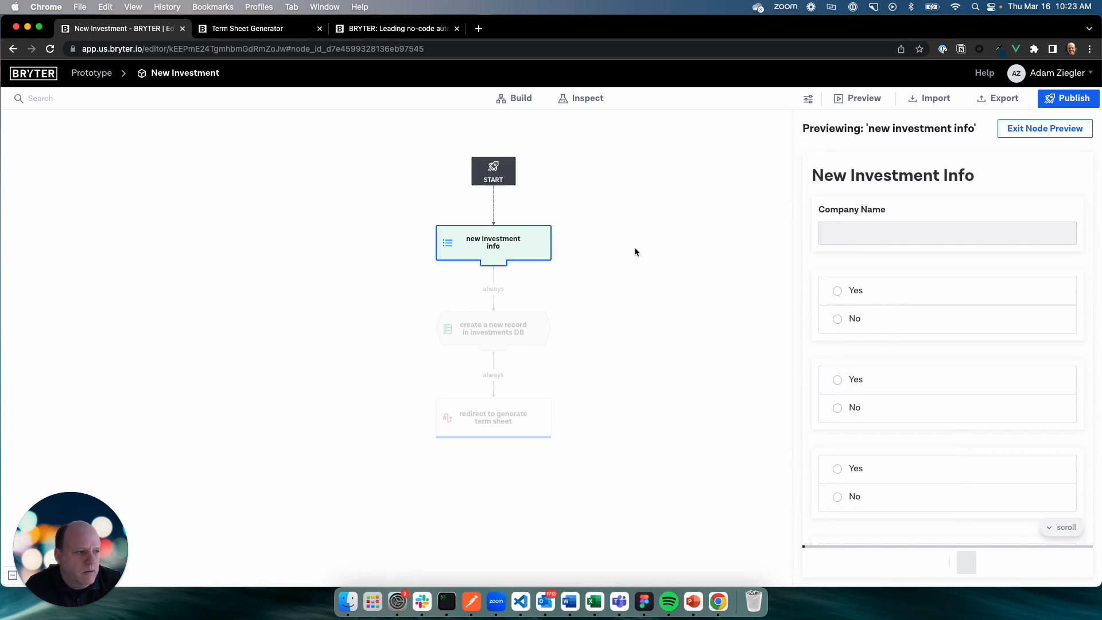
# Exit the preview and label the company address text input 'Company Address'.
pyautogui.click(1045, 127)
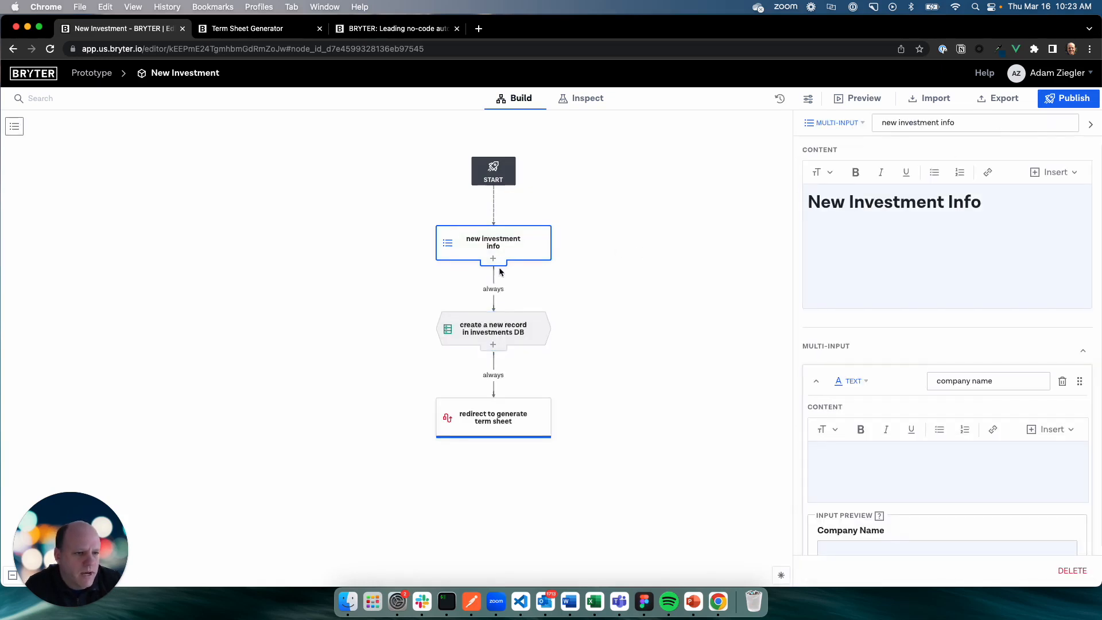
pyautogui.scroll(-3)
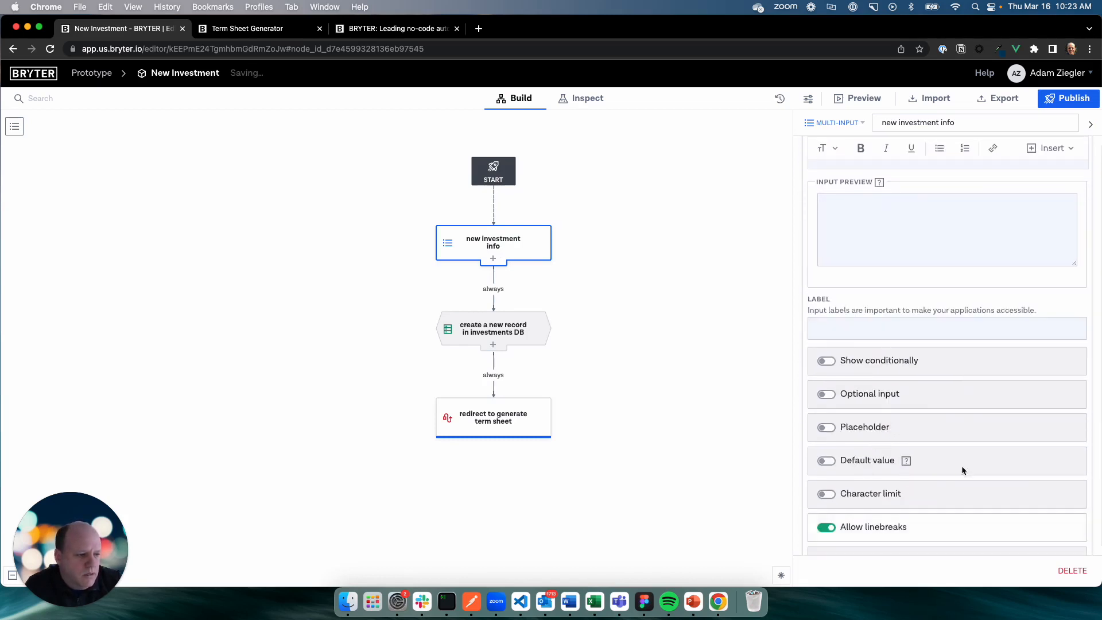
pyautogui.click(946, 431)
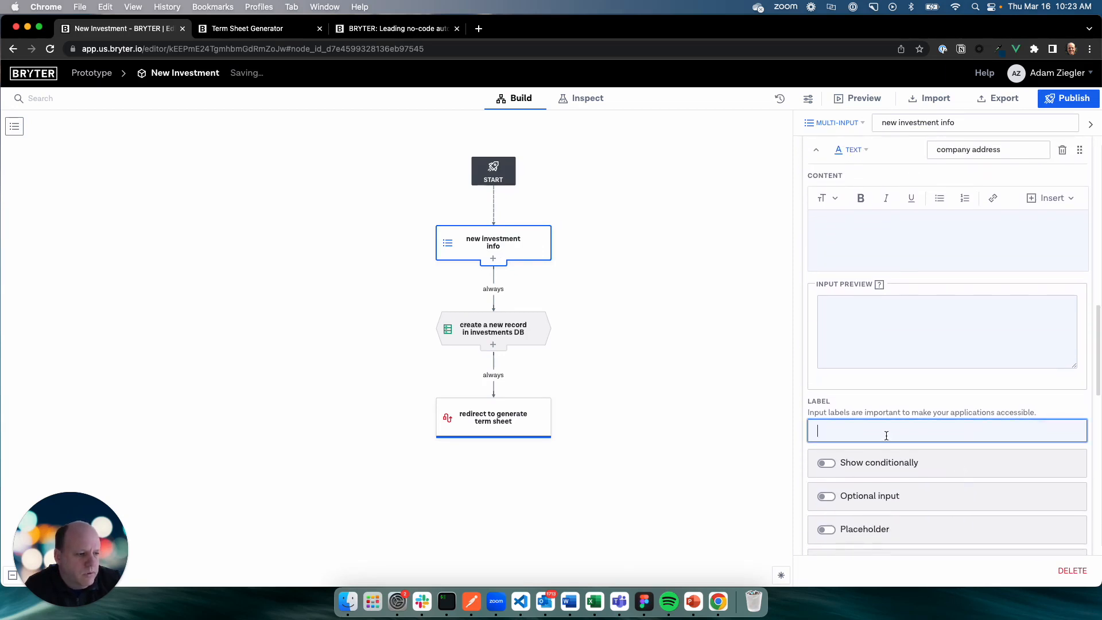
pyautogui.write('Company Address')
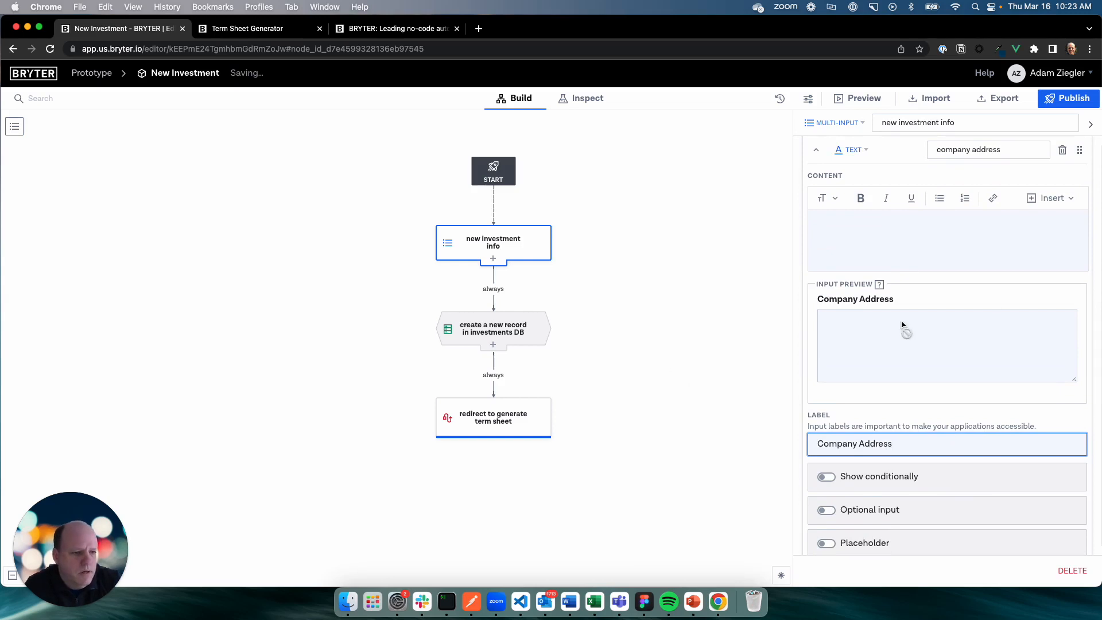
pyautogui.scroll(-3)
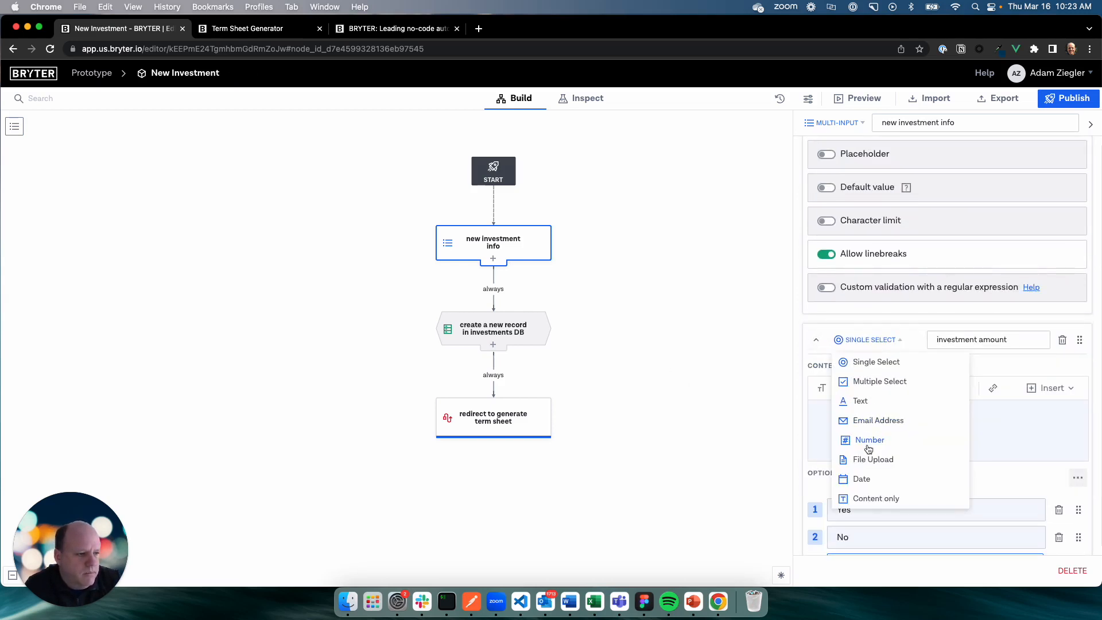
# Label the number input 'Investment Amount'.
pyautogui.click(869, 439)
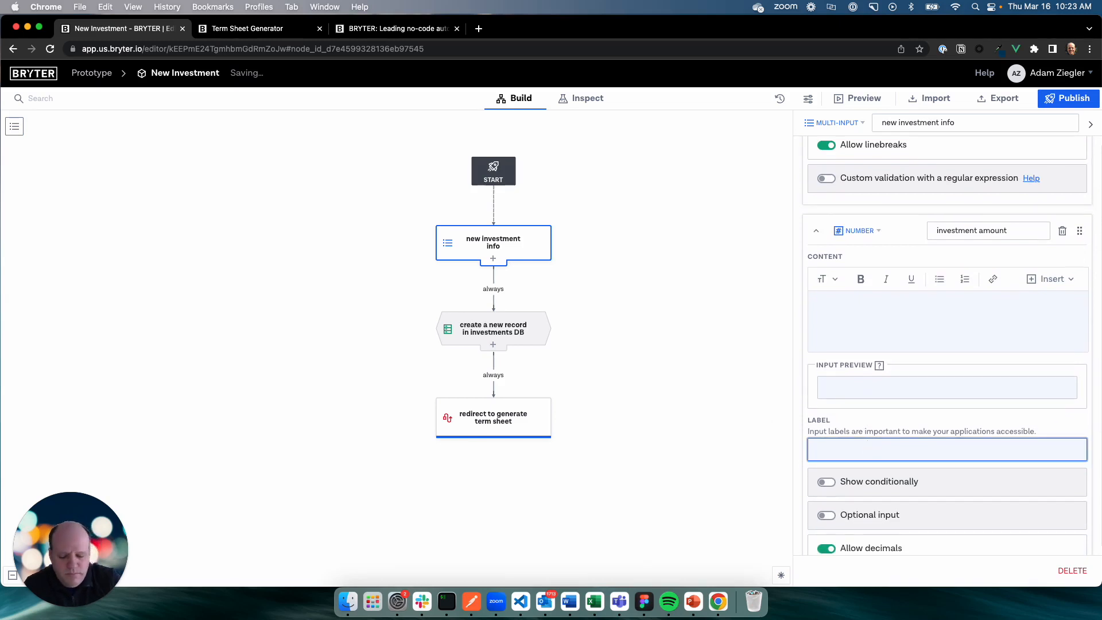
pyautogui.write('Investment Amount')
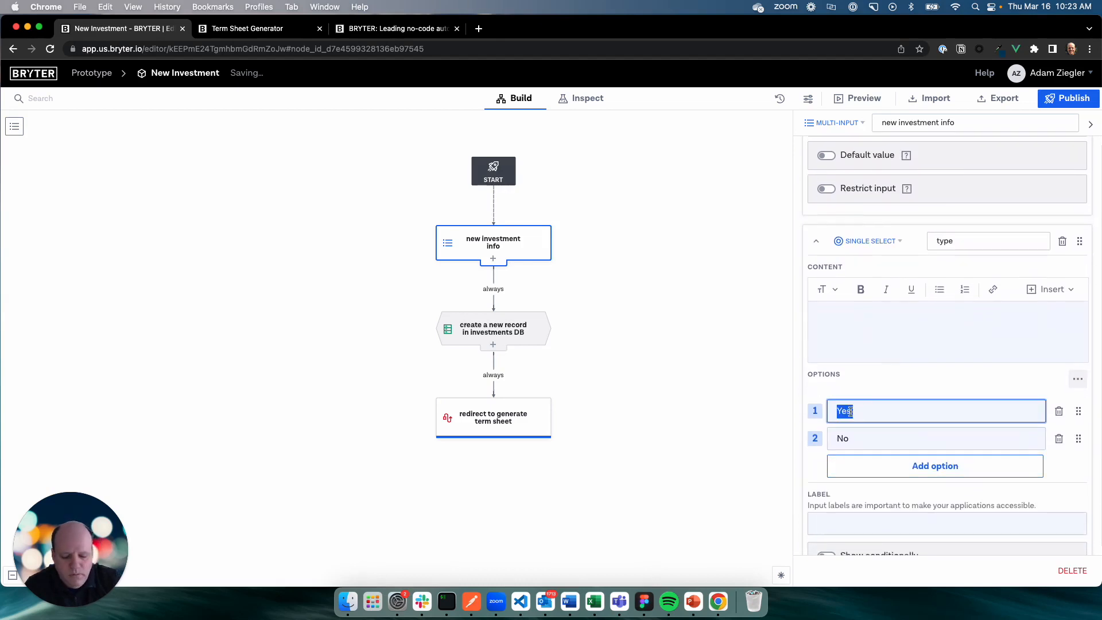
# Give the Type question options Preferred and Convertible, label 'Type', defaulting to Convertible.
pyautogui.write('Preferred')
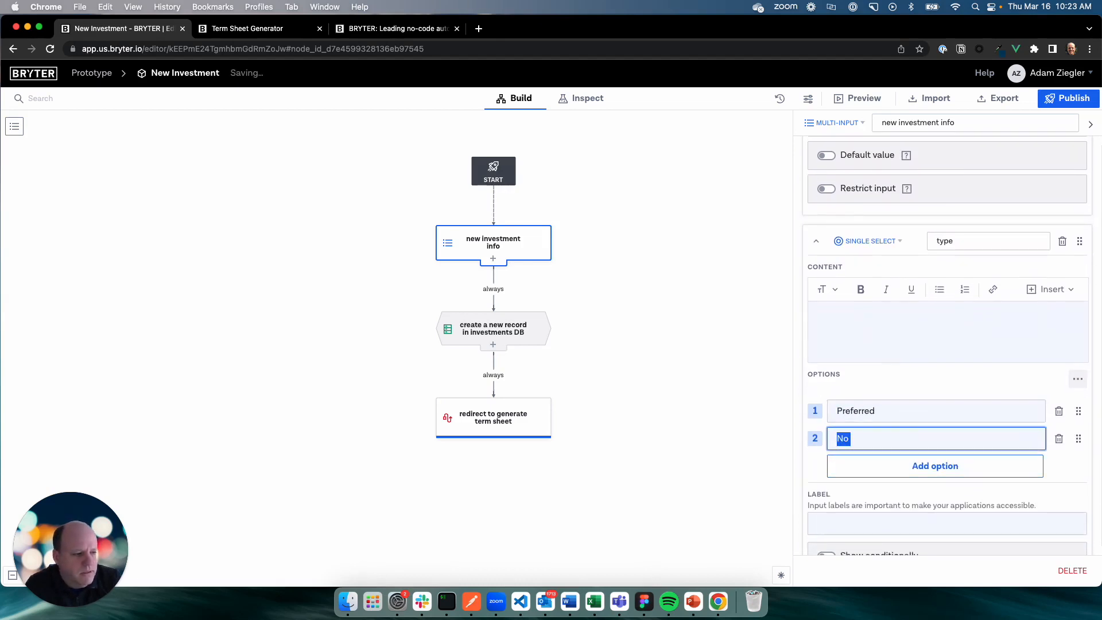
pyautogui.write('Convertible')
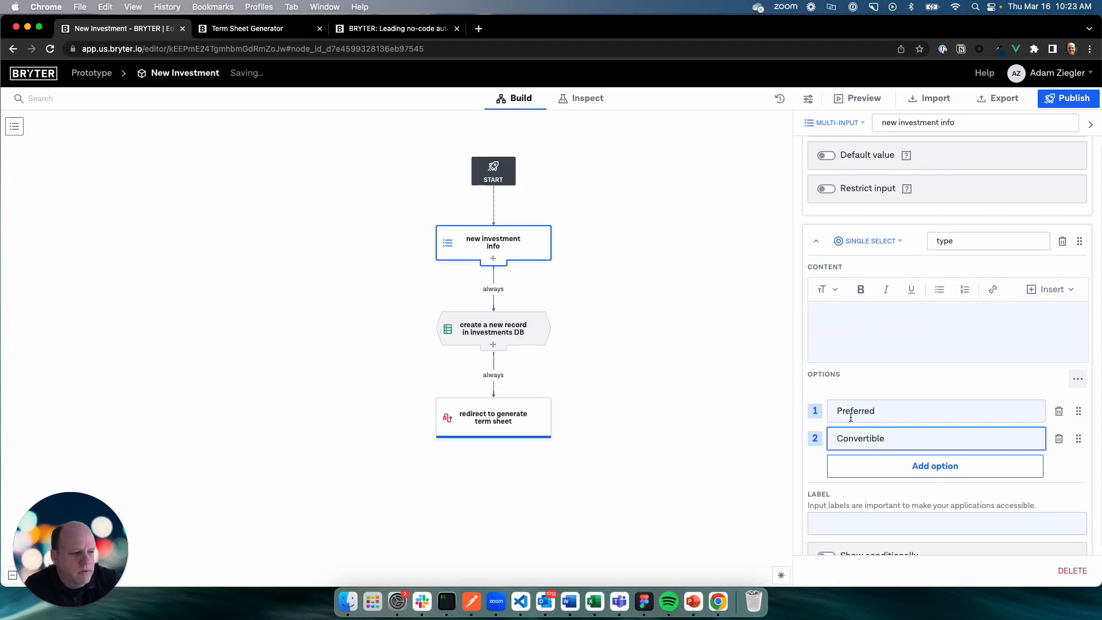
pyautogui.write('Type')
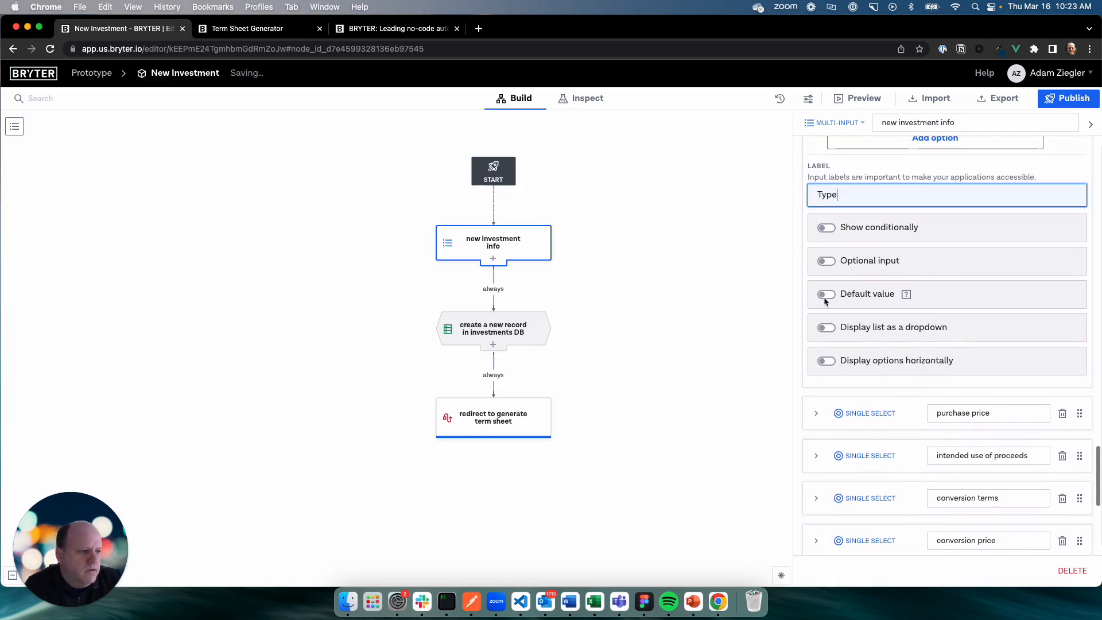
pyautogui.click(826, 294)
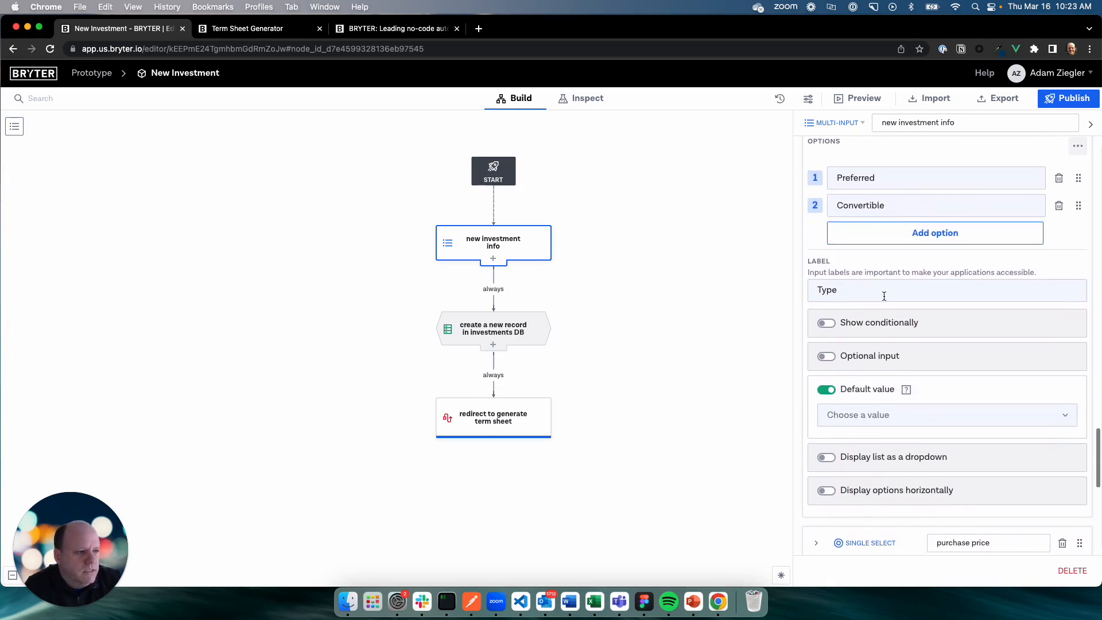
pyautogui.click(945, 414)
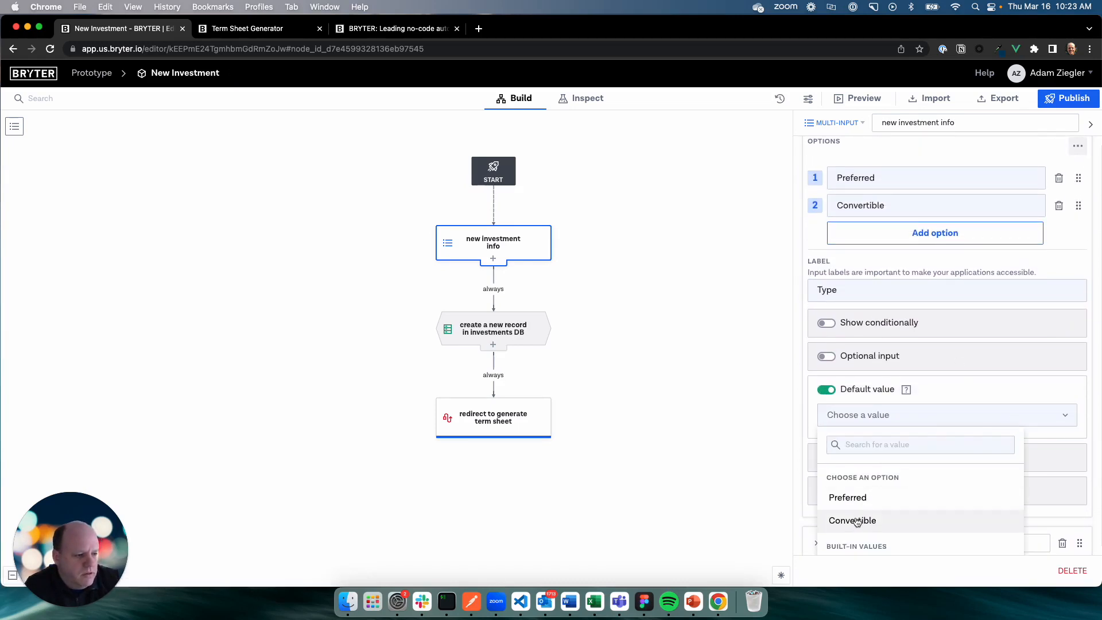
pyautogui.click(851, 520)
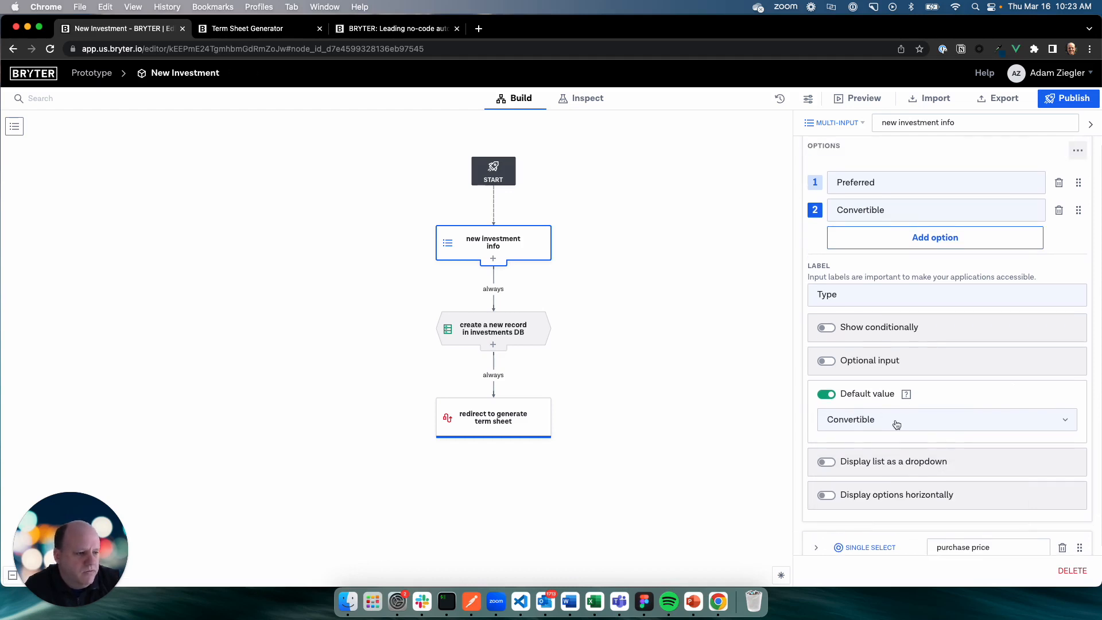
pyautogui.scroll(-3)
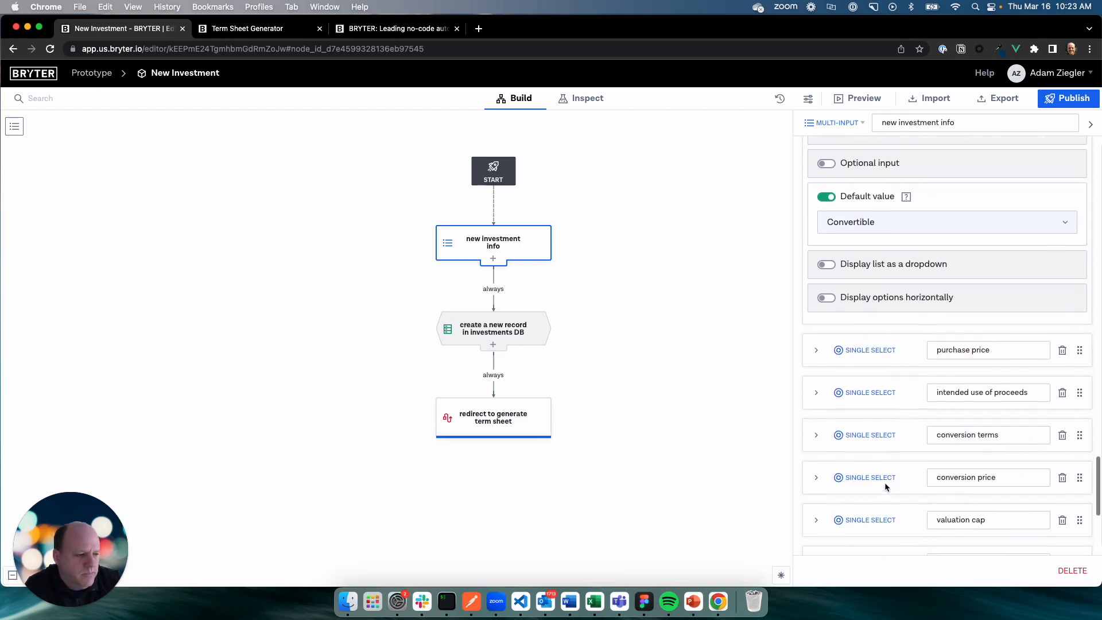
# Make purchase price a number input labelled 'Price' and intended use of proceeds a text input labelled 'Use of proceeds'.
pyautogui.click(868, 350)
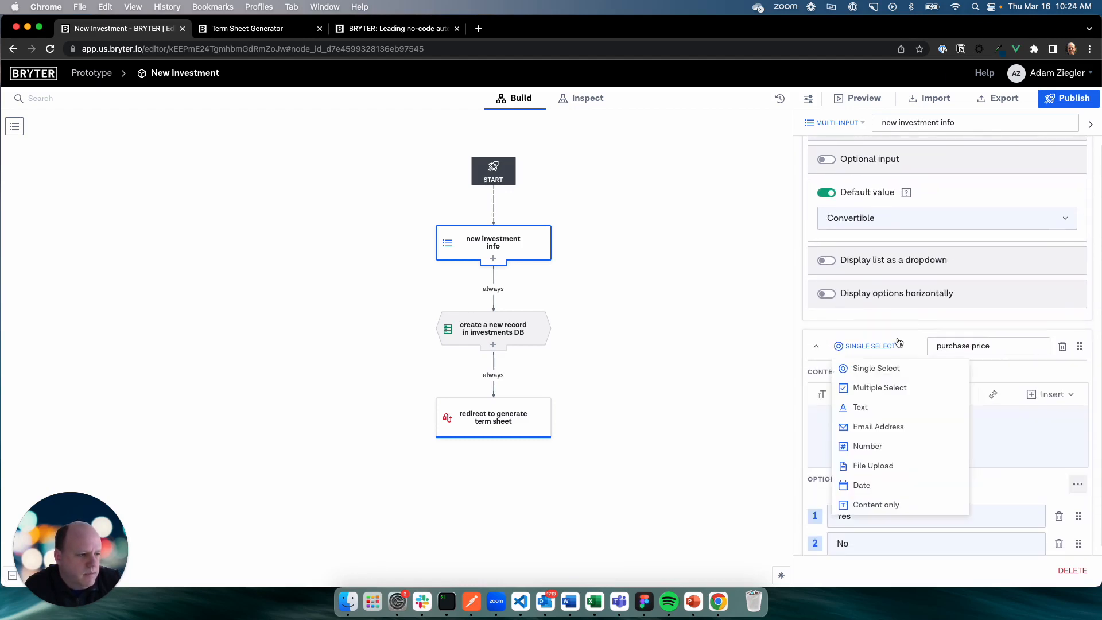
pyautogui.click(868, 446)
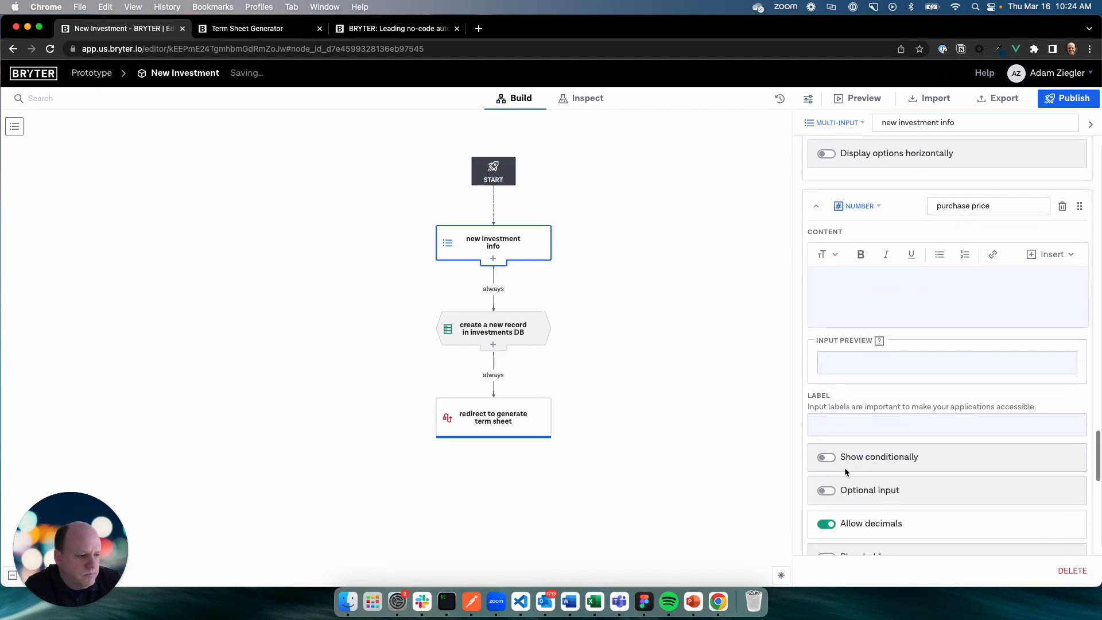
pyautogui.write('Price')
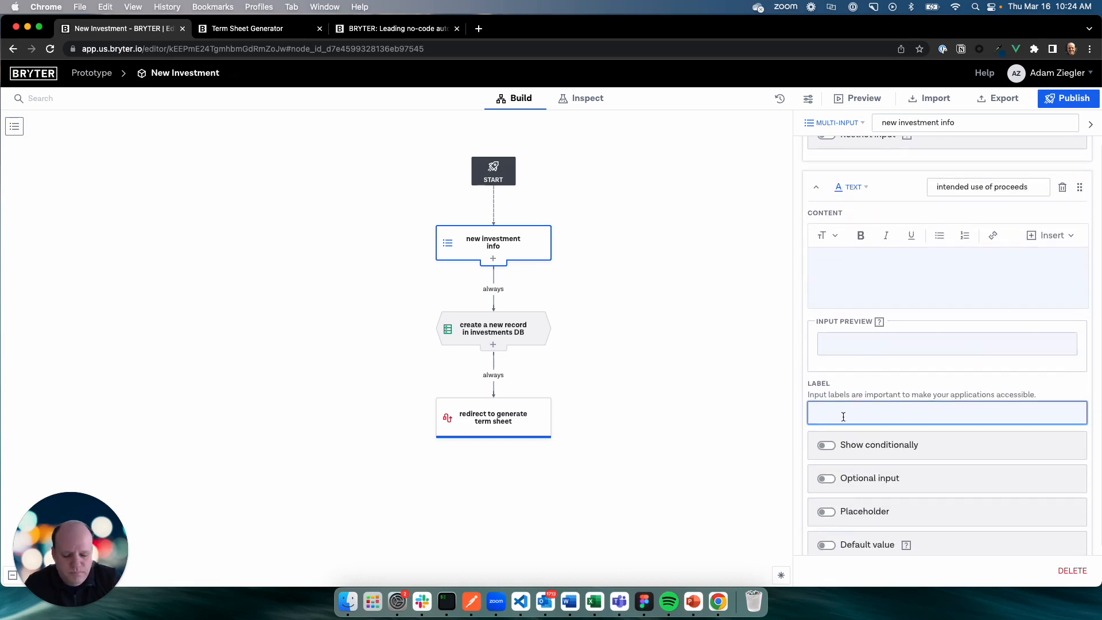
pyautogui.write('Use of proceeds')
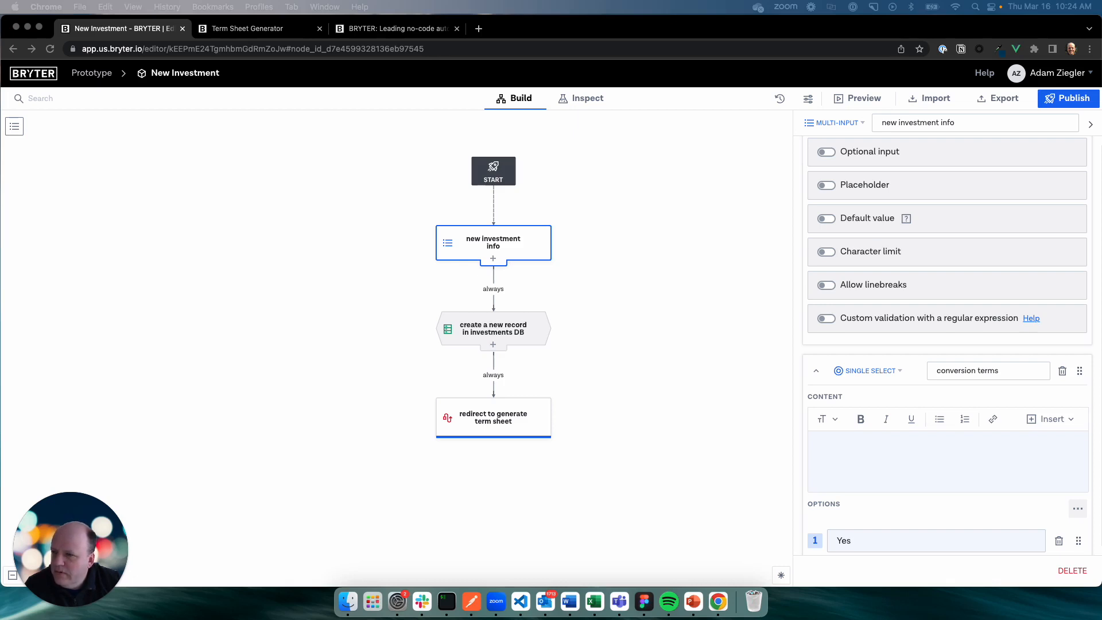
pyautogui.moveTo(897, 379)
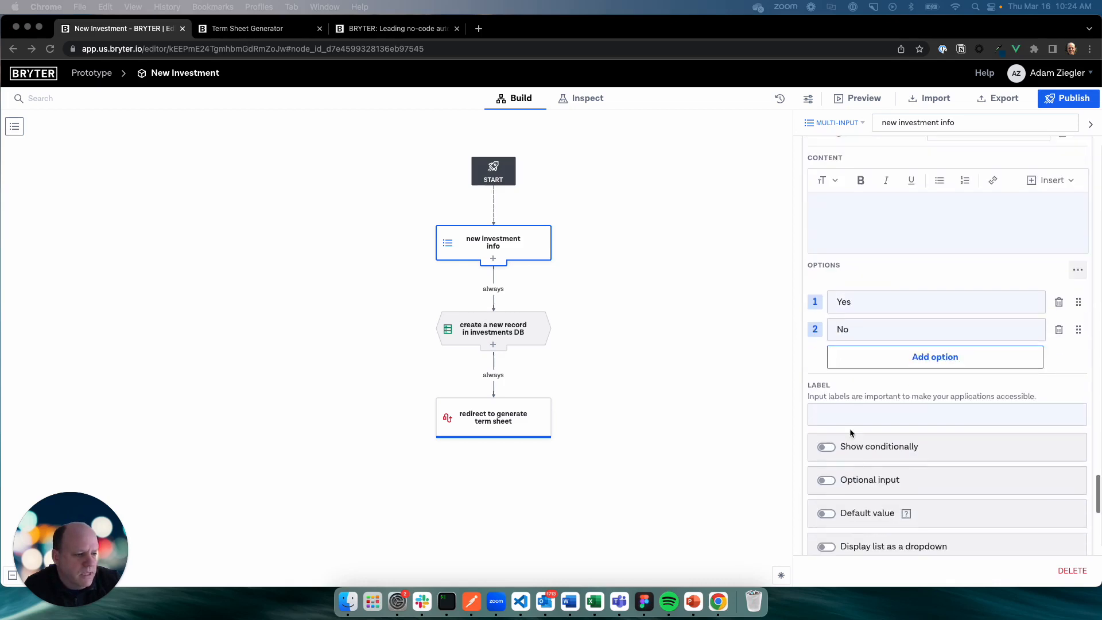
# Label the question 'Conversion Terms' with options Series Seed, Series A and Series B.
pyautogui.write('Conver')
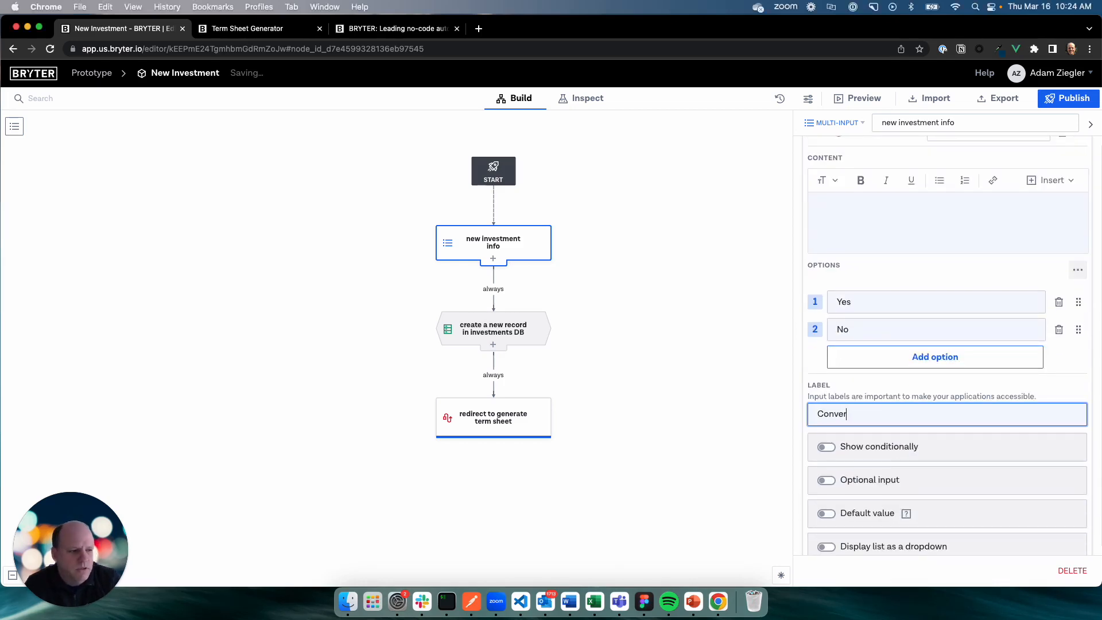
pyautogui.click(935, 302)
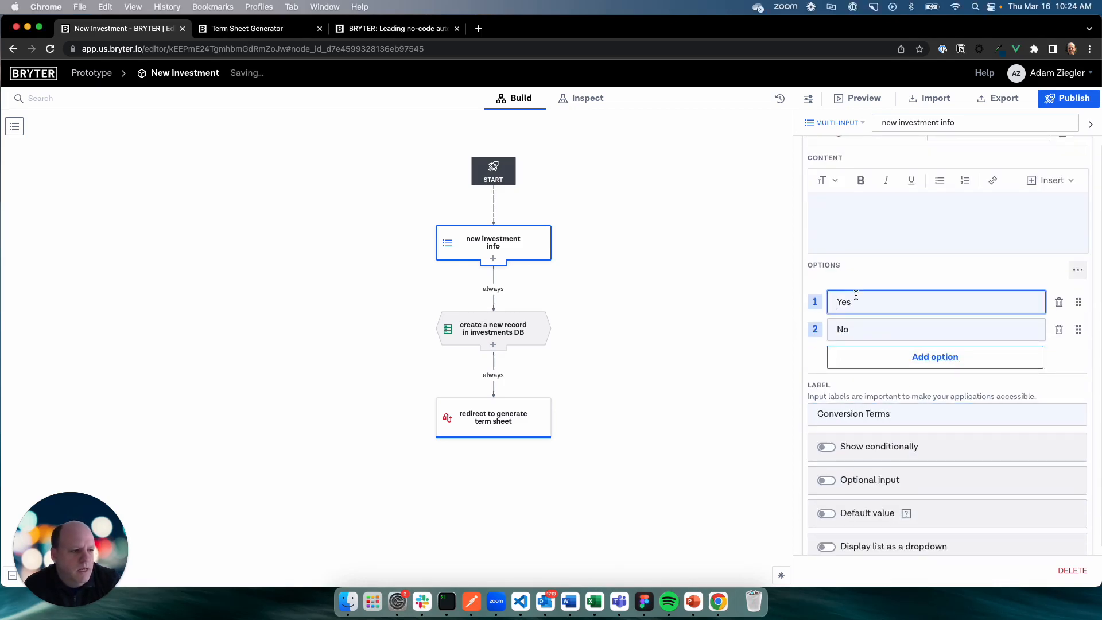
pyautogui.write('S')
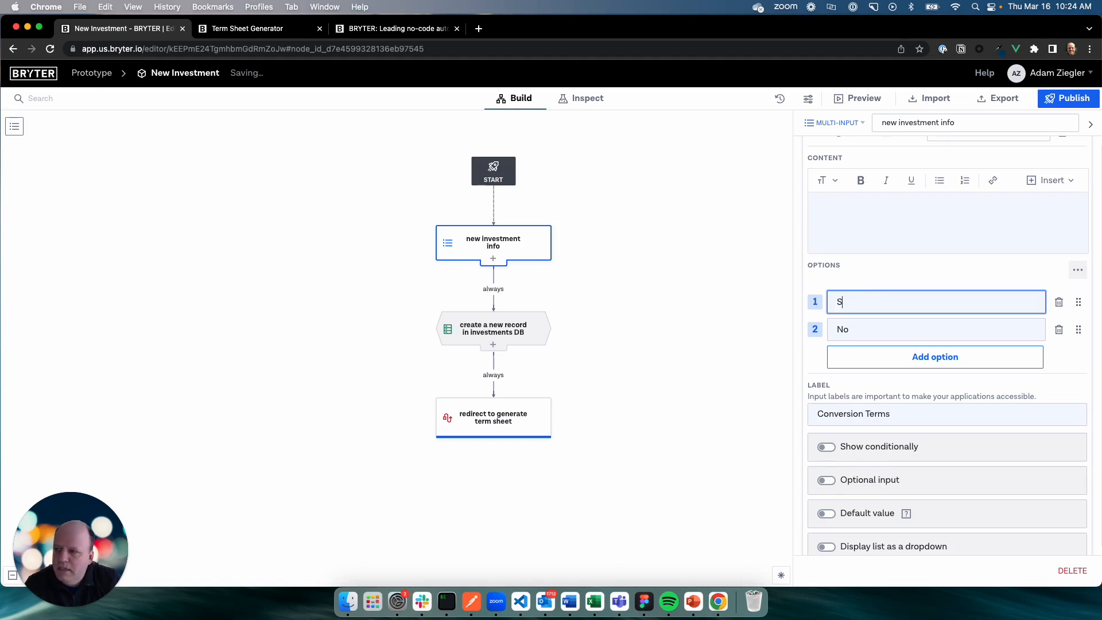
pyautogui.write('eries Seed')
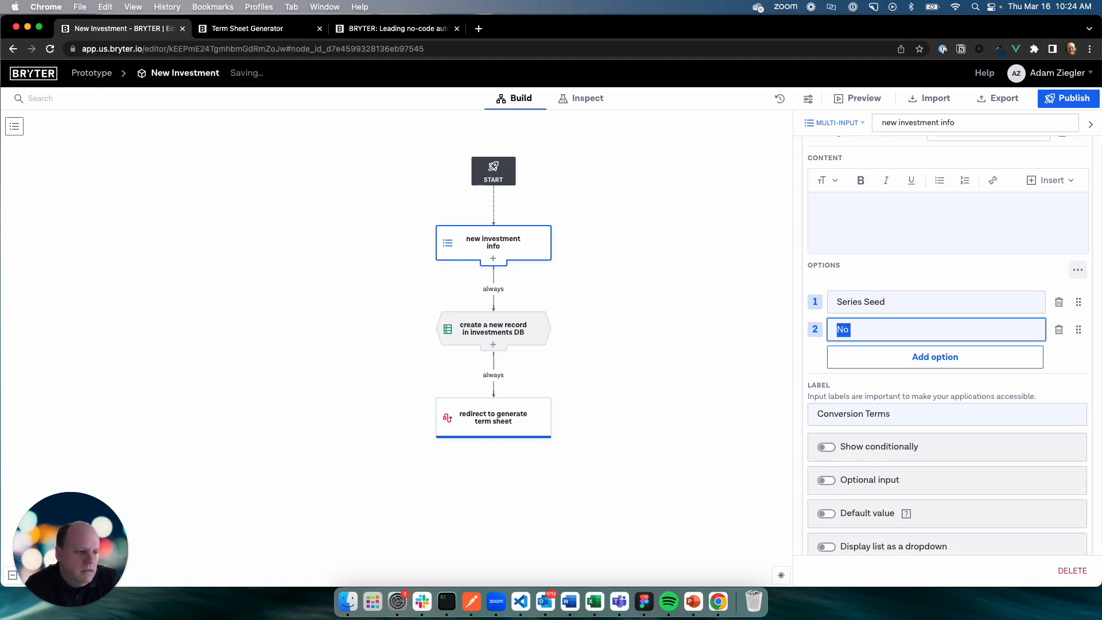
pyautogui.write('Series A Preferre')
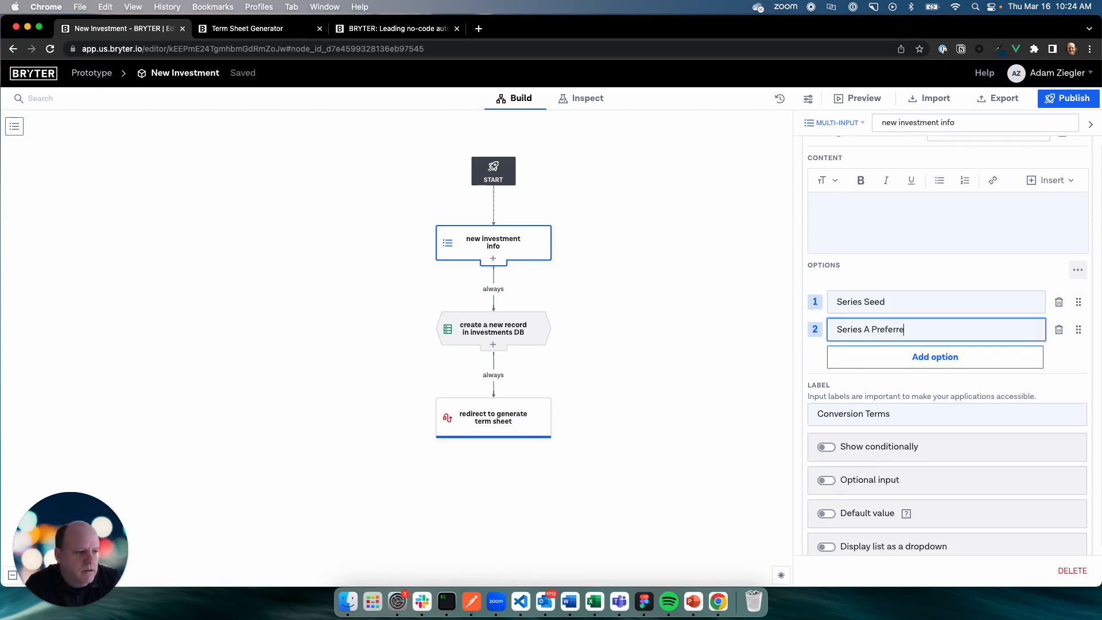
pyautogui.doubleClick(894, 330)
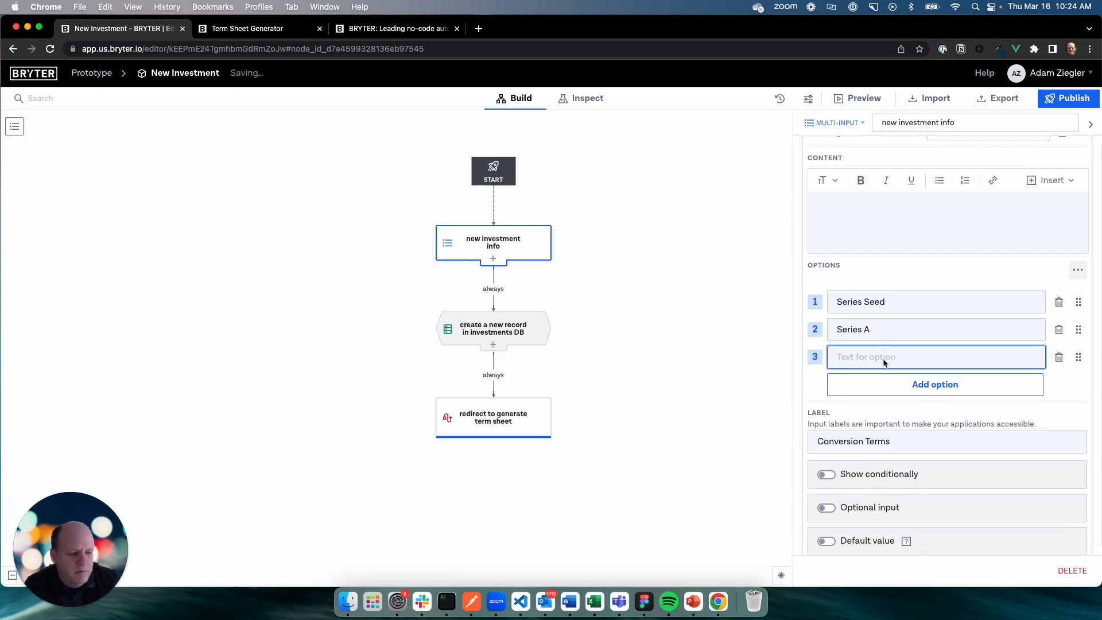
pyautogui.write('Series B')
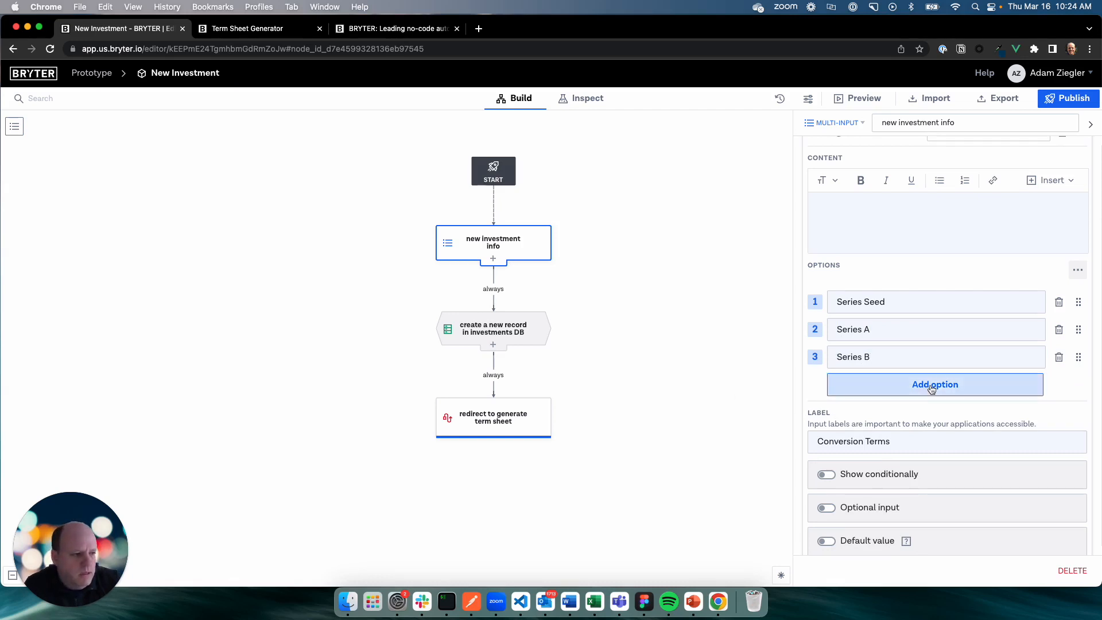
pyautogui.click(934, 384)
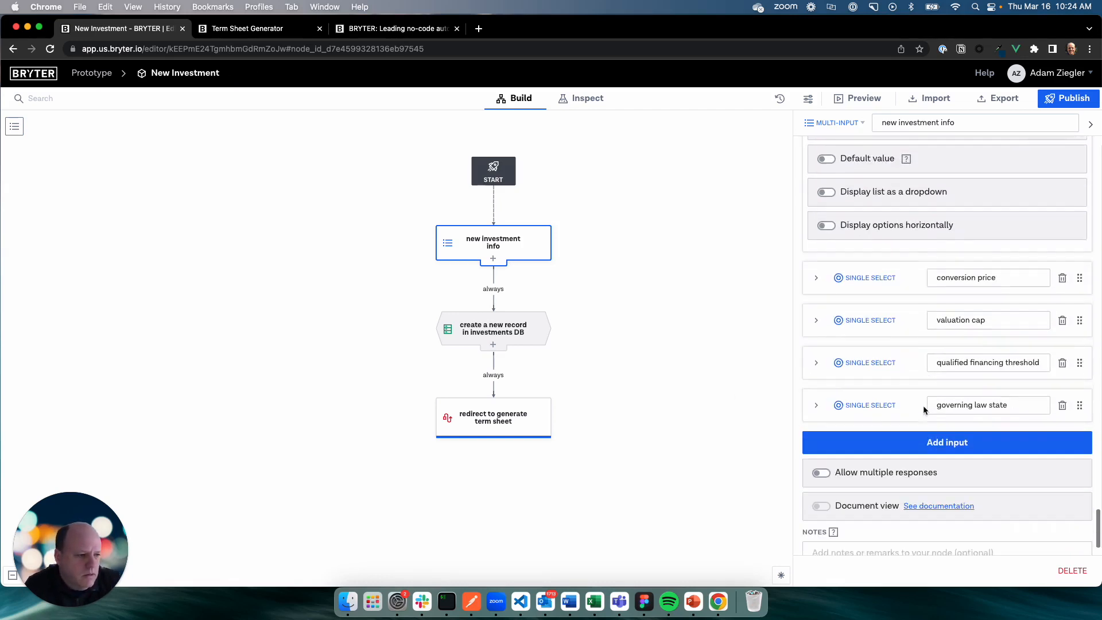
pyautogui.scroll(-3)
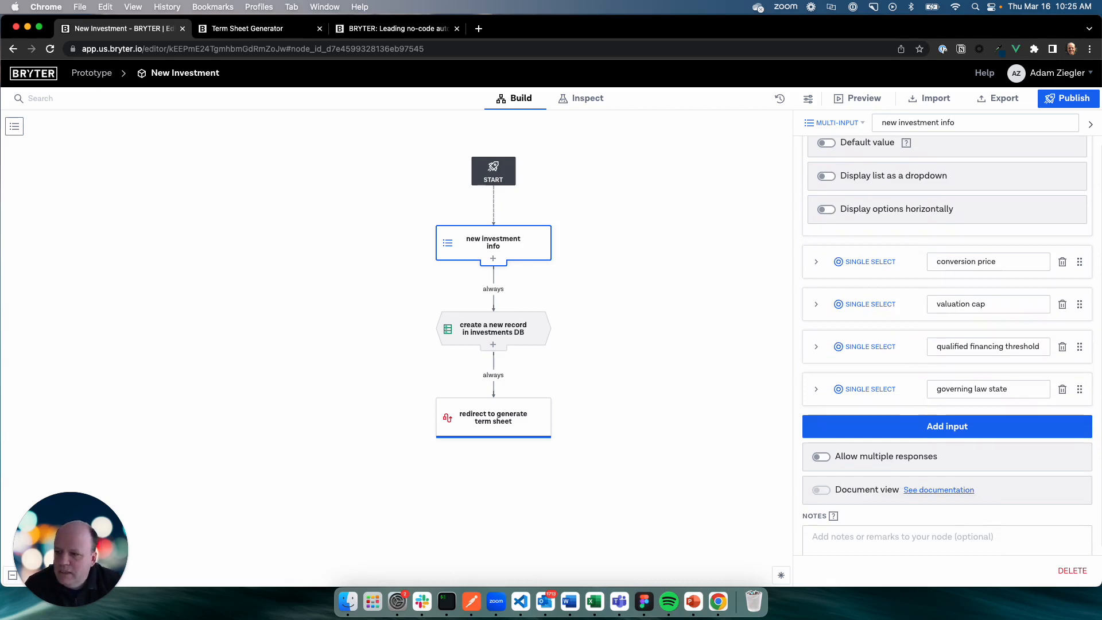
pyautogui.moveTo(410, 295)
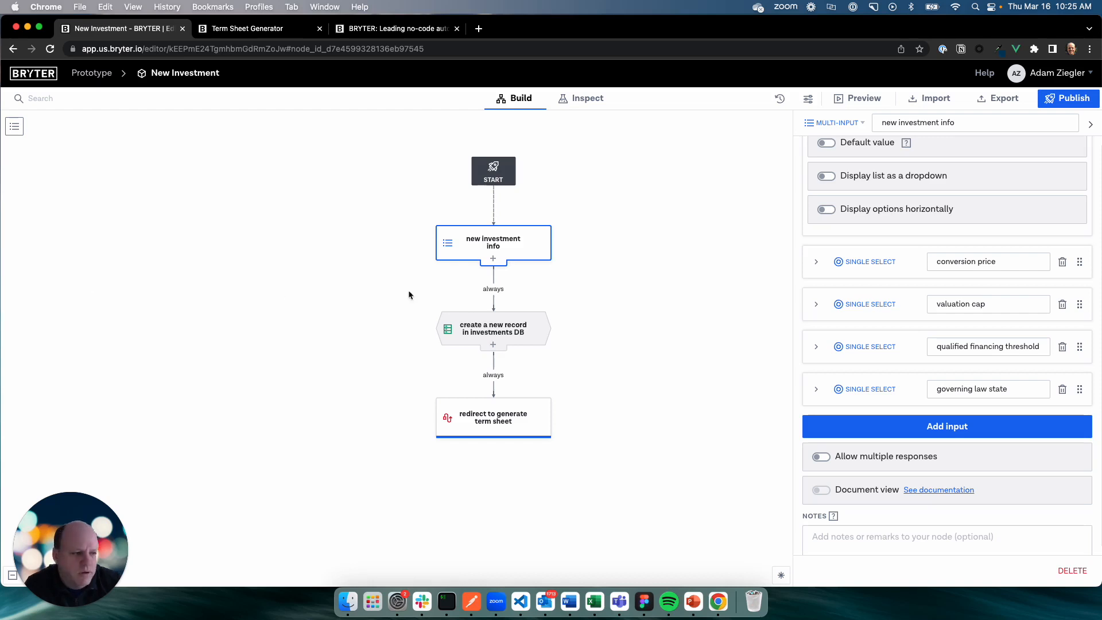
pyautogui.moveTo(796, 378)
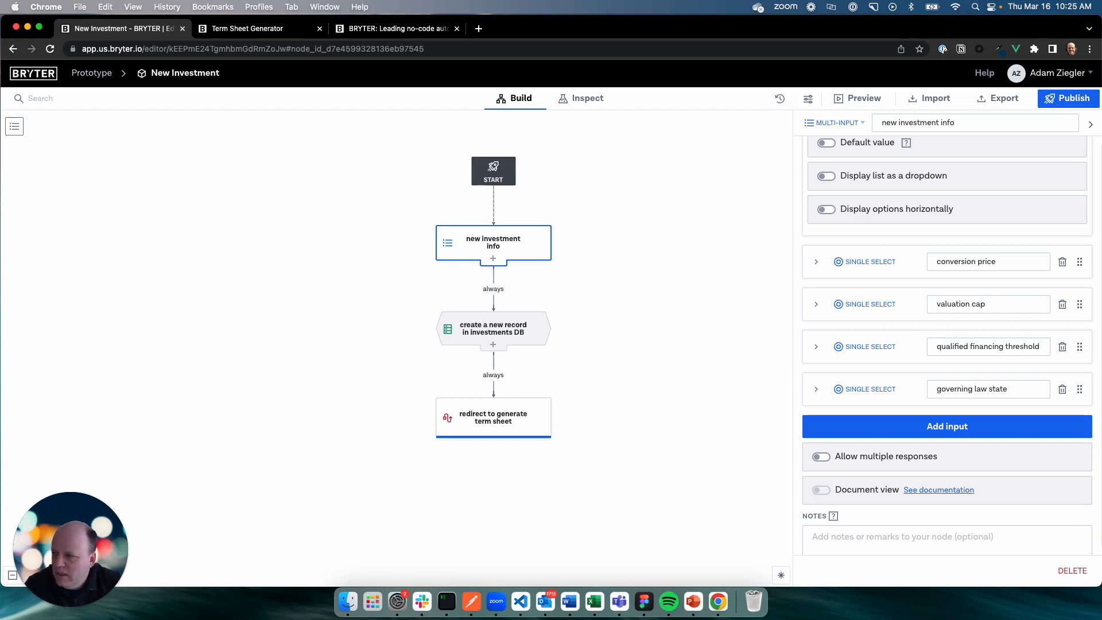
pyautogui.moveTo(28, 257)
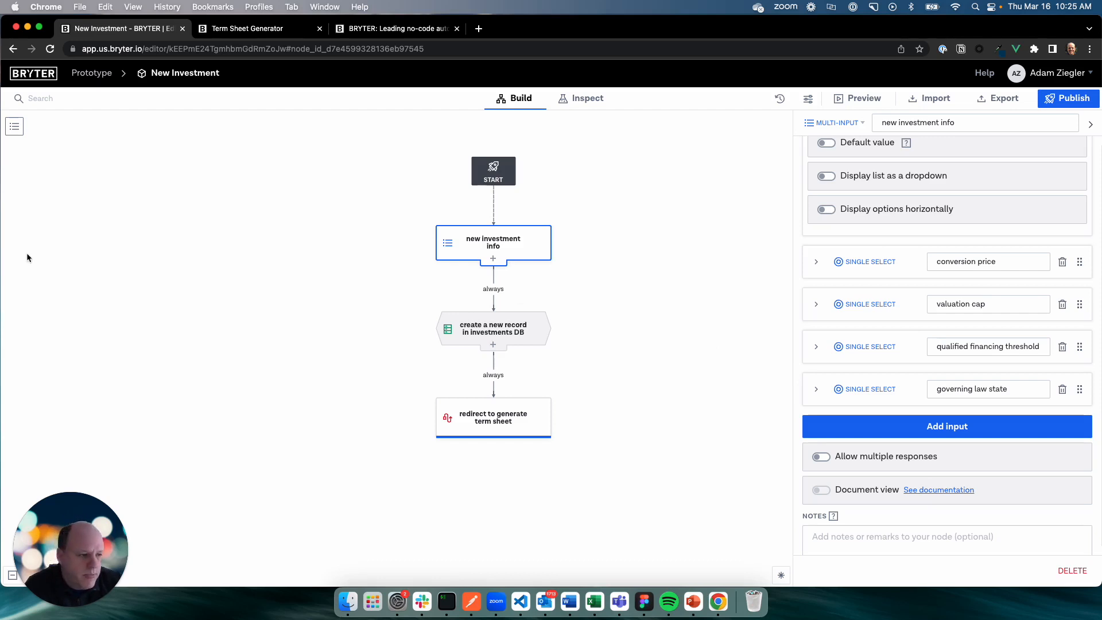
pyautogui.scroll(-3)
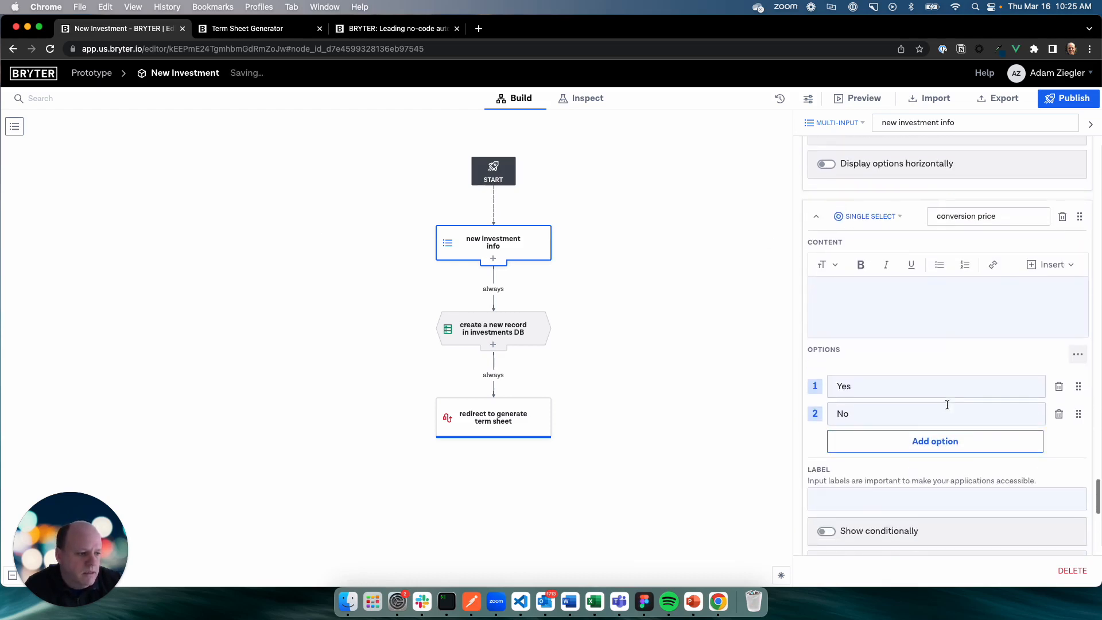
# Make conversion price a number input labelled 'Conversion price'.
pyautogui.scroll(-3)
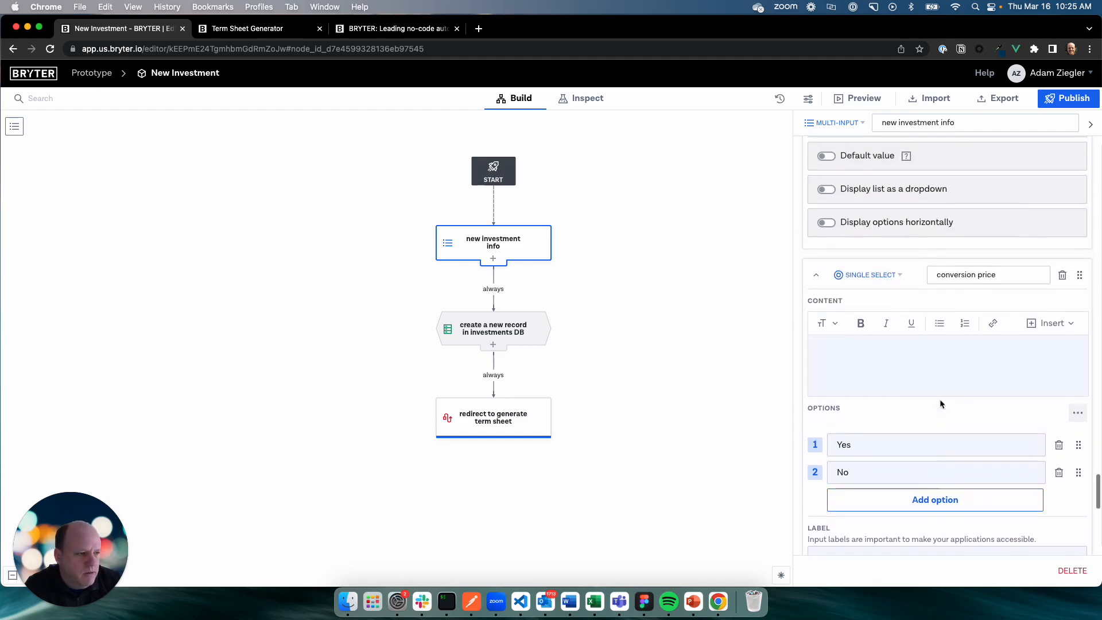
pyautogui.scroll(-3)
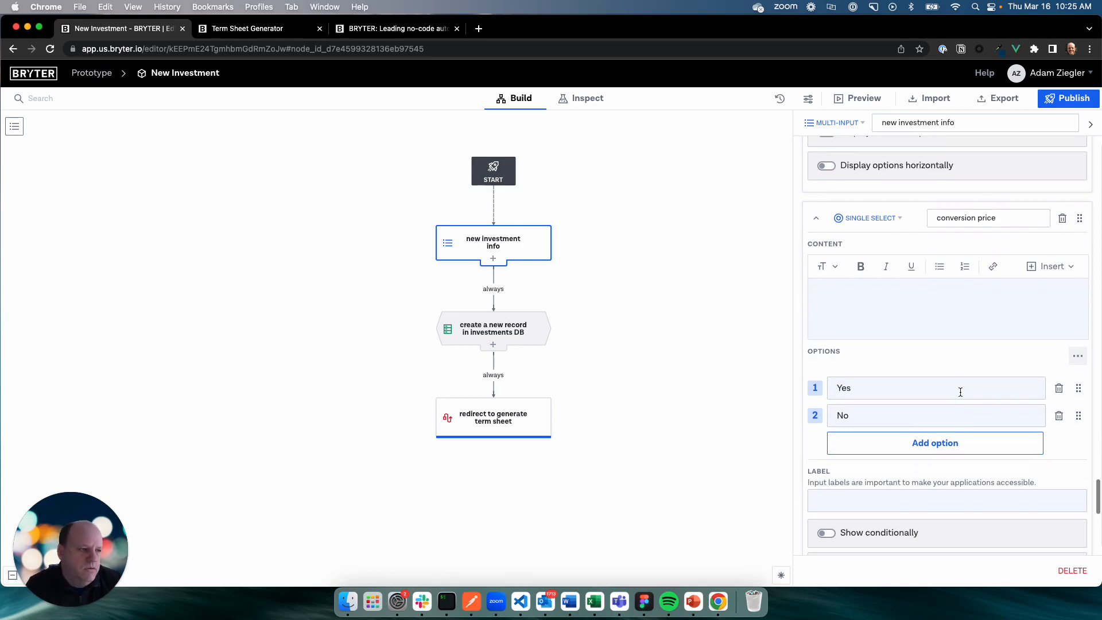
pyautogui.click(868, 219)
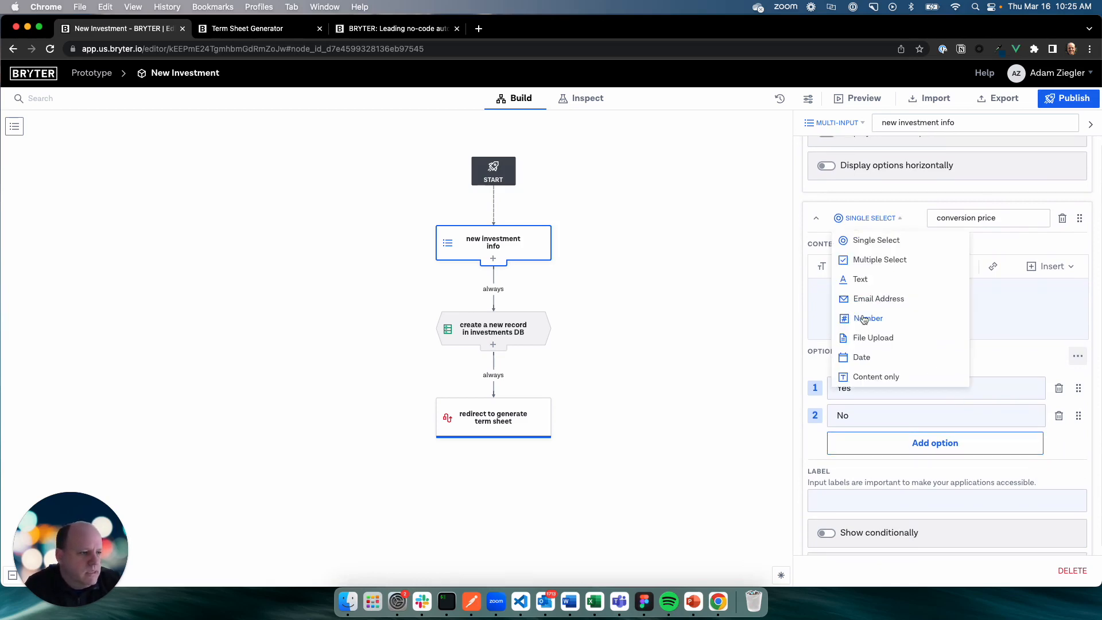
pyautogui.click(868, 318)
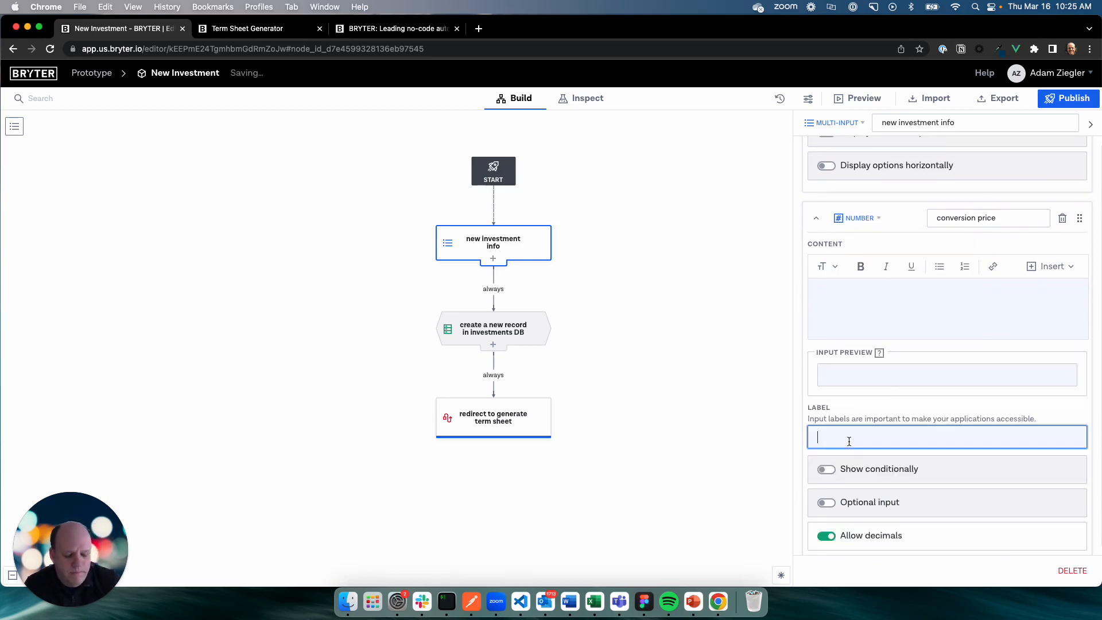
pyautogui.write('Conversion pric')
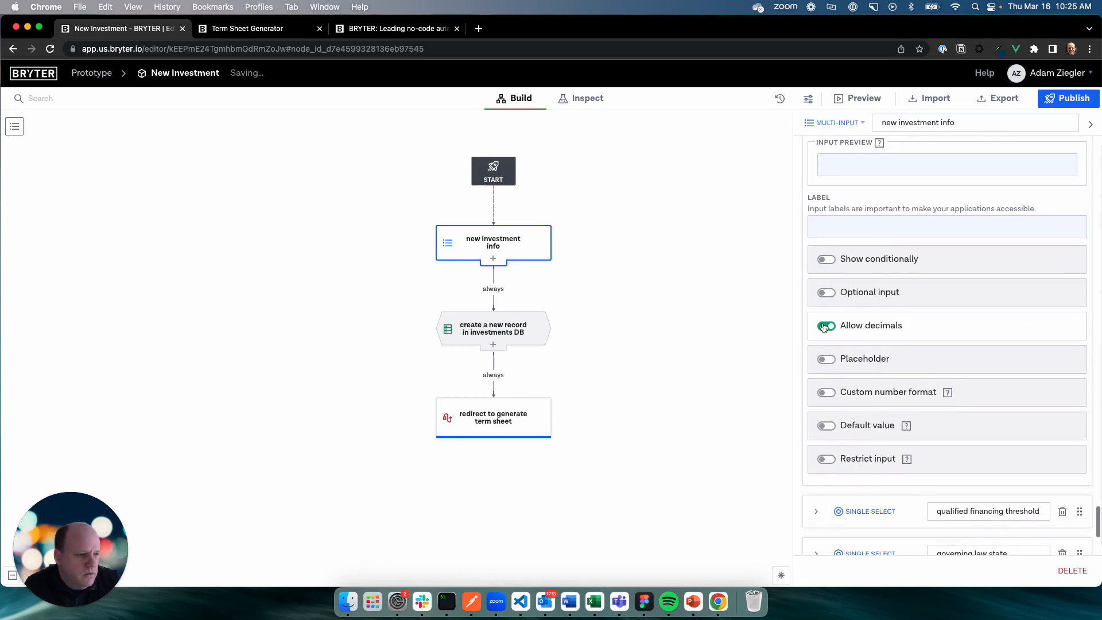
# Expand the qualified financing threshold question and change its answer type.
pyautogui.scroll(-3)
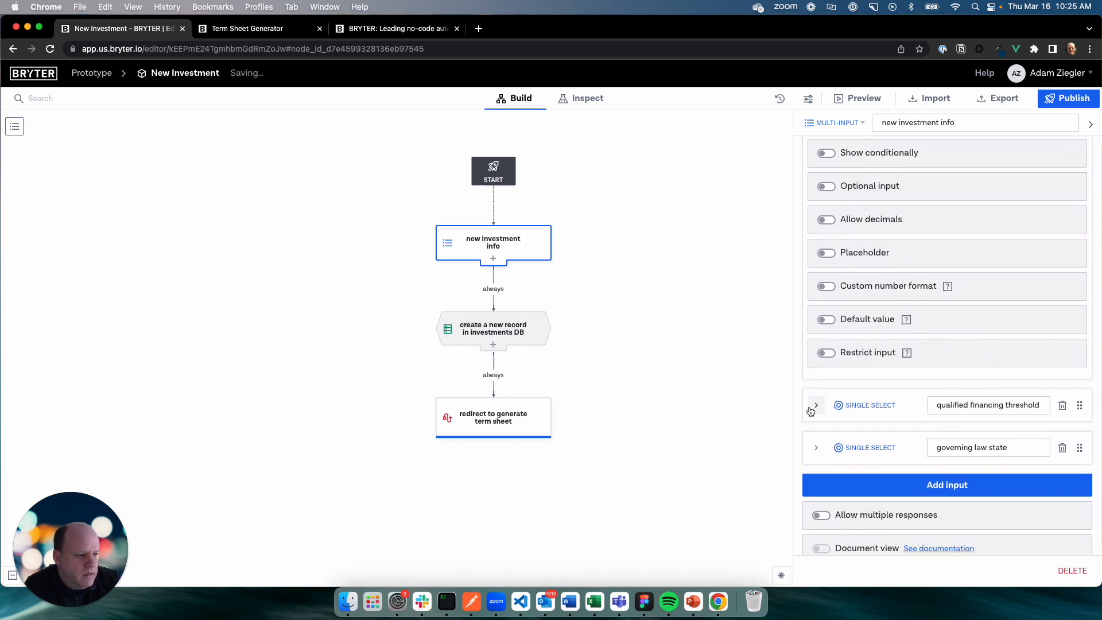
pyautogui.click(815, 405)
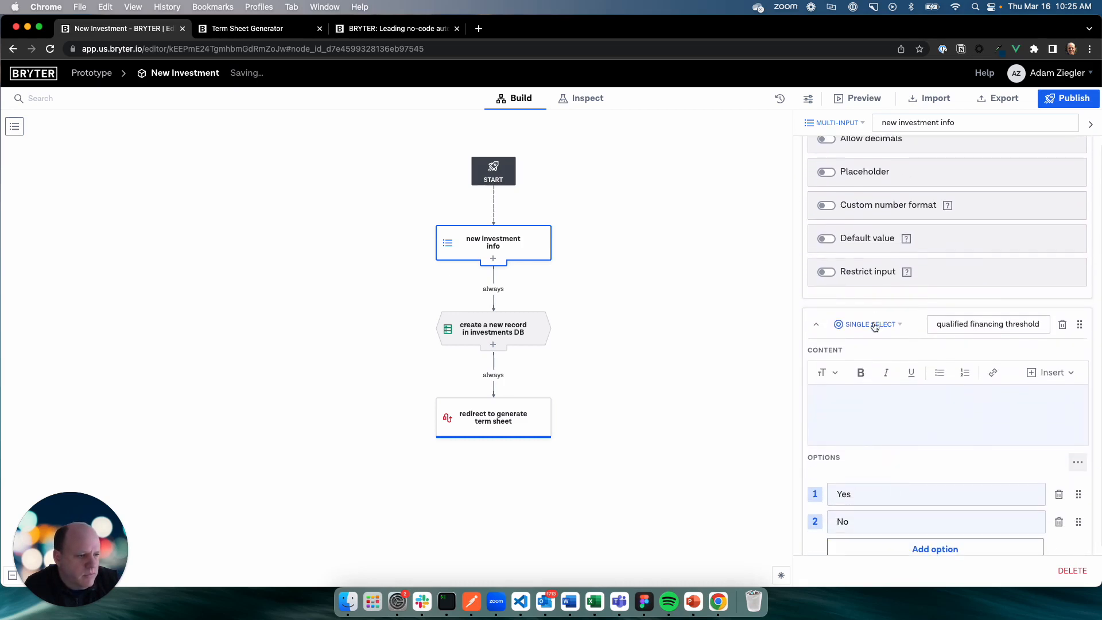
pyautogui.click(825, 403)
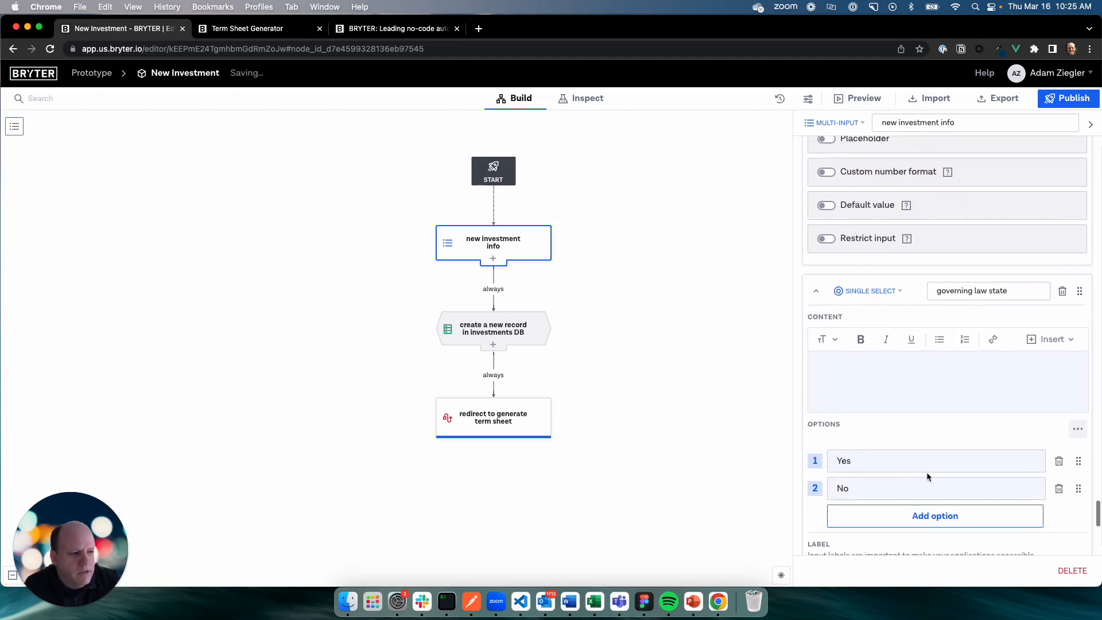
# Replace governing law state's Yes/No options with the List of States data source.
pyautogui.click(1079, 428)
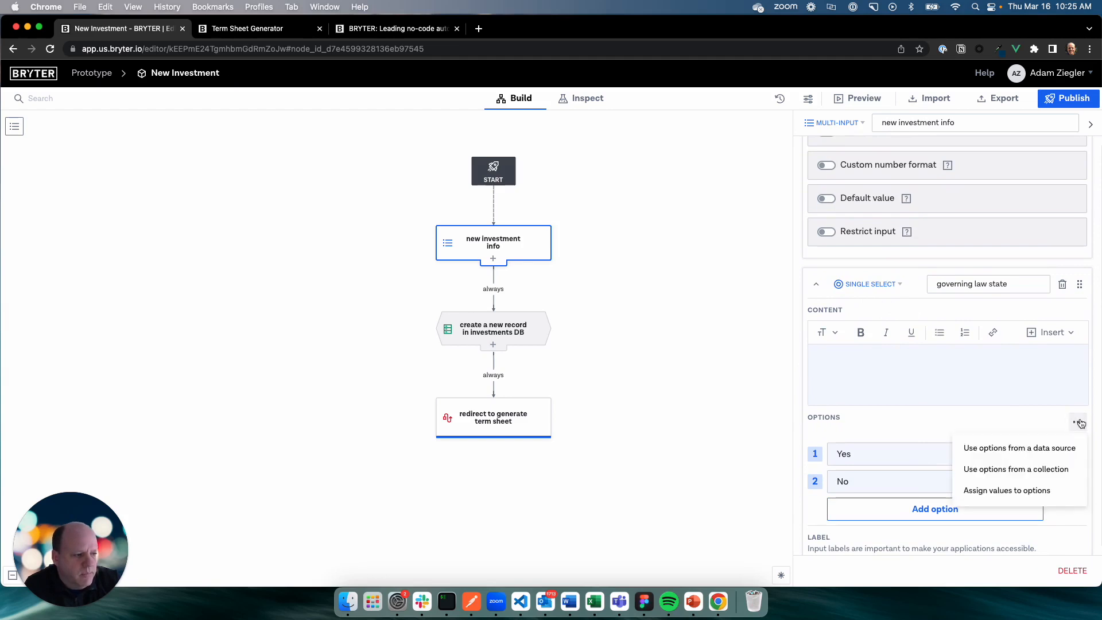
pyautogui.click(1020, 448)
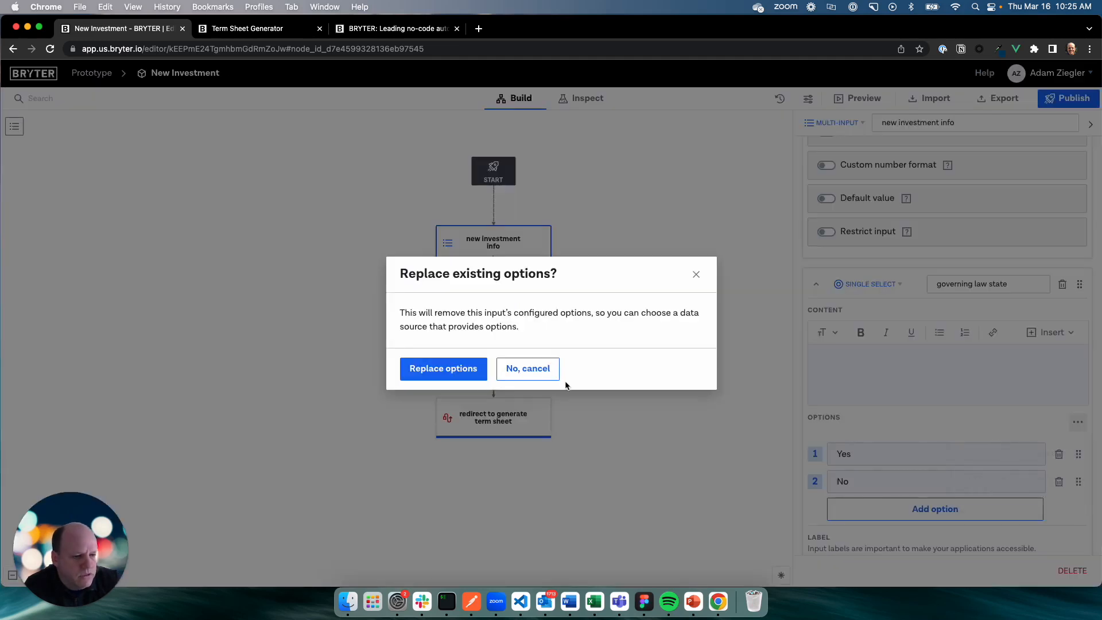
pyautogui.click(443, 369)
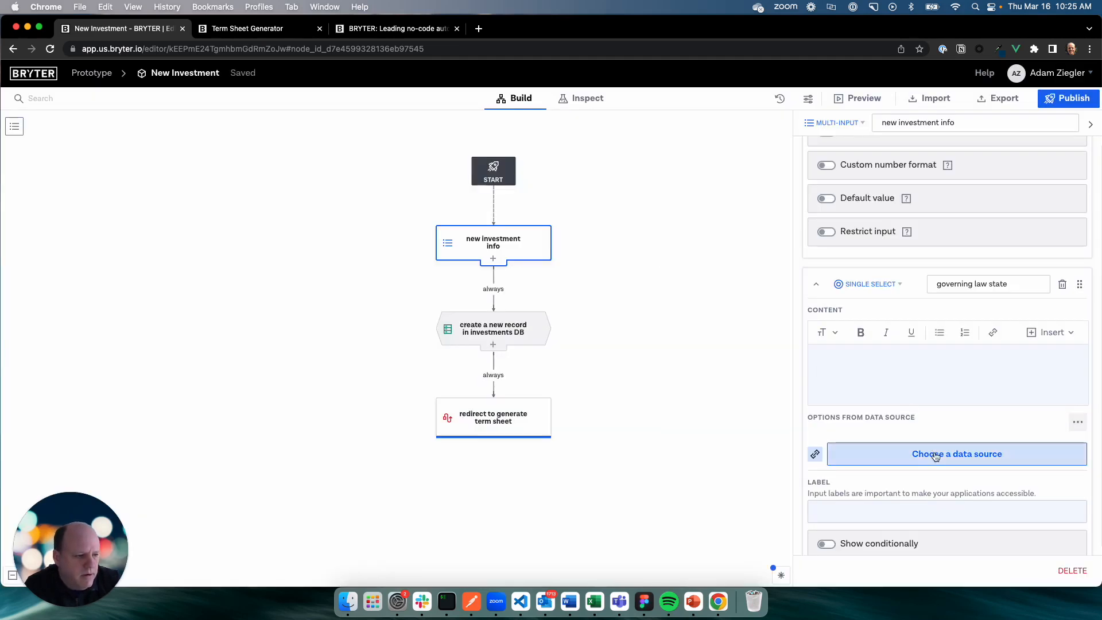
pyautogui.click(956, 454)
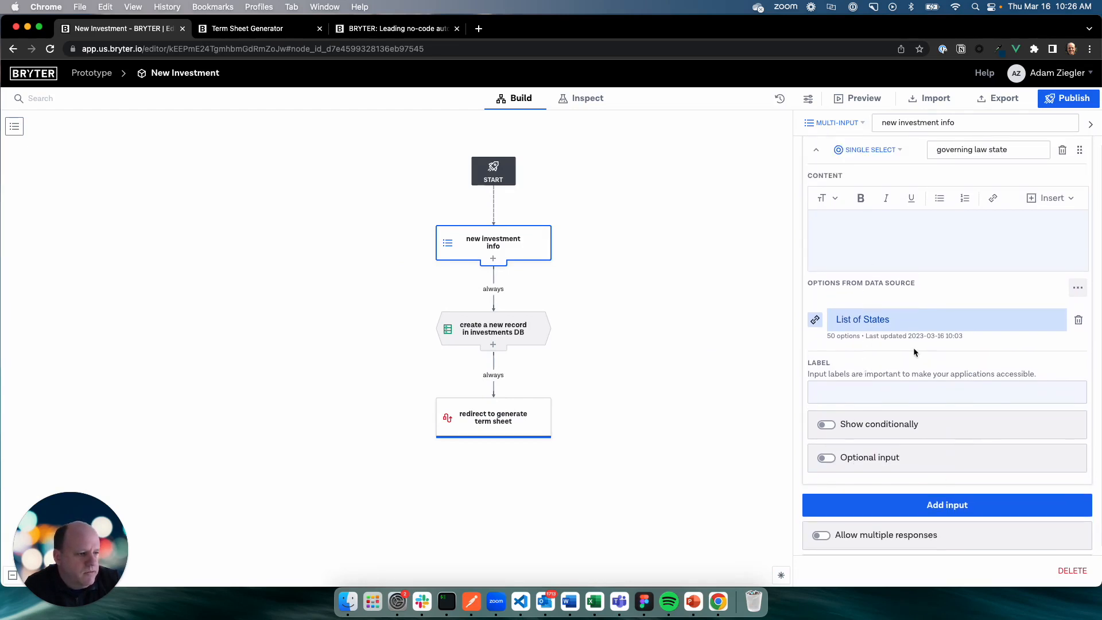
pyautogui.write('Gov')
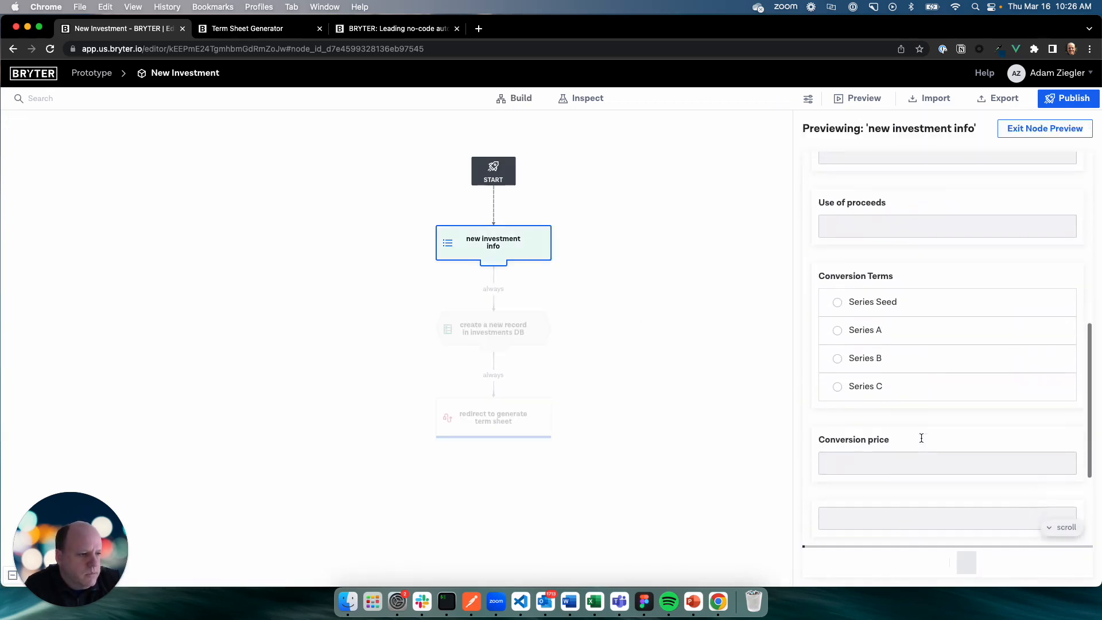
pyautogui.scroll(-3)
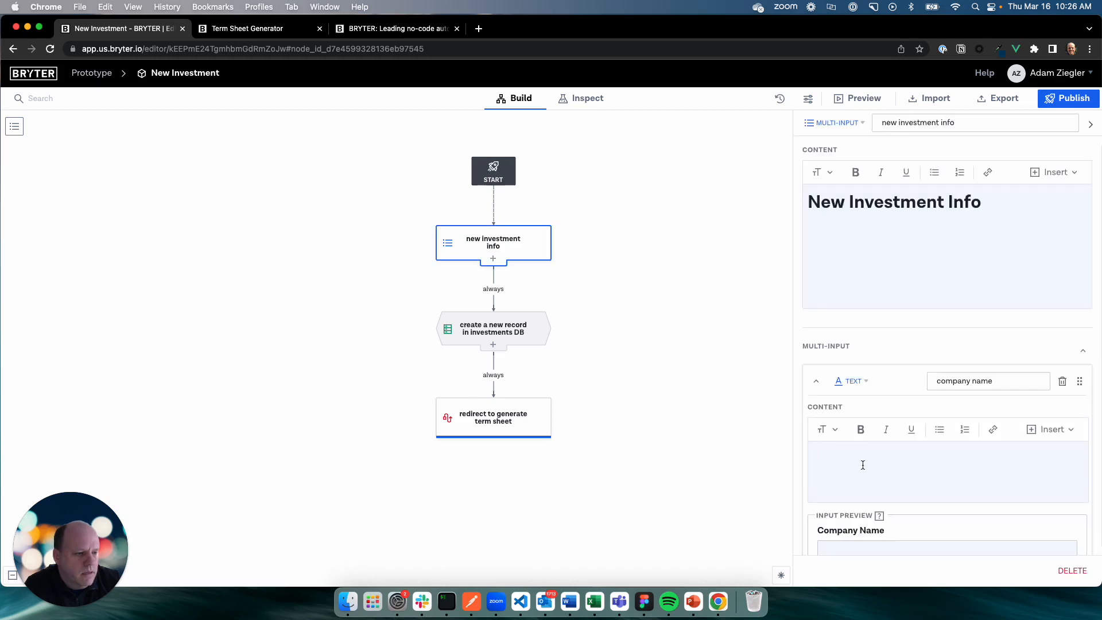
# Label the number inputs 'Qualified Financing Threshold' and 'Valuation Cap'.
pyautogui.scroll(-3)
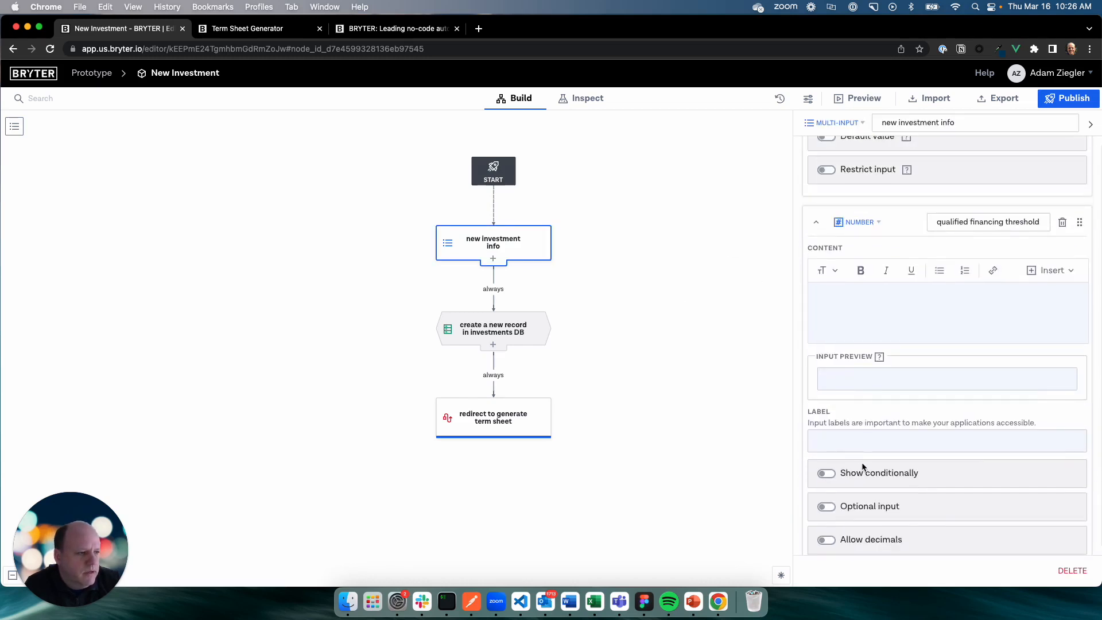
pyautogui.write('Qualified Financ')
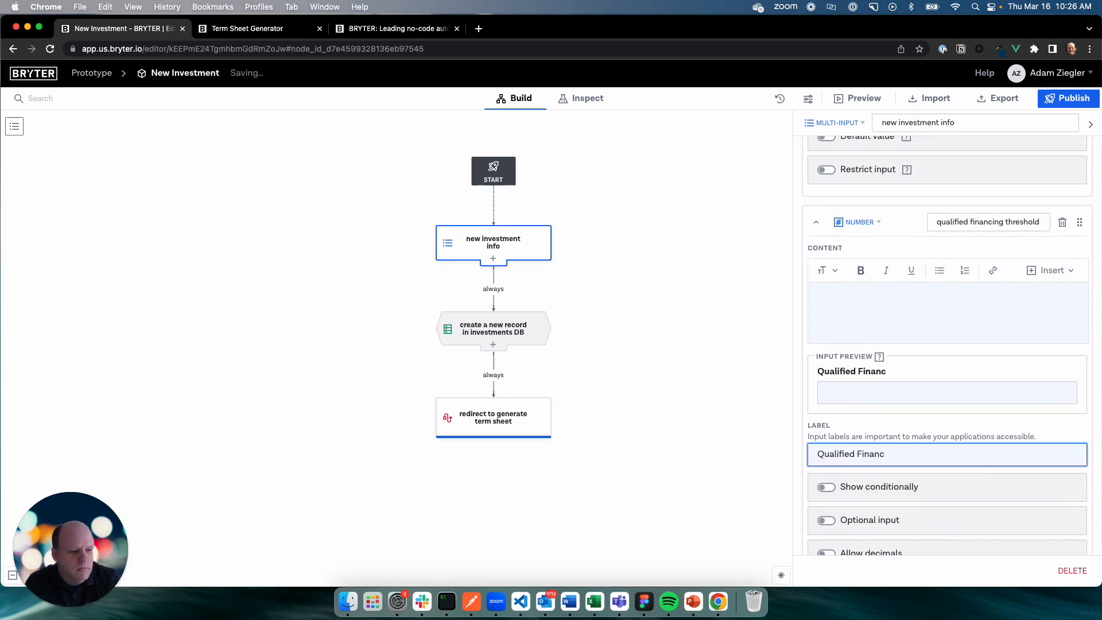
pyautogui.write('ing Threshold')
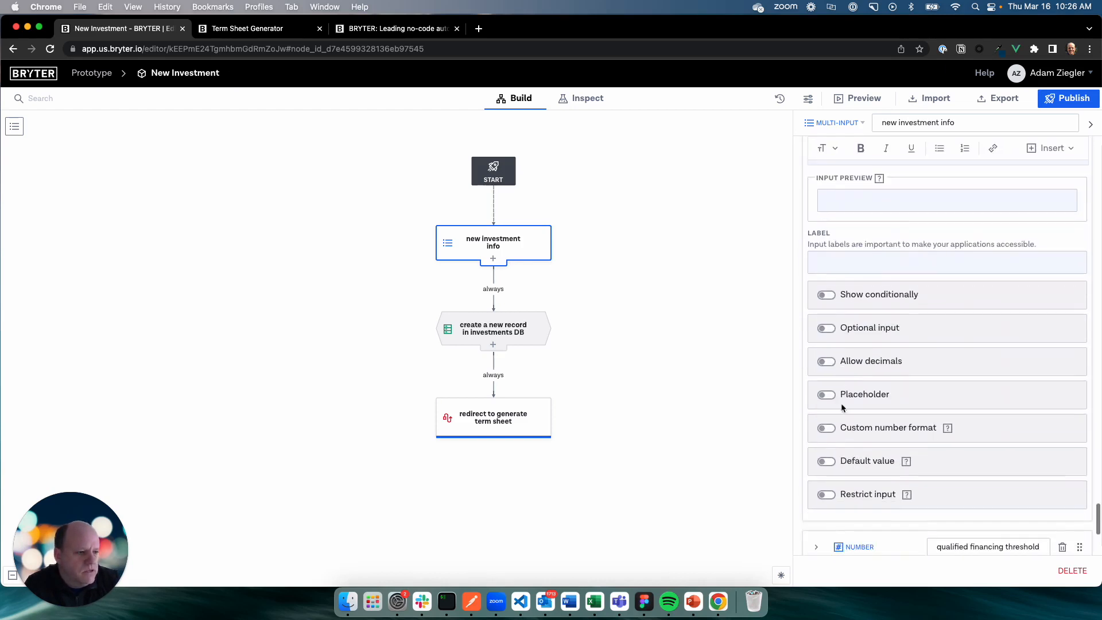
pyautogui.write('Val')
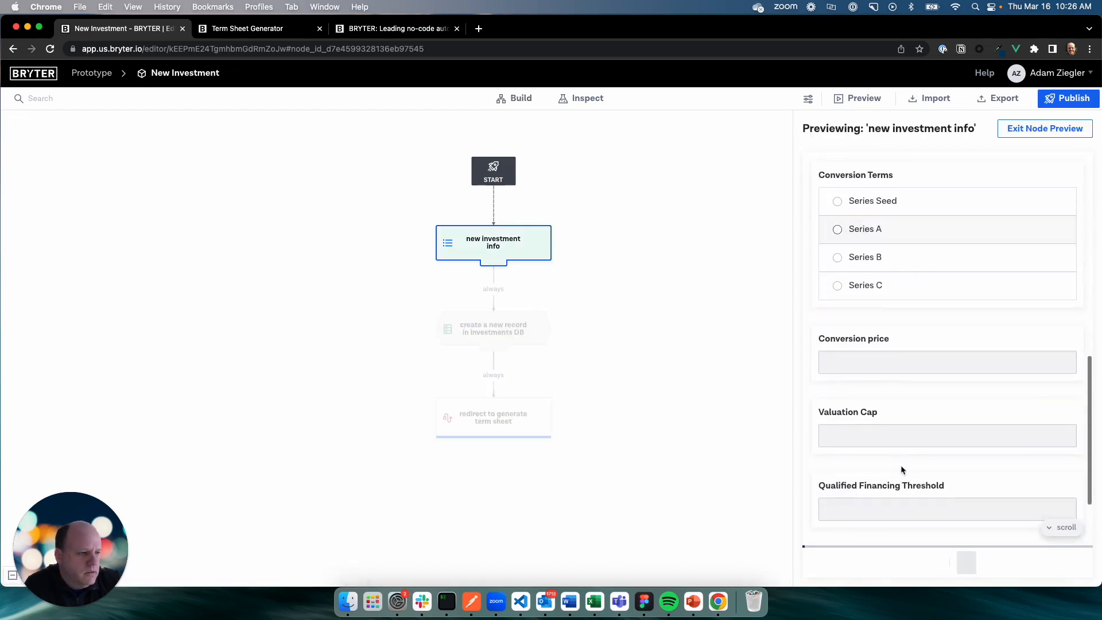
# Check the field labels in the node preview and exit back to the editor.
pyautogui.click(947, 418)
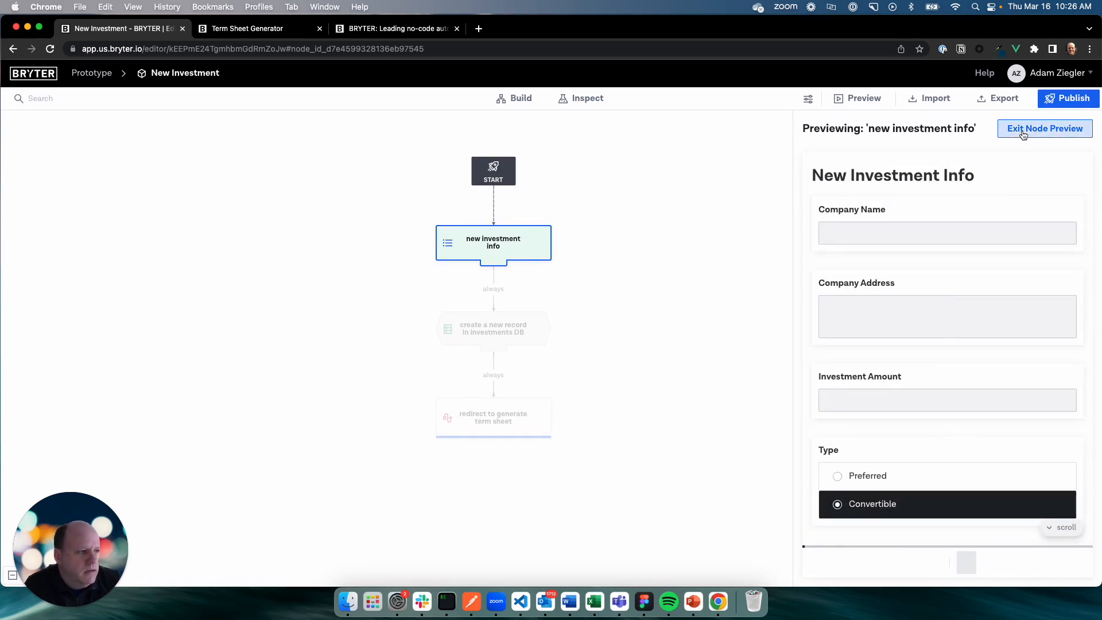
pyautogui.click(1044, 129)
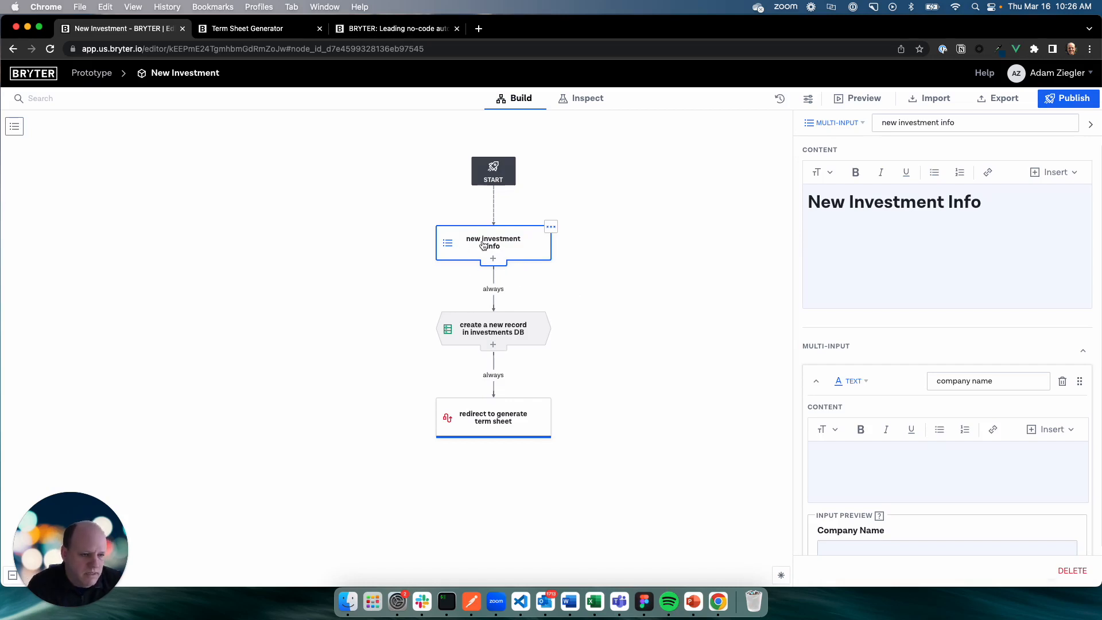
# Map the record's company name to the new investment info company name answer.
pyautogui.click(492, 328)
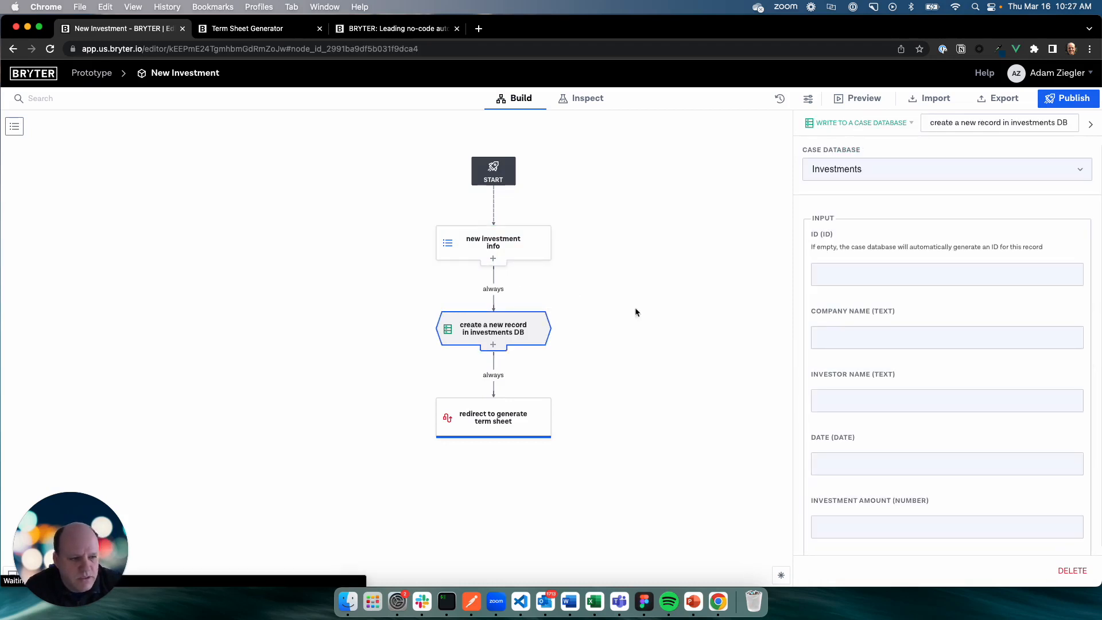
pyautogui.moveTo(574, 393)
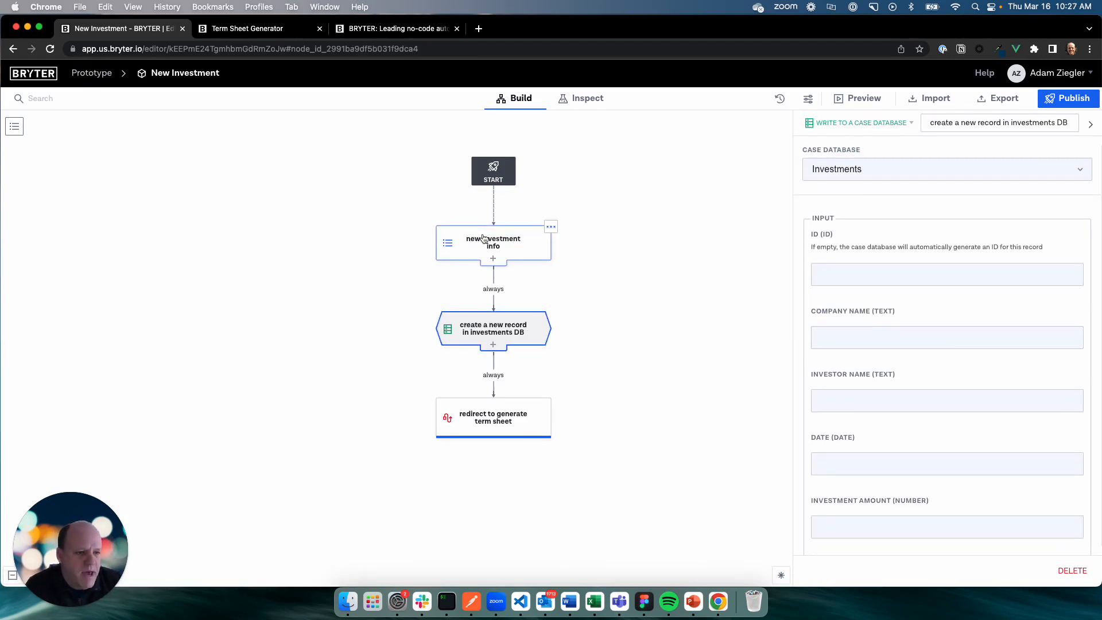
pyautogui.click(492, 242)
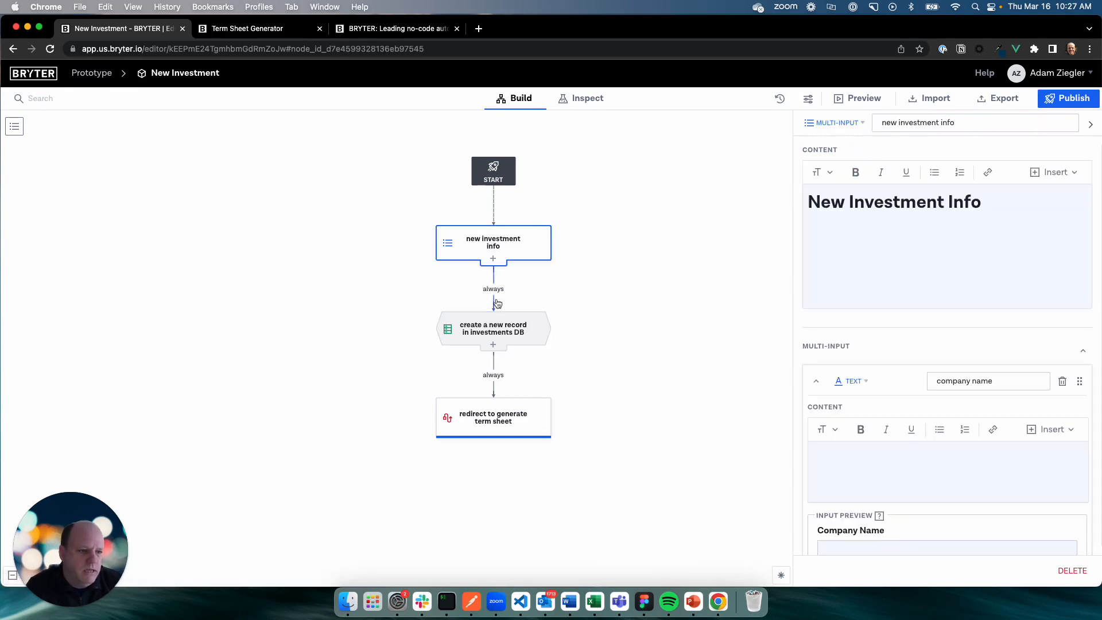
pyautogui.click(493, 328)
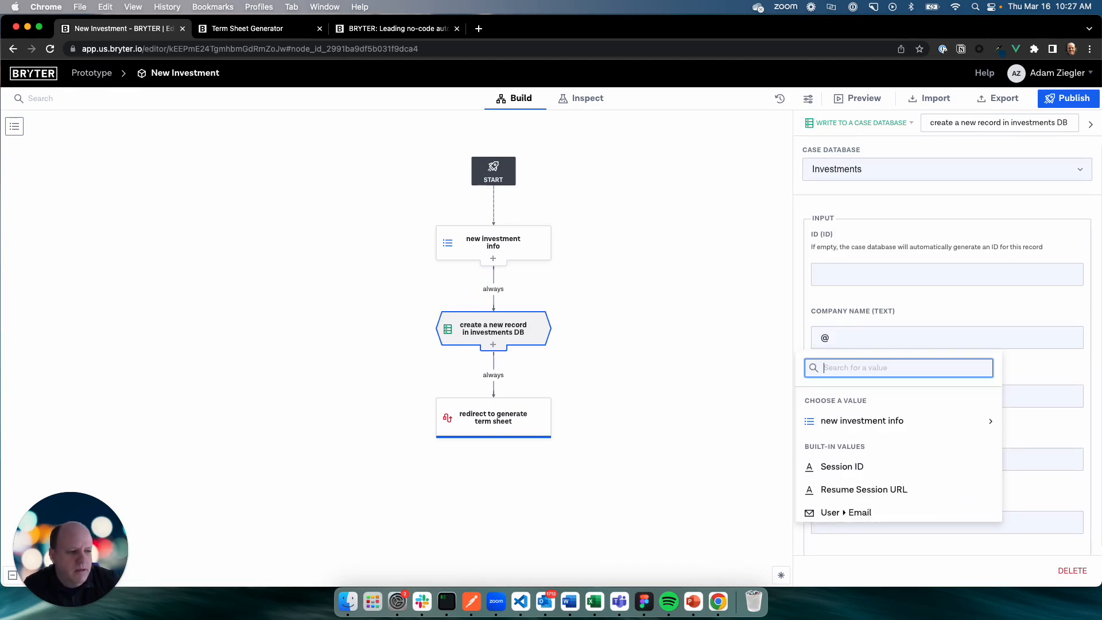
pyautogui.moveTo(862, 420)
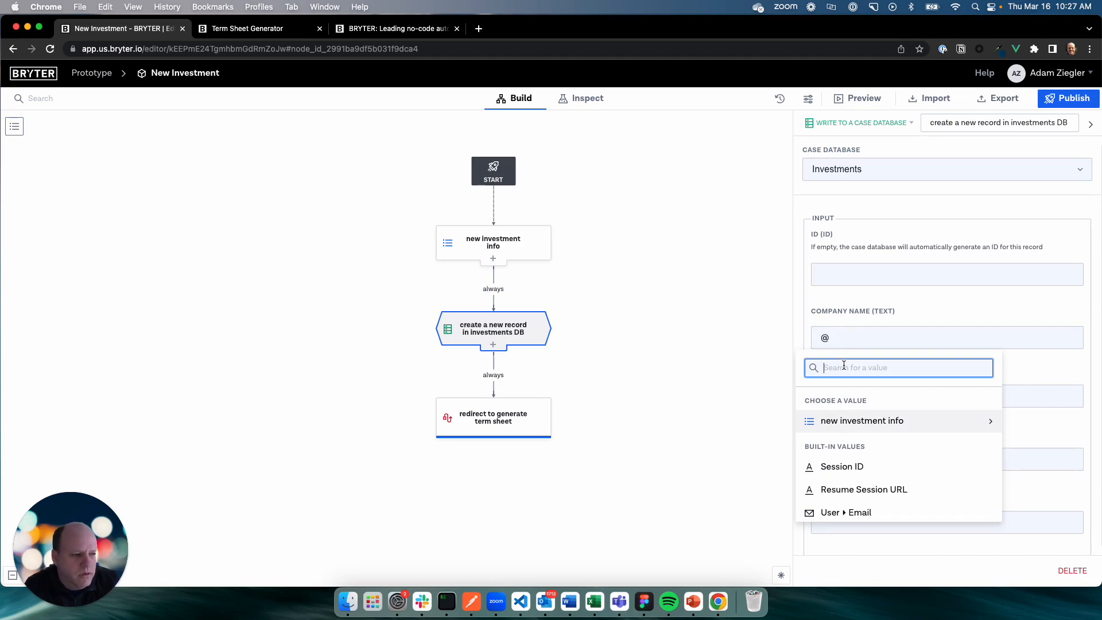
pyautogui.write('com')
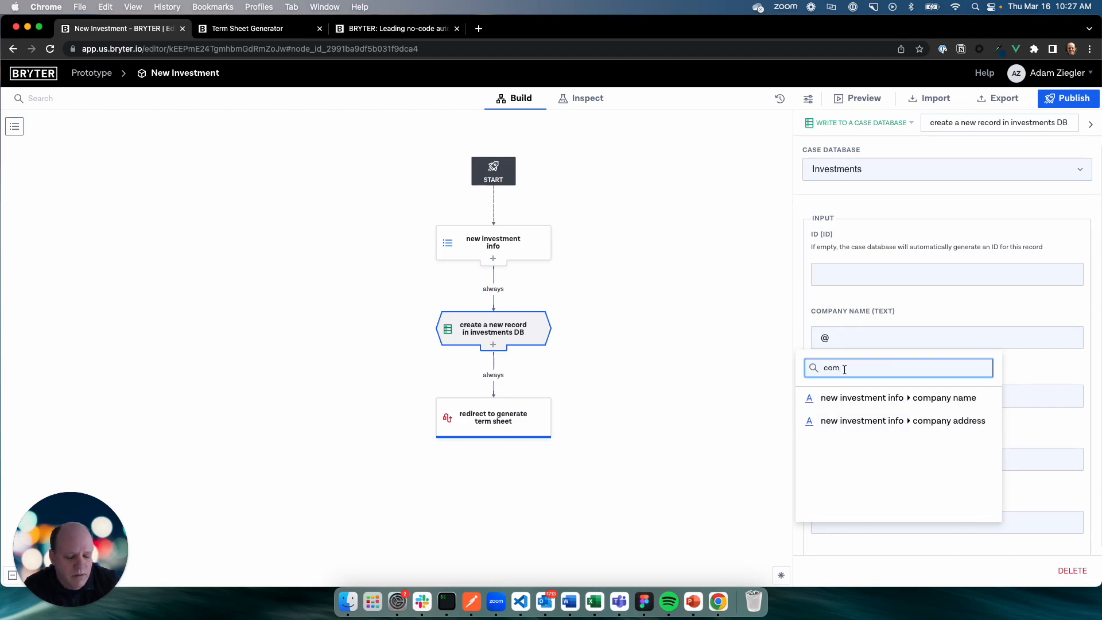
pyautogui.click(898, 397)
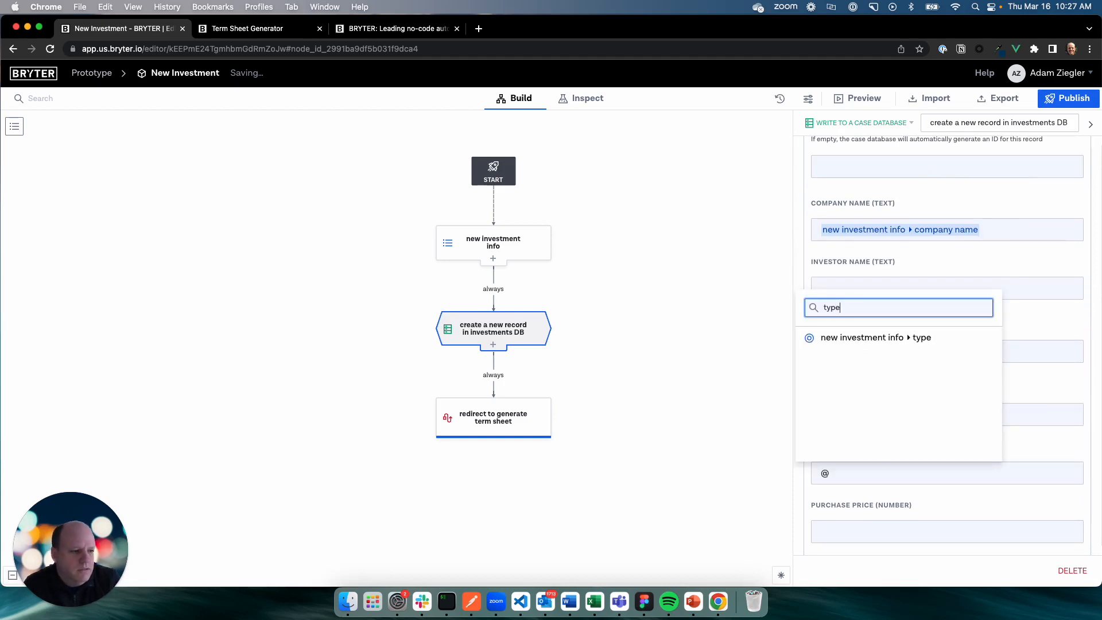
# Map preferred/convertible type, purchase price and conversion terms to their investment info answers.
pyautogui.click(877, 338)
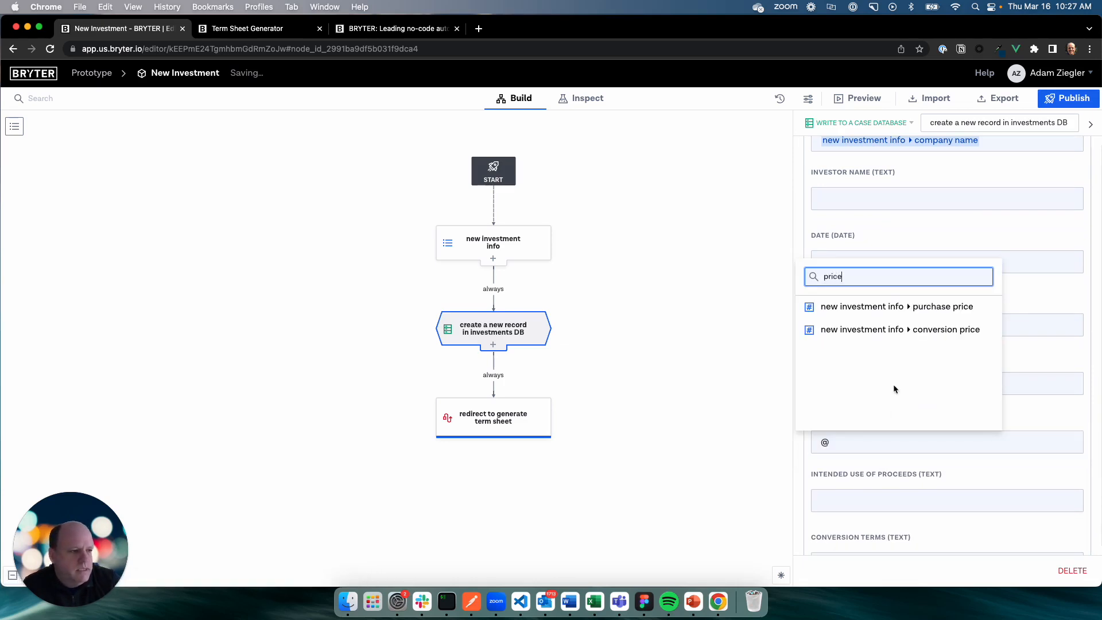
pyautogui.click(897, 306)
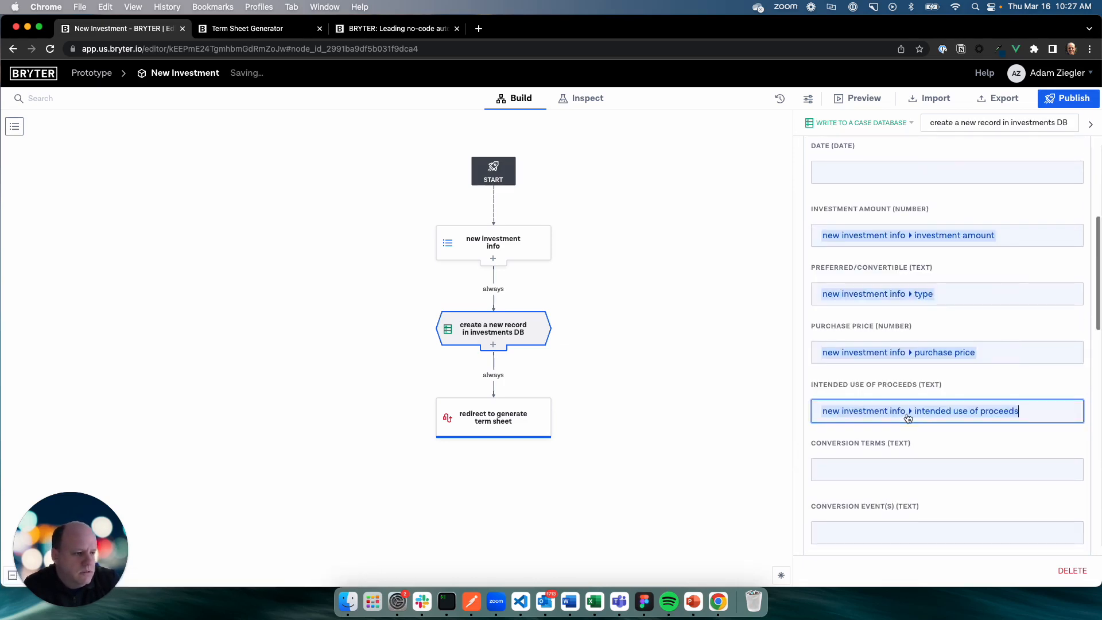
pyautogui.write('term')
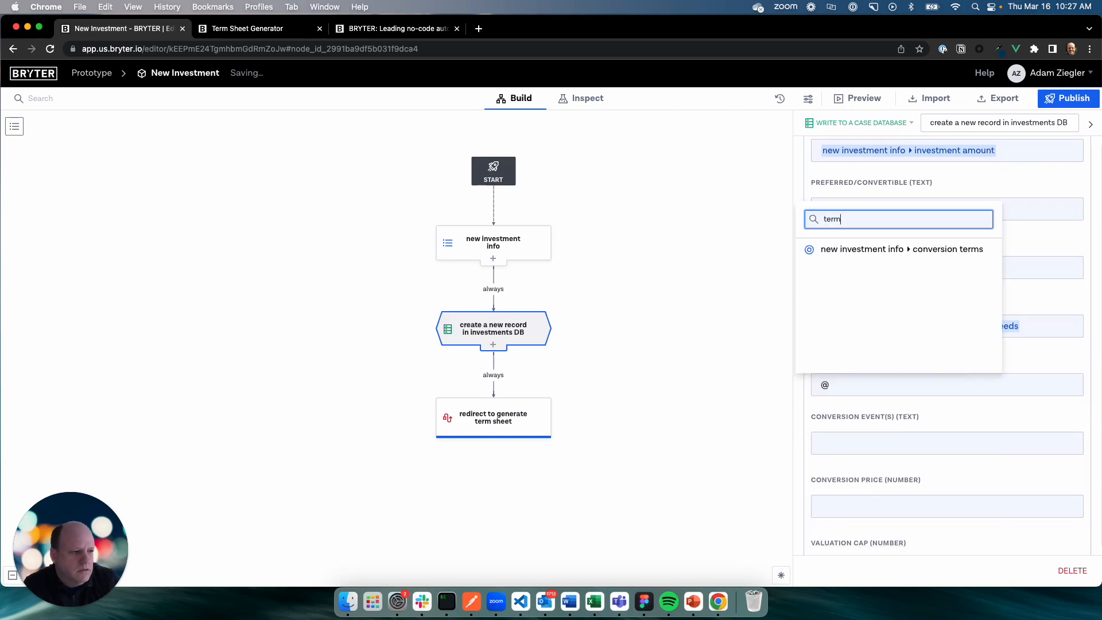
pyautogui.click(903, 249)
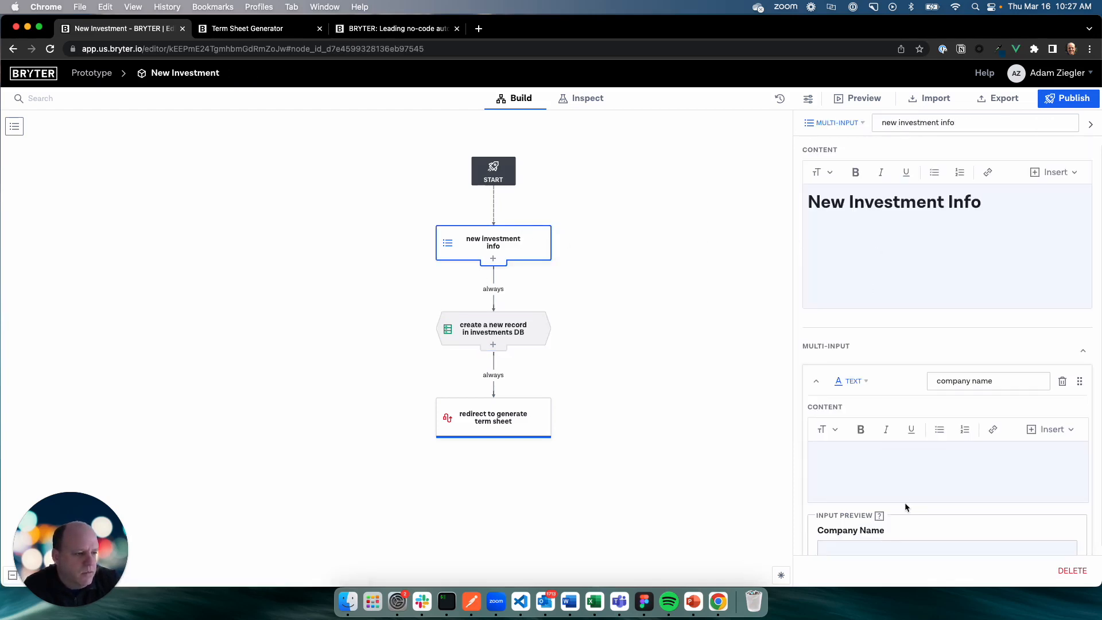
# Add a conversion events question and make it a multiple-select answer type.
pyautogui.scroll(-3)
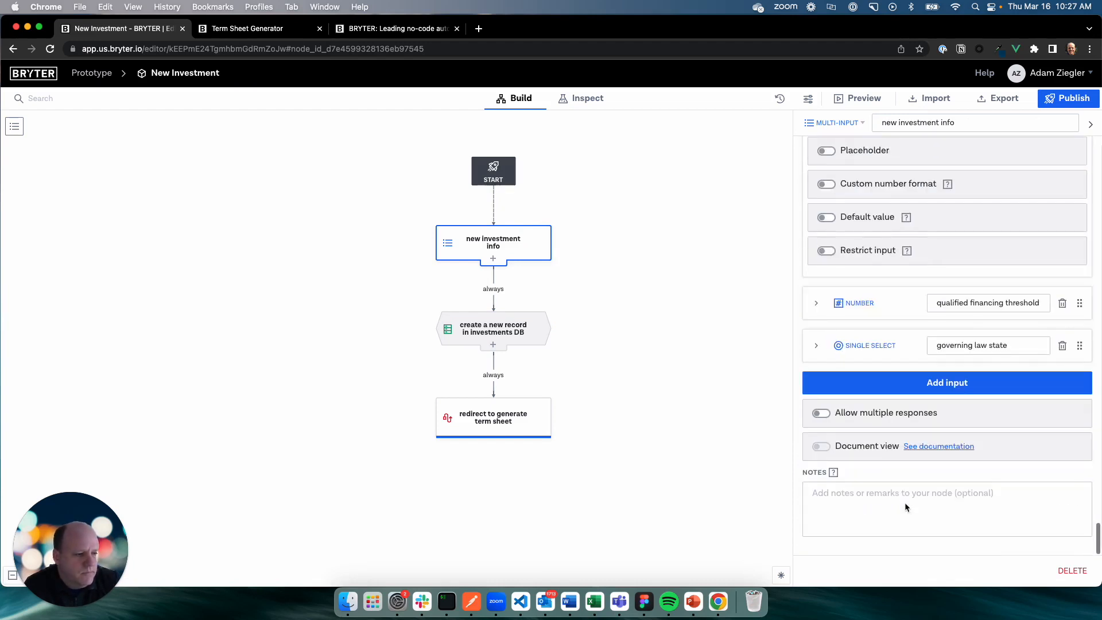
pyautogui.click(947, 383)
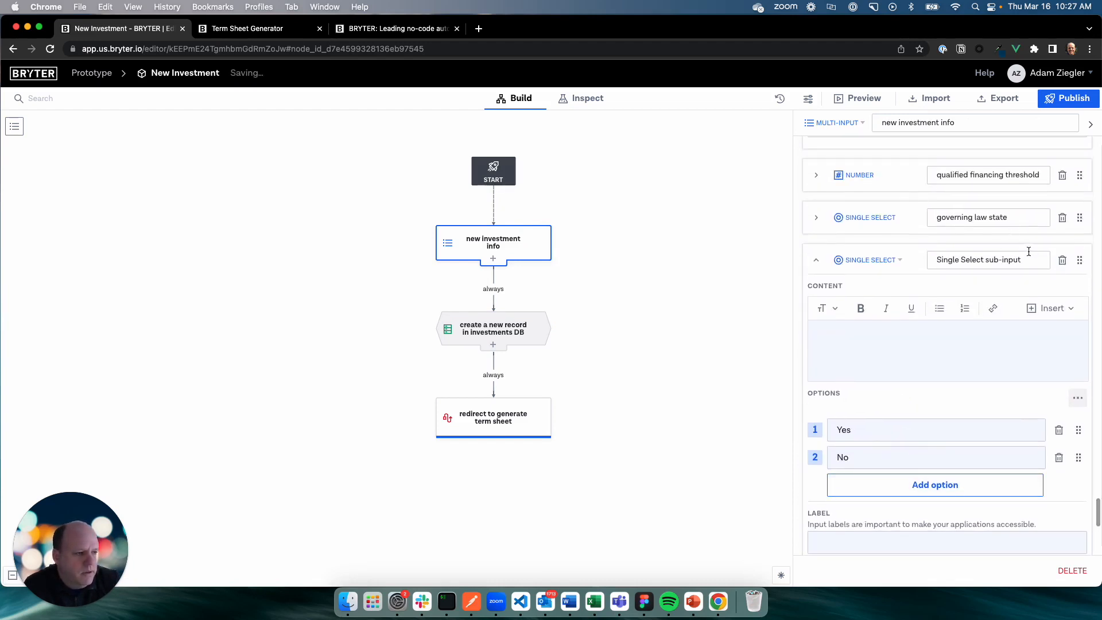
pyautogui.write('conversion')
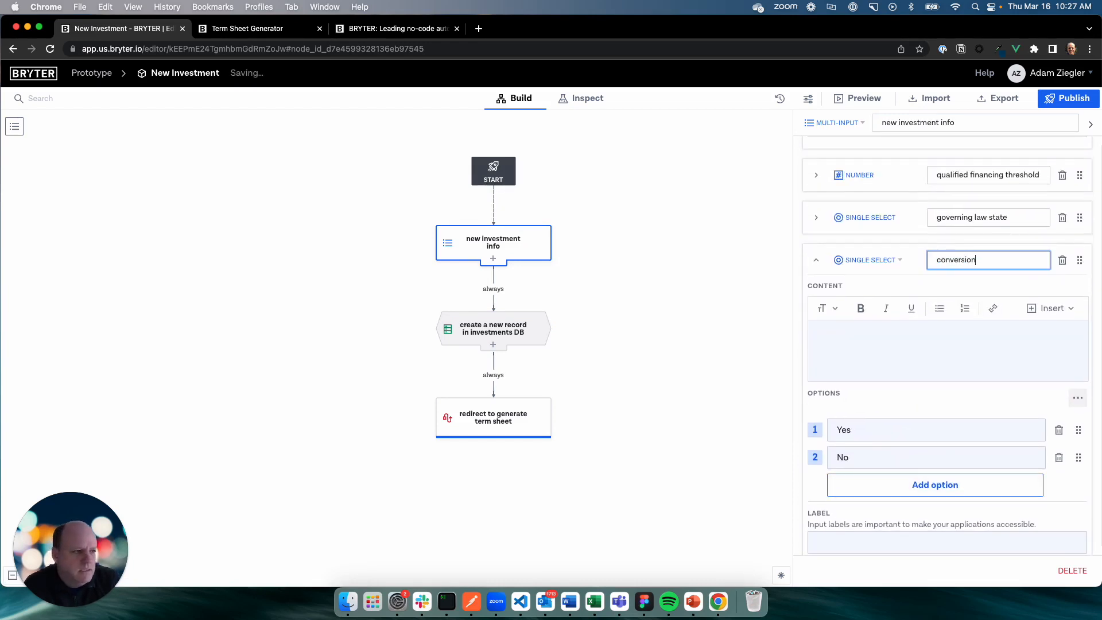
pyautogui.click(870, 260)
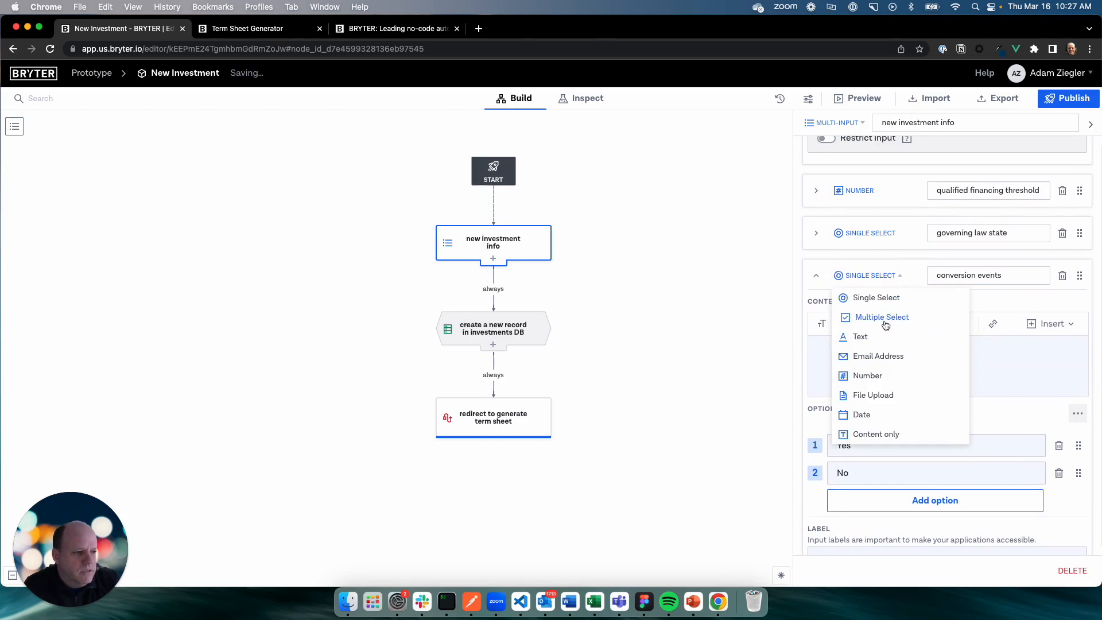
pyautogui.click(881, 317)
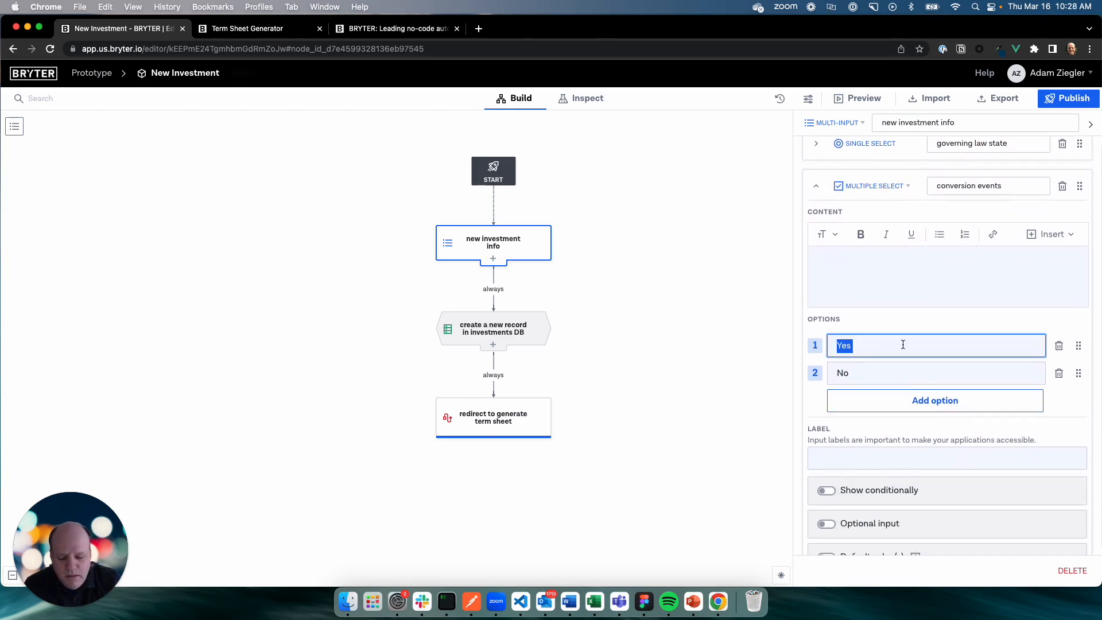
# Give it options Acquisition, Merger, Change of Control and IPO, labelled Conversion Events.
pyautogui.write('Acquisition')
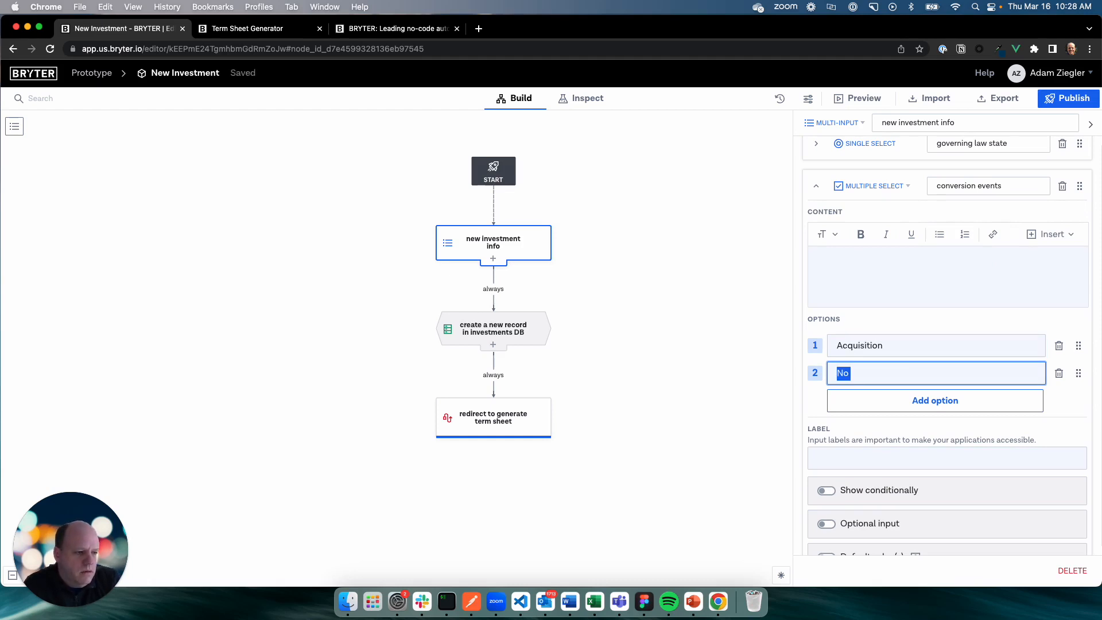
pyautogui.write('Merger')
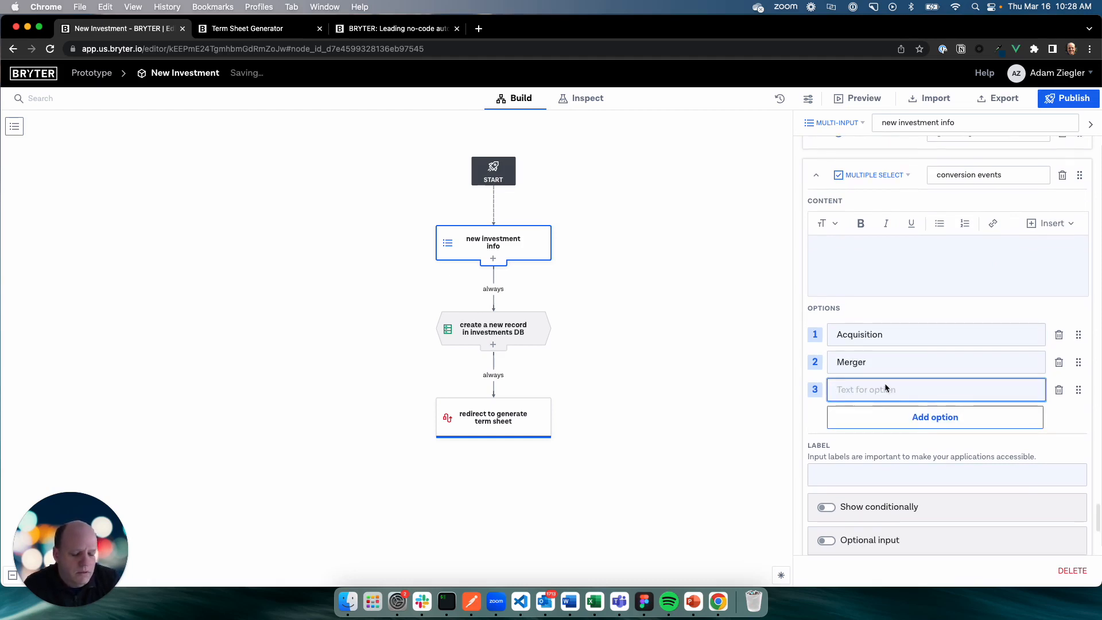
pyautogui.write('Change of Control')
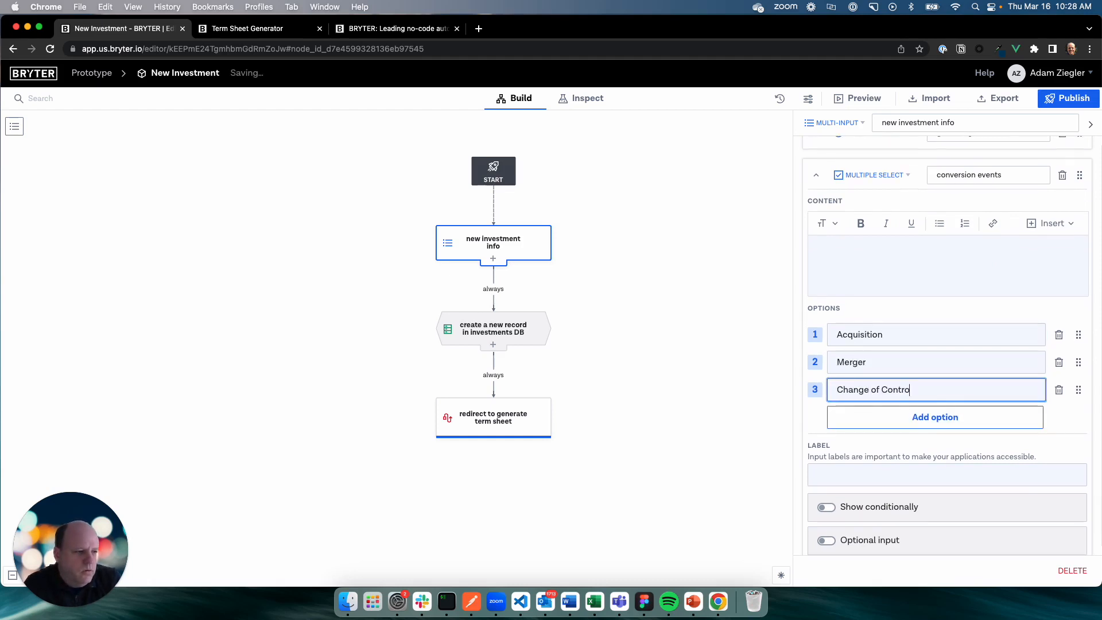
pyautogui.click(935, 416)
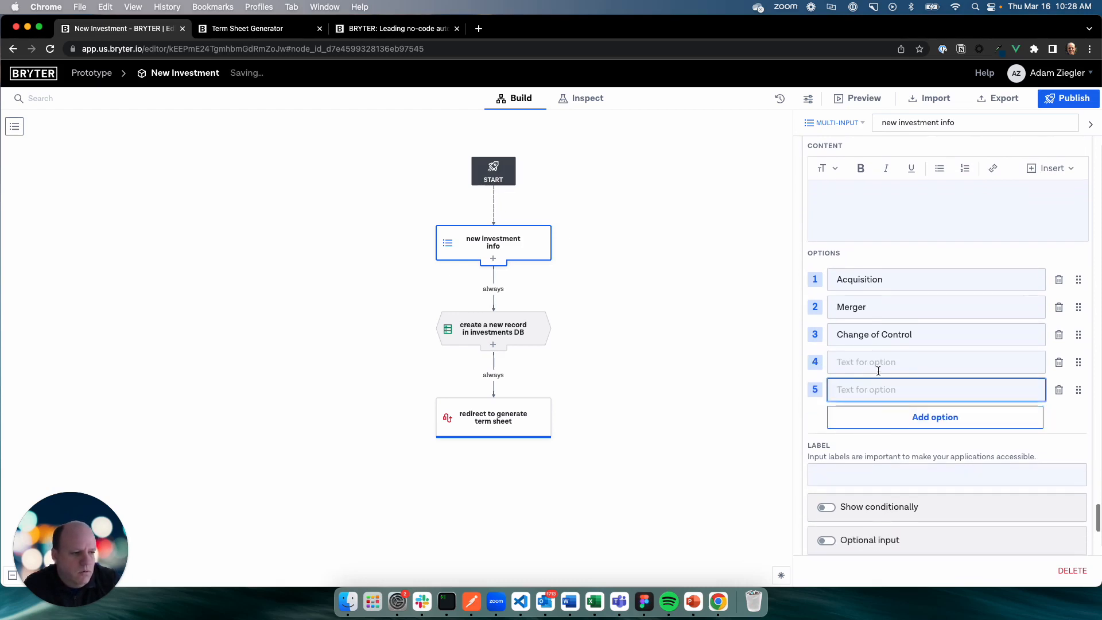
pyautogui.write('IPO')
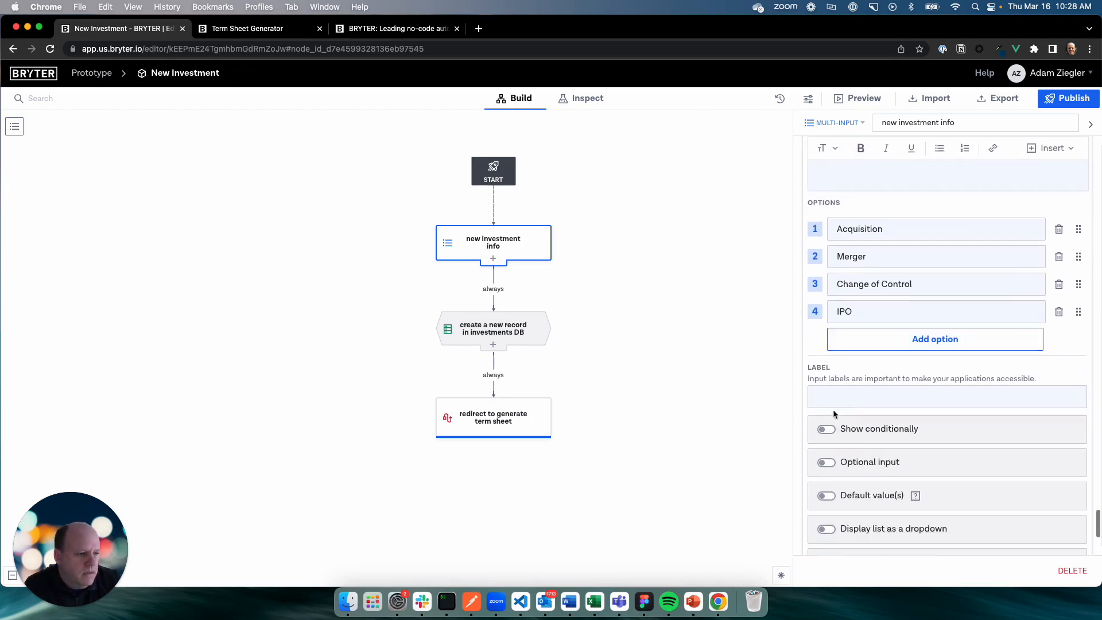
pyautogui.write('Conversion Events')
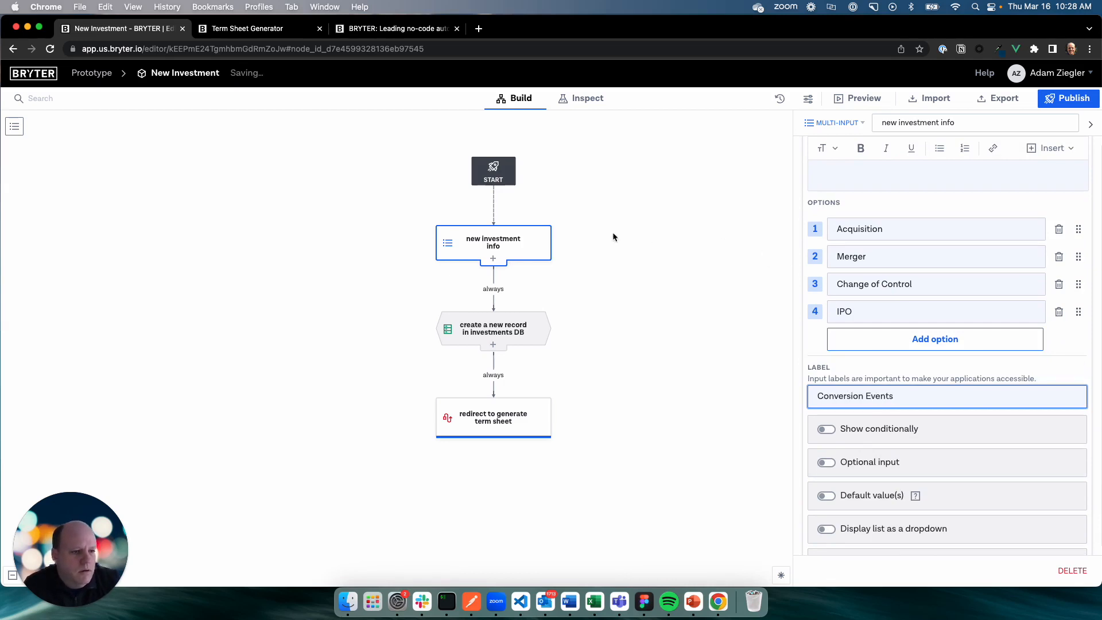
pyautogui.click(858, 97)
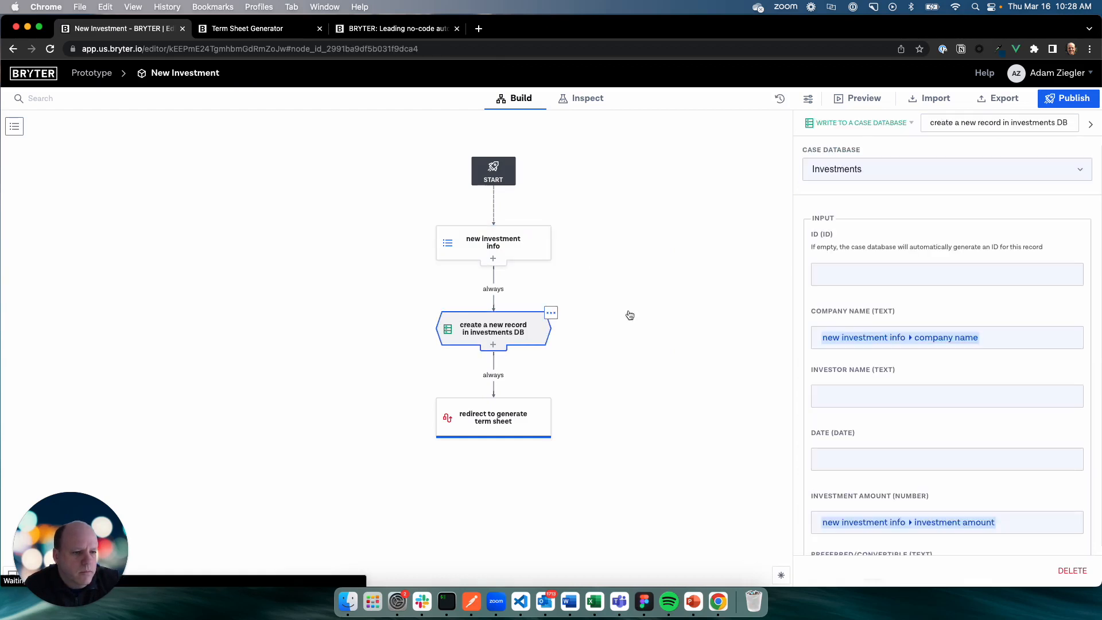
# Map the record's conversion events and conversion price fields to investment info answers.
pyautogui.scroll(-3)
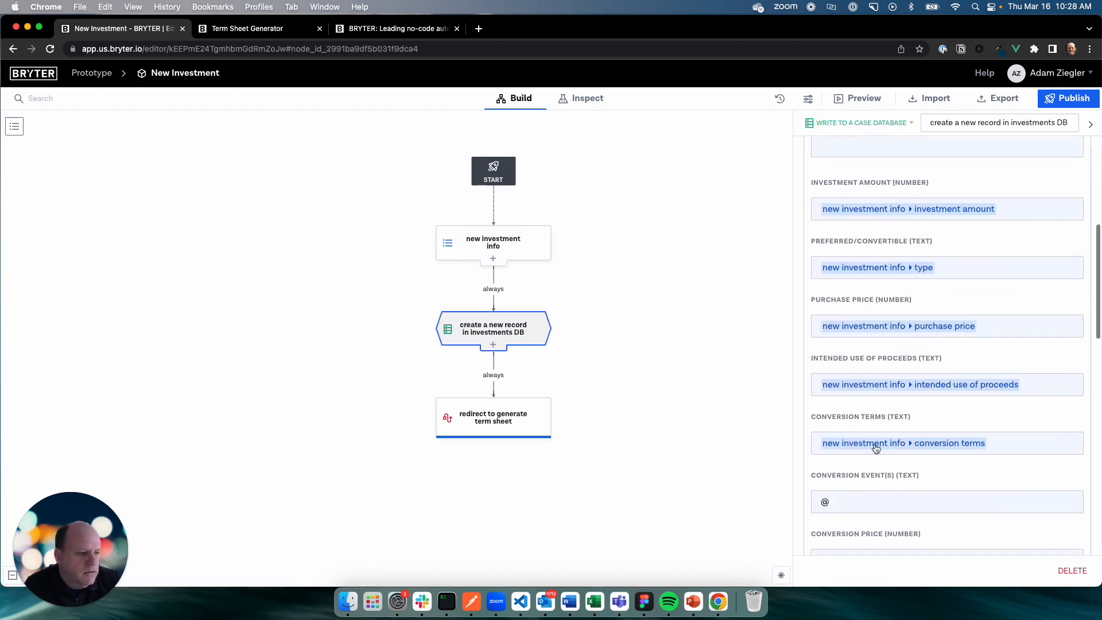
pyautogui.click(945, 501)
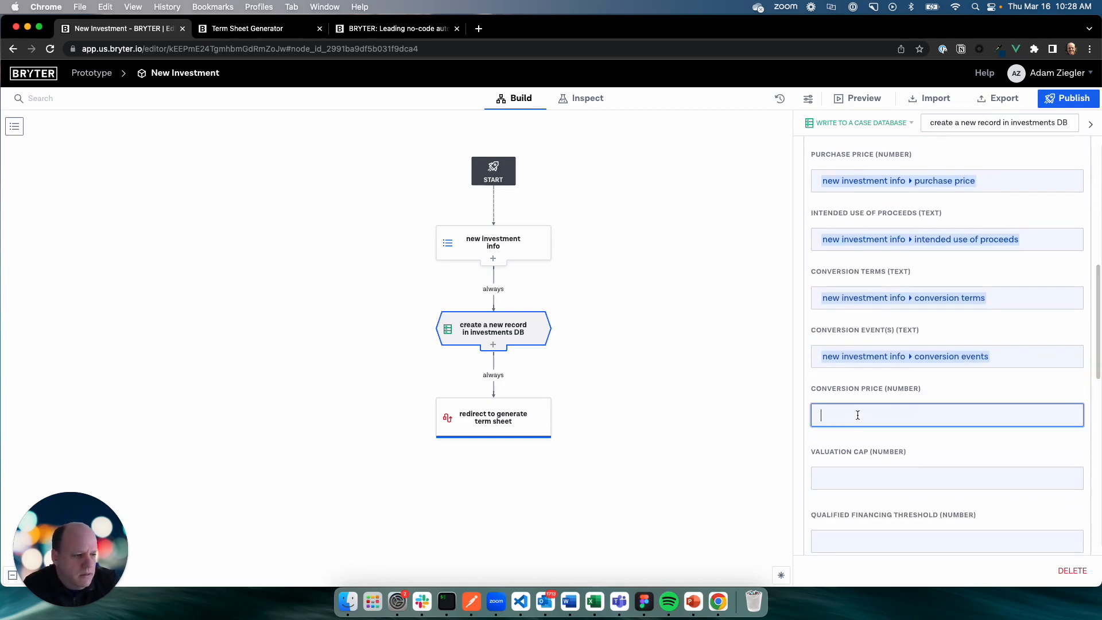
pyautogui.write('new investment info ▸ conversion price')
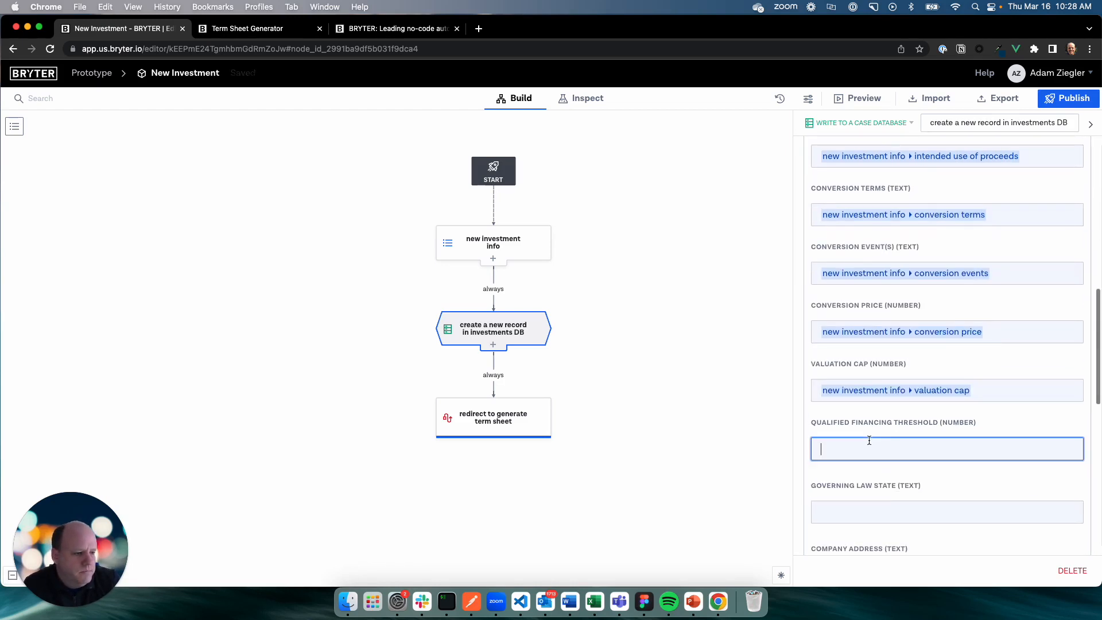
pyautogui.write('@qu')
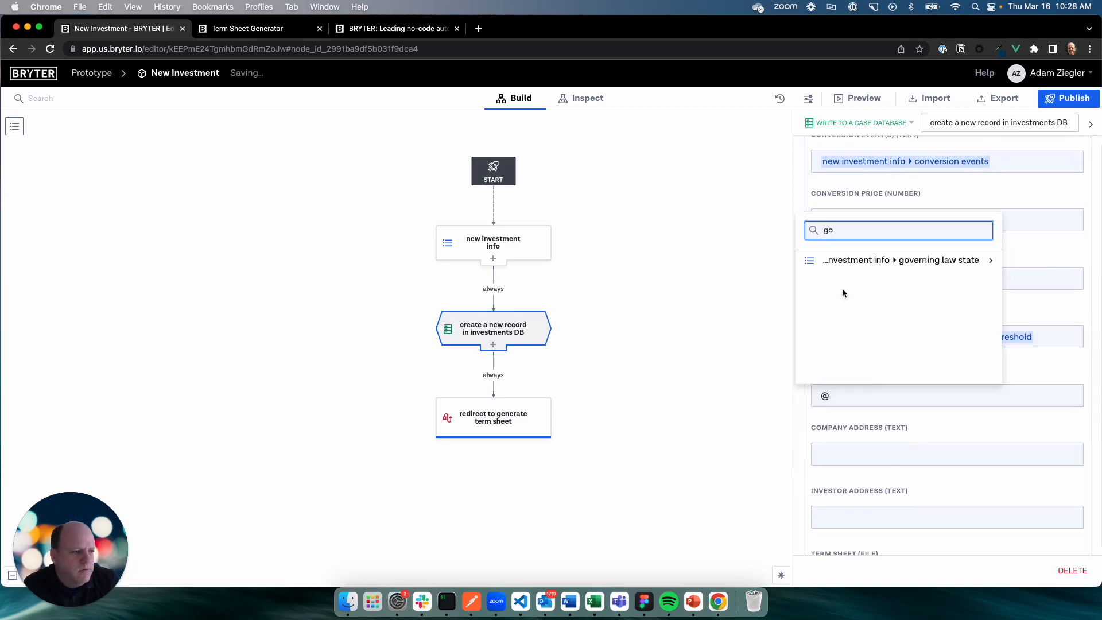
# Map governing law state to the List of States answer and start the company address mapping.
pyautogui.click(900, 260)
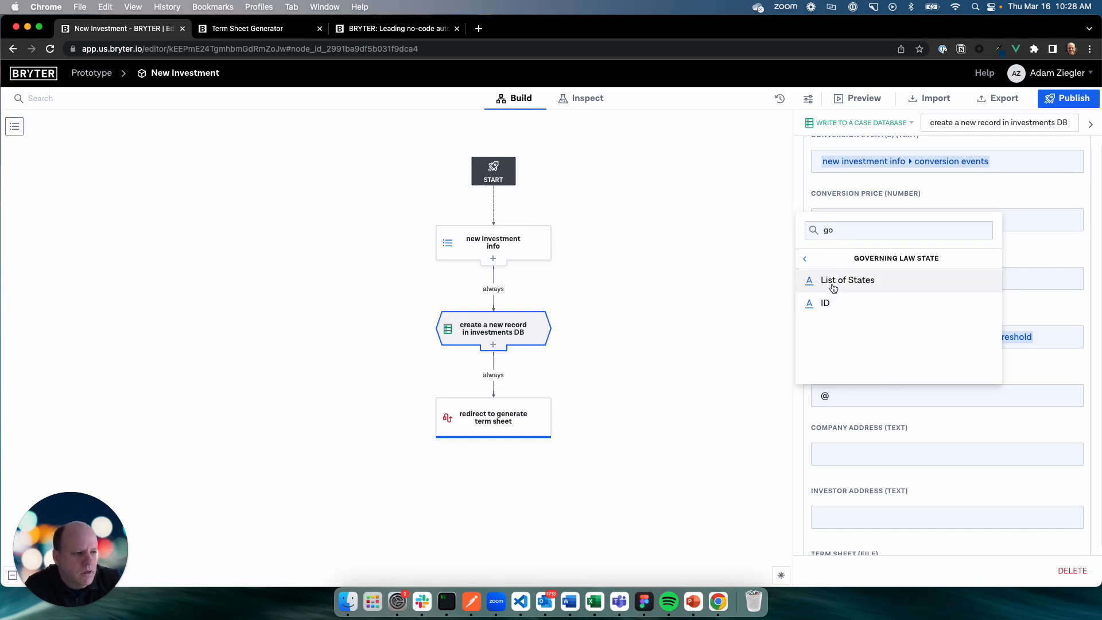
pyautogui.click(848, 280)
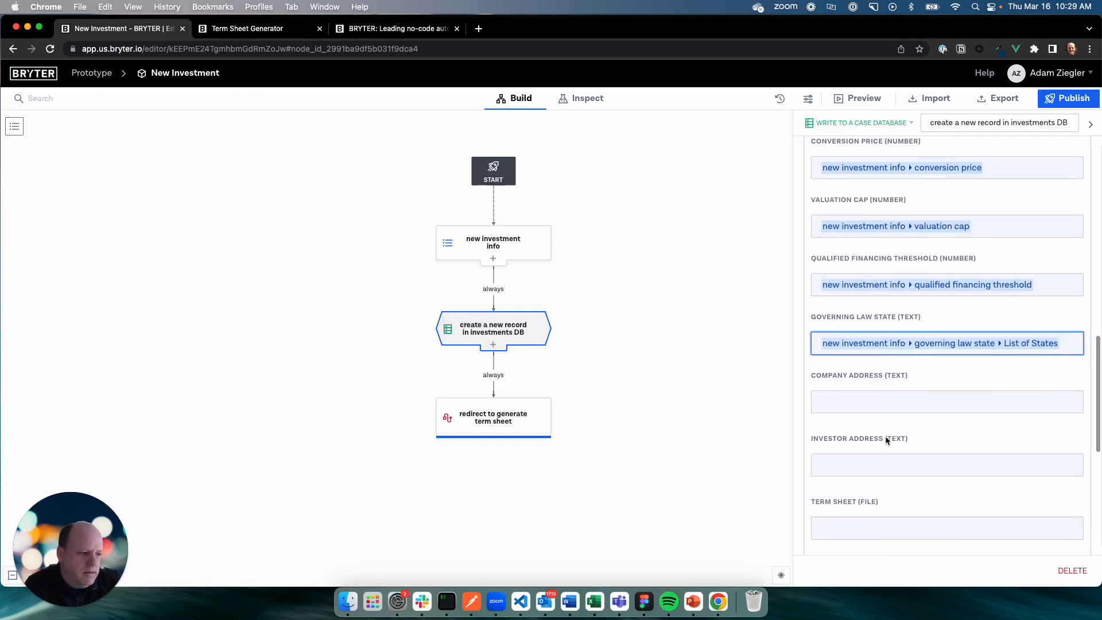
pyautogui.click(946, 402)
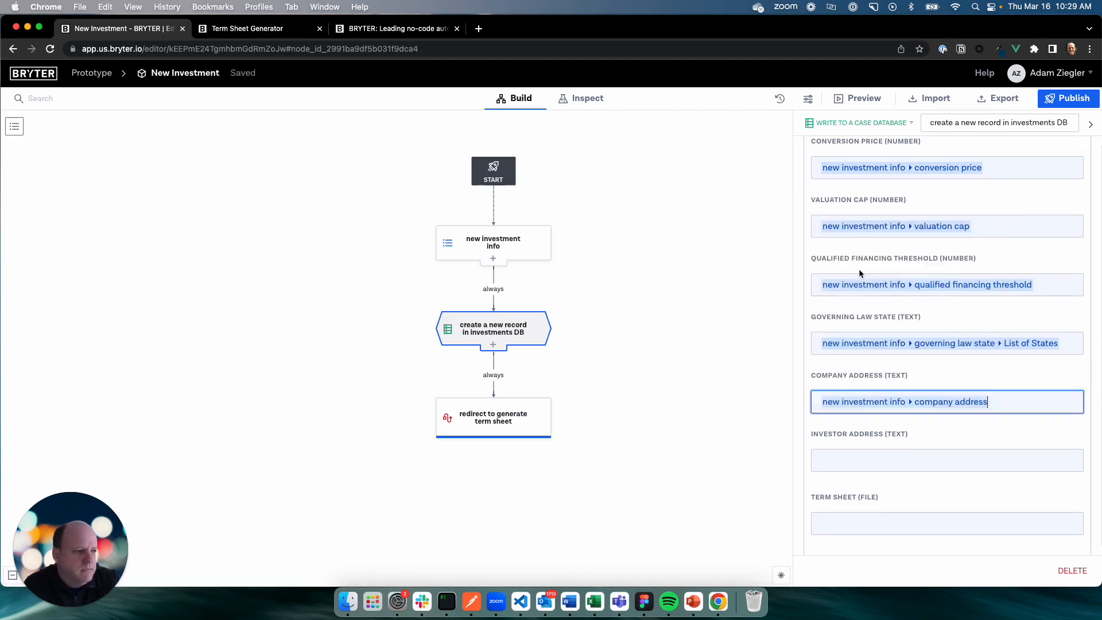
pyautogui.scroll(-3)
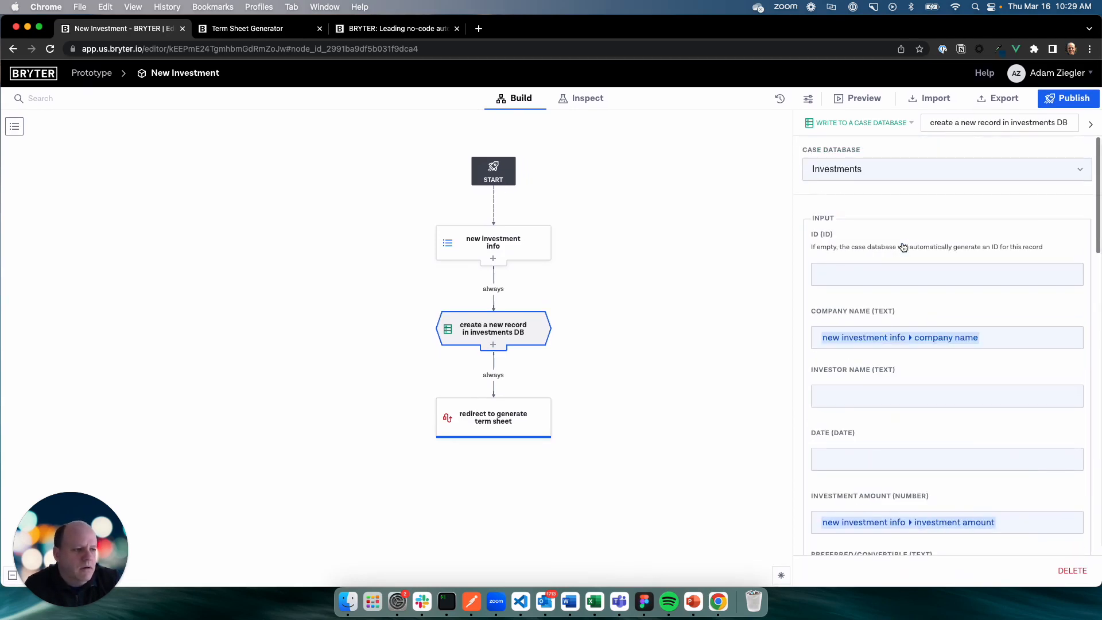
pyautogui.scroll(-3)
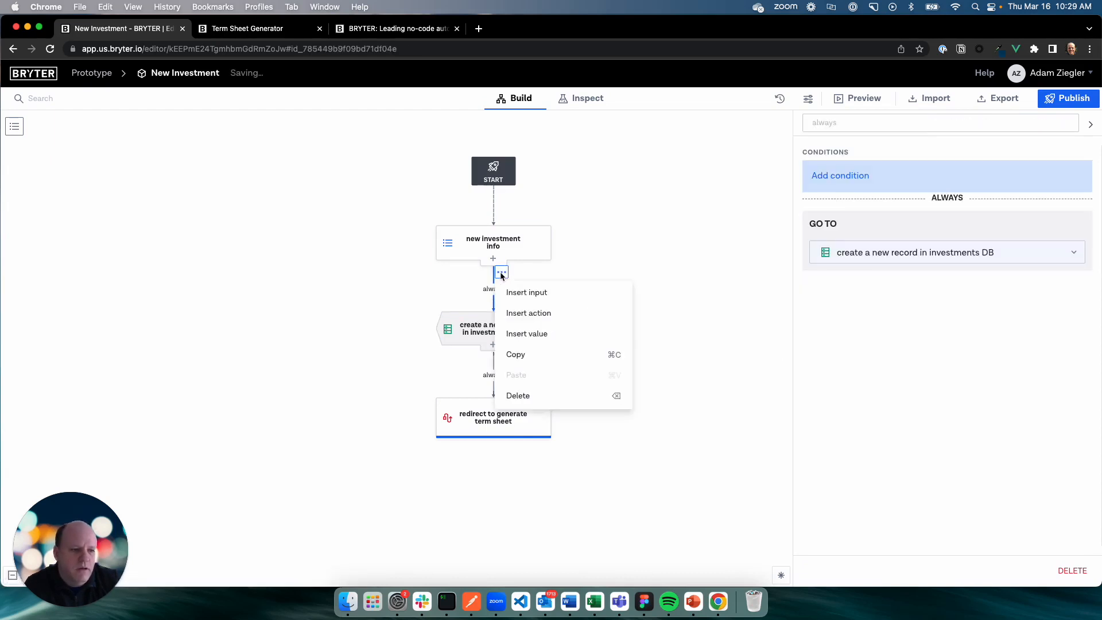
# Insert value steps after investment info and make the first an investor name text 'BRYTER LL'.
pyautogui.click(527, 333)
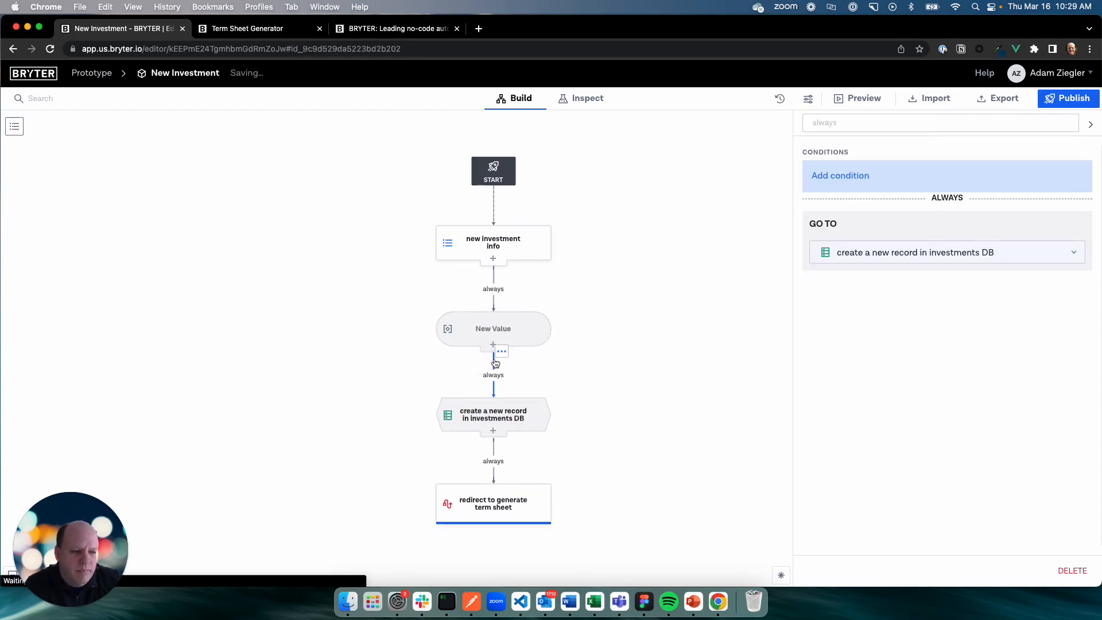
pyautogui.click(493, 351)
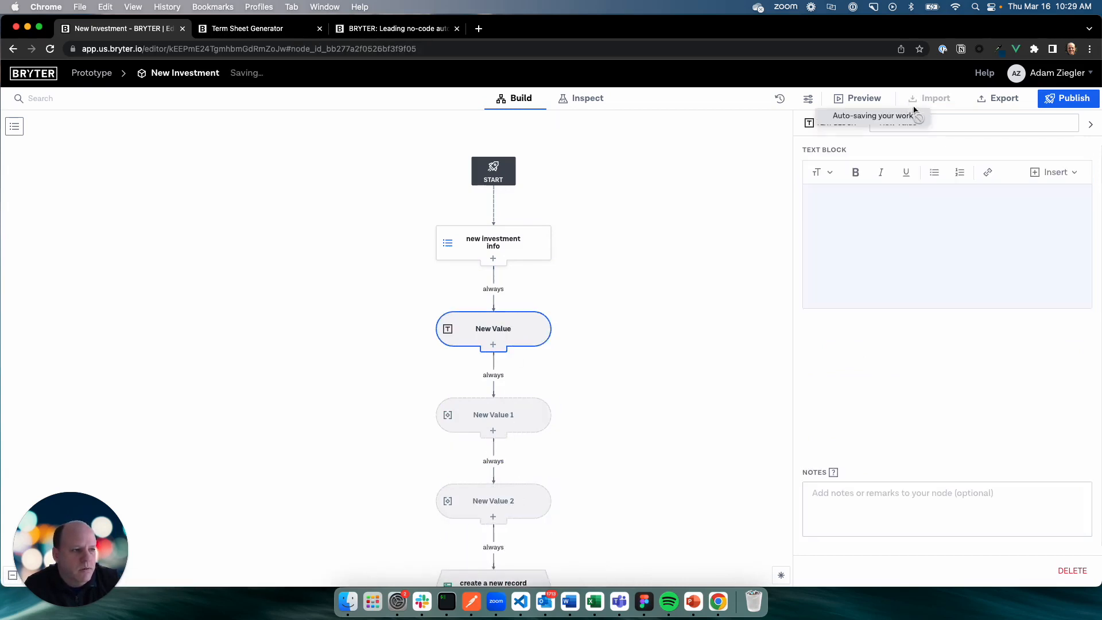
pyautogui.write('invest')
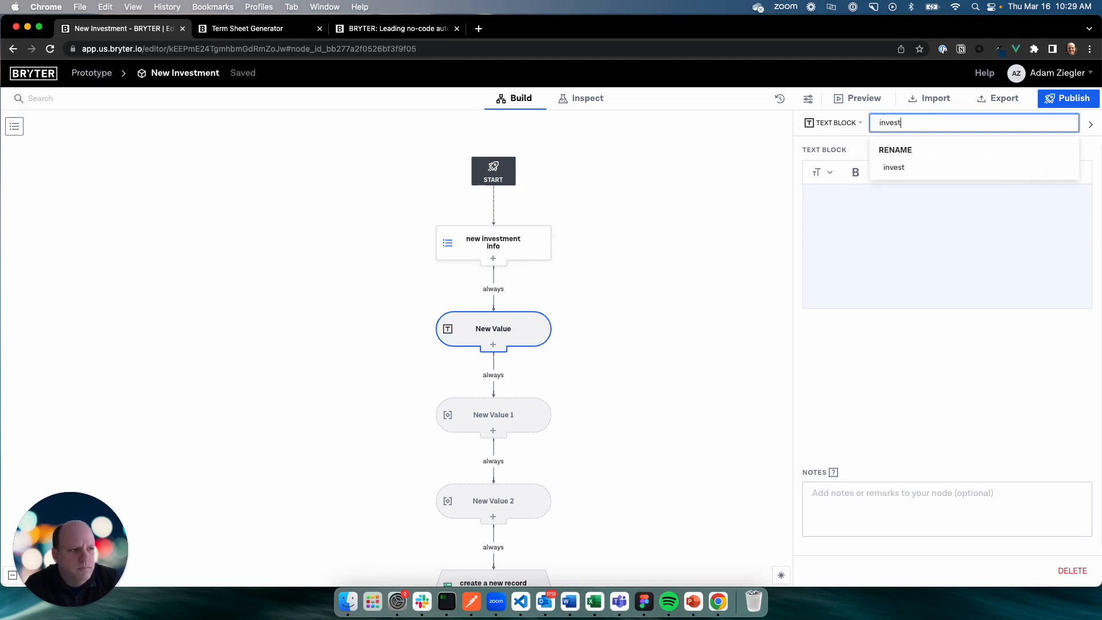
pyautogui.write('investor name')
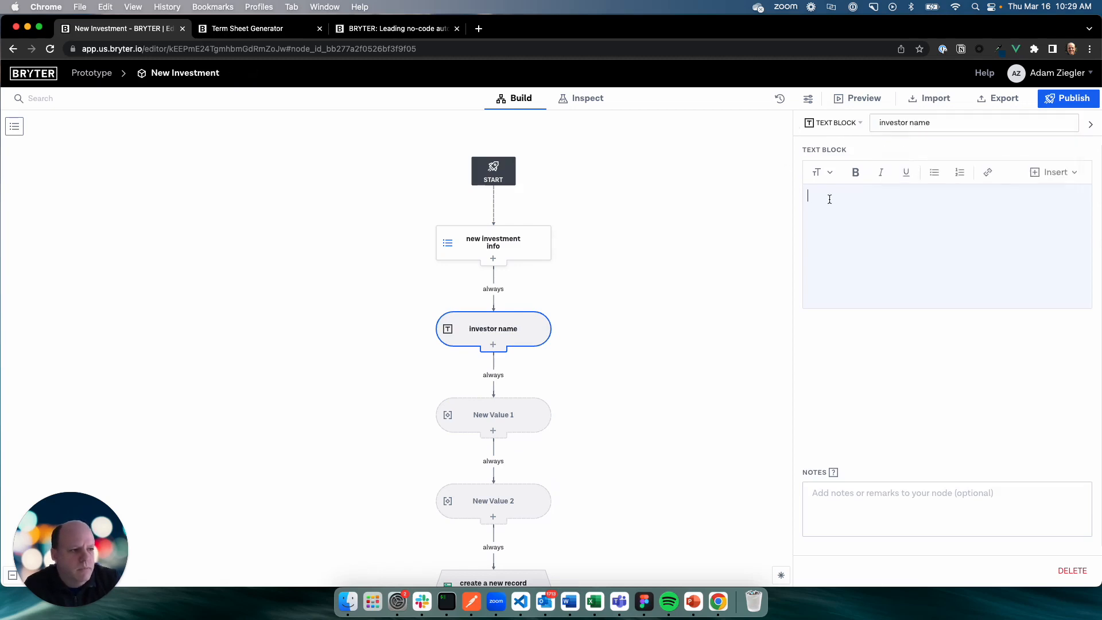
pyautogui.write('BRYTER LL')
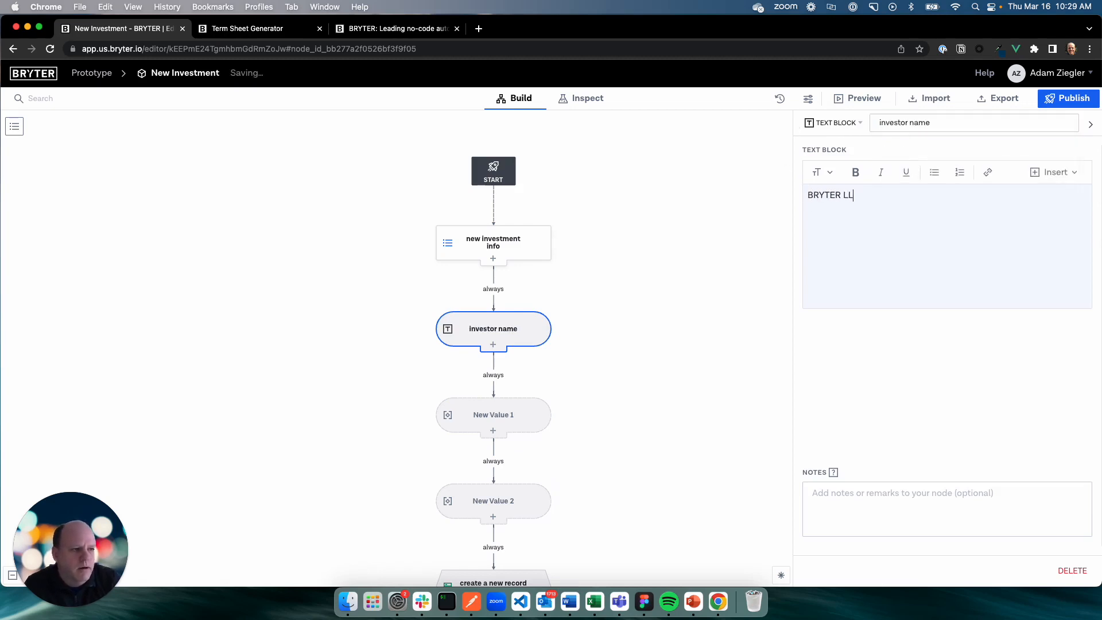
# Make the second value an investor address text block with 100 Main Str, IL address.
pyautogui.click(493, 415)
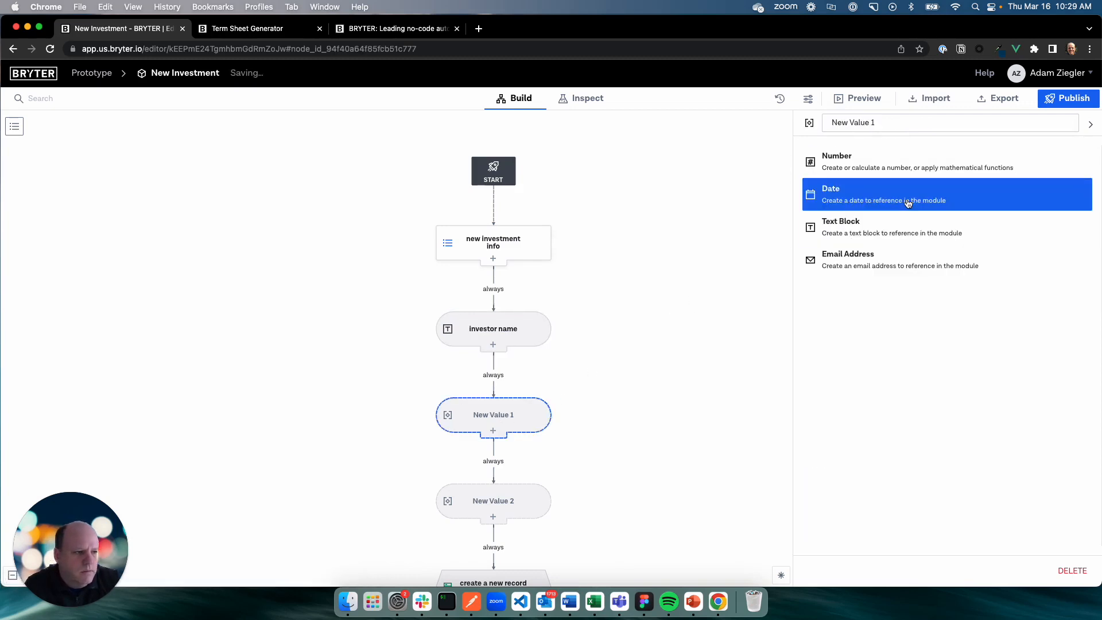
pyautogui.click(841, 227)
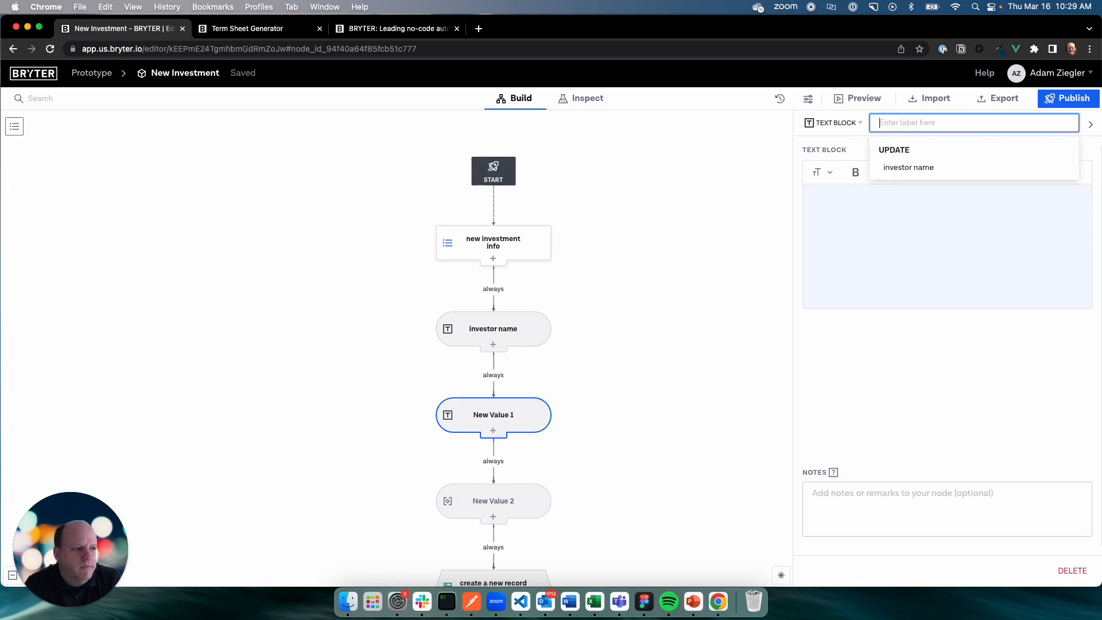
pyautogui.write('investor address')
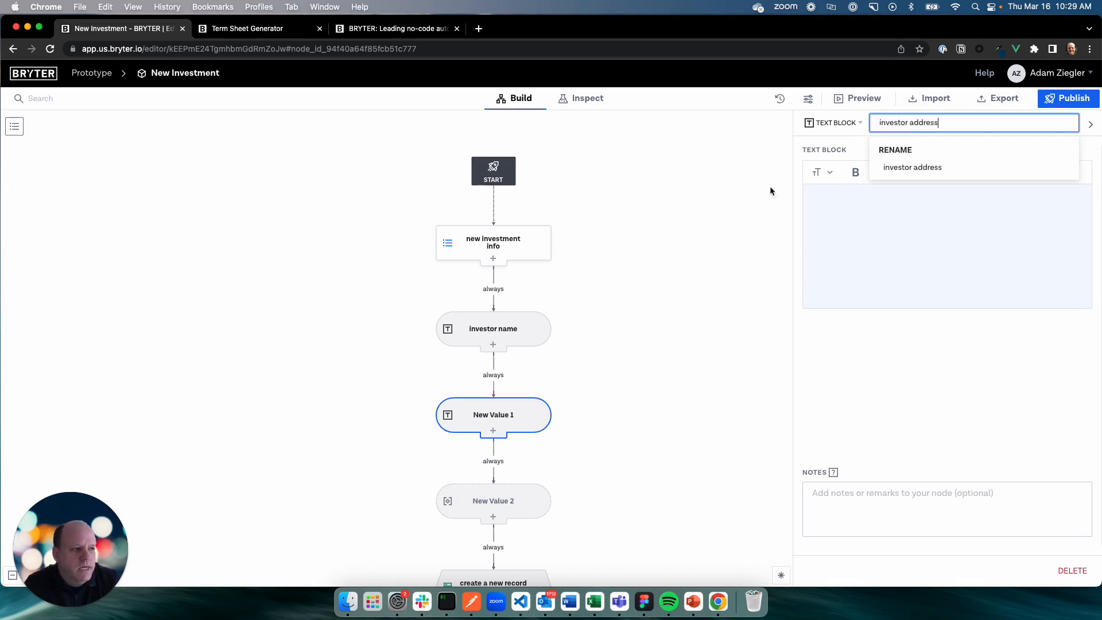
pyautogui.click(913, 168)
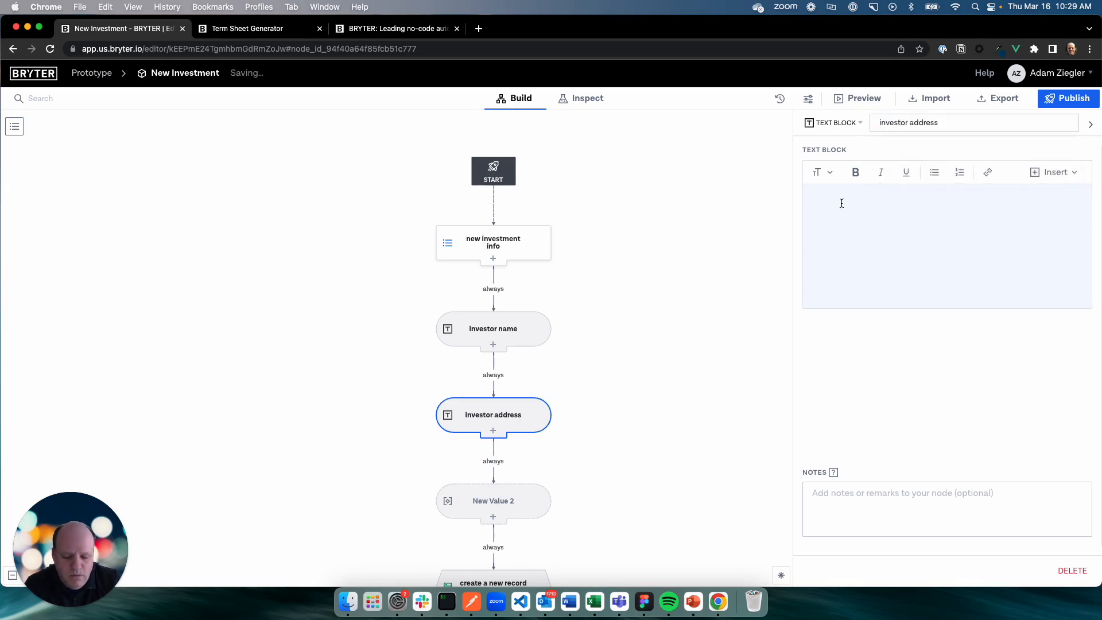
pyautogui.write('100 Main Street')
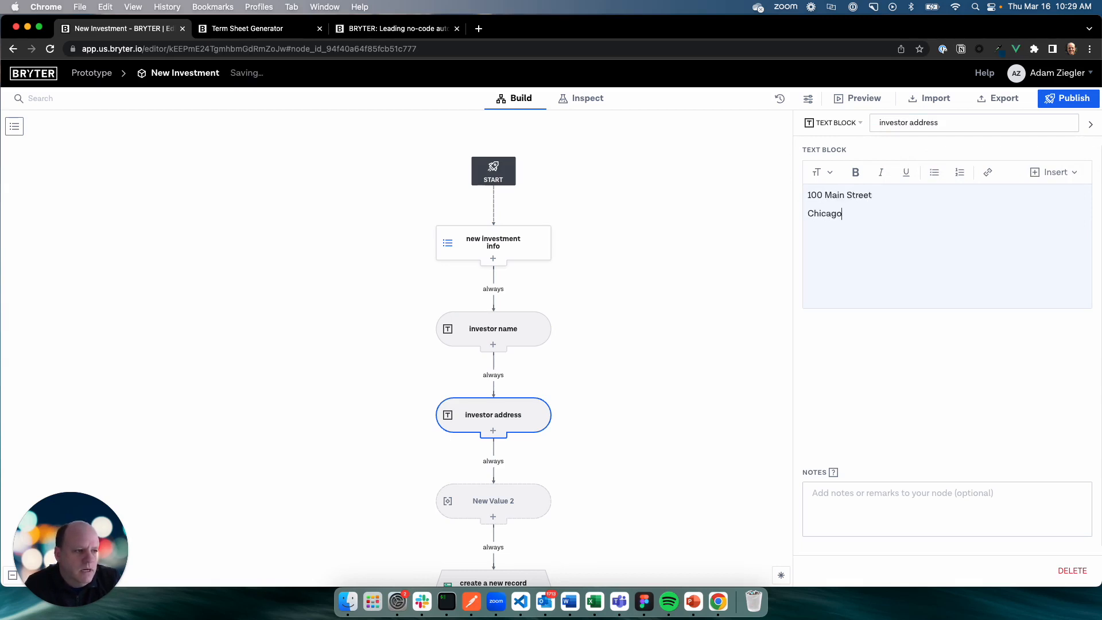
pyautogui.write(', IL 234908u23')
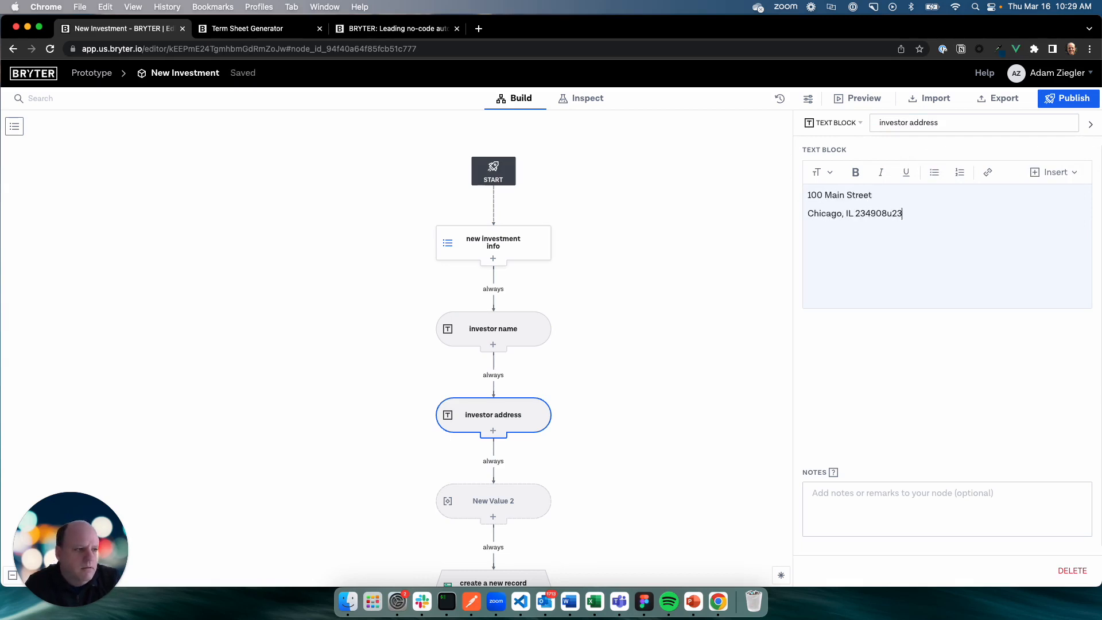
pyautogui.press('Backspace')
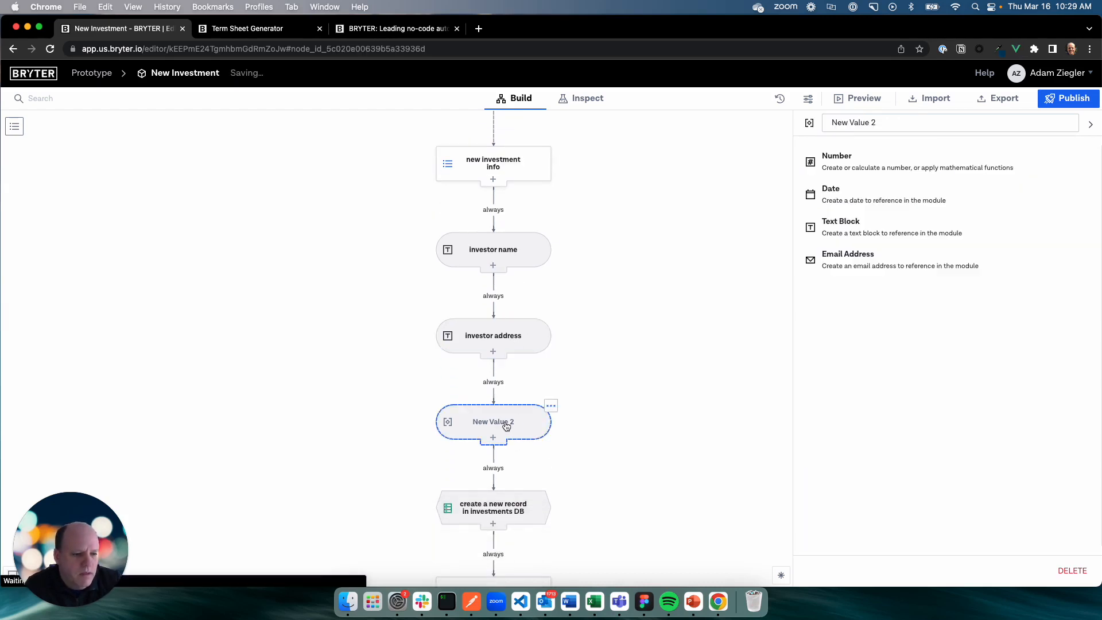
# Set the third value to the user's interaction date in MM-DD-YYYY format, named current date.
pyautogui.click(830, 194)
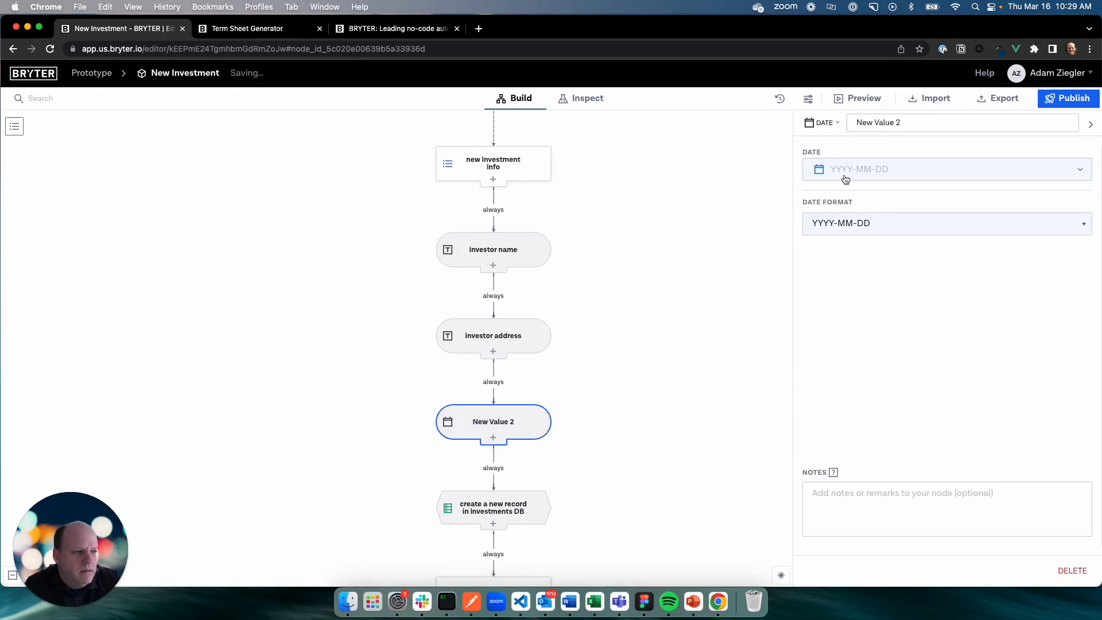
pyautogui.click(945, 169)
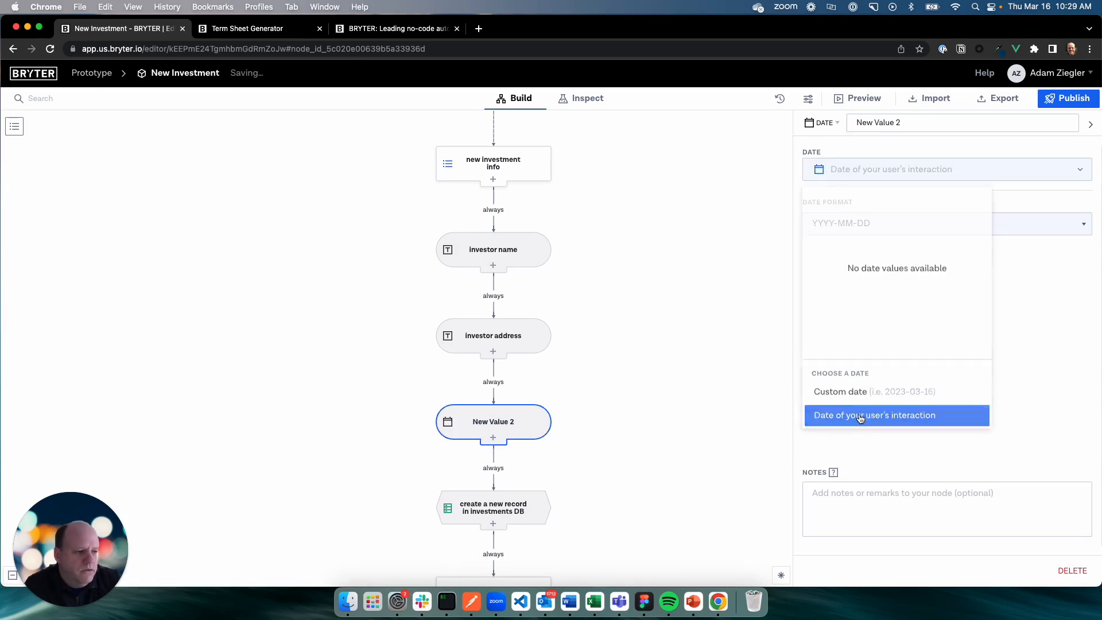
pyautogui.click(874, 415)
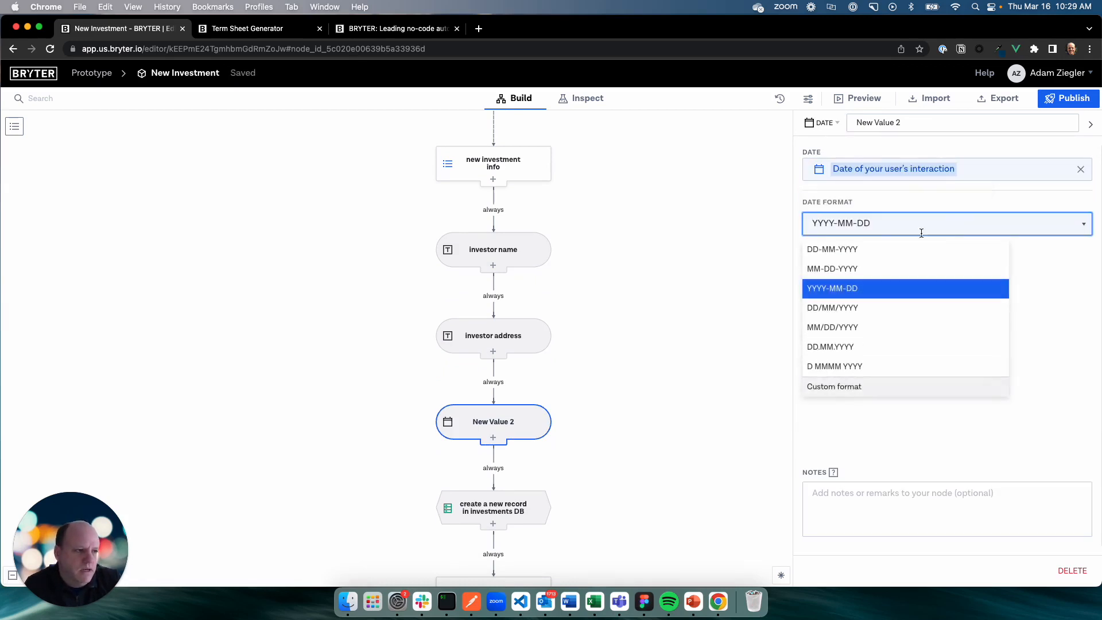
pyautogui.click(832, 268)
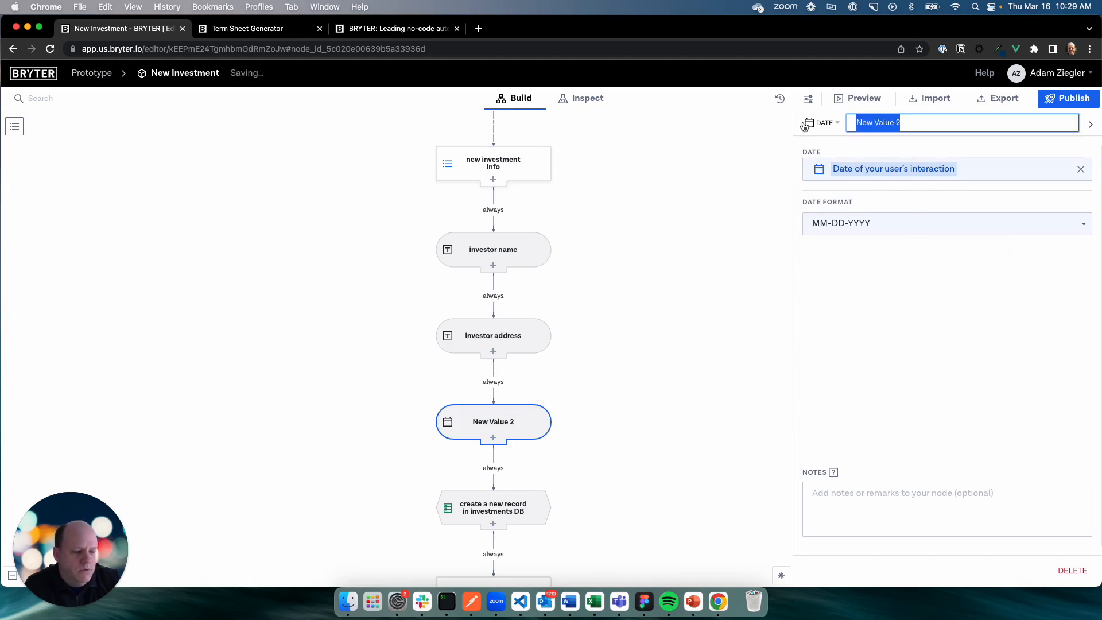
pyautogui.write('current date')
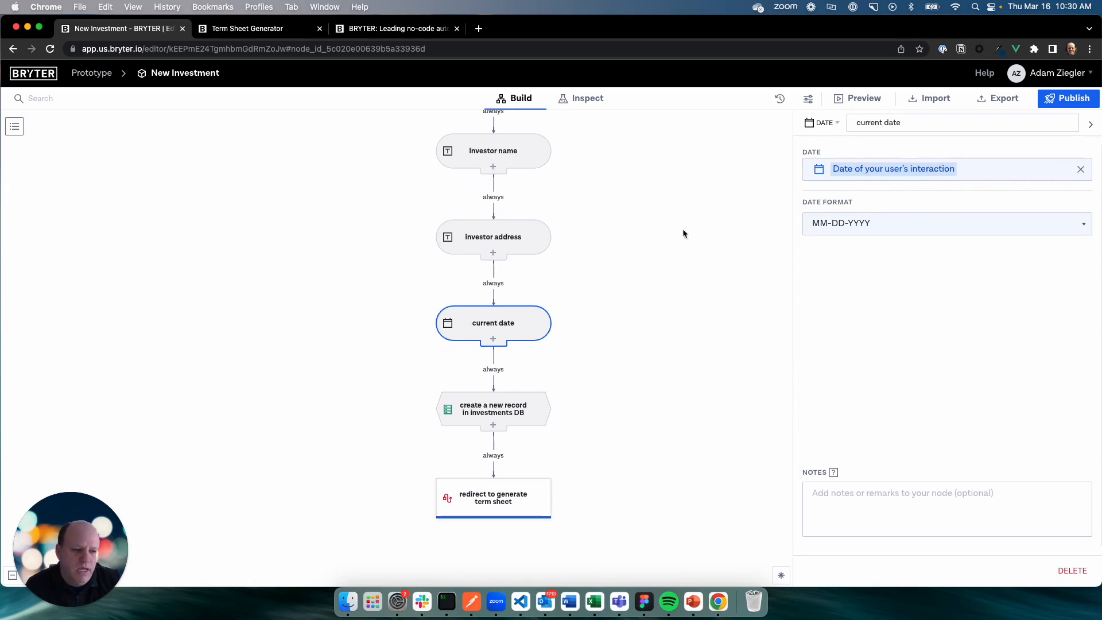
pyautogui.moveTo(580, 357)
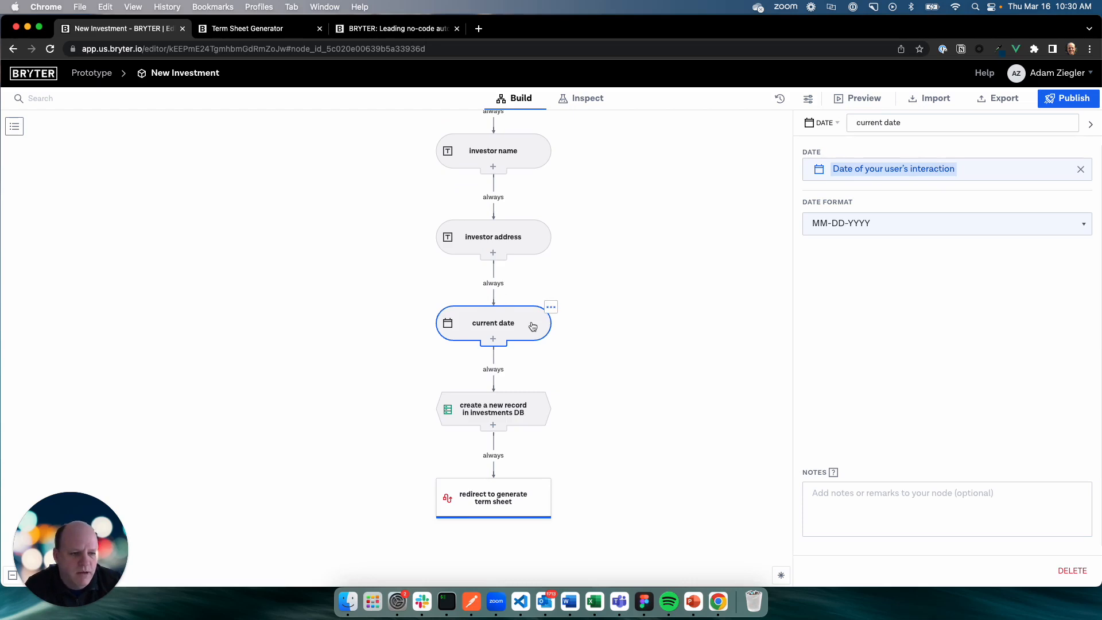
pyautogui.click(493, 409)
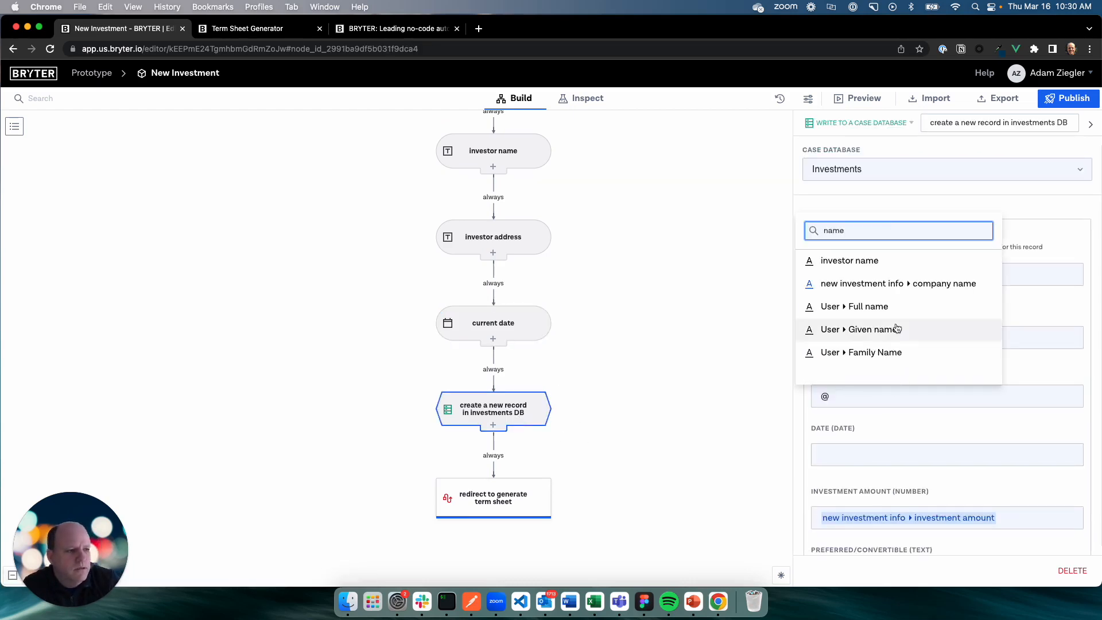
# Fill the record's investor name and investor address fields from the new value steps.
pyautogui.click(898, 283)
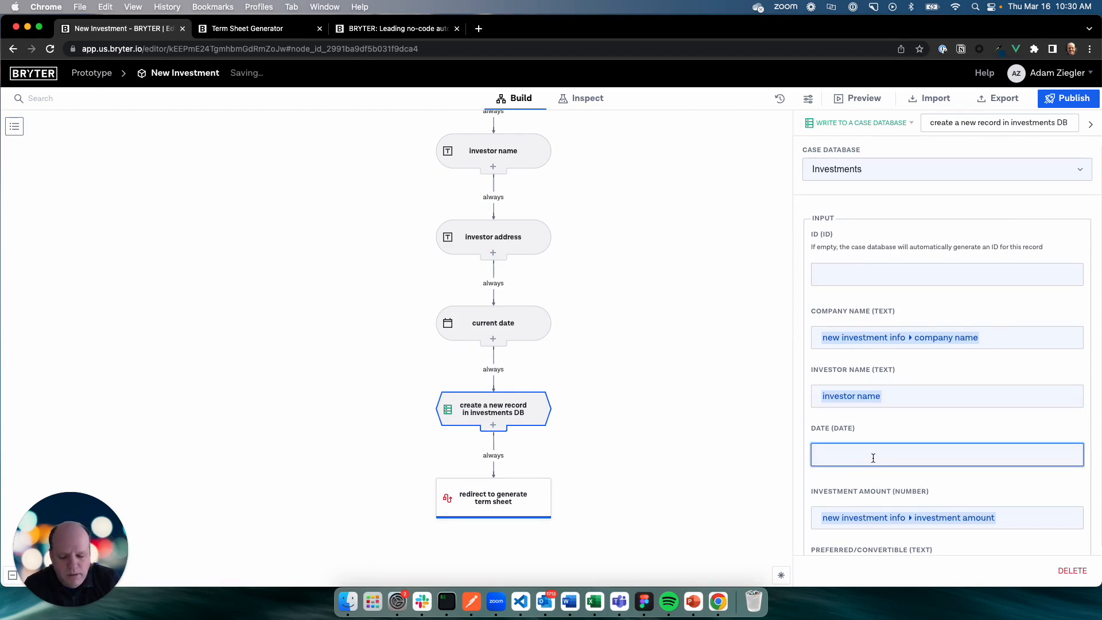
pyautogui.write('@da')
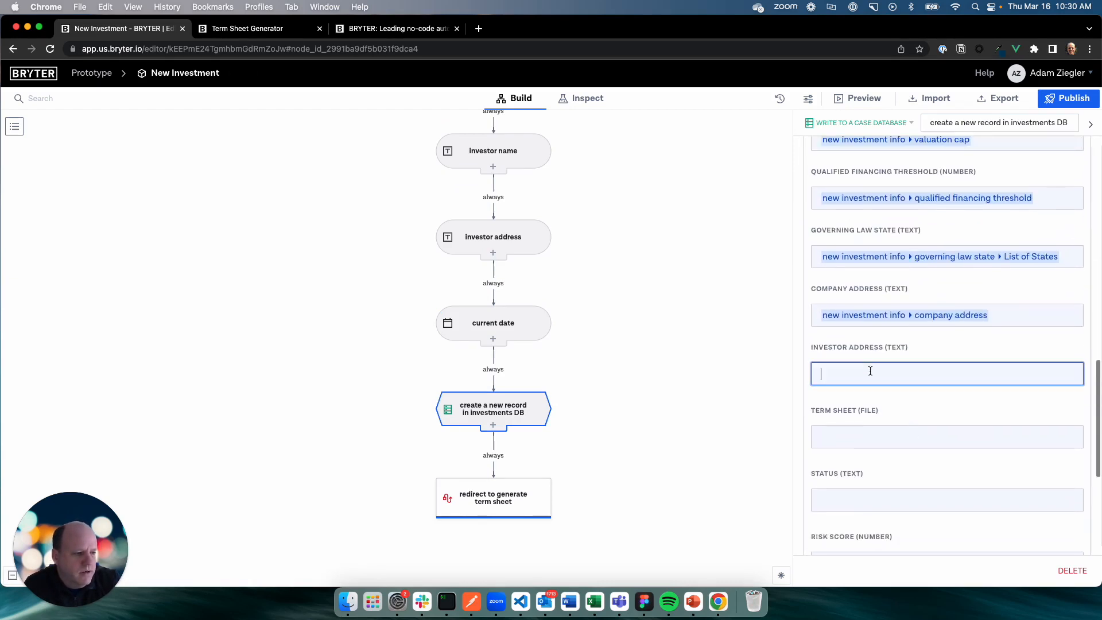
pyautogui.write('@')
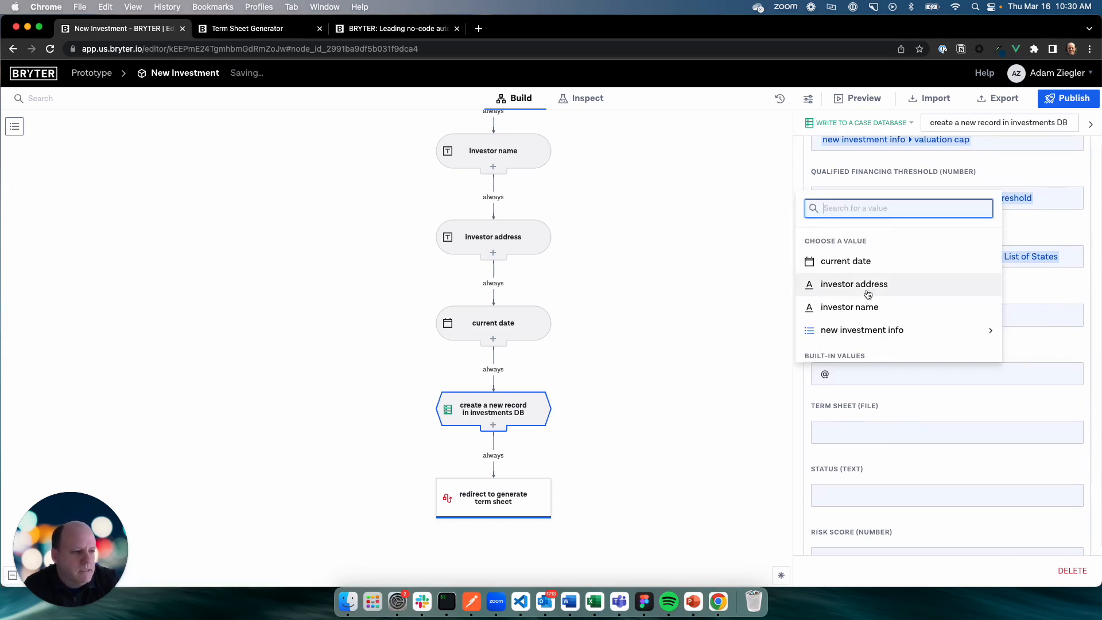
pyautogui.click(853, 284)
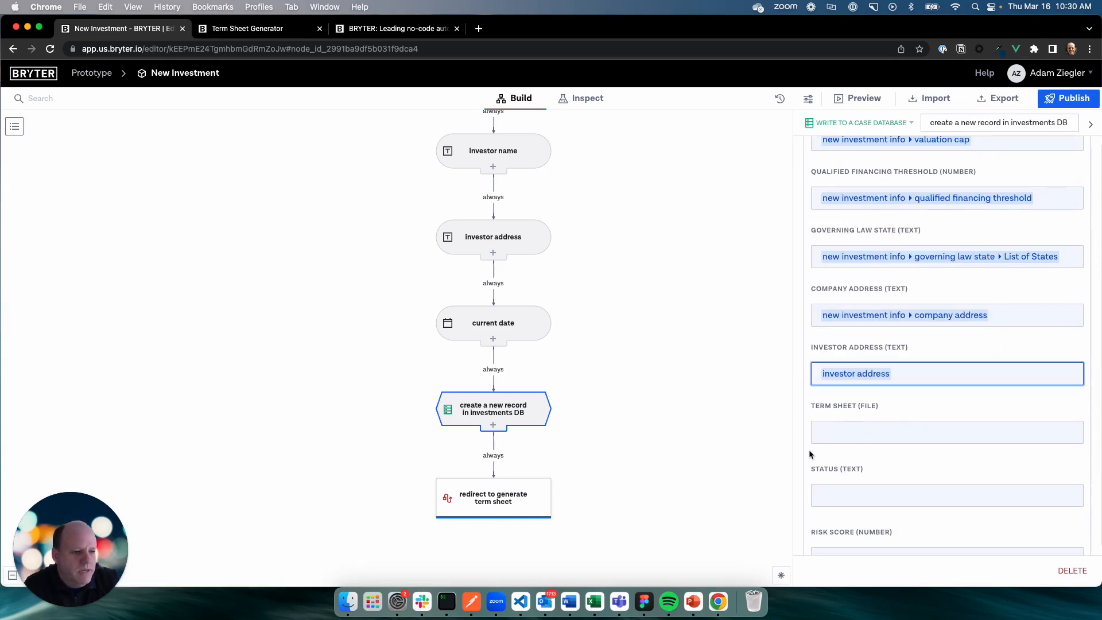
pyautogui.scroll(-3)
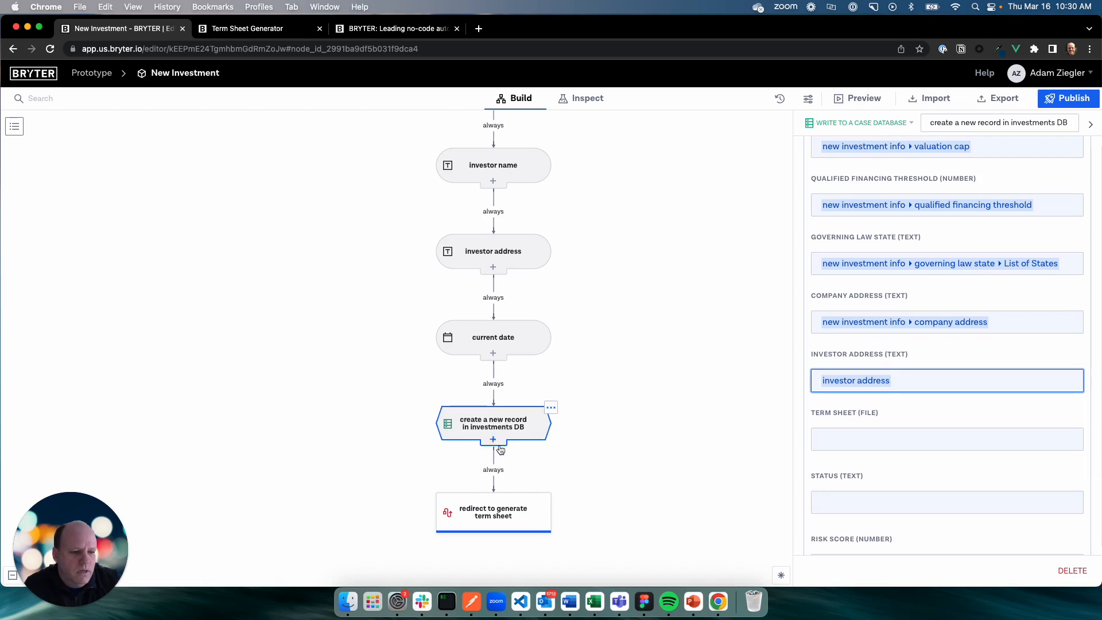
pyautogui.click(493, 439)
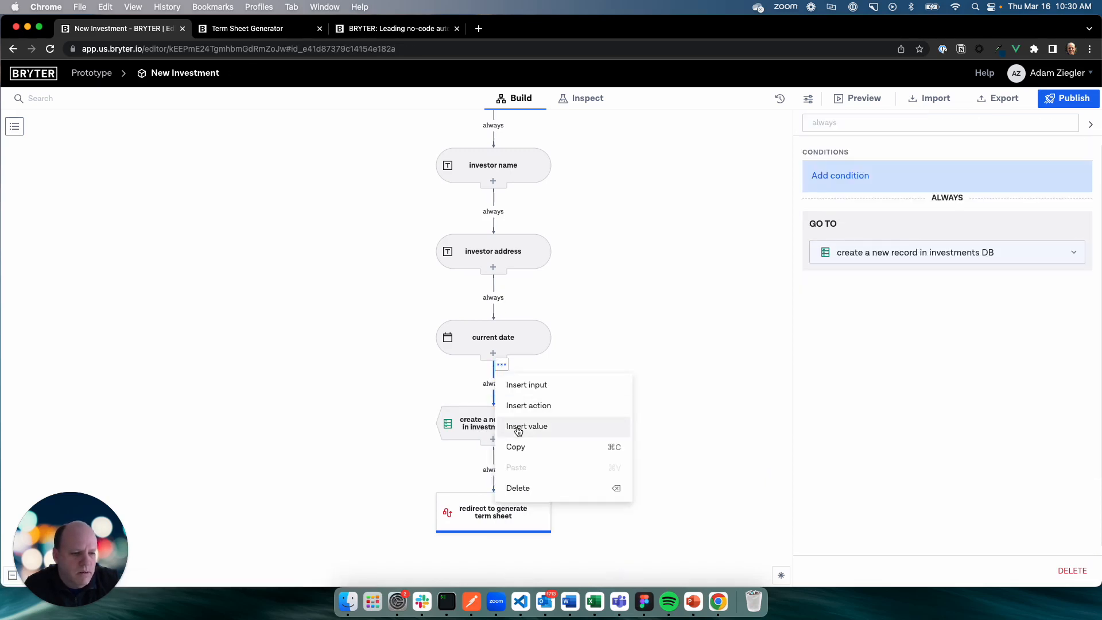
# Insert a 'status' text value step before record creation with its text set to New.
pyautogui.click(527, 426)
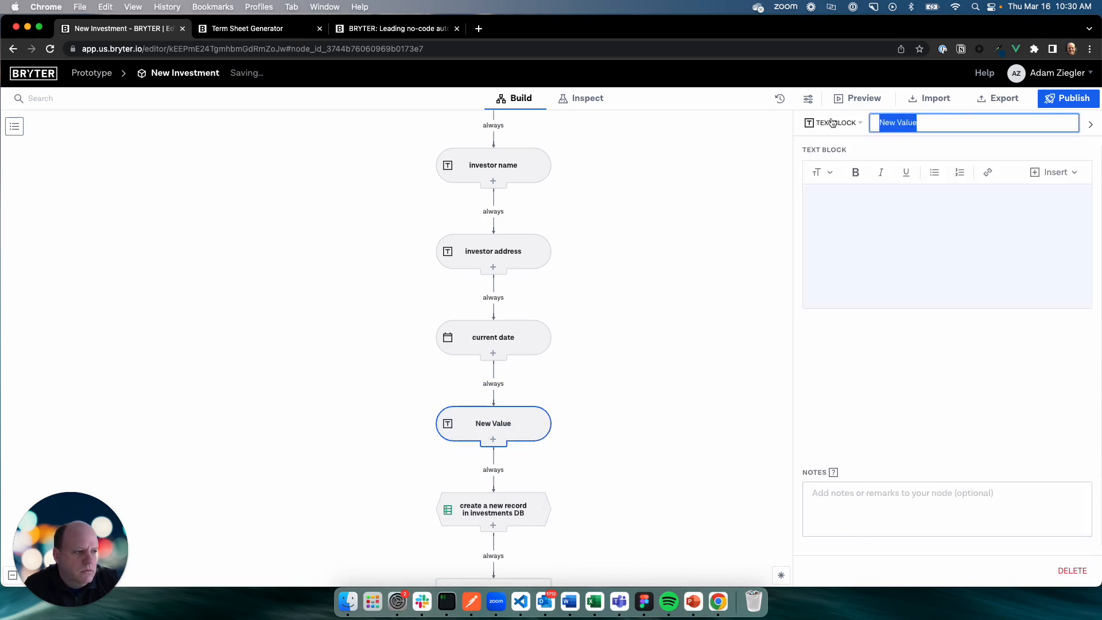
pyautogui.write('status')
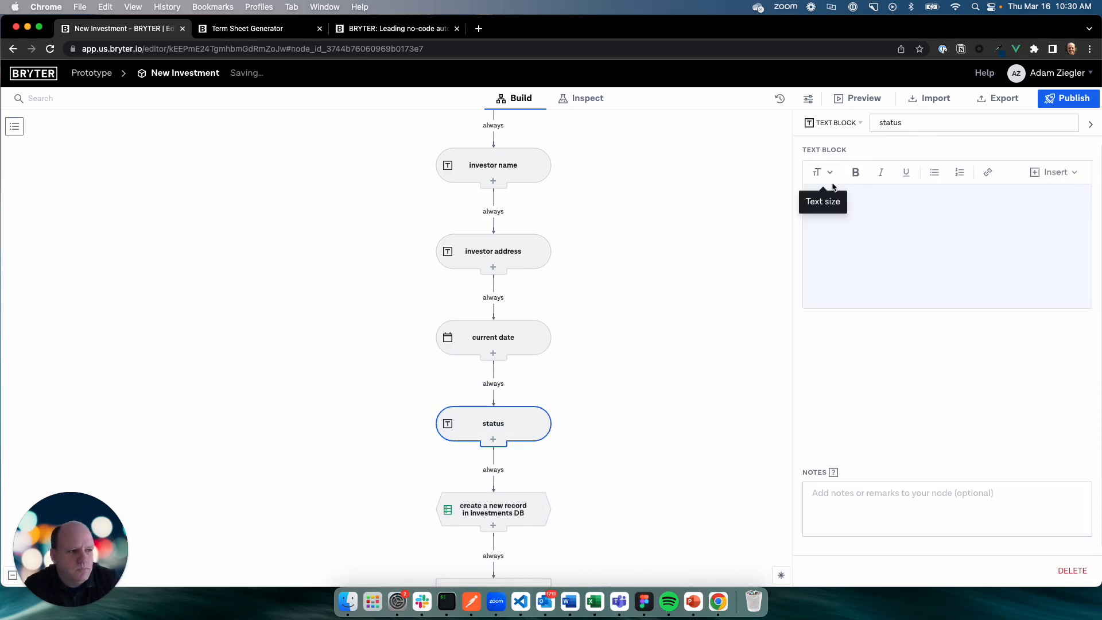
pyautogui.write('New inves')
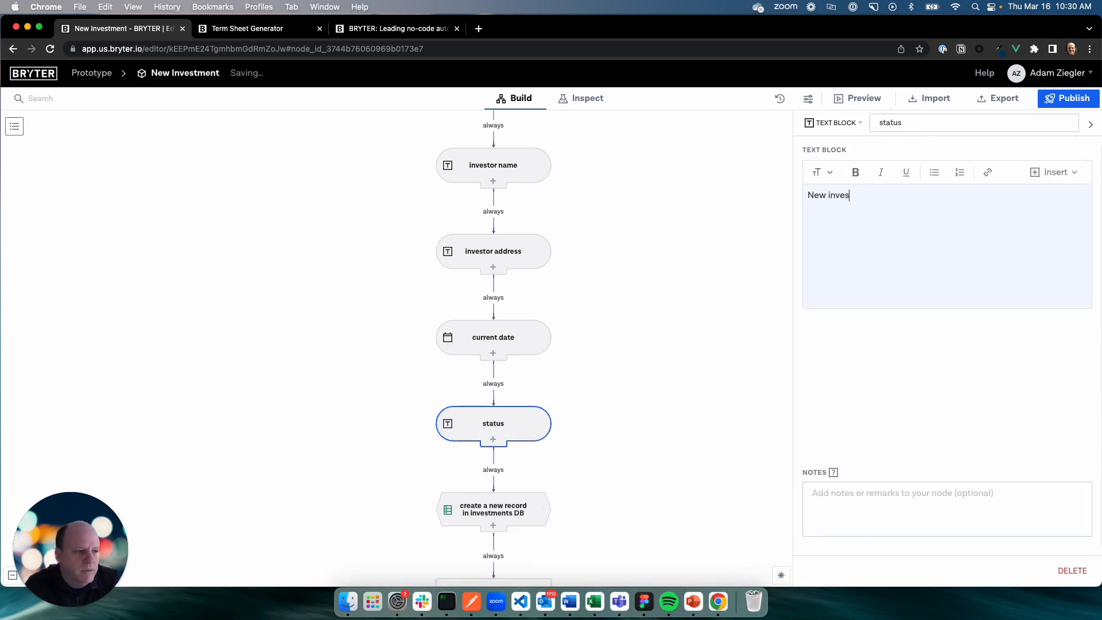
pyautogui.write('tm')
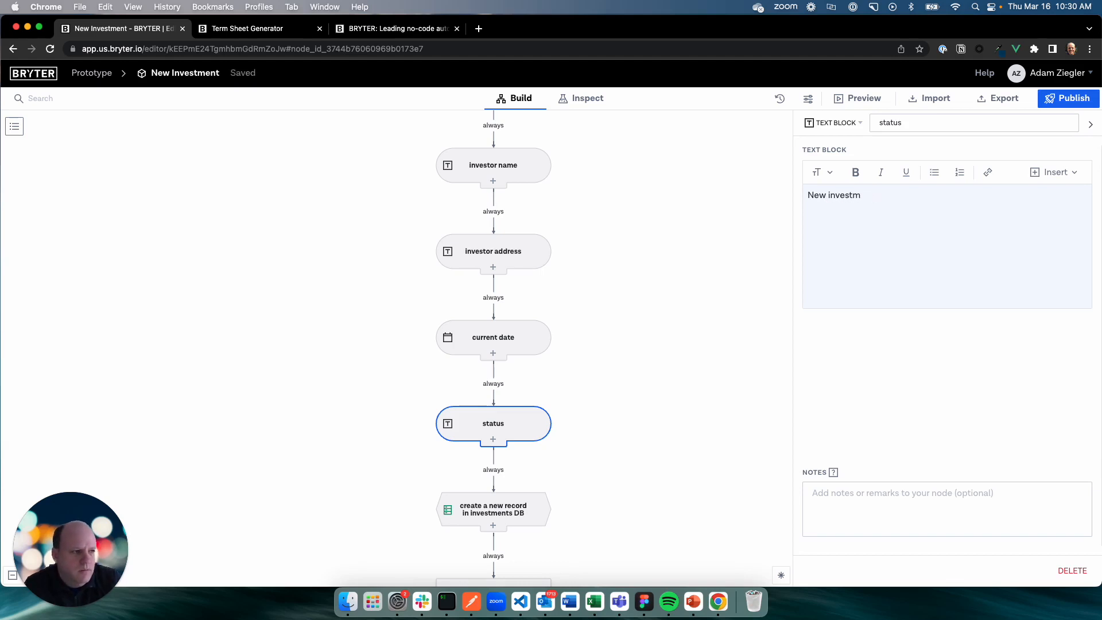
pyautogui.press('Backspace')
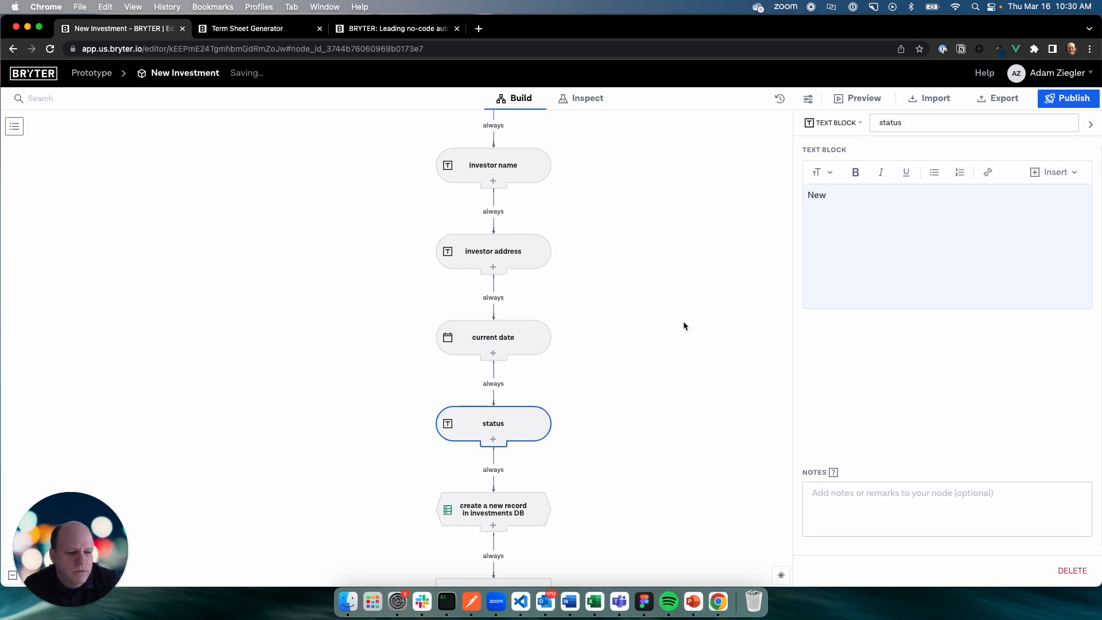
pyautogui.click(493, 509)
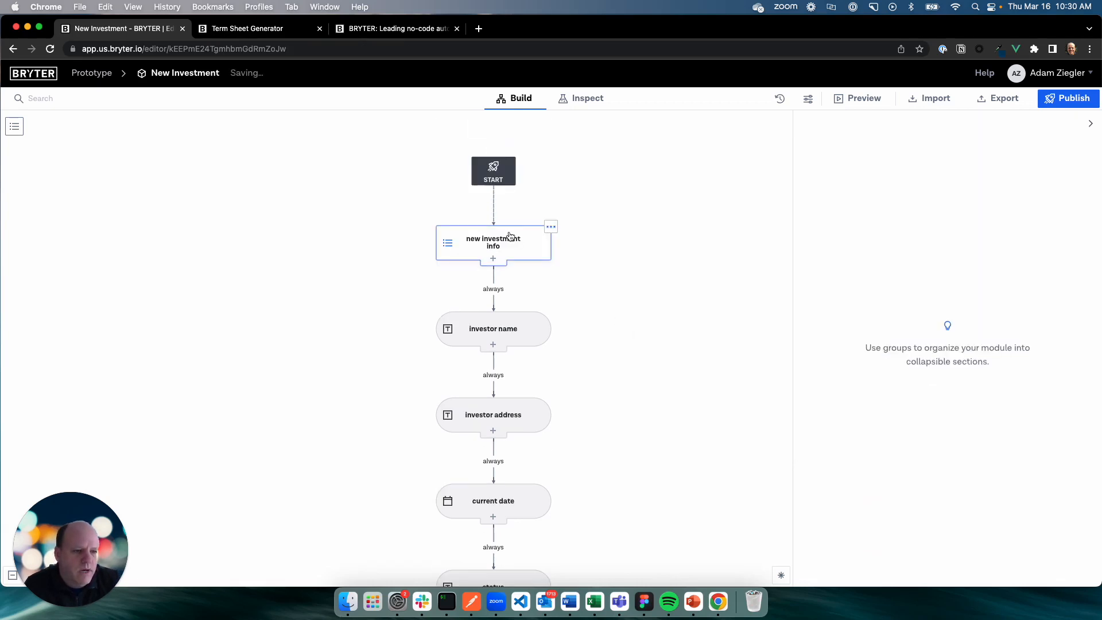
# Check the redirect step's investment_id parameter, then return to the Prototype modules list.
pyautogui.click(493, 242)
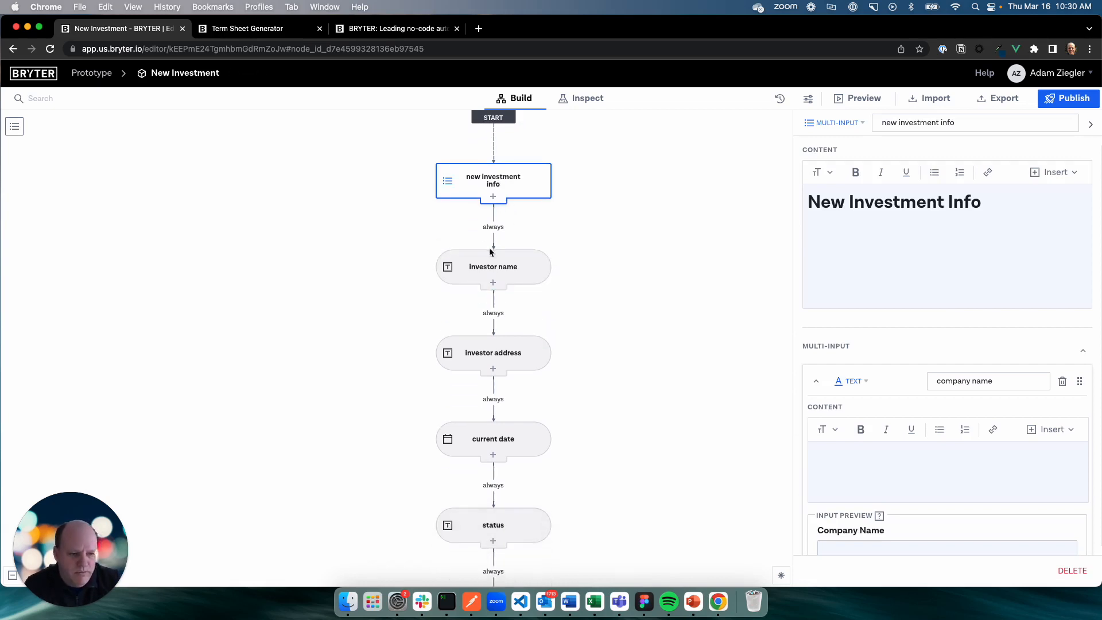
pyautogui.scroll(-3)
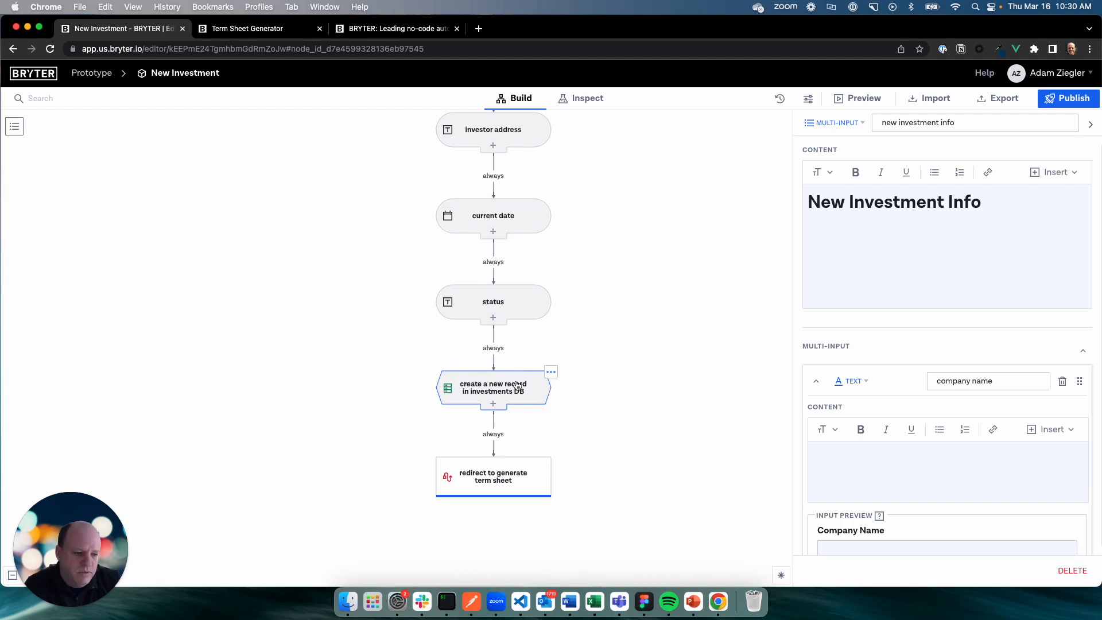
pyautogui.click(492, 477)
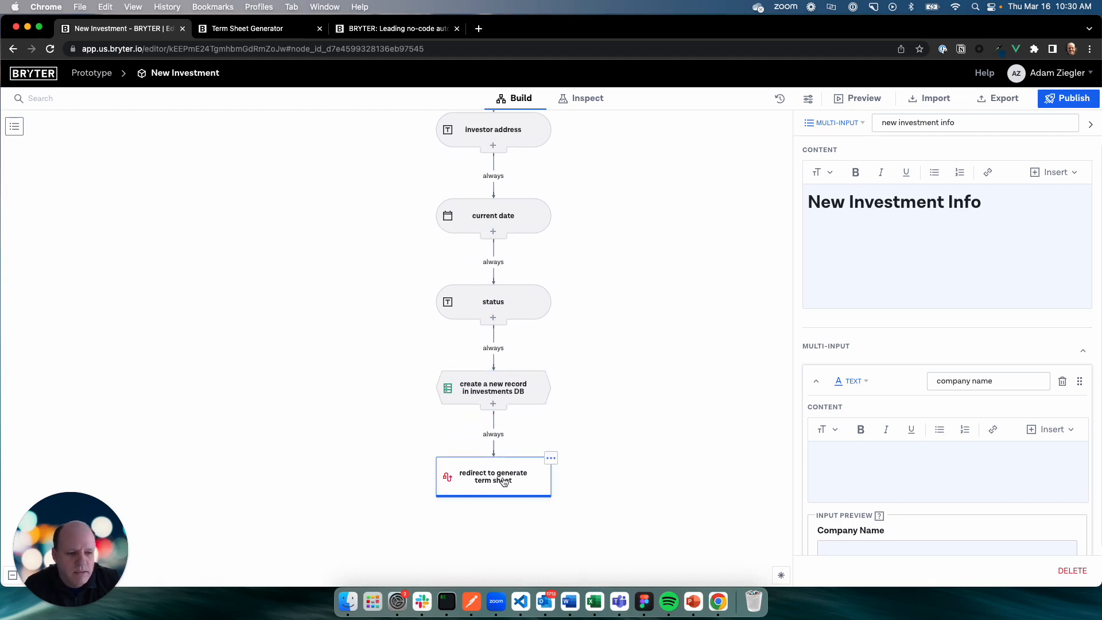
pyautogui.click(493, 476)
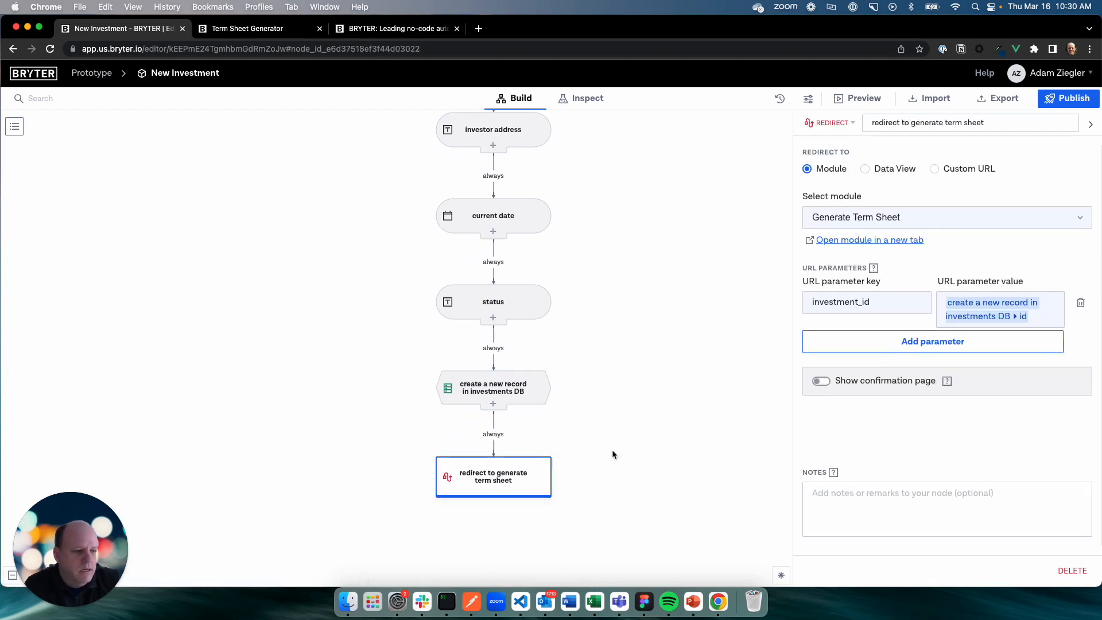
pyautogui.click(866, 302)
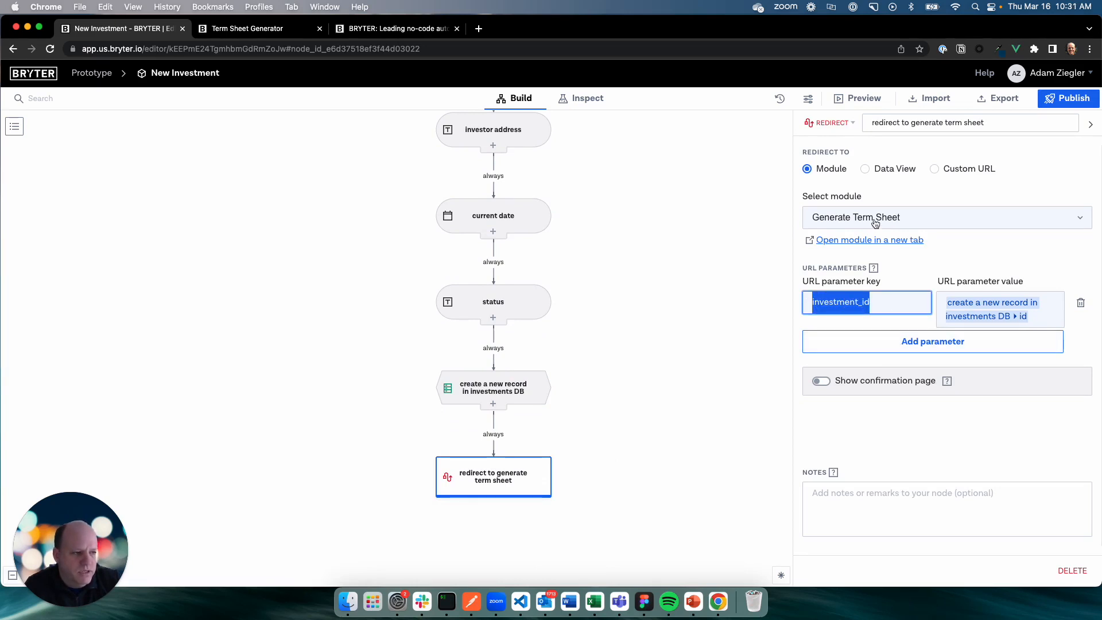
pyautogui.moveTo(616, 407)
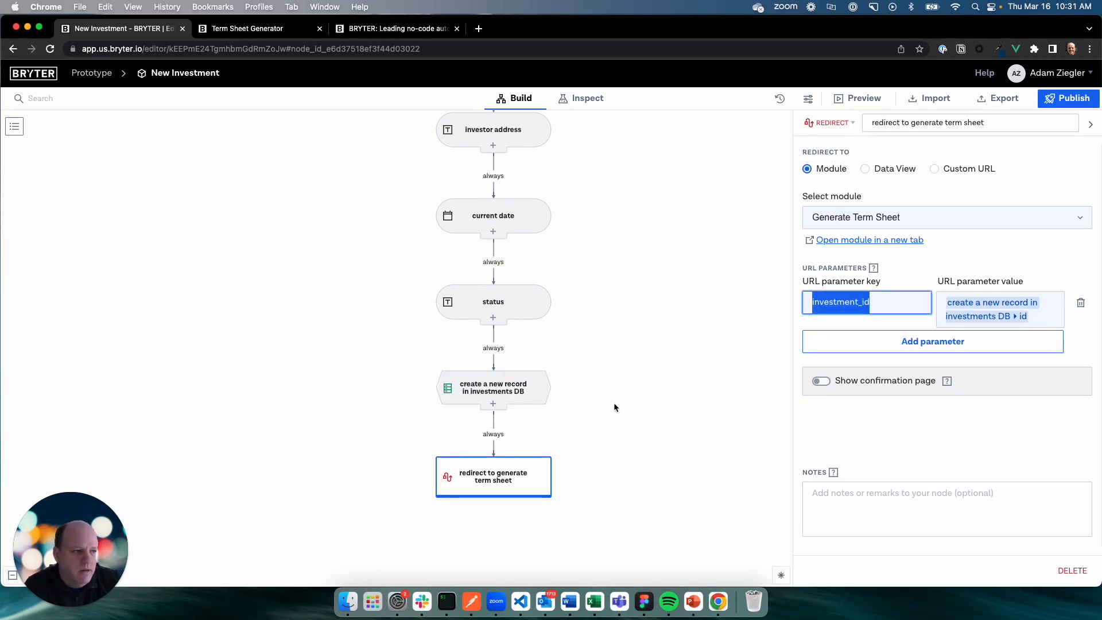
pyautogui.click(1068, 99)
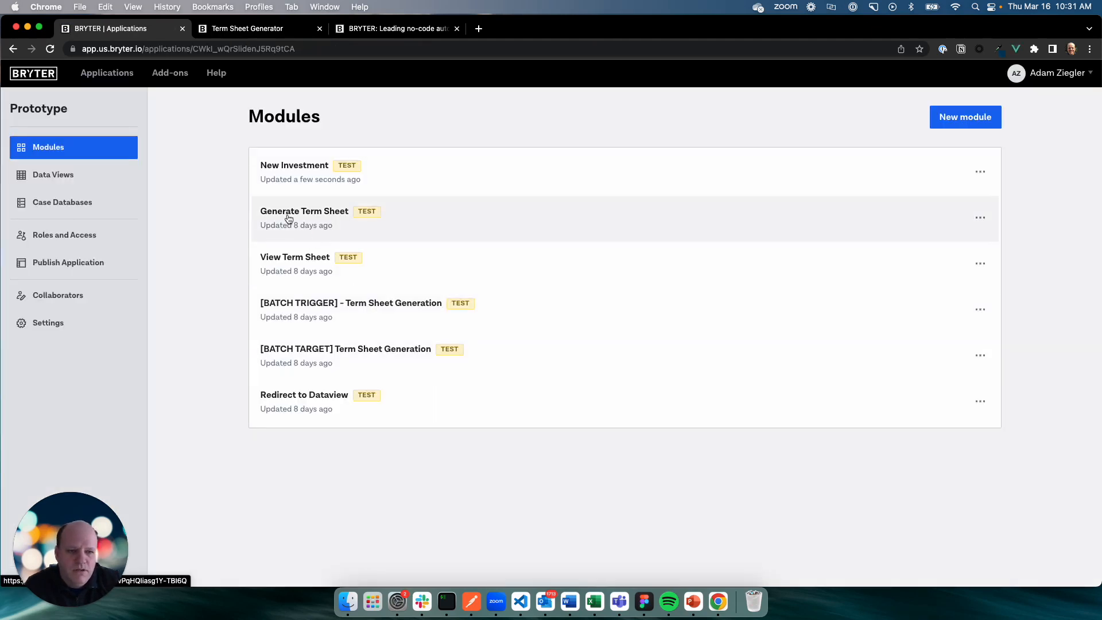
# Review Generate Term Sheet's investment_id parameter step and record update step.
pyautogui.click(304, 211)
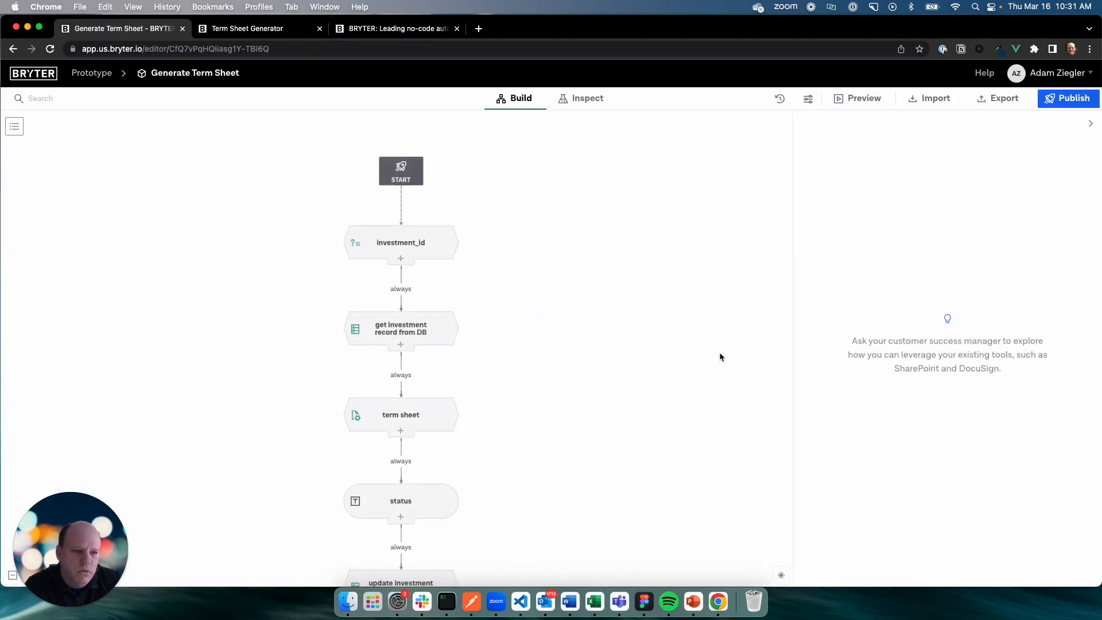
pyautogui.click(400, 242)
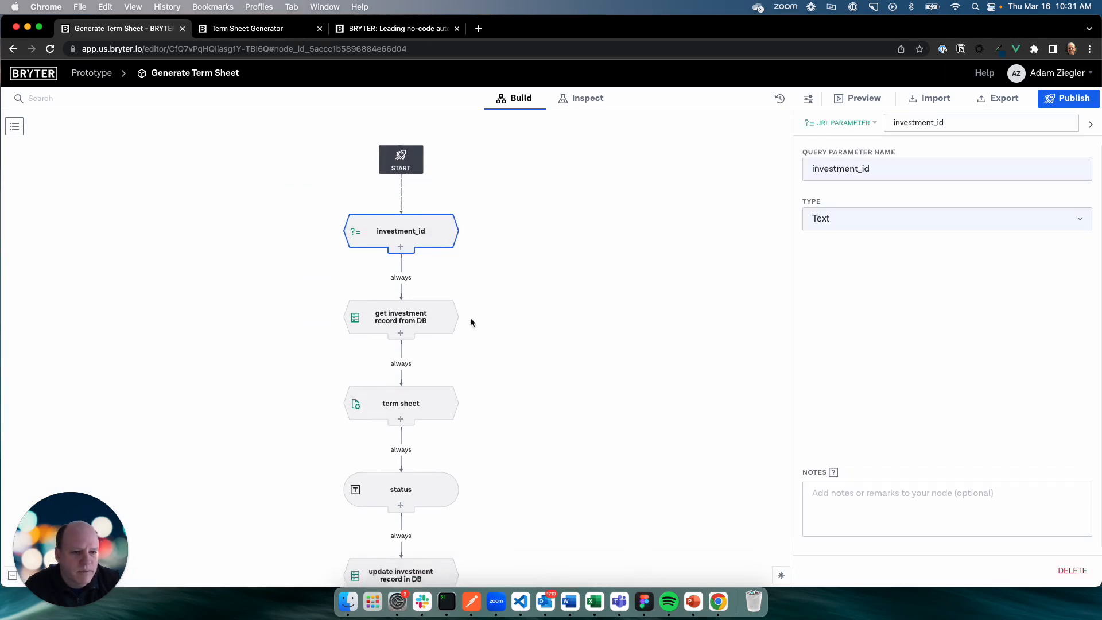
pyautogui.scroll(-3)
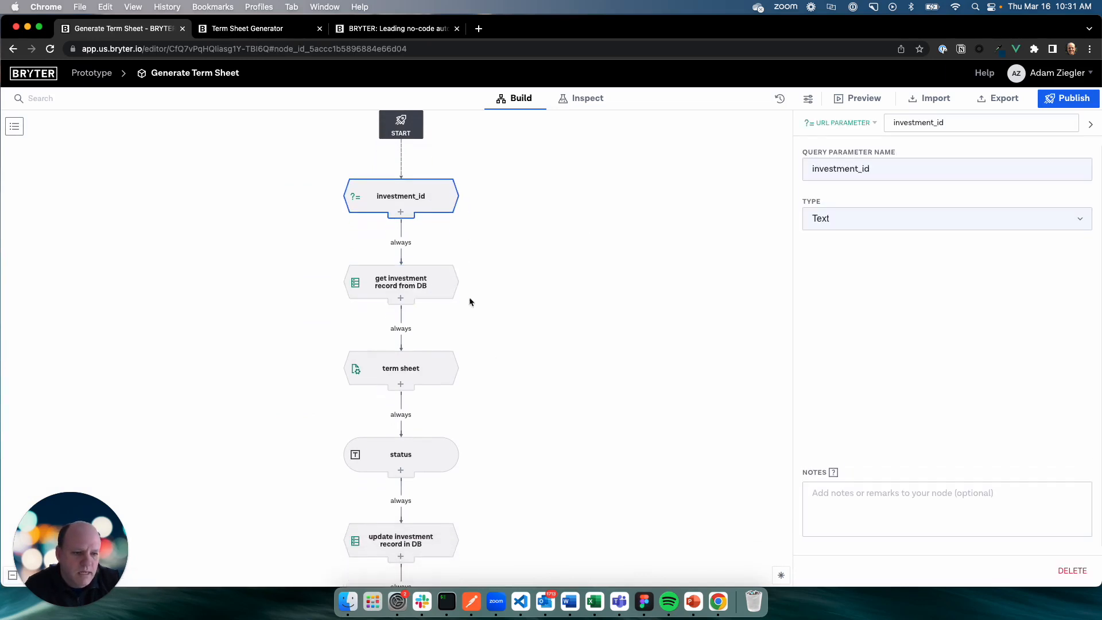
pyautogui.scroll(-3)
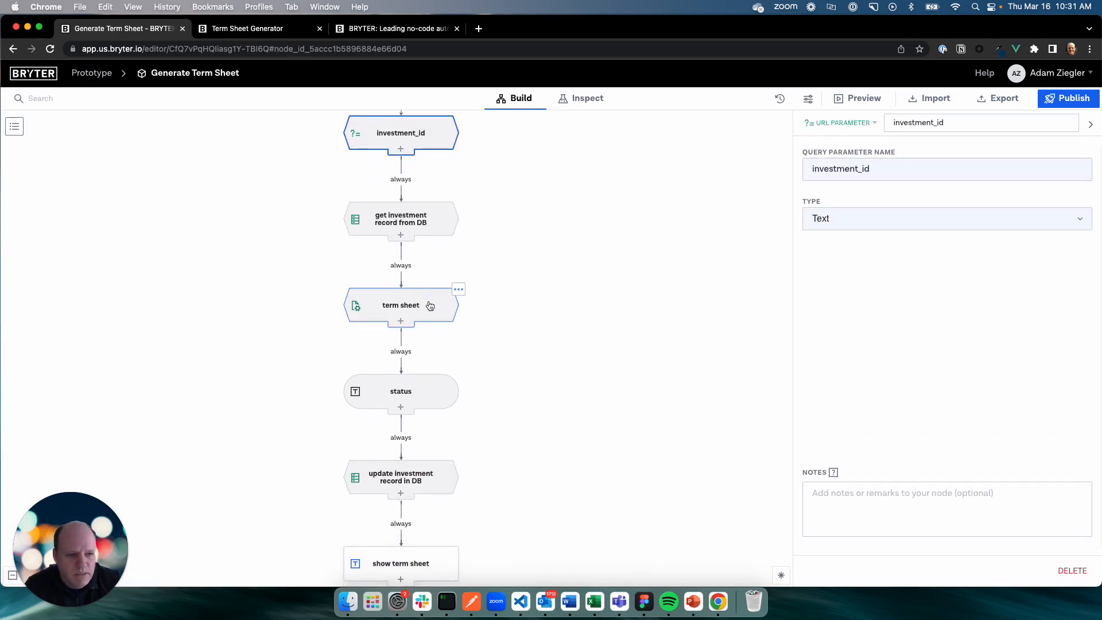
pyautogui.scroll(-3)
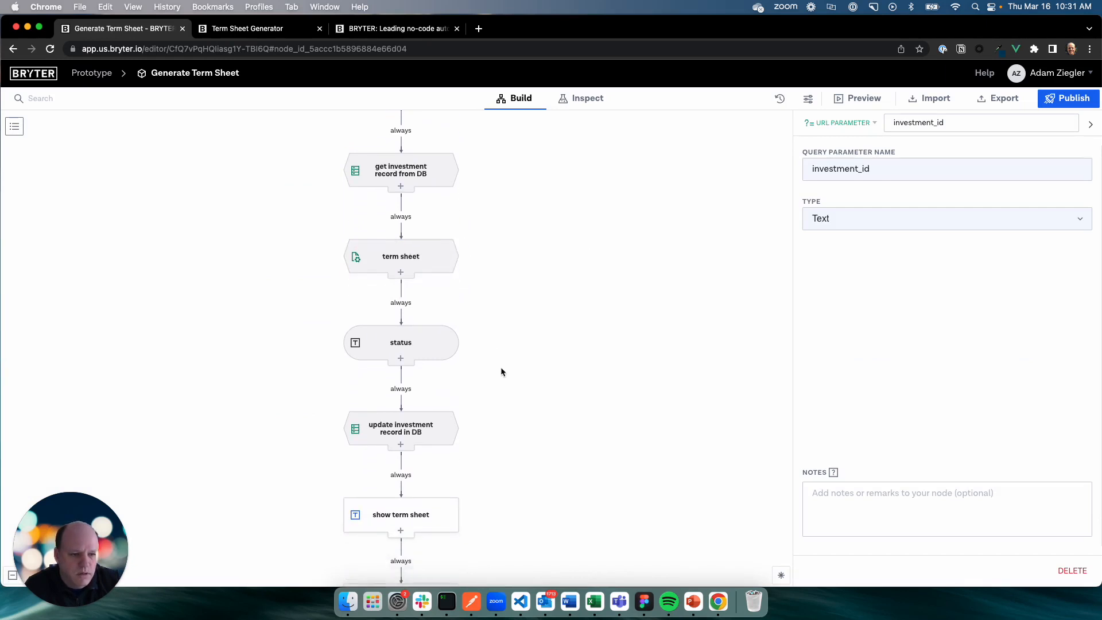
pyautogui.click(399, 343)
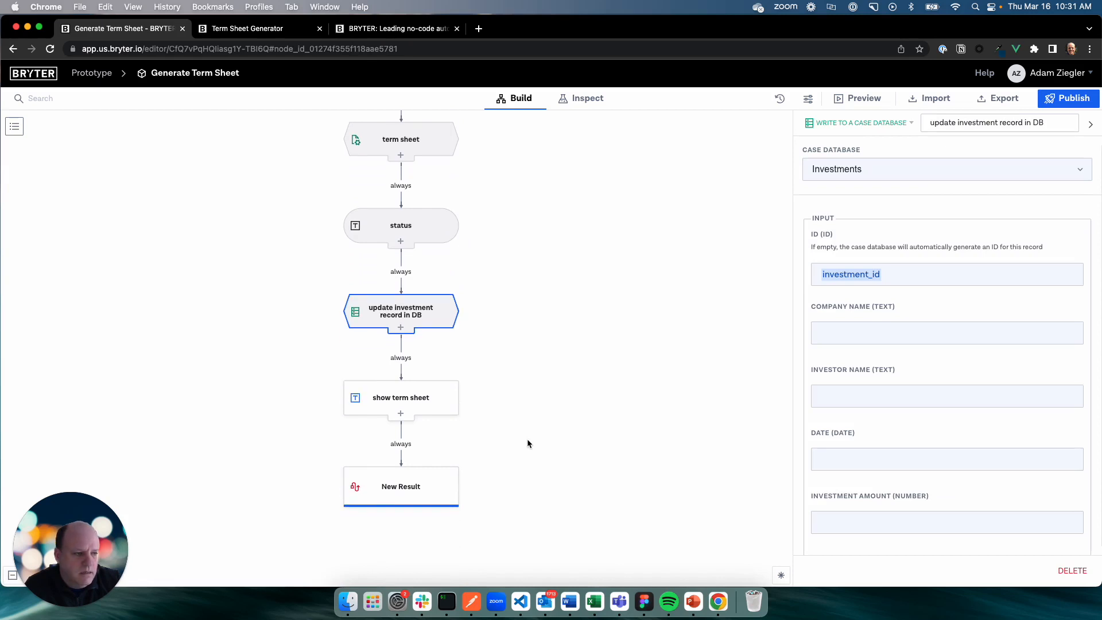
# Review the show term sheet and final redirect steps, then publish the application for testing.
pyautogui.scroll(-3)
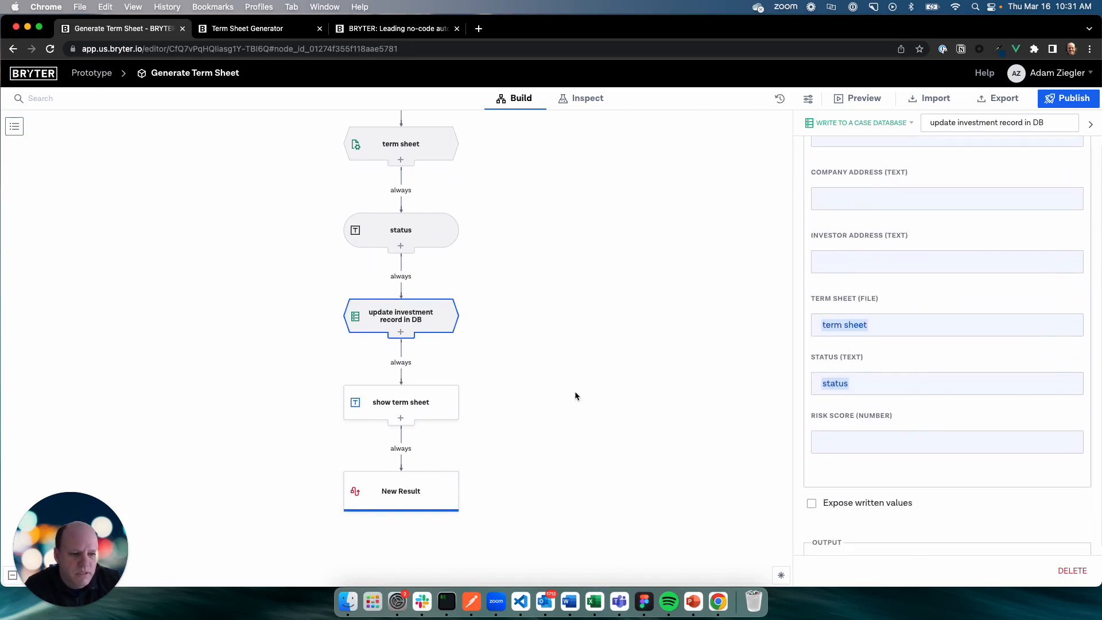
pyautogui.click(401, 401)
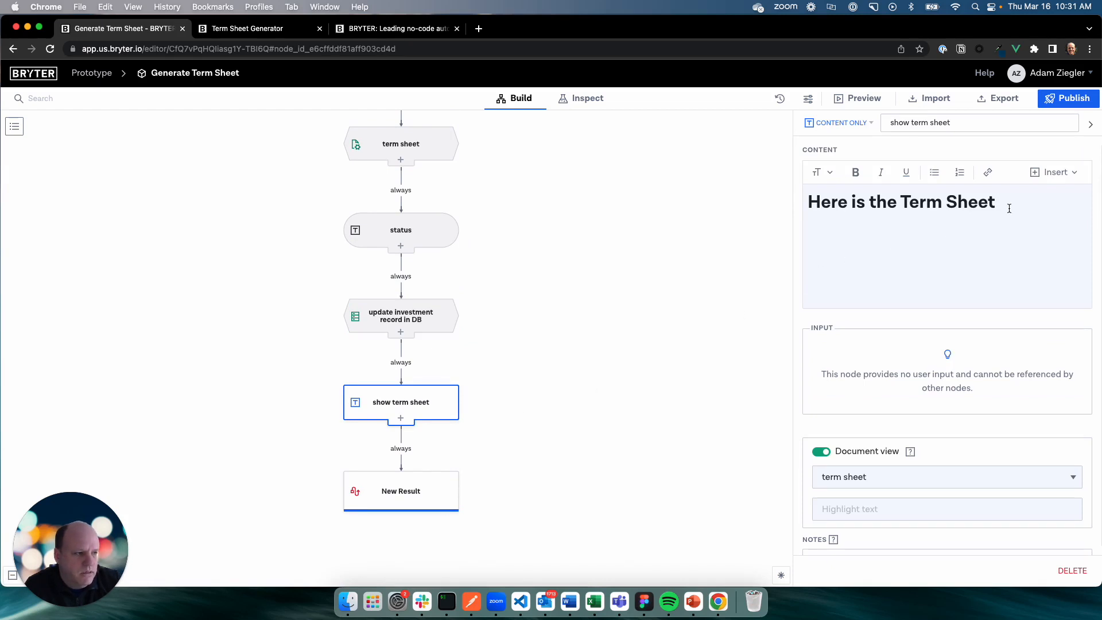
pyautogui.click(401, 490)
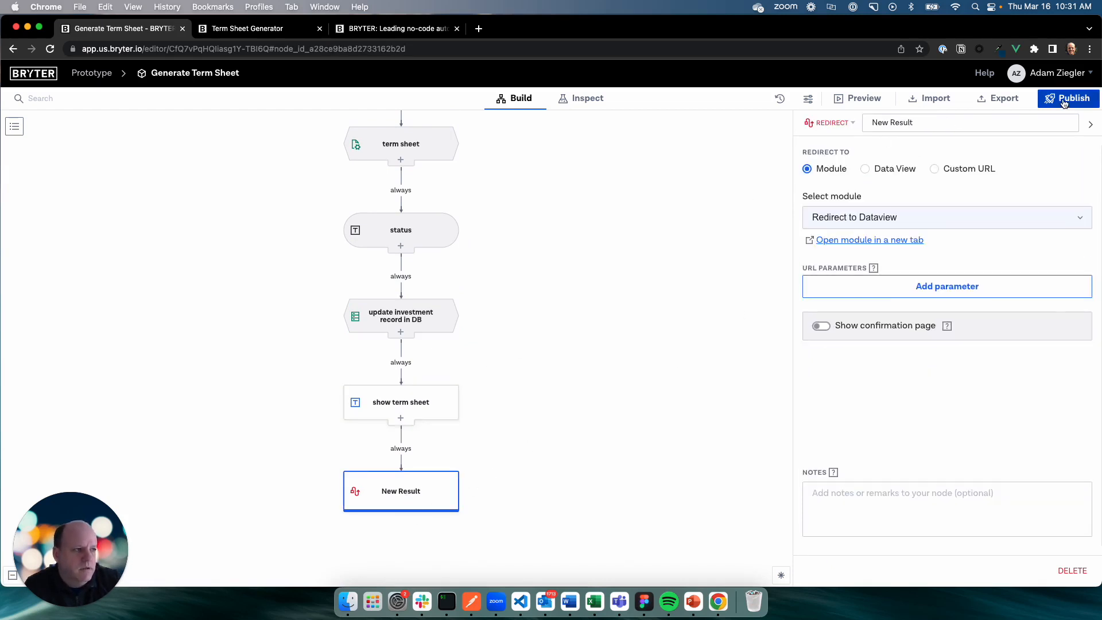
pyautogui.click(1066, 99)
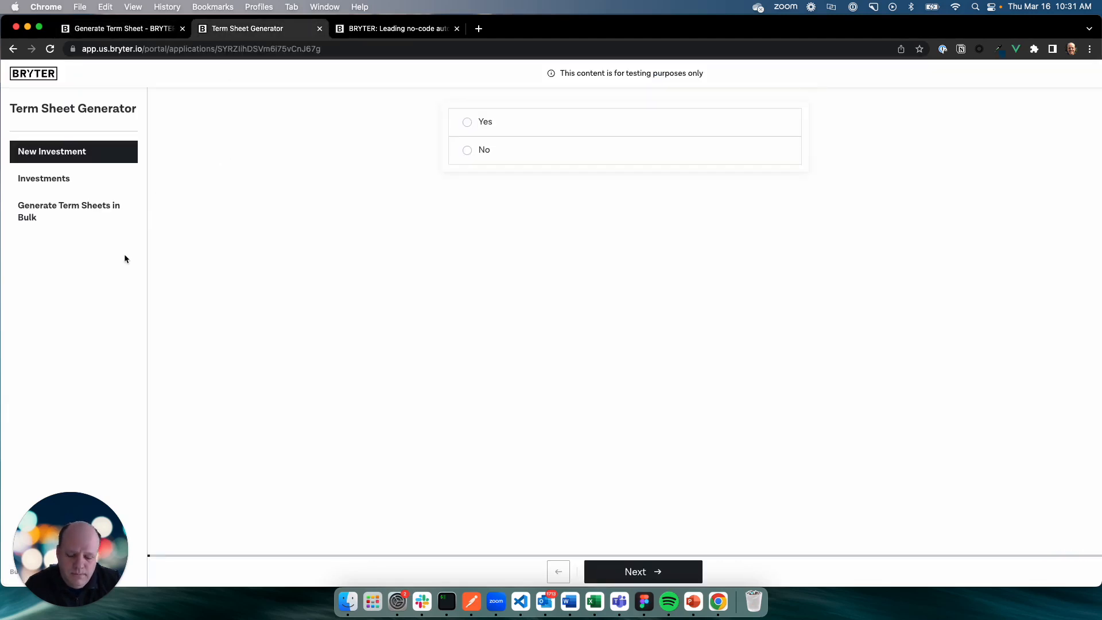
# Start a new investment entry with company name High Value Startup, Inc.
pyautogui.click(640, 572)
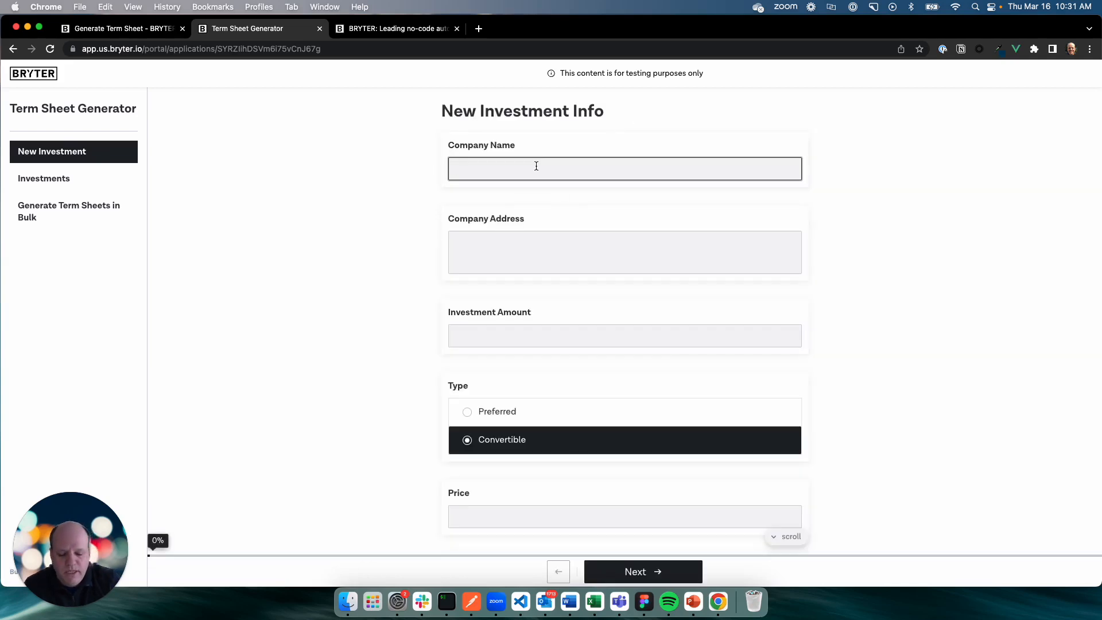
pyautogui.write('High Value St')
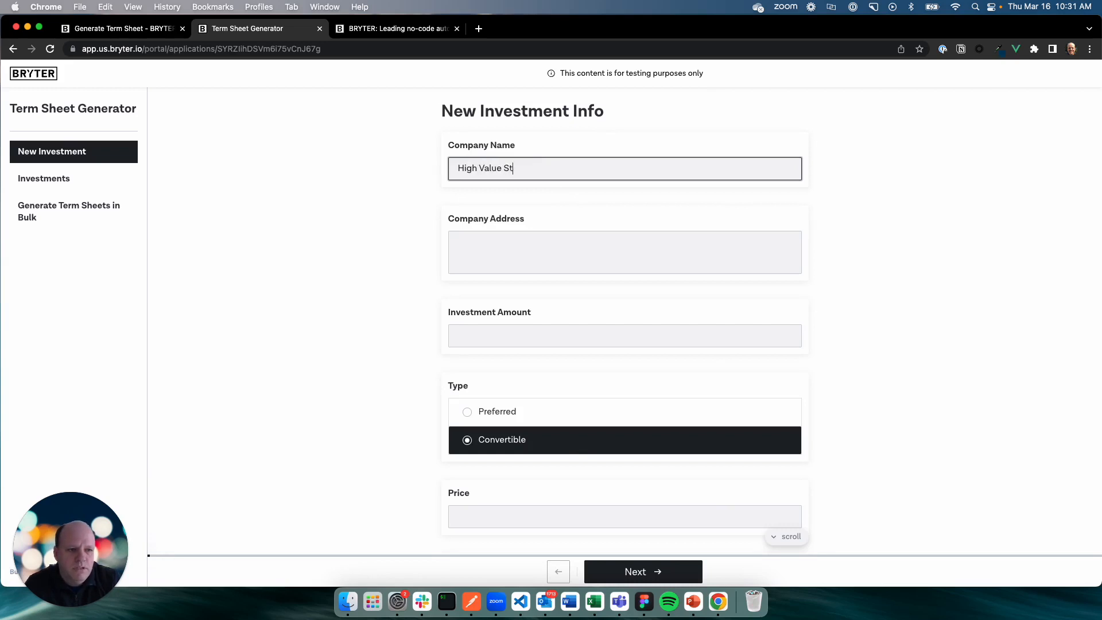
pyautogui.write('artup, Inc.')
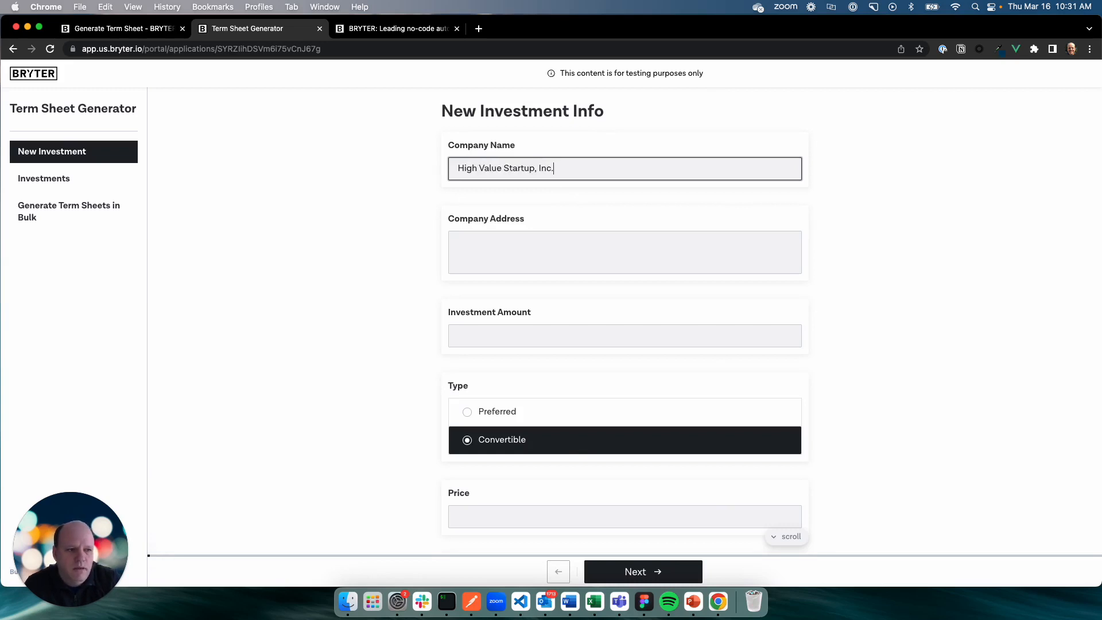
# Enter company address 111 Apple Way, Cupertino, CA 23423 and investment amount 2,000,000.
pyautogui.click(625, 252)
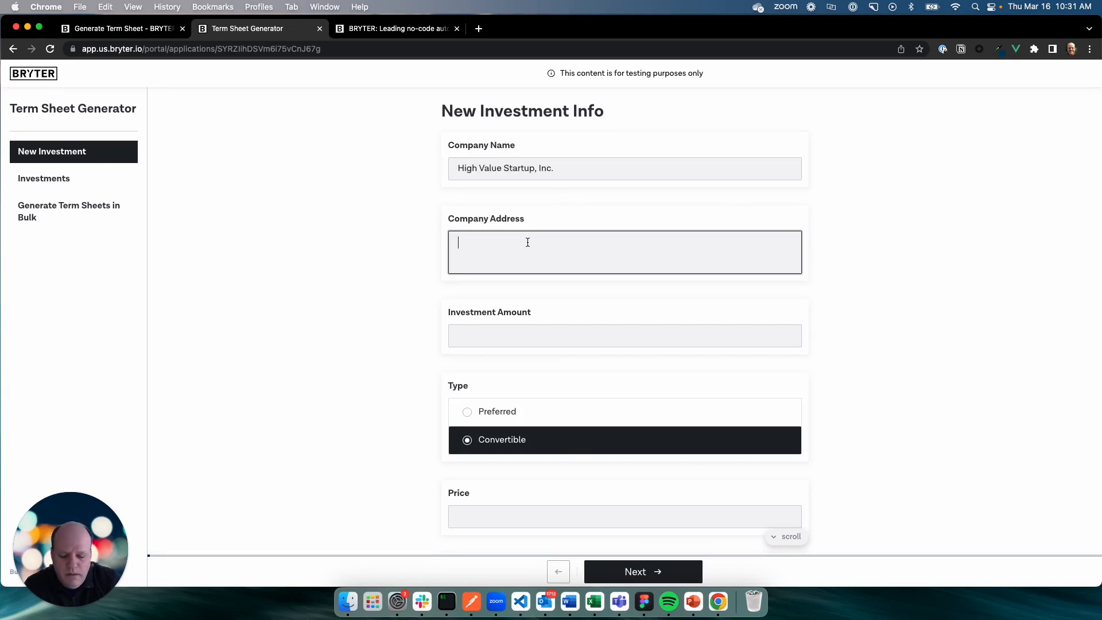
pyautogui.write('111')
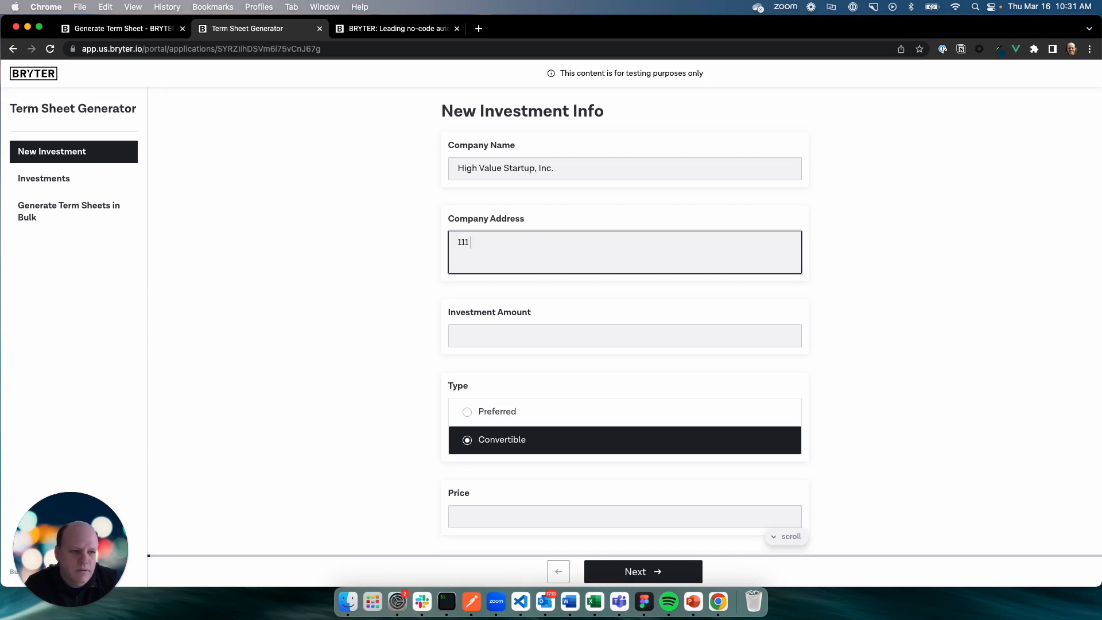
pyautogui.write('Apple Way')
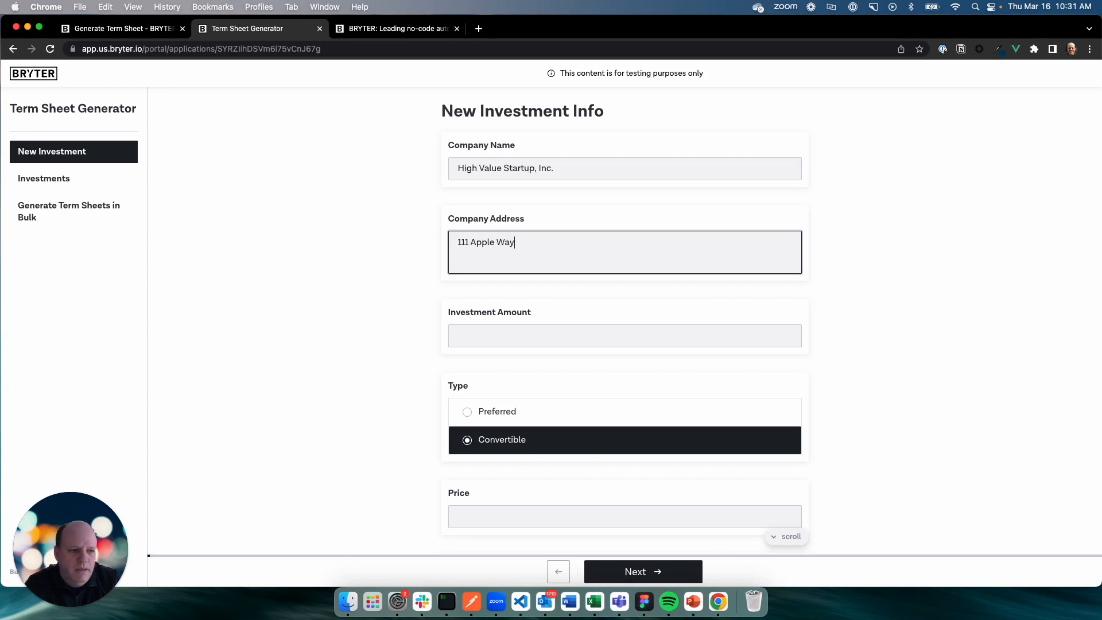
pyautogui.write('Cupertin')
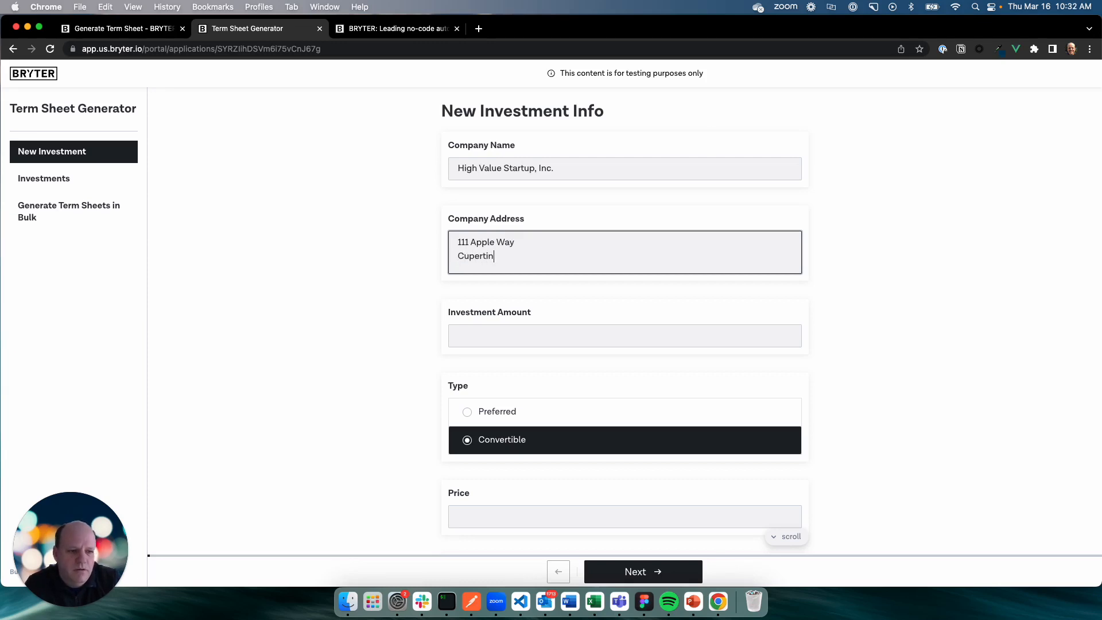
pyautogui.write(', CA 23423')
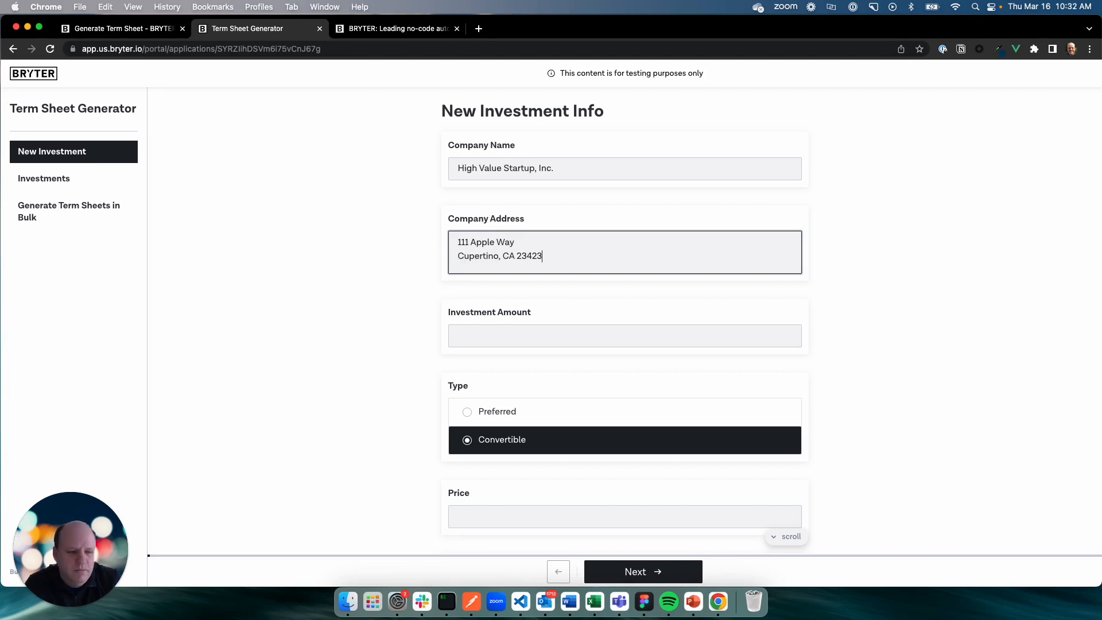
pyautogui.click(625, 335)
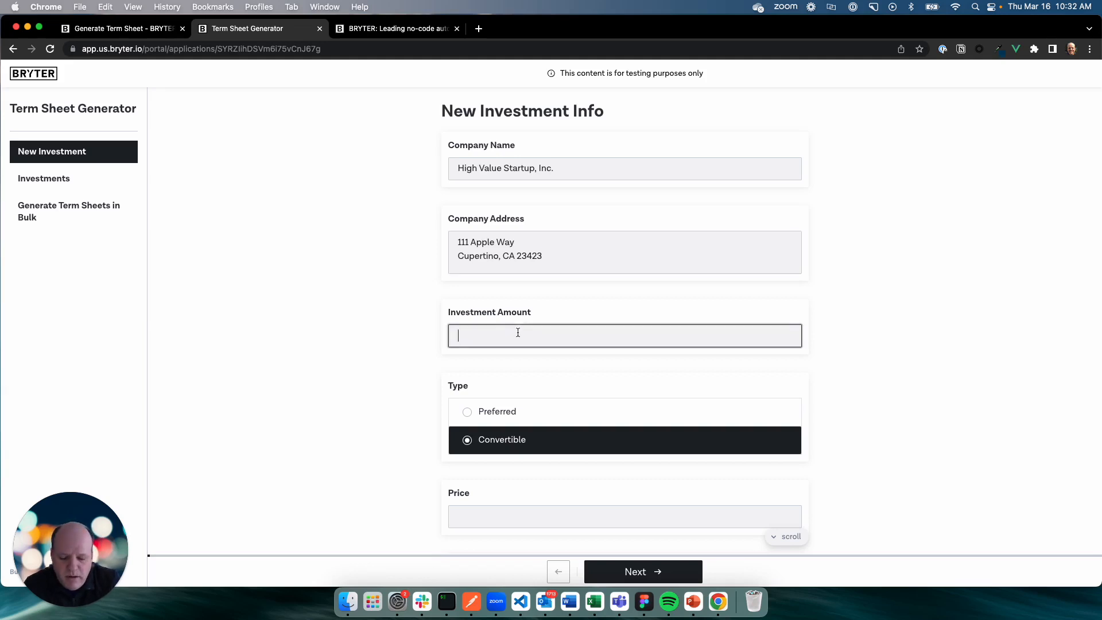
pyautogui.write('2,000,000')
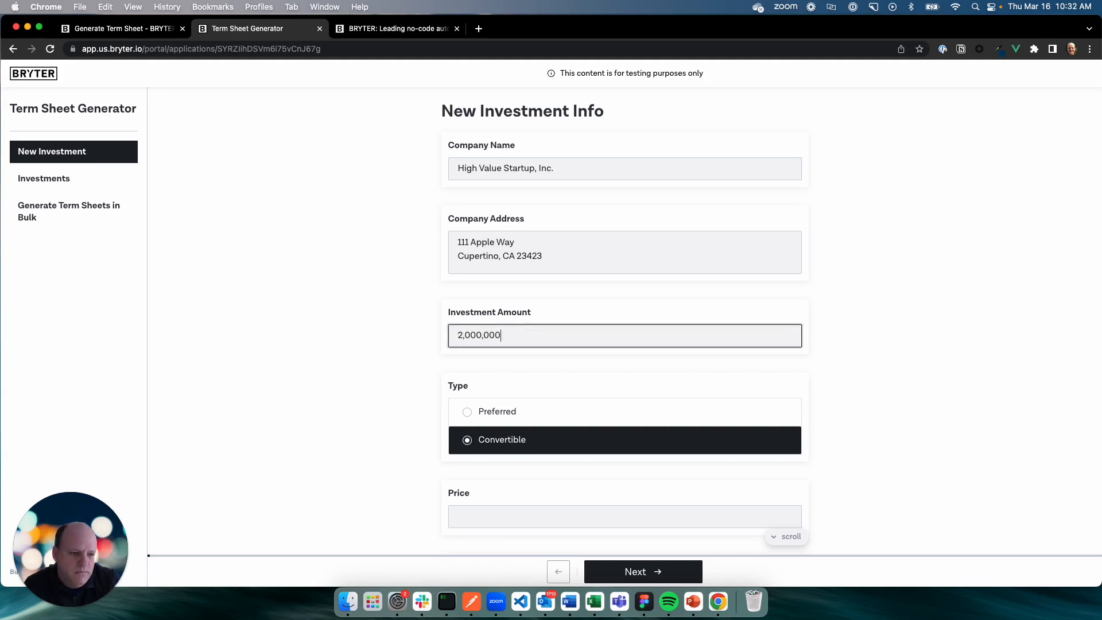
# Enter price 0.50 and use of proceeds 'R&D, team, strategic acquisitions'.
pyautogui.scroll(-3)
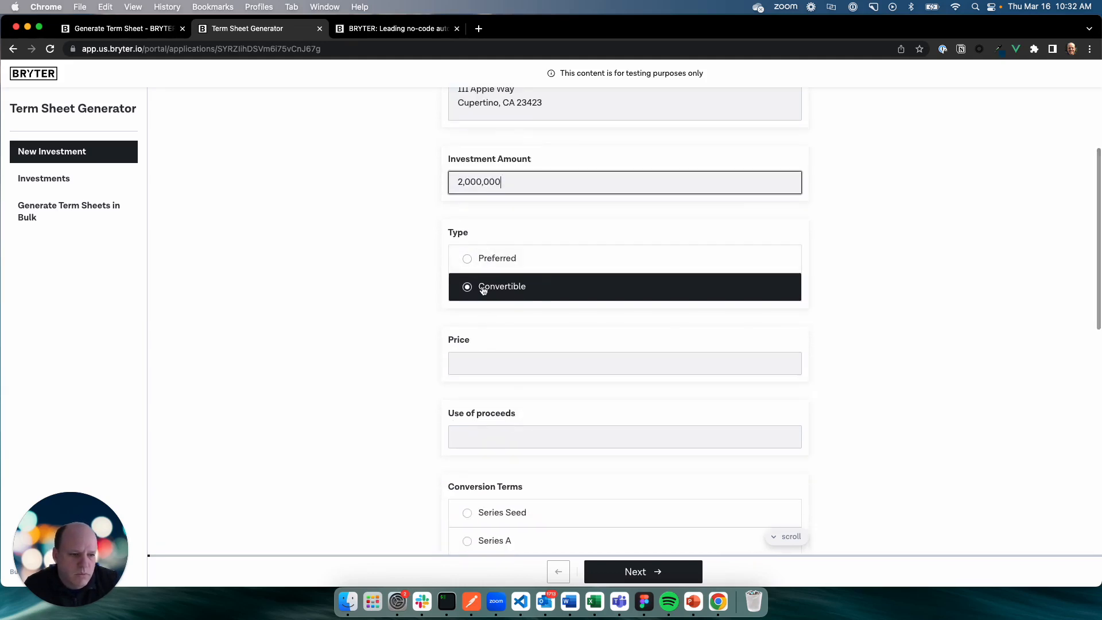
pyautogui.click(625, 364)
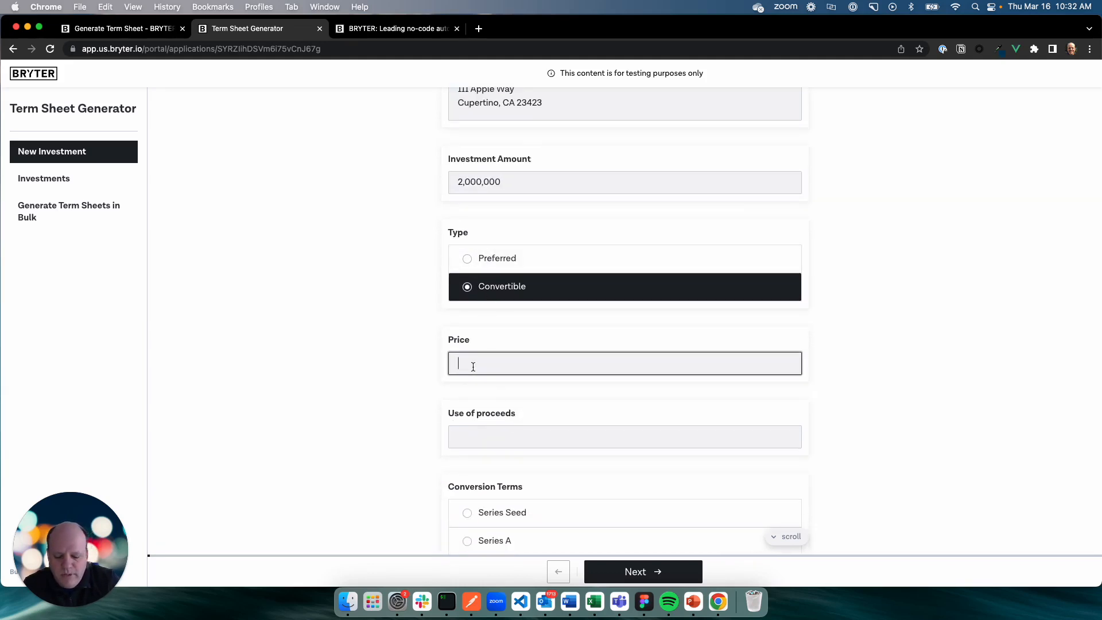
pyautogui.write('0.50')
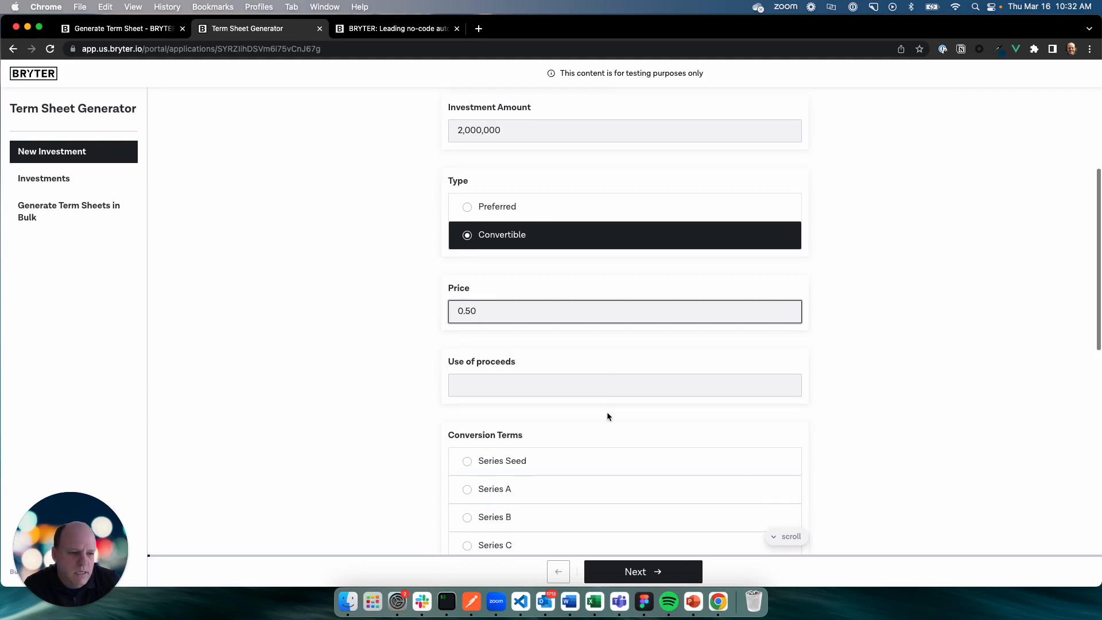
pyautogui.write('R&D')
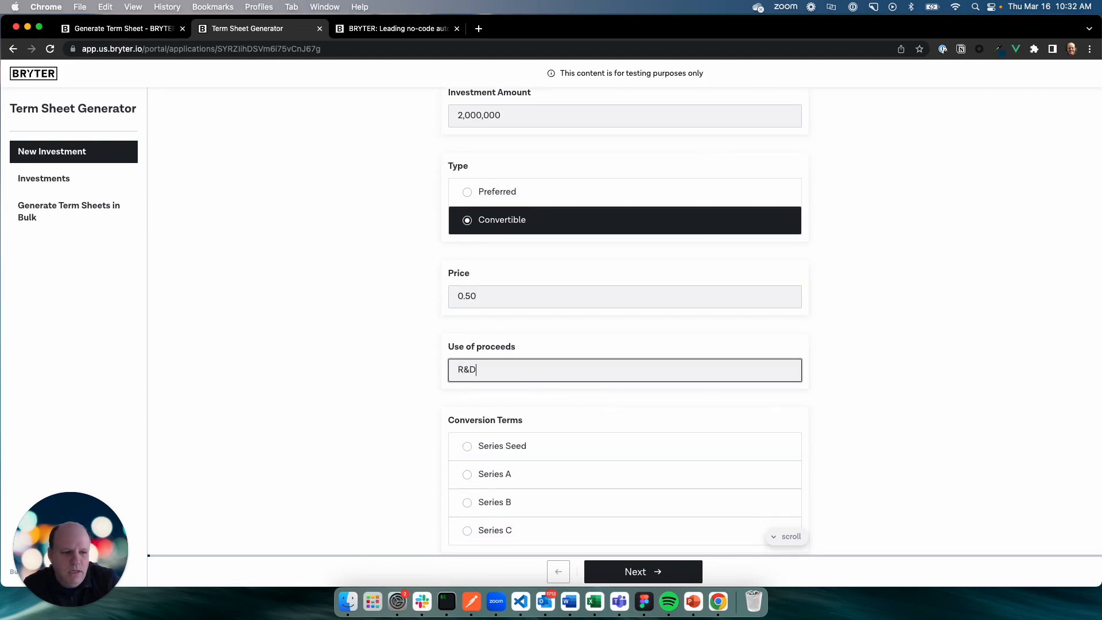
pyautogui.write(', tem')
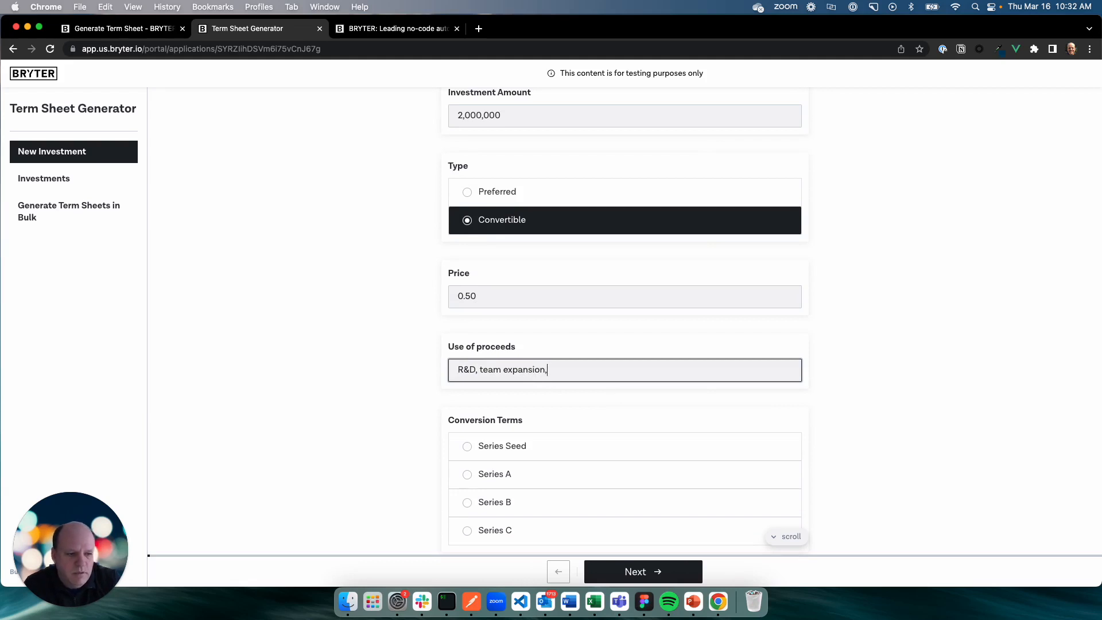
pyautogui.write('strate')
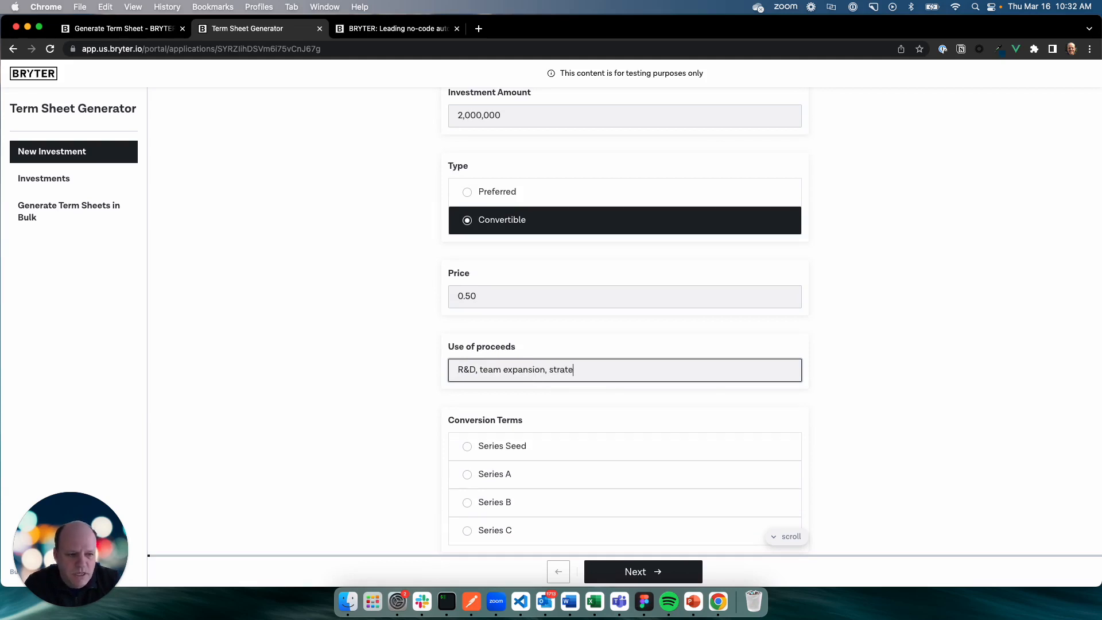
pyautogui.write('gic acquisitions')
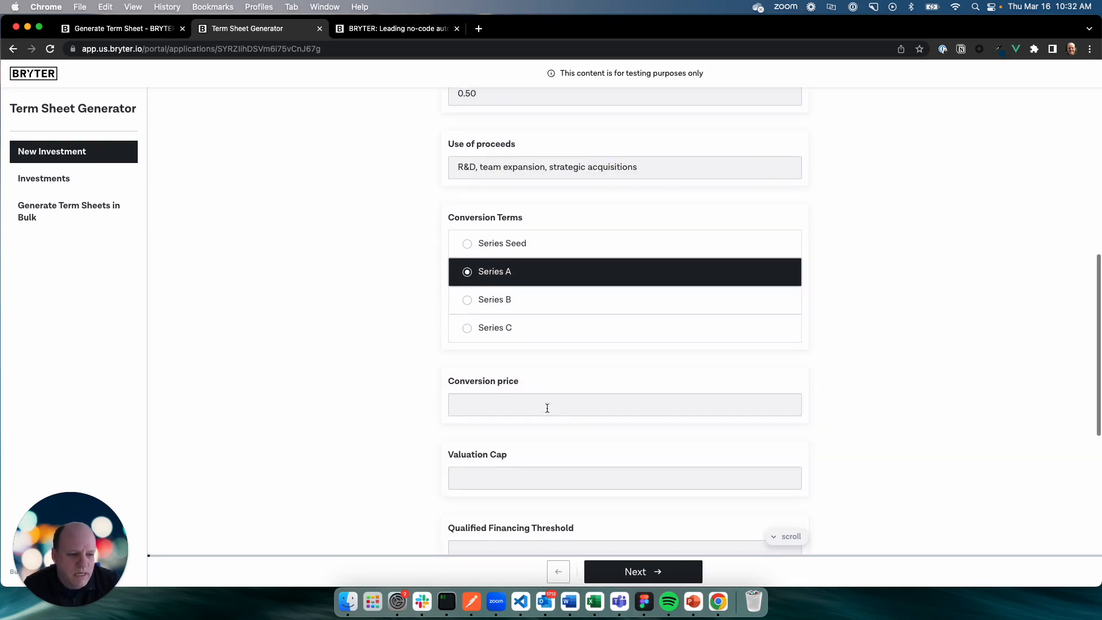
# Enter Series A conversion price 2, valuation cap 10,000,000 and threshold 15,000,000.
pyautogui.write('2')
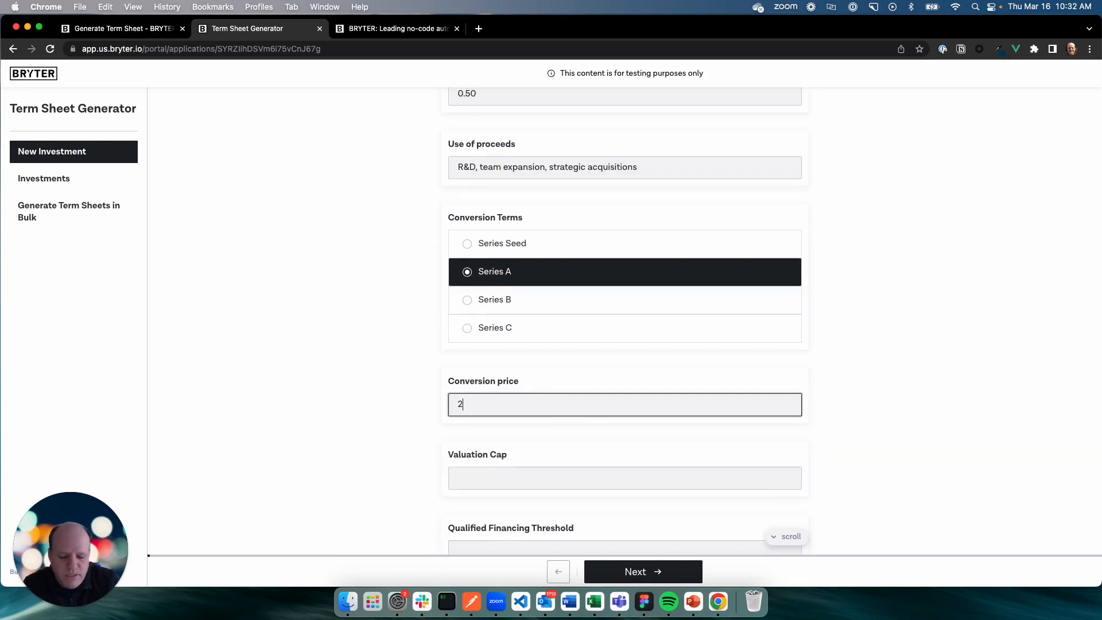
pyautogui.click(624, 478)
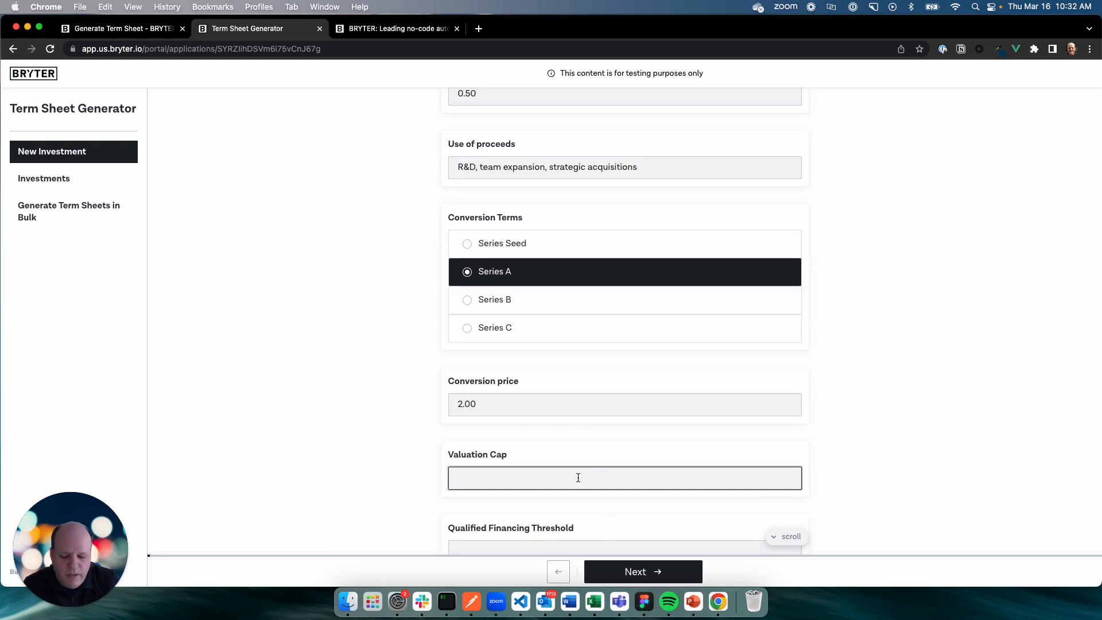
pyautogui.write('10,000,000')
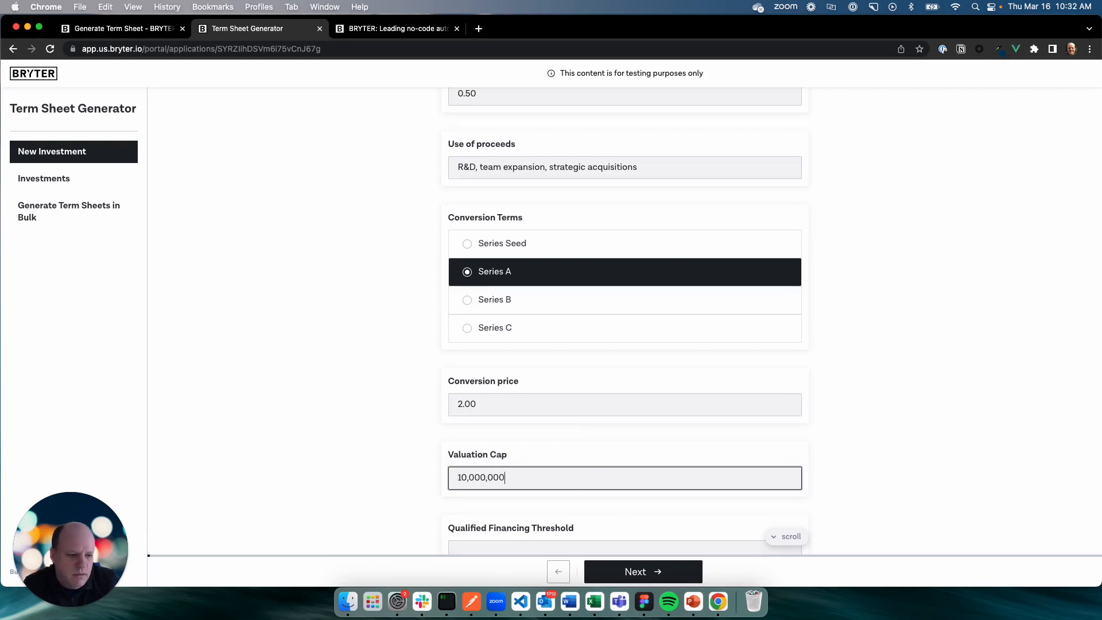
pyautogui.scroll(-3)
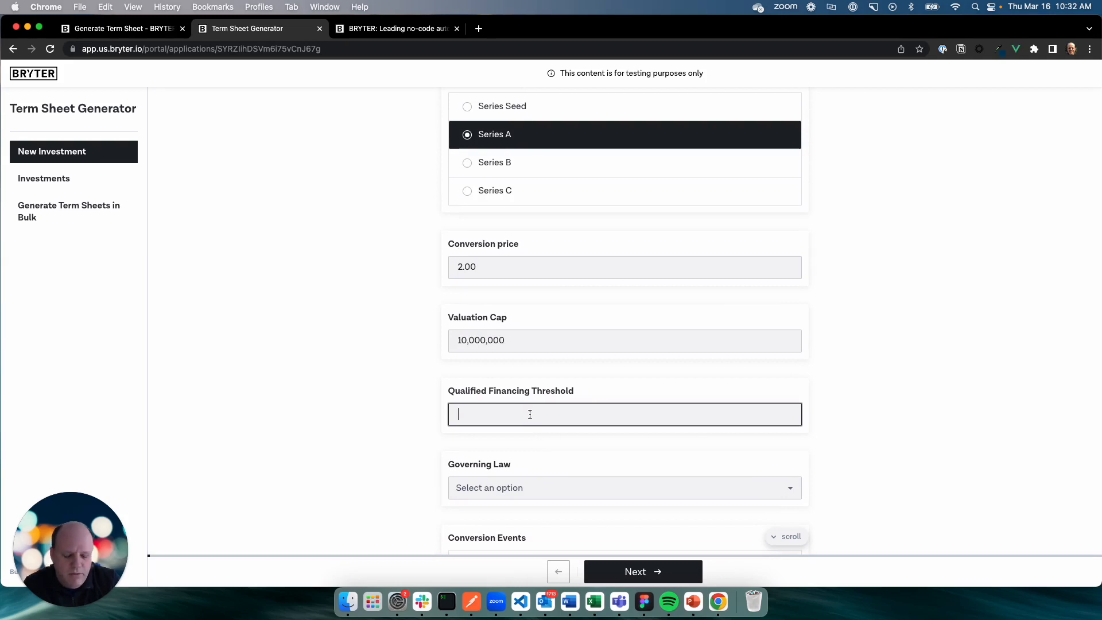
pyautogui.write('15,000,000')
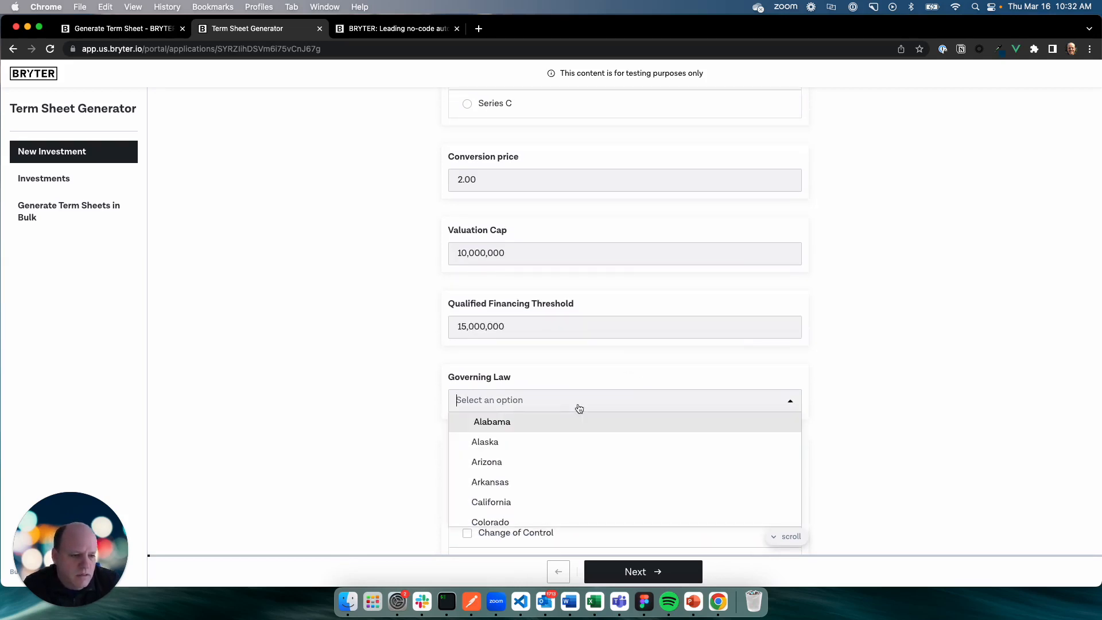
# Choose California as governing law and mark all conversion events.
pyautogui.click(490, 502)
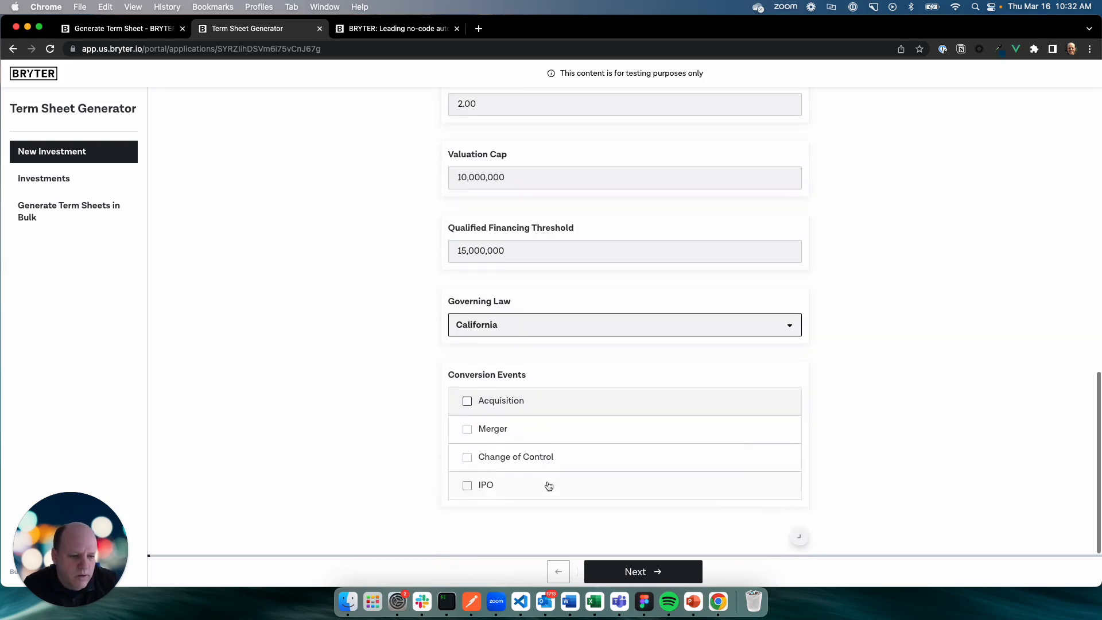
pyautogui.click(467, 400)
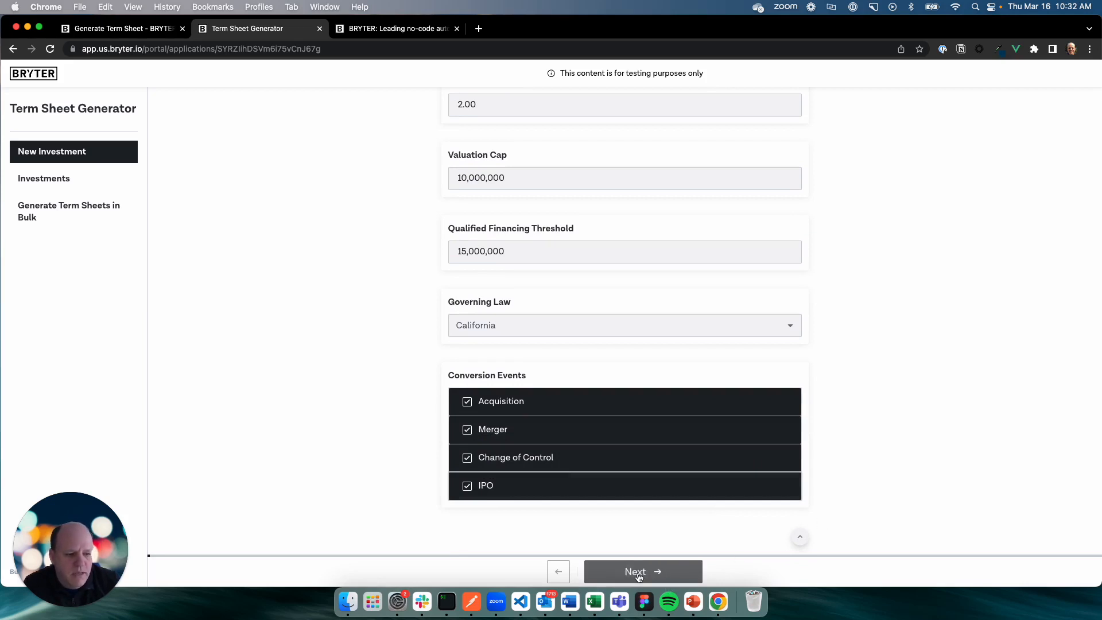
# Generate the term sheet, review the PDF preview, then go to the Investments list.
pyautogui.click(641, 572)
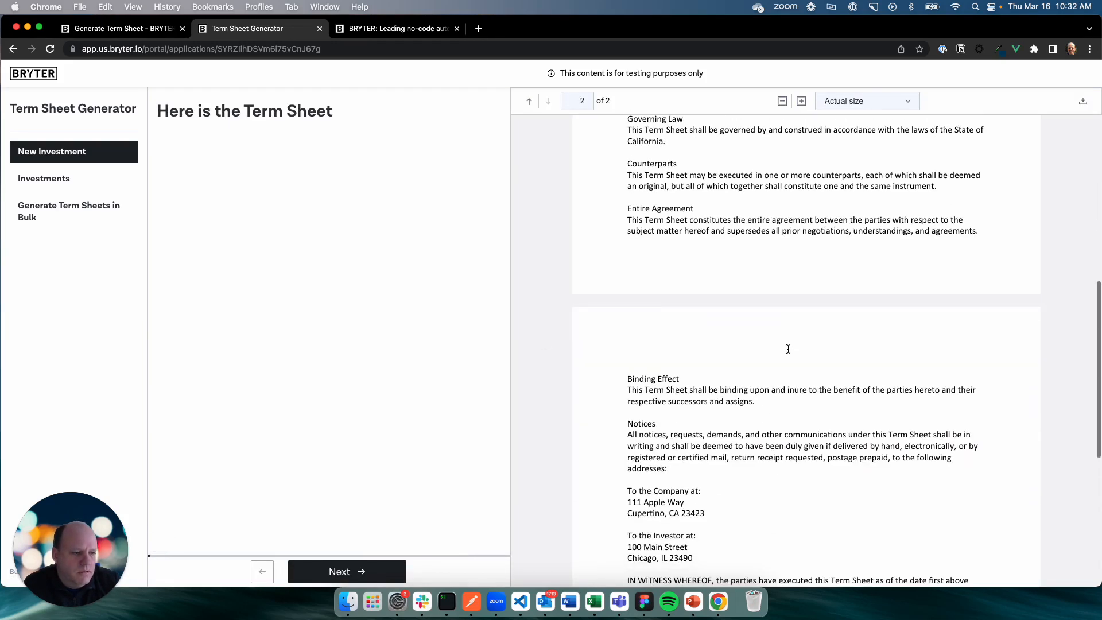
pyautogui.scroll(-3)
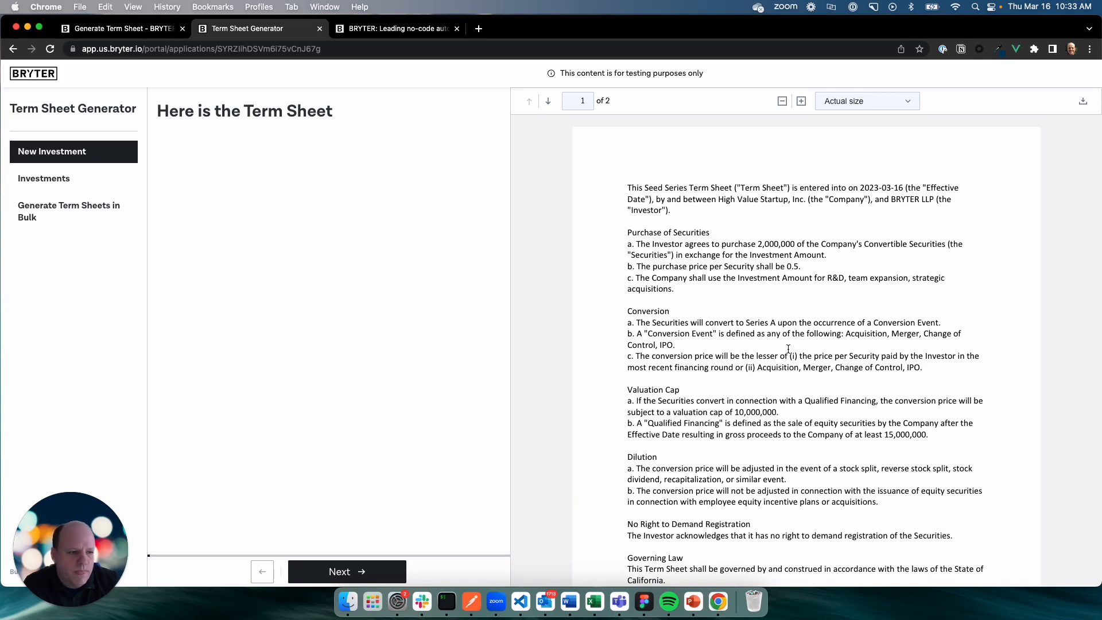
pyautogui.click(44, 178)
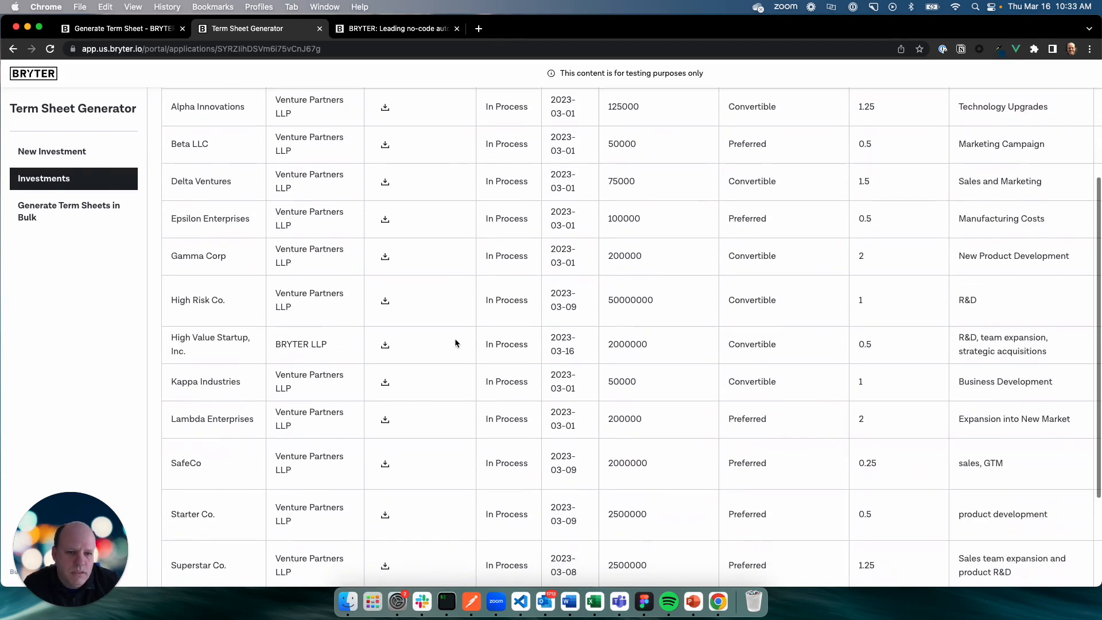
pyautogui.scroll(-3)
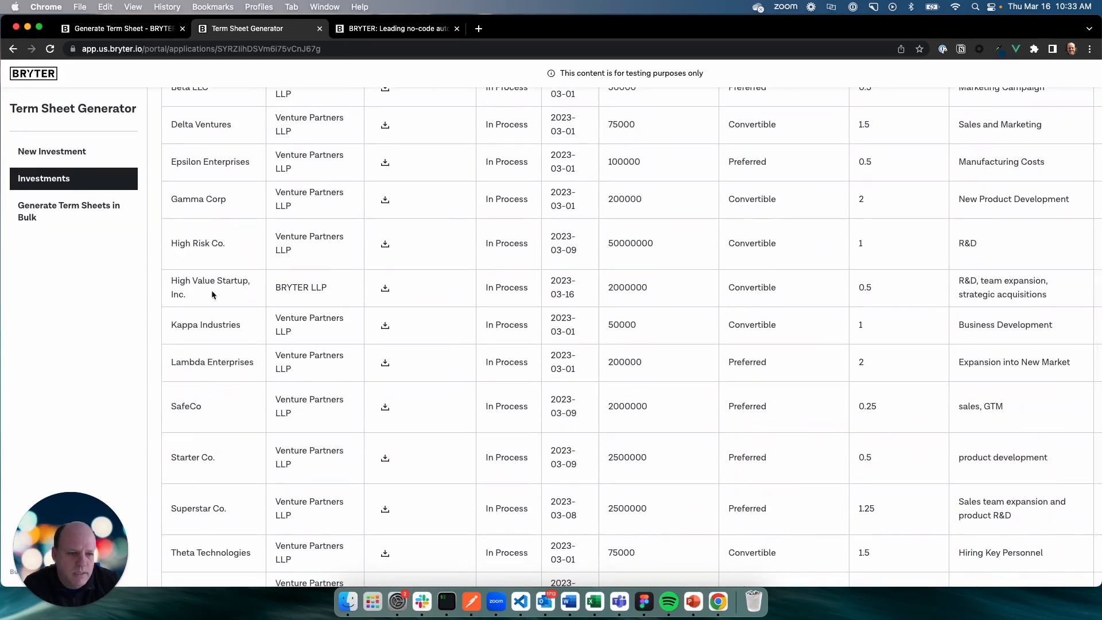
pyautogui.hscroll(3)
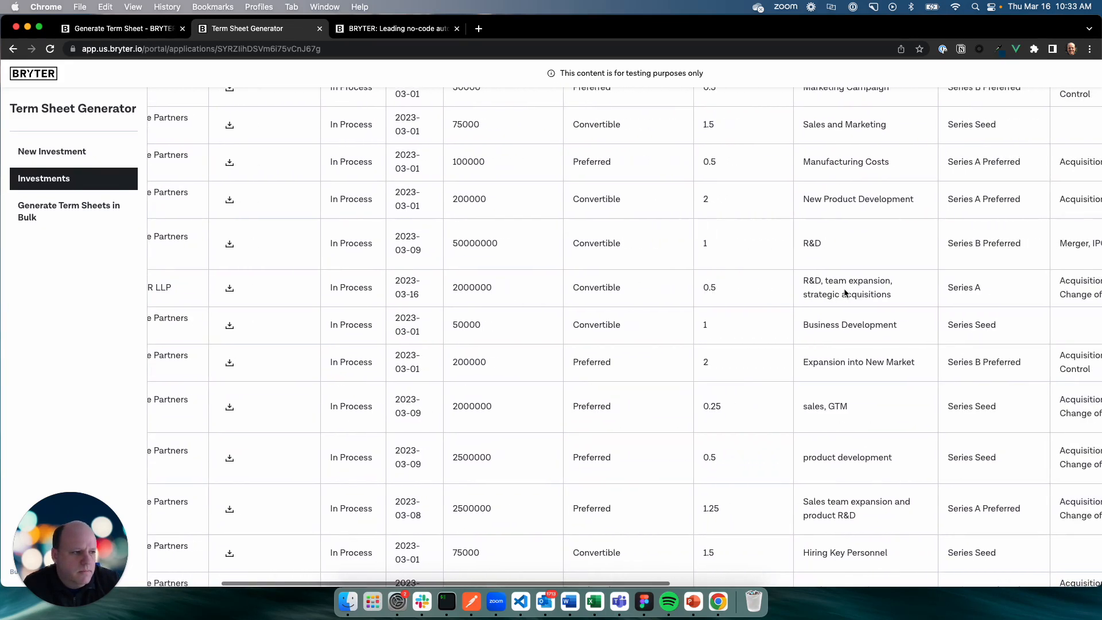